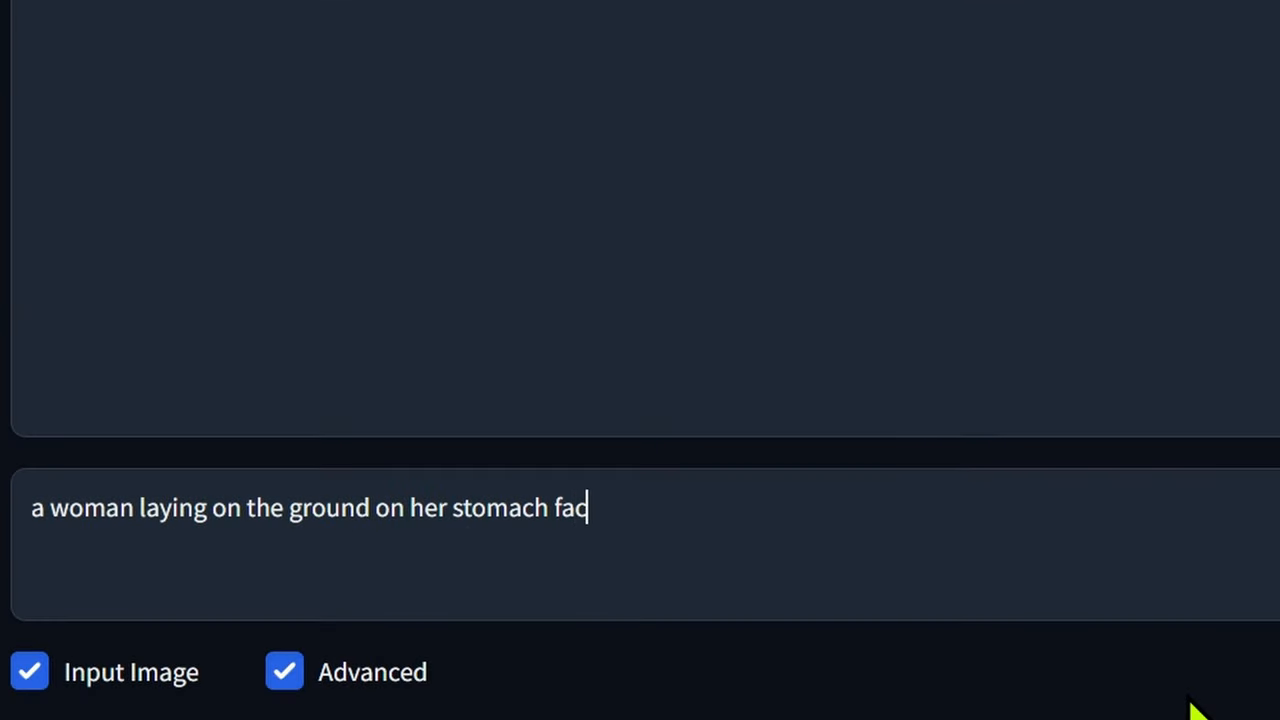
Finish the prompt text with 'with her', then choose a mannequin pose in PoseMy.Art
key("Backspace")
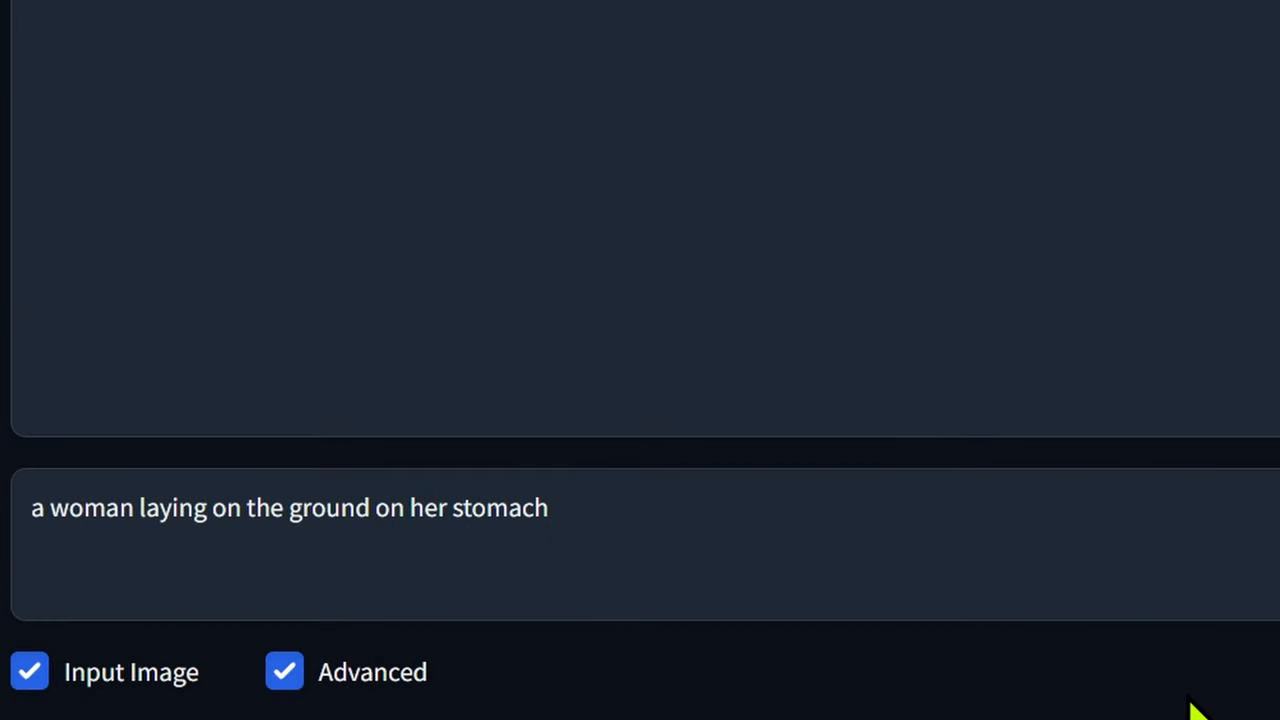
type("with her")
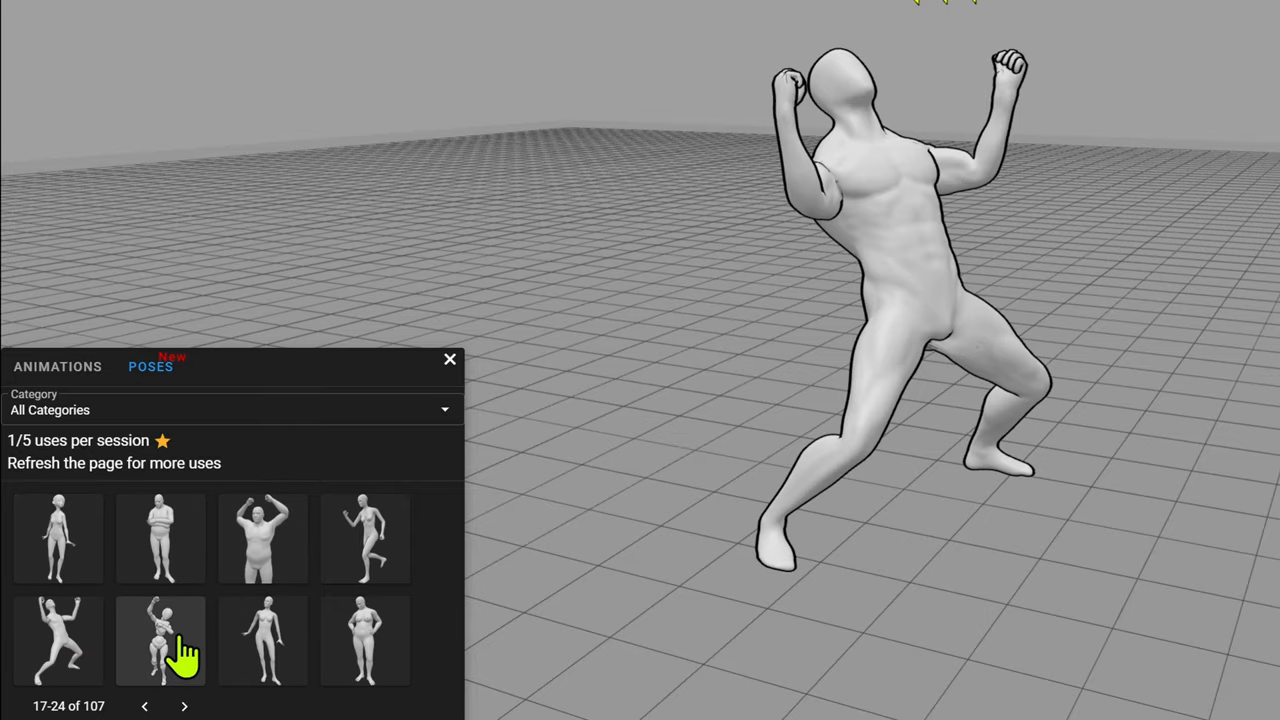
left_click(160, 650)
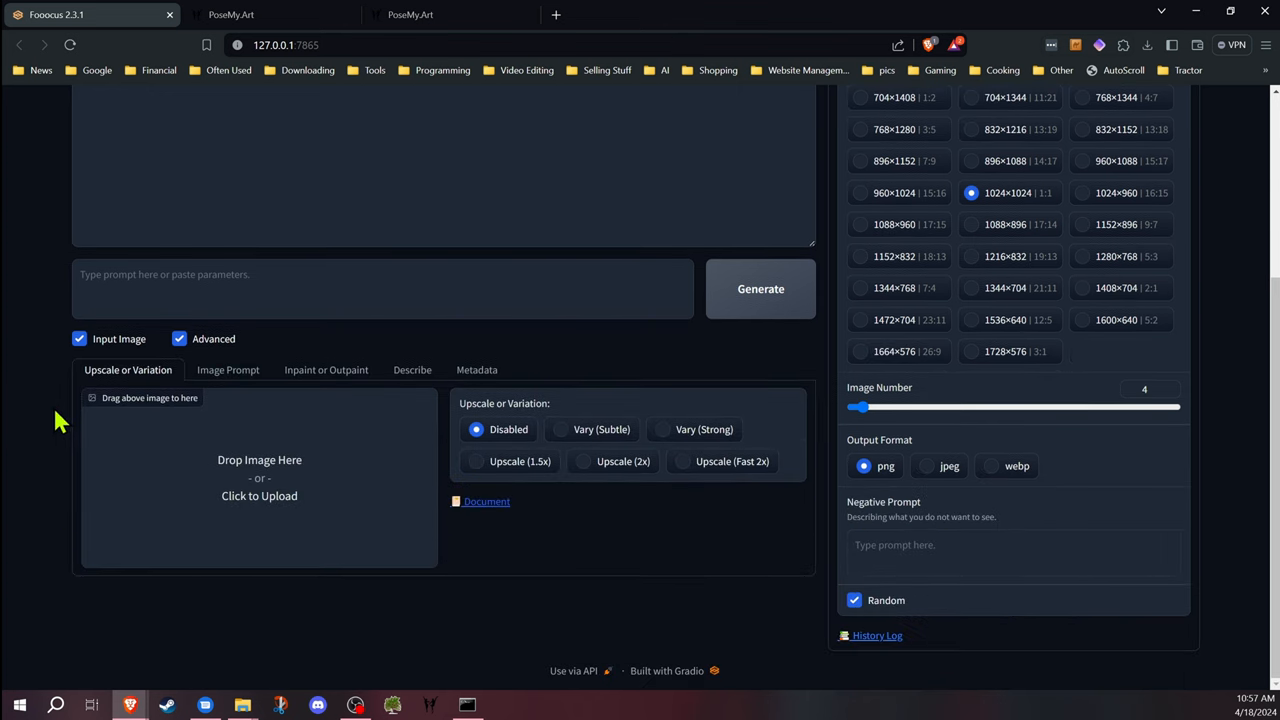
mouse_move(6, 388)
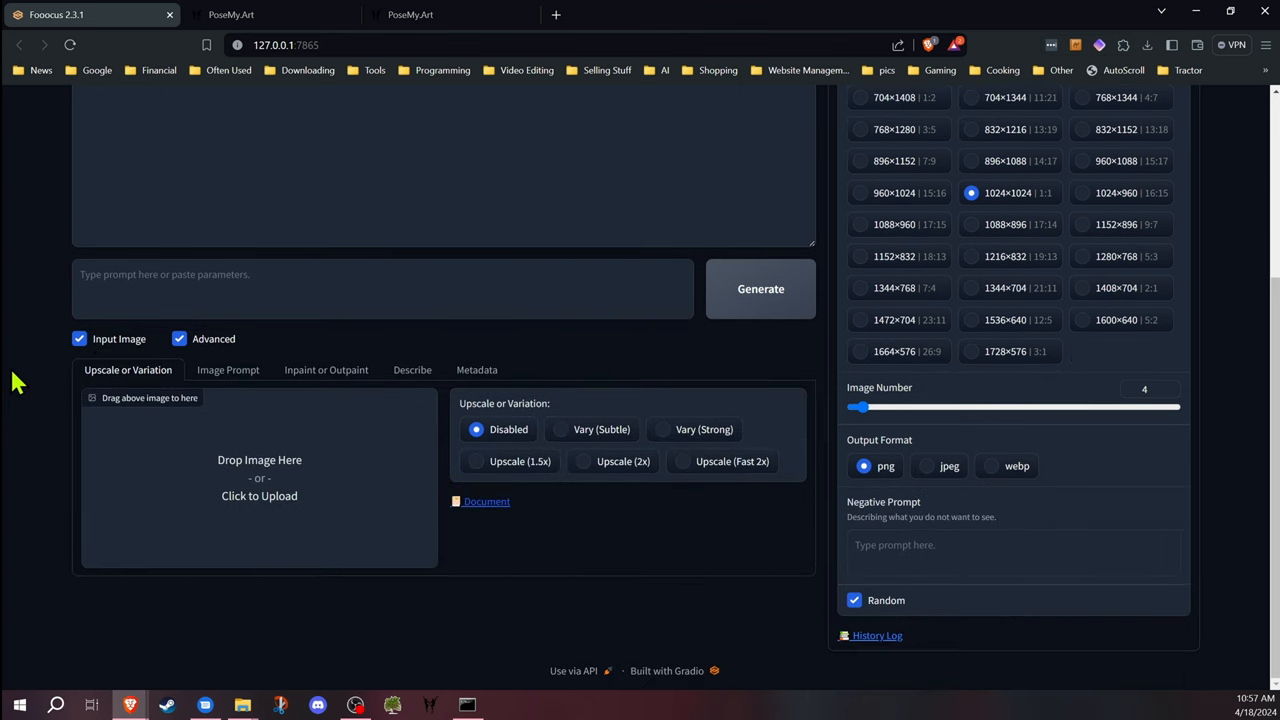
mouse_move(236, 376)
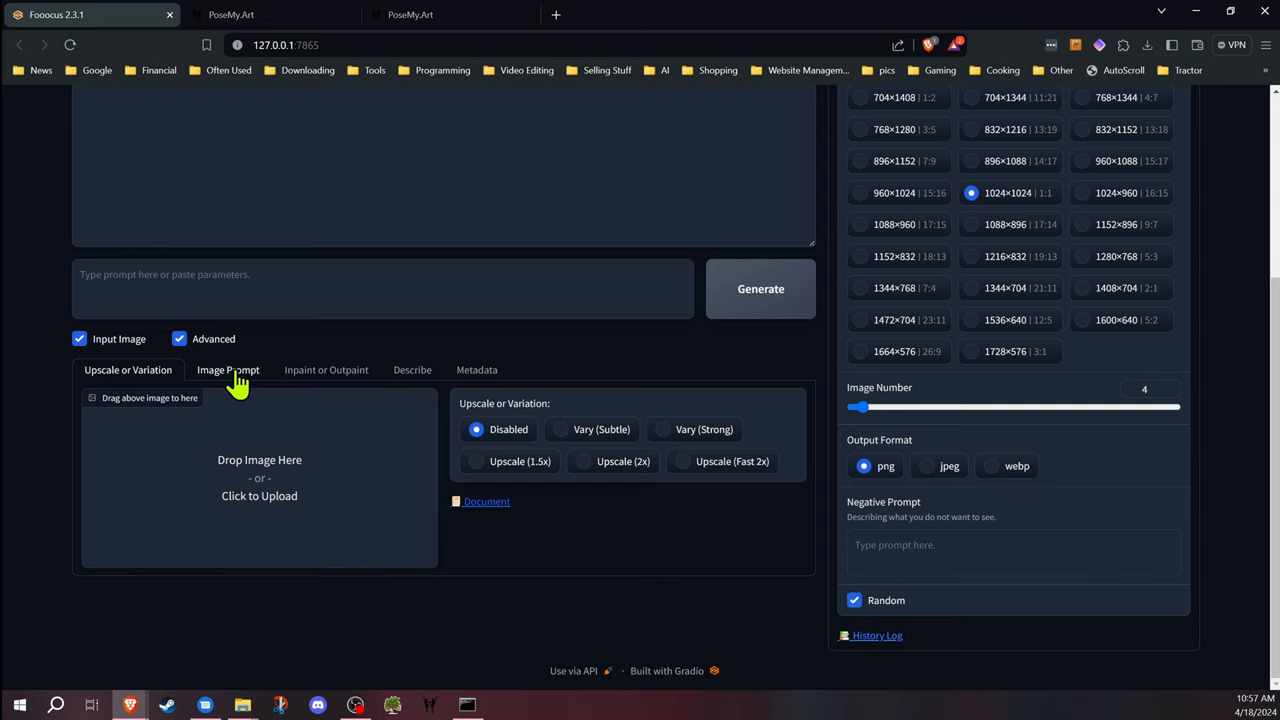
Enable the Image Prompt panel's advanced per-slot stop and weight settings
left_click(228, 370)
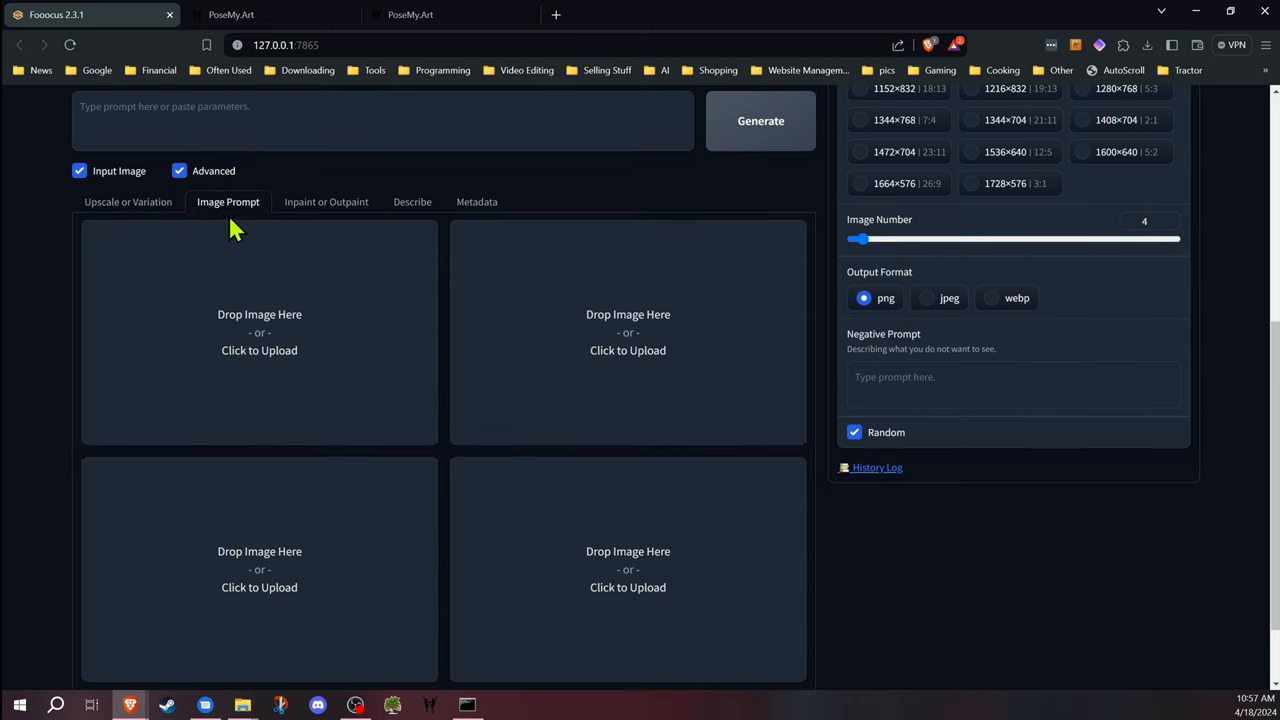
scroll("down", 3)
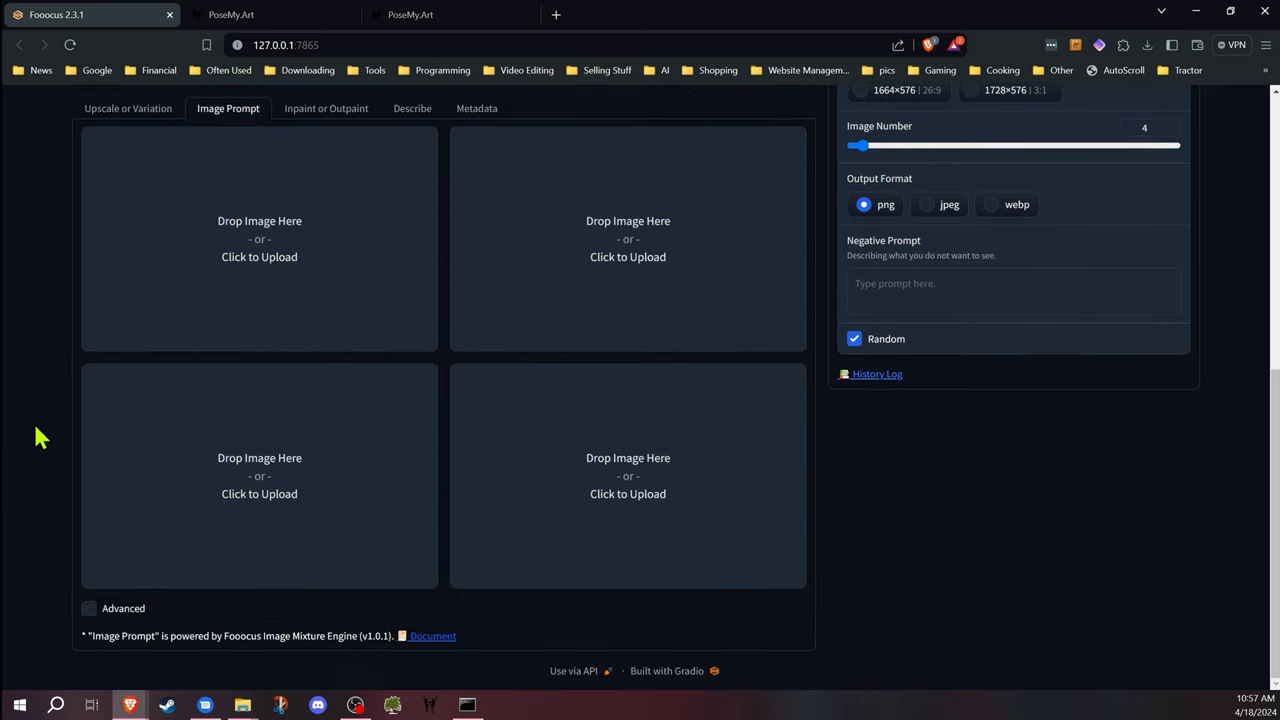
mouse_move(92, 616)
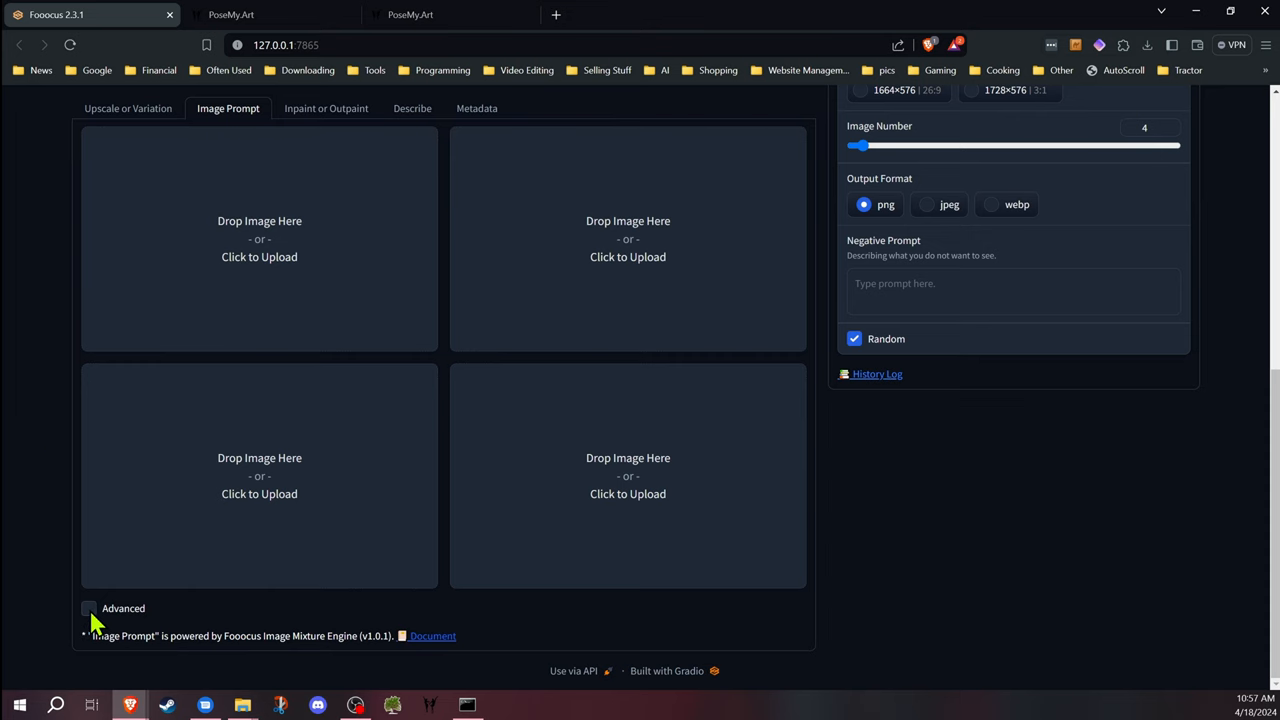
left_click(88, 608)
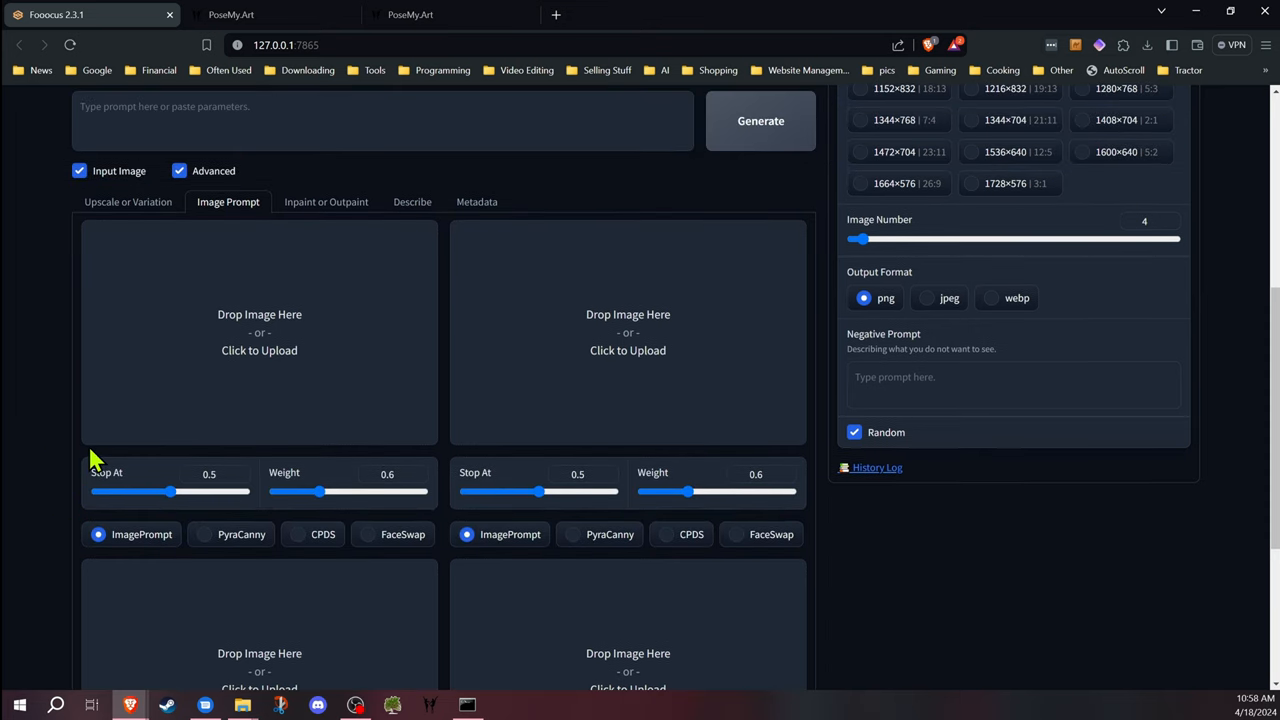
mouse_move(50, 452)
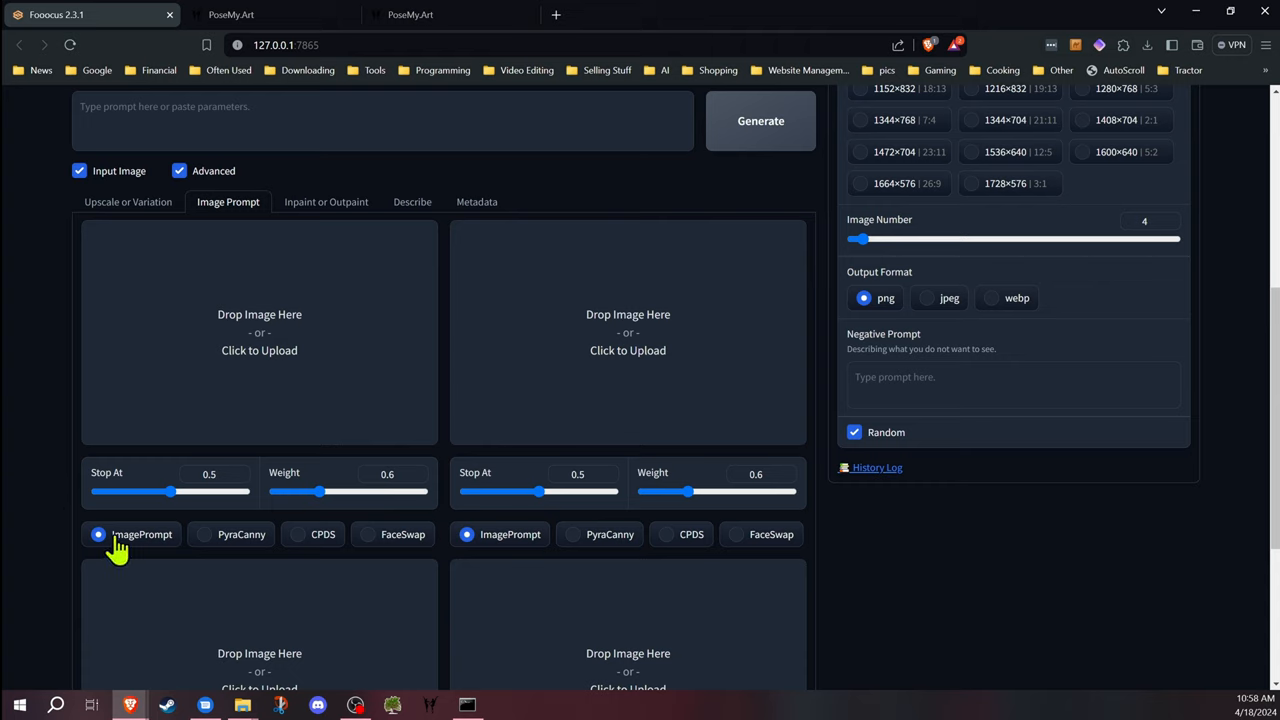
mouse_move(118, 550)
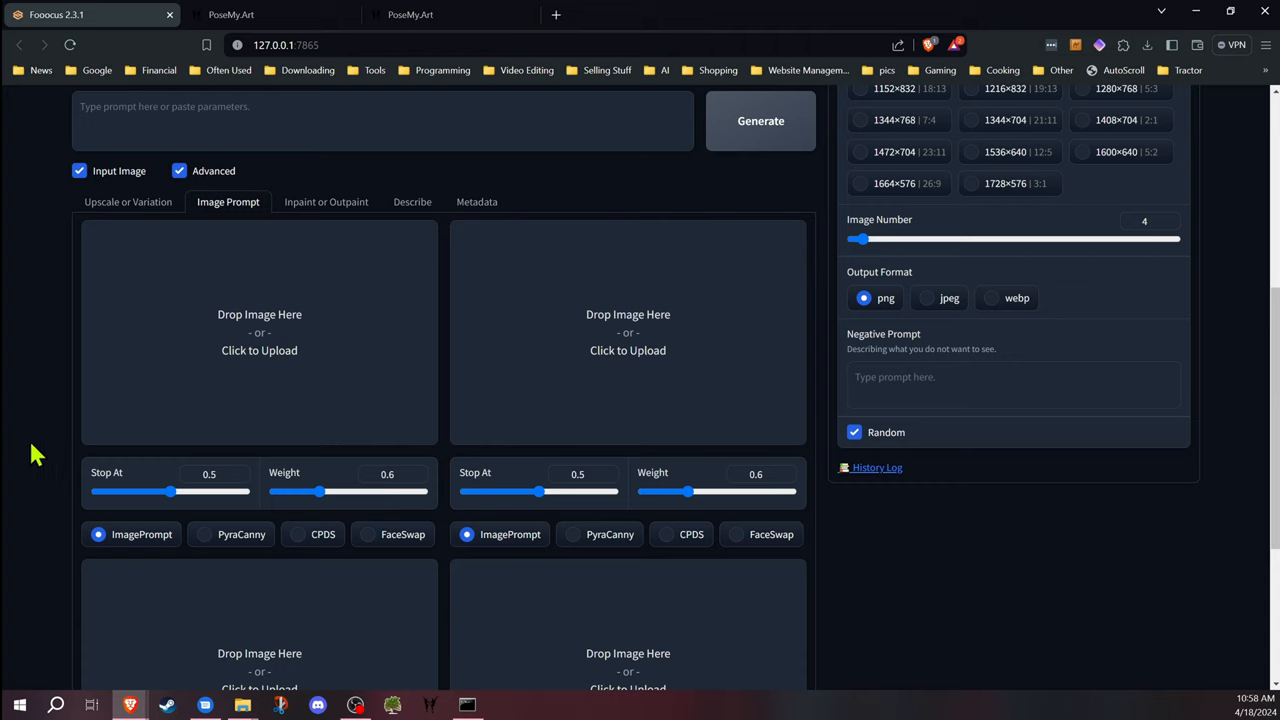
mouse_move(338, 380)
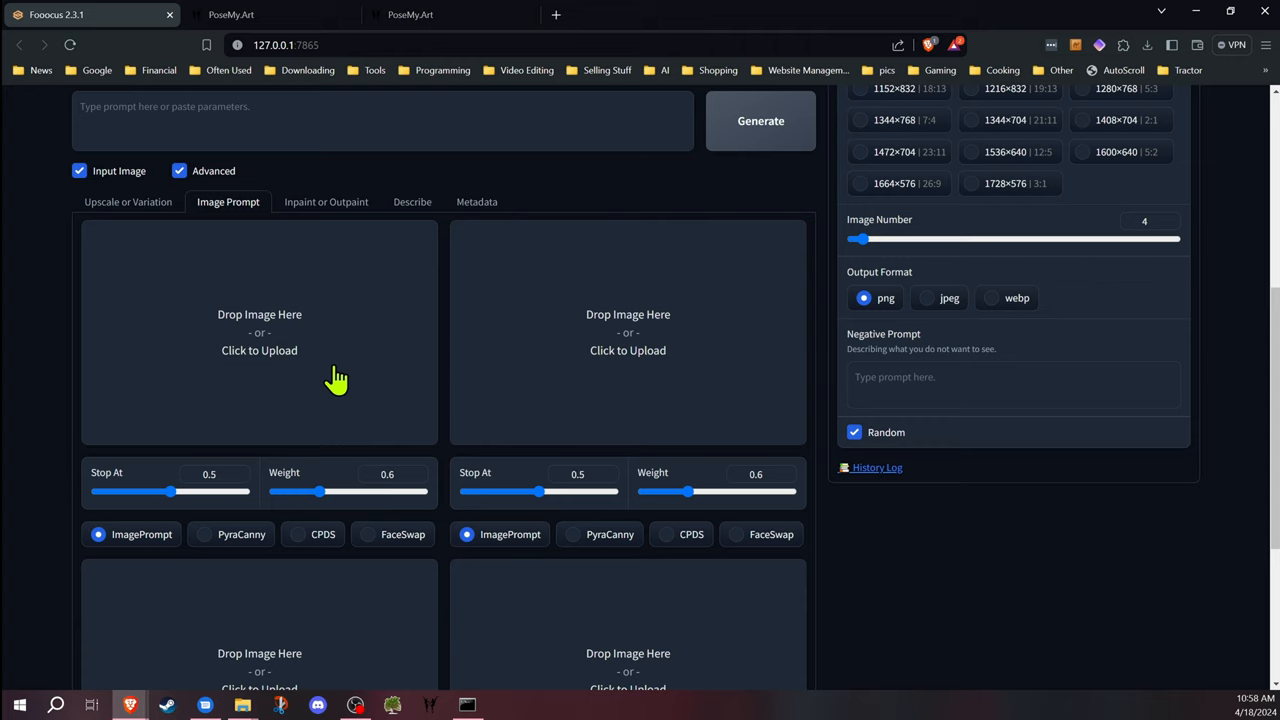
mouse_move(228, 560)
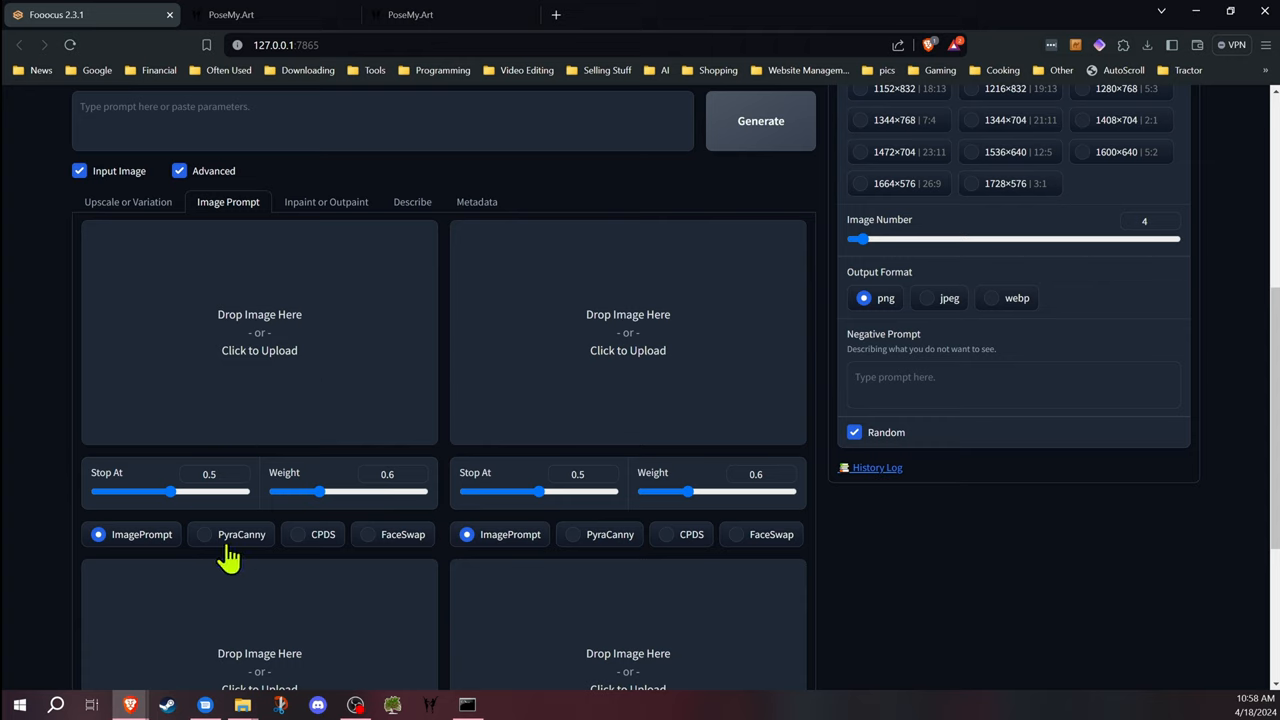
mouse_move(316, 556)
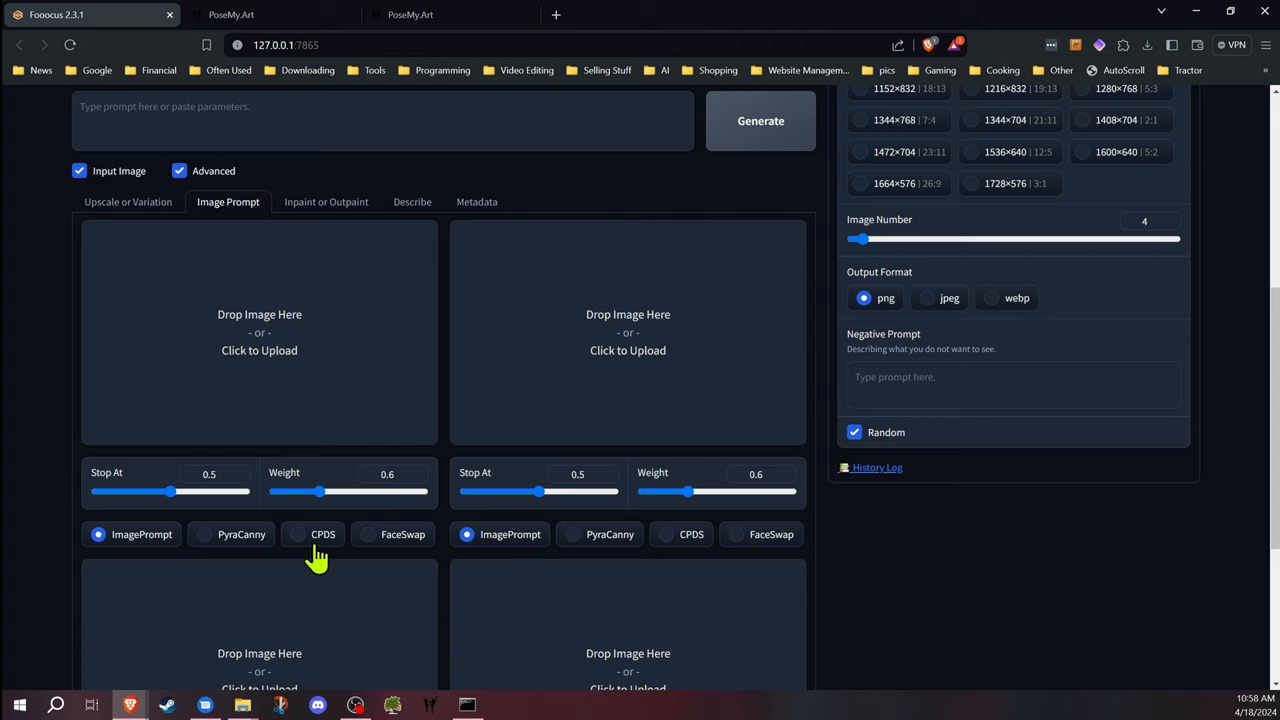
mouse_move(52, 520)
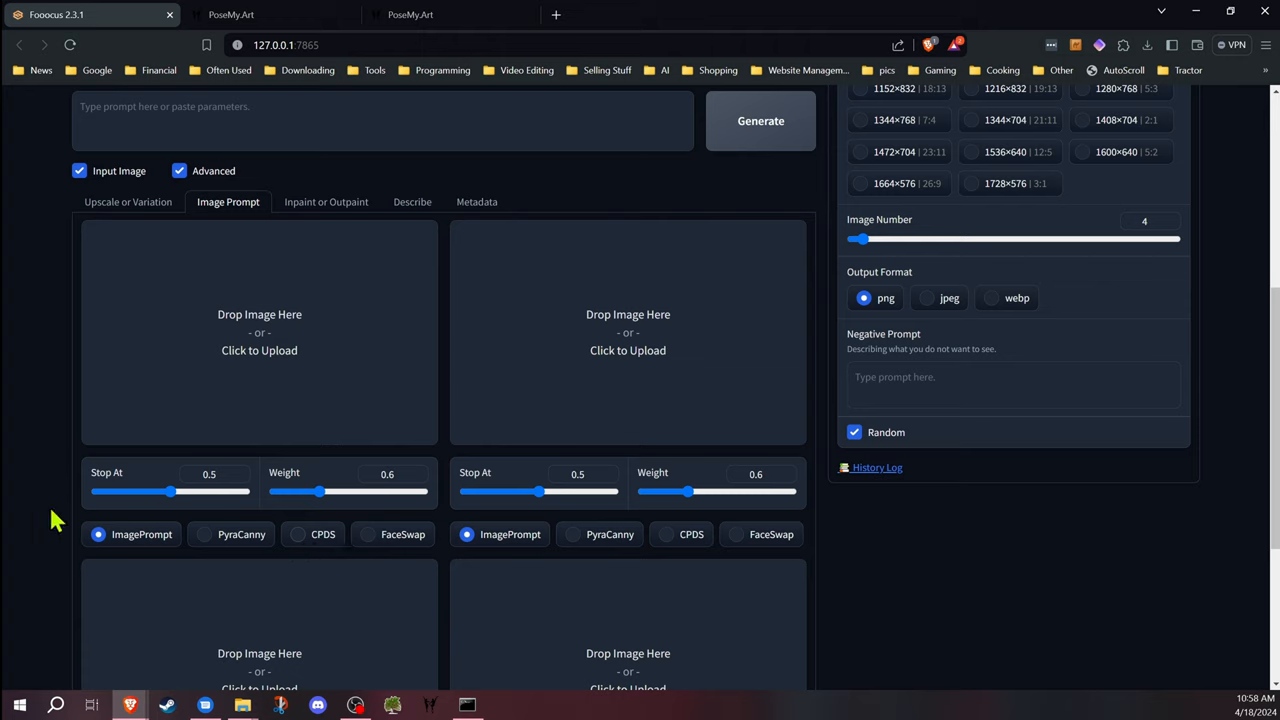
mouse_move(284, 312)
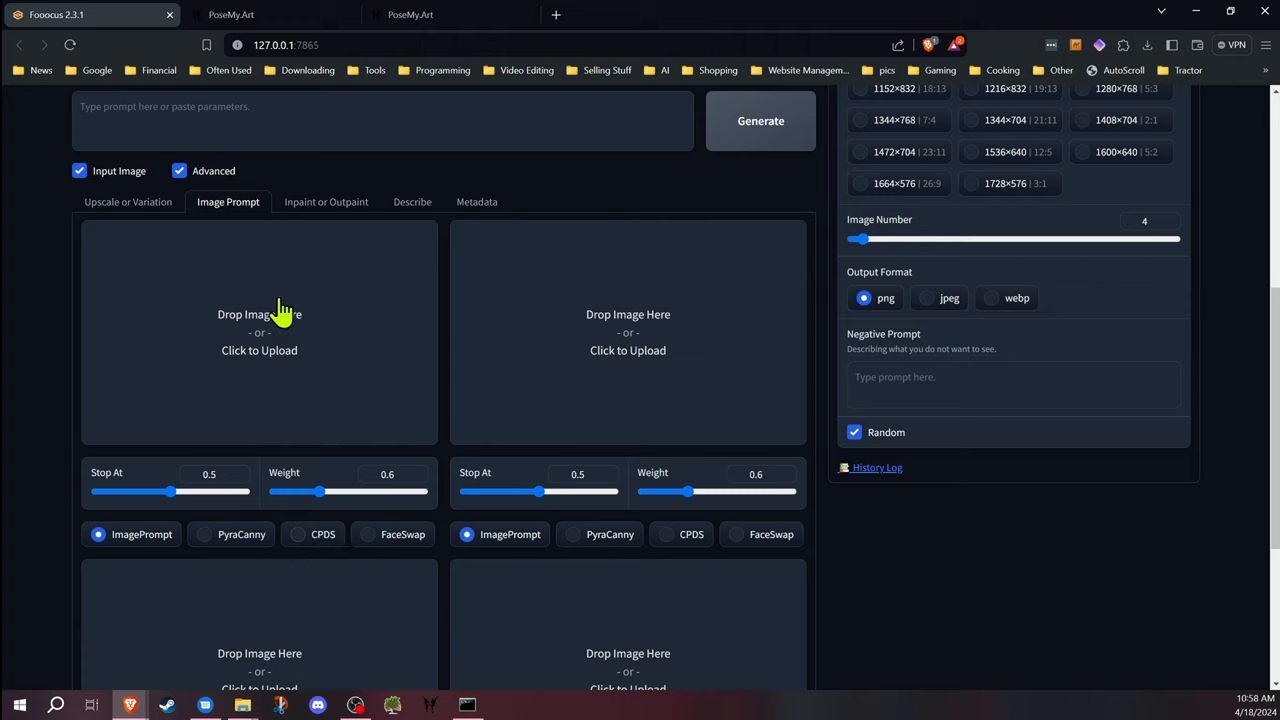
mouse_move(378, 546)
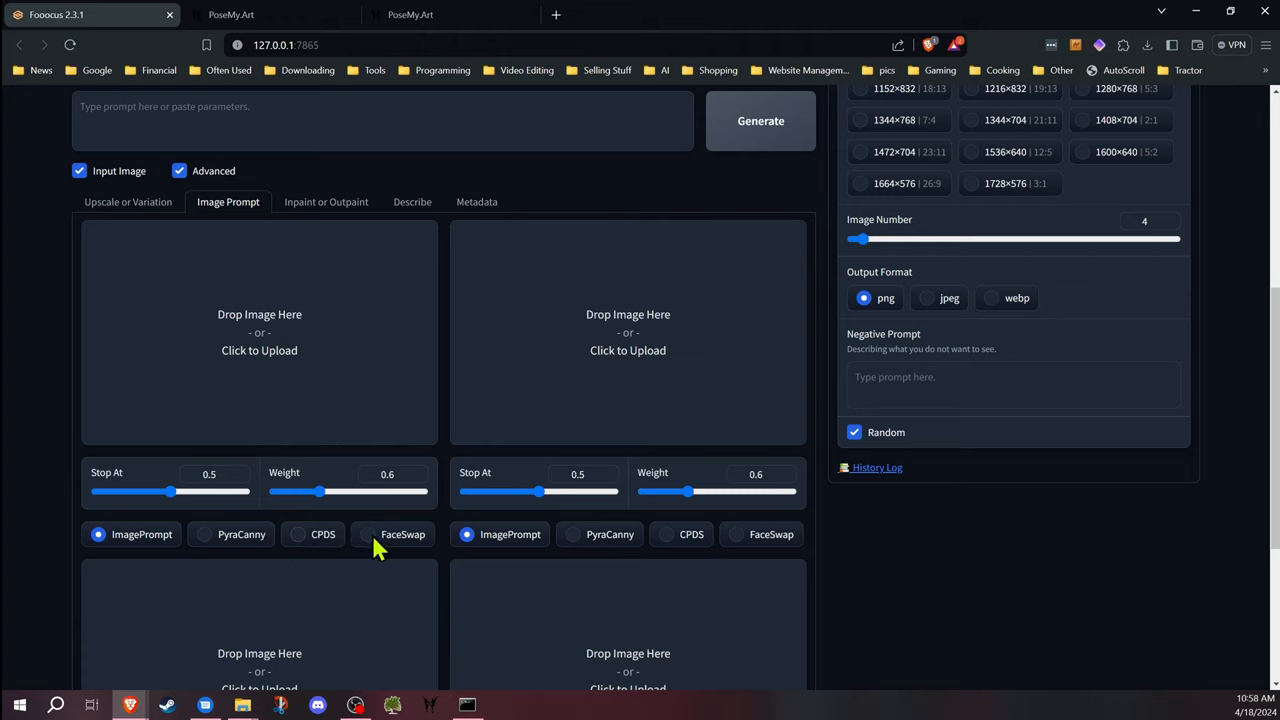
mouse_move(376, 552)
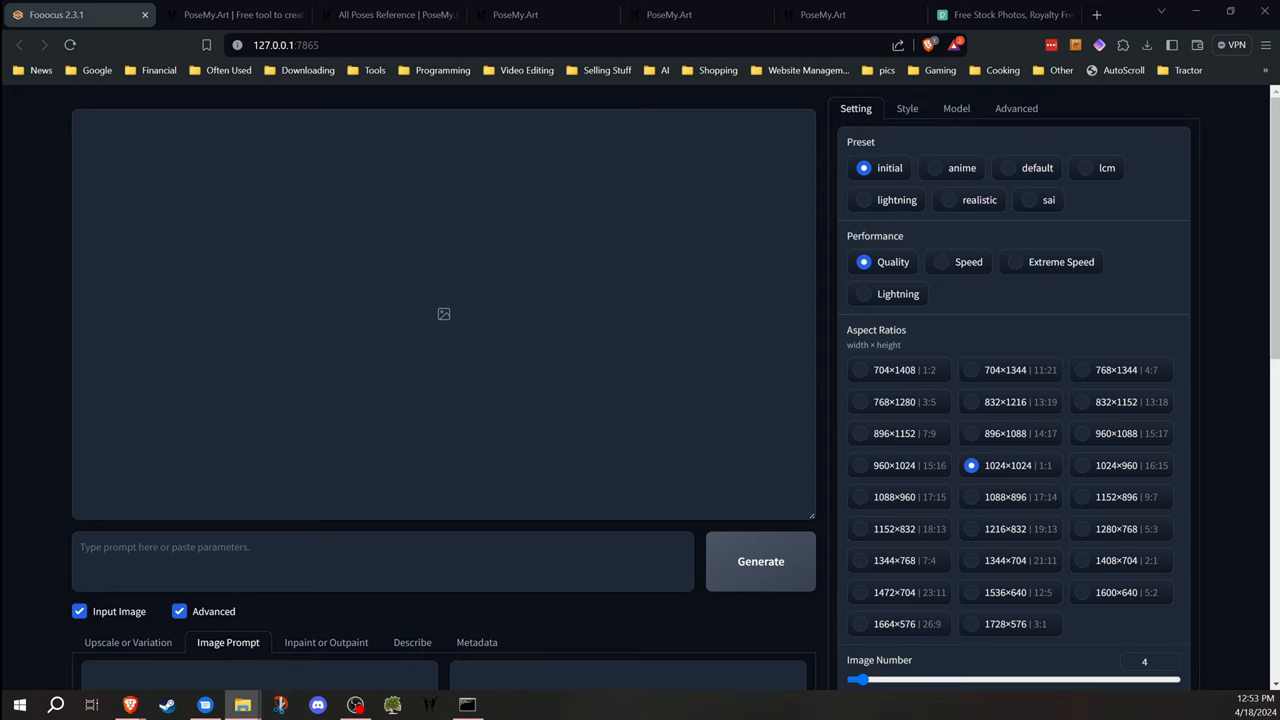
mouse_move(62, 352)
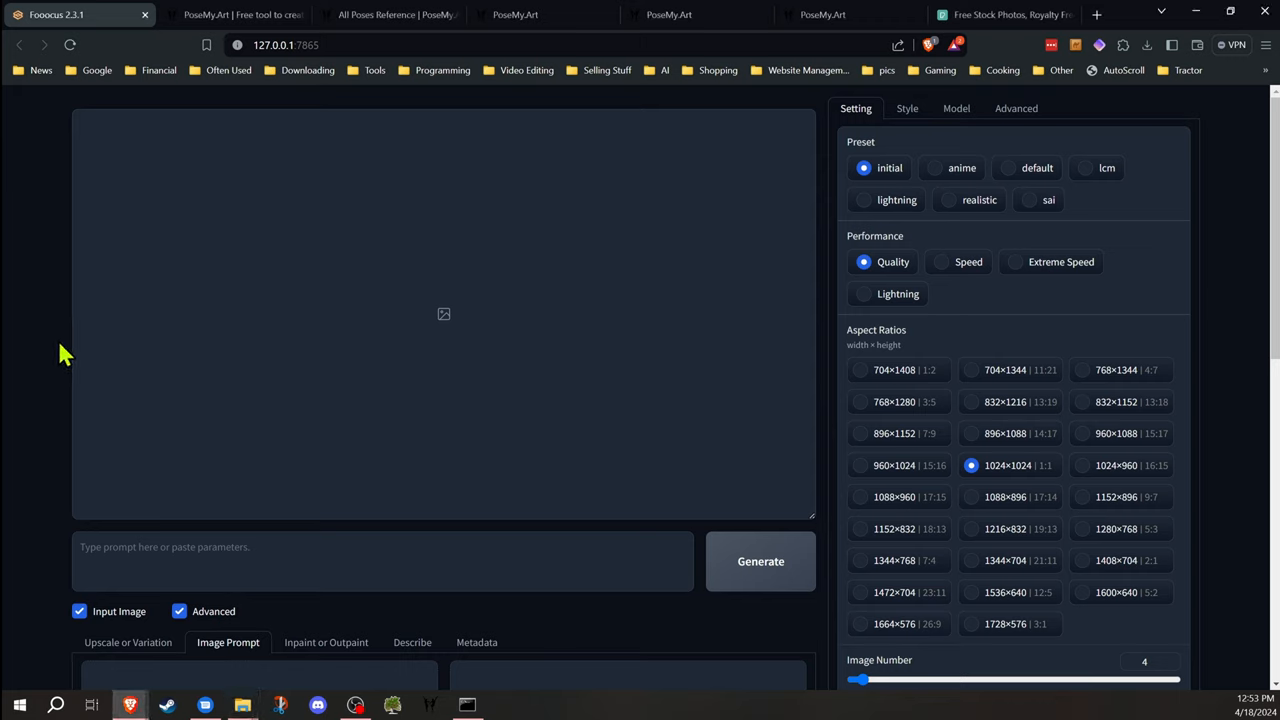
Load the girl-and-skeleton photo into the first image prompt slot
scroll("down", 3)
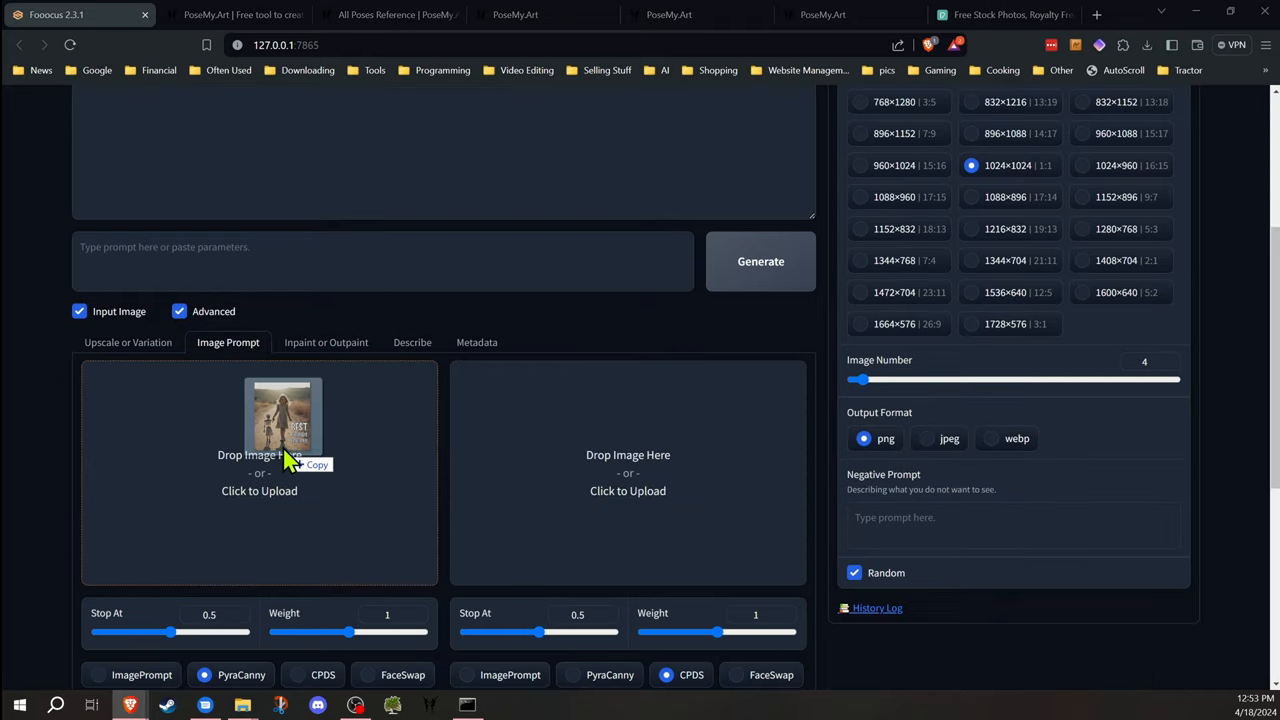
left_click(260, 456)
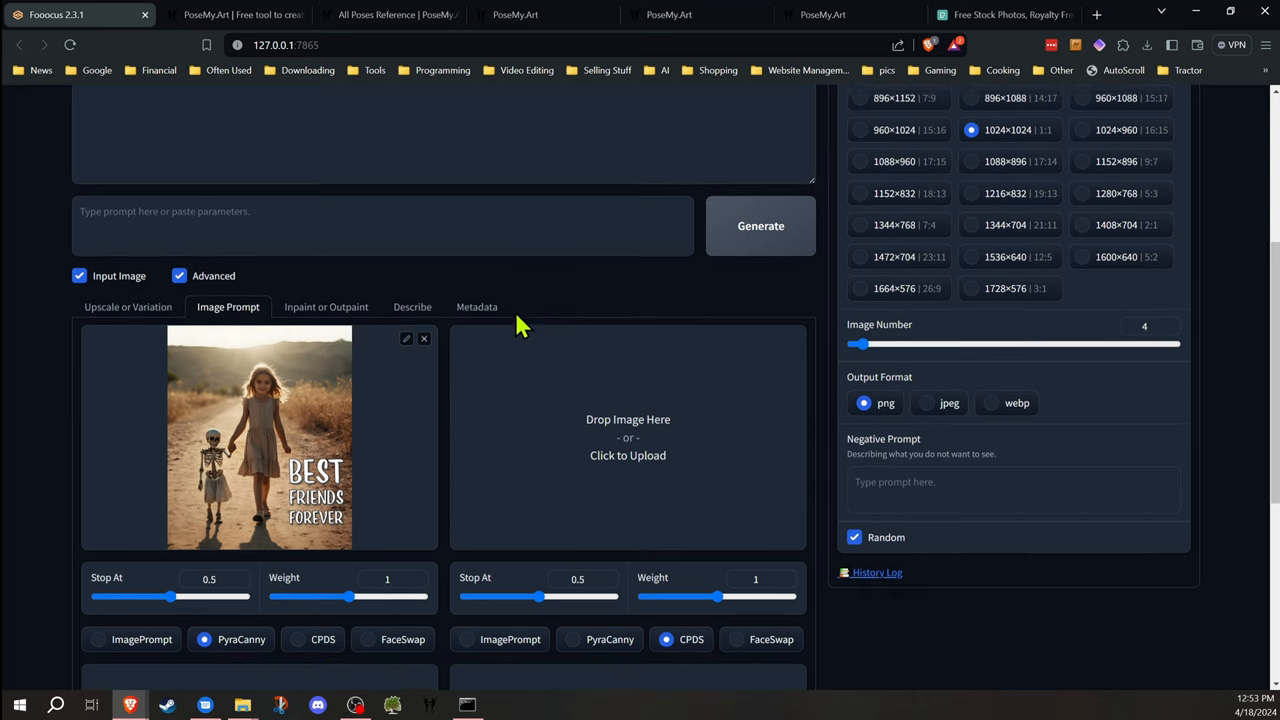
scroll("down", 3)
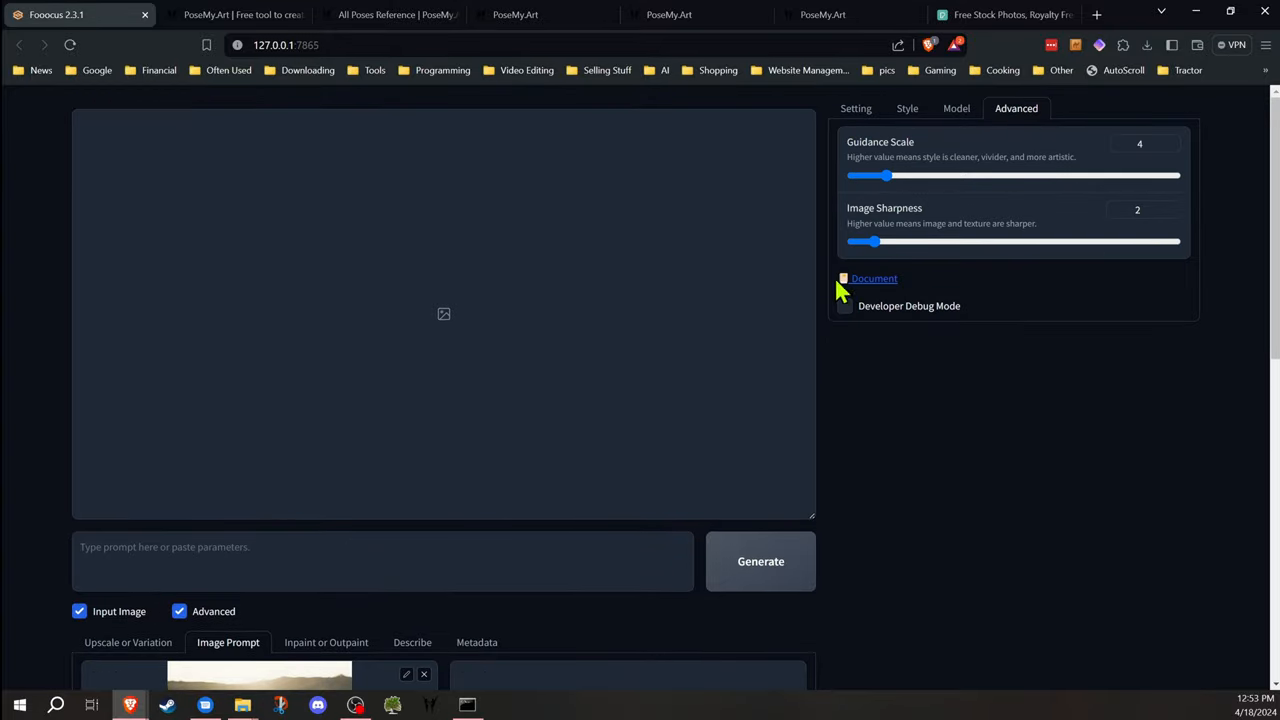
Enable Developer Debug Mode with preprocessor preview and generate the canny edge map of the photo
left_click(844, 306)
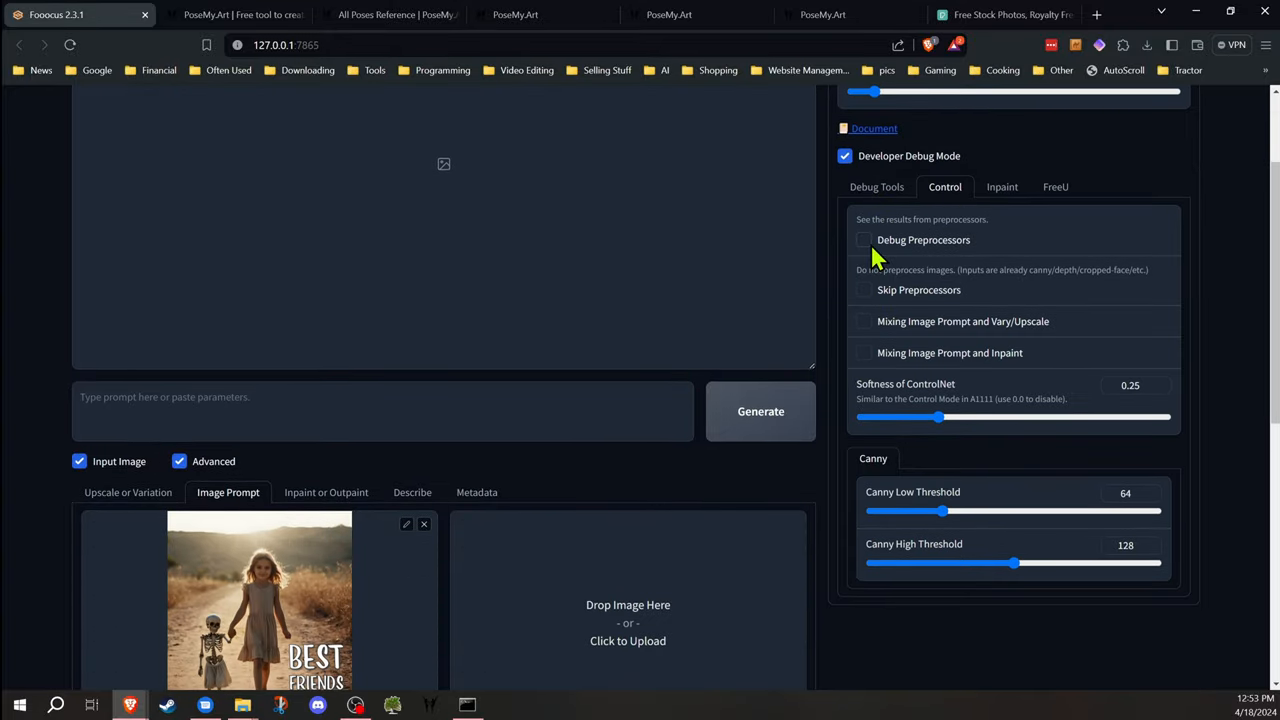
left_click(864, 240)
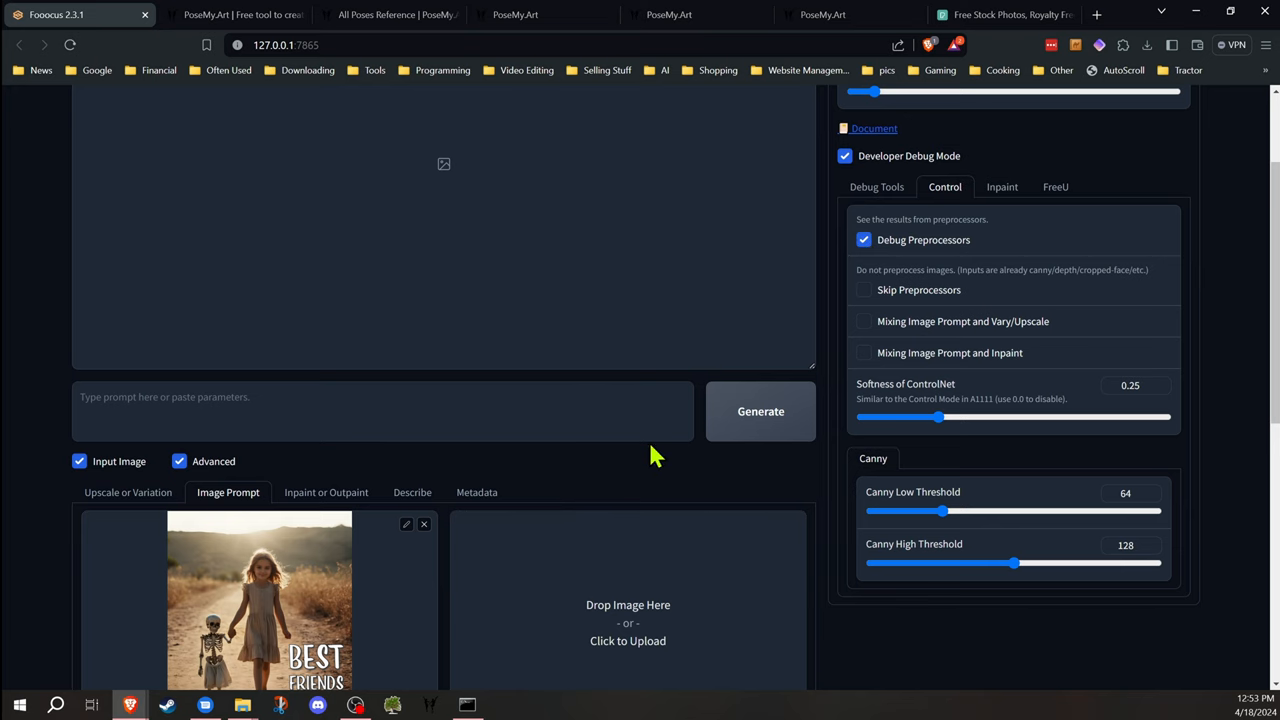
scroll("down", 3)
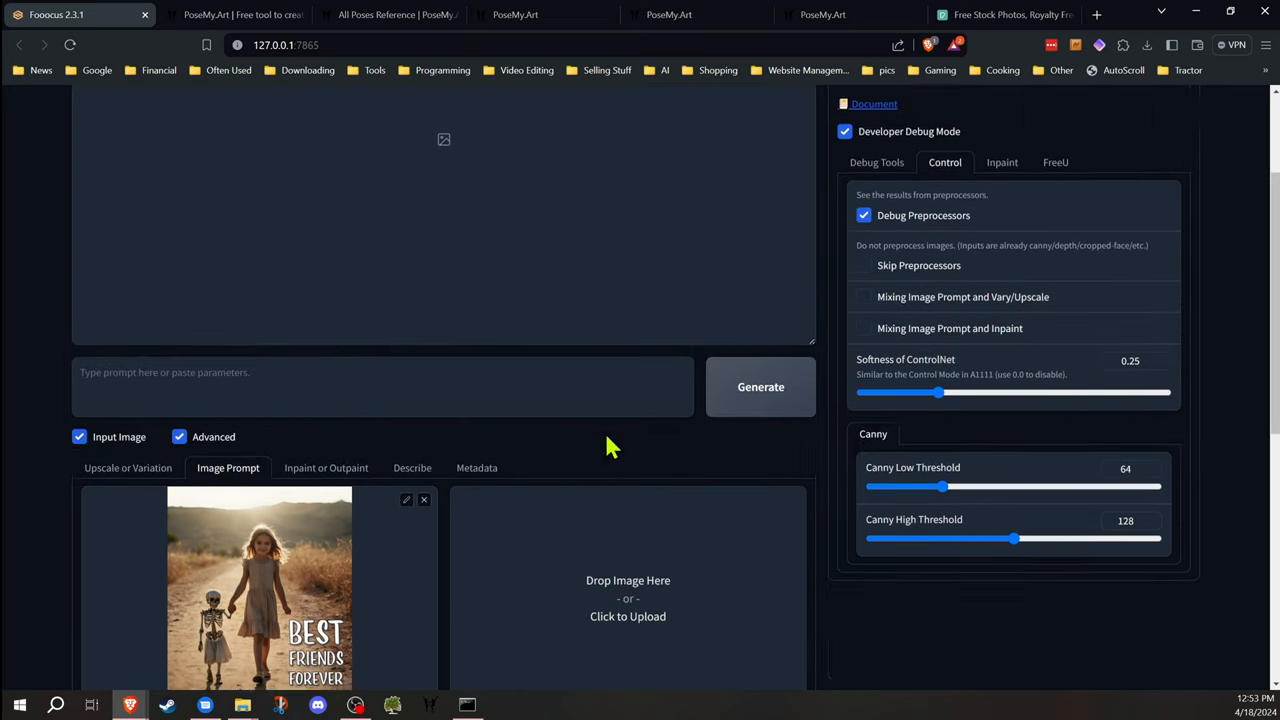
left_click(760, 386)
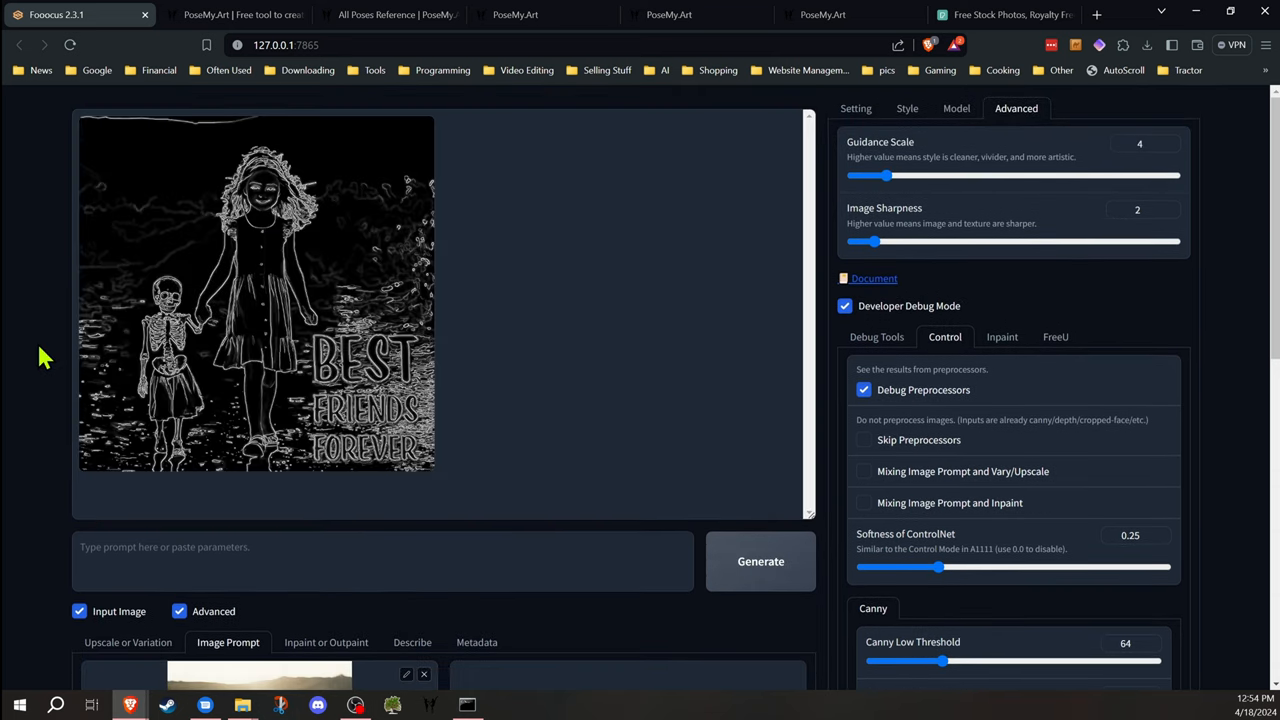
mouse_move(312, 388)
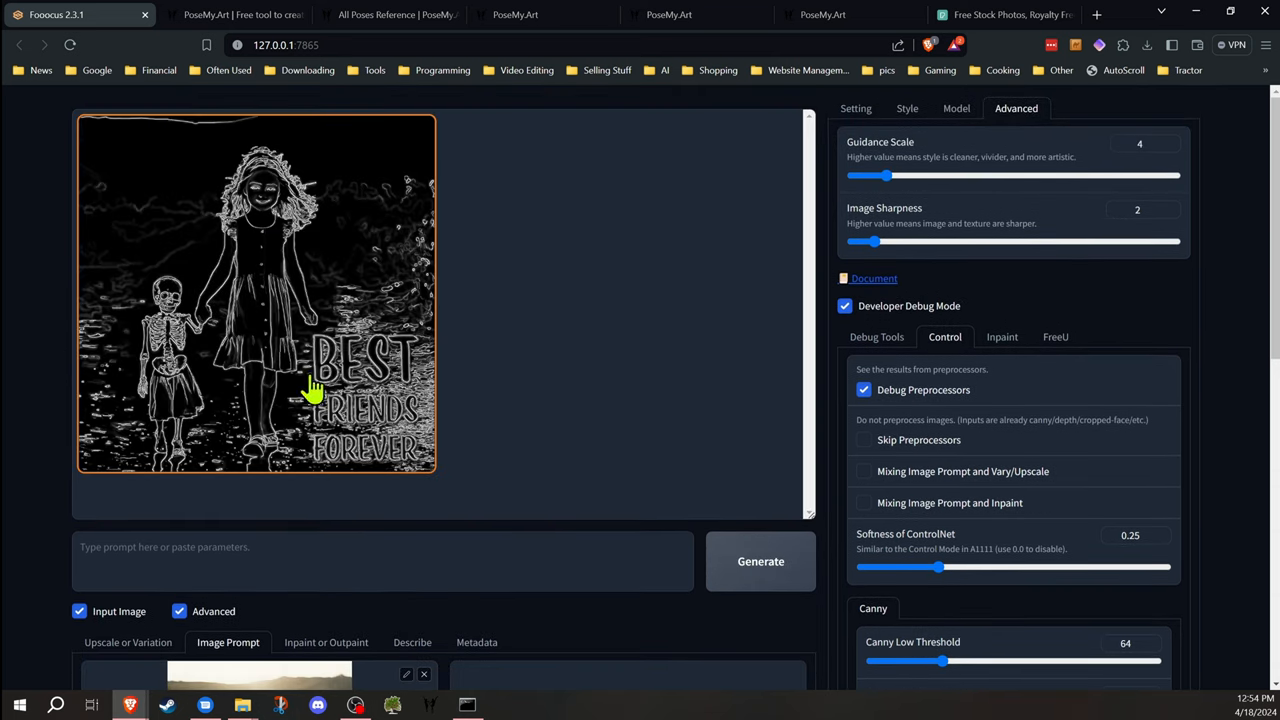
scroll("down", 3)
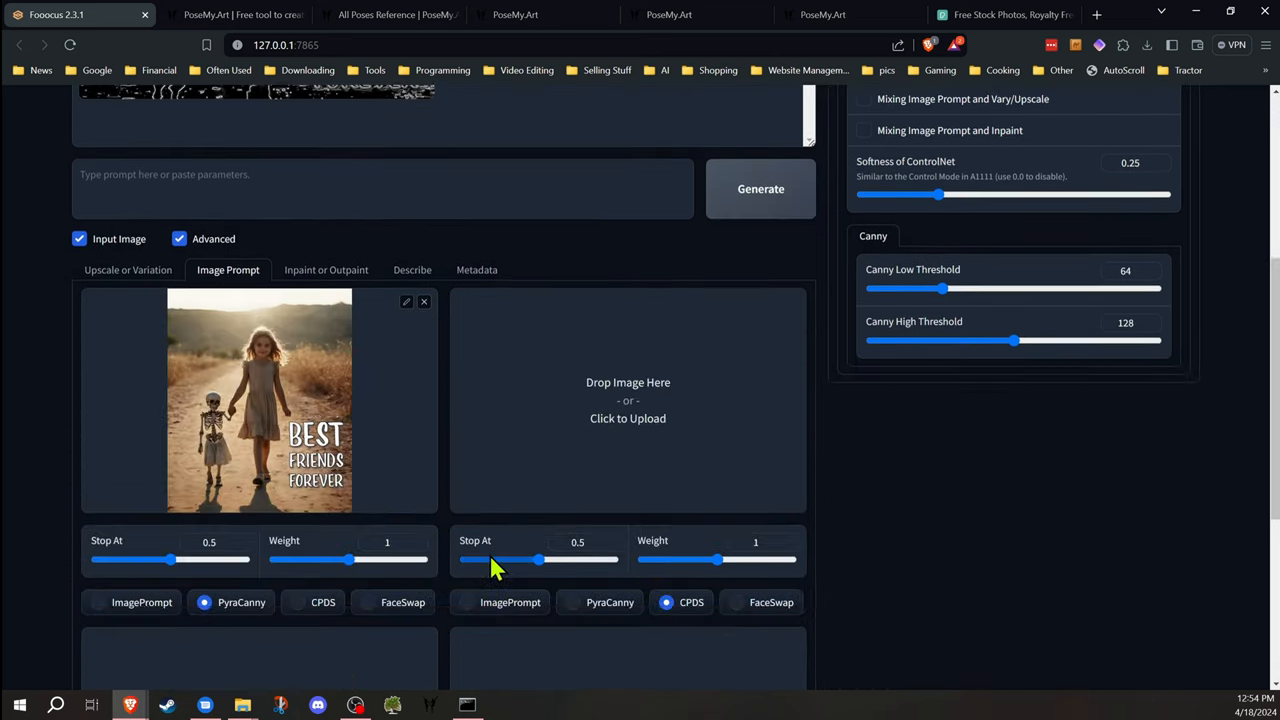
left_click(760, 188)
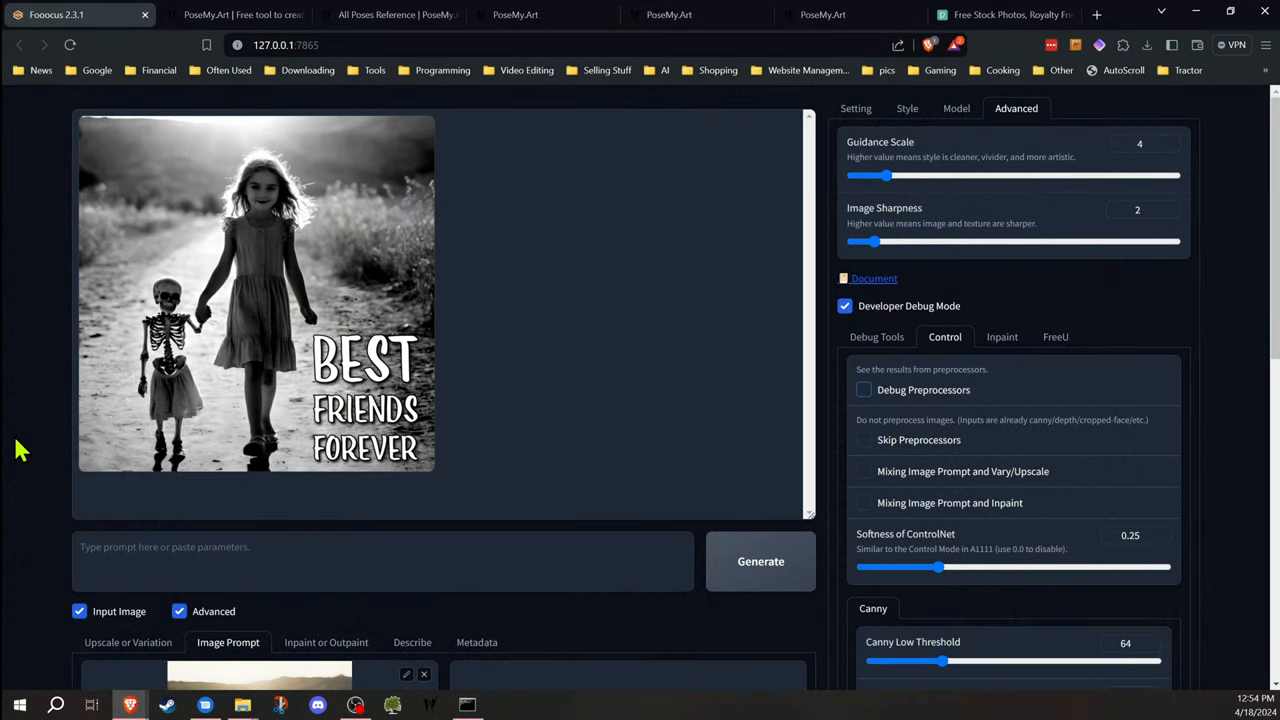
mouse_move(1000, 262)
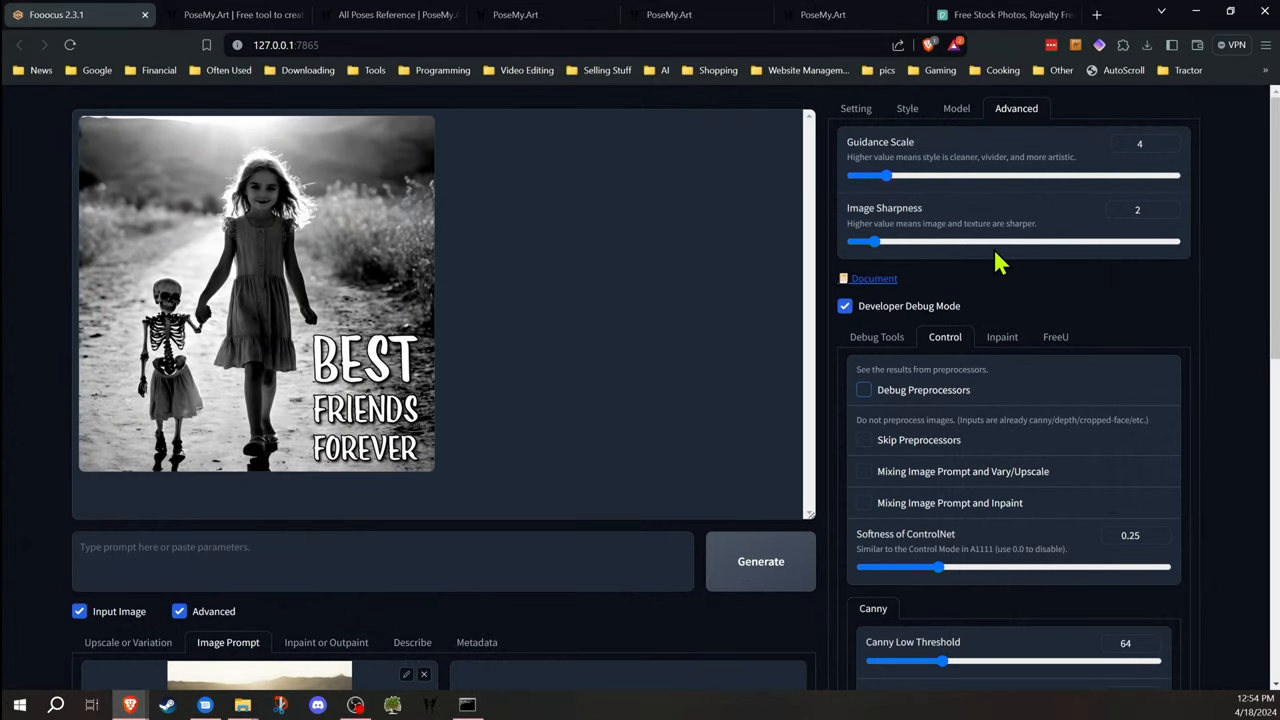
mouse_move(930, 198)
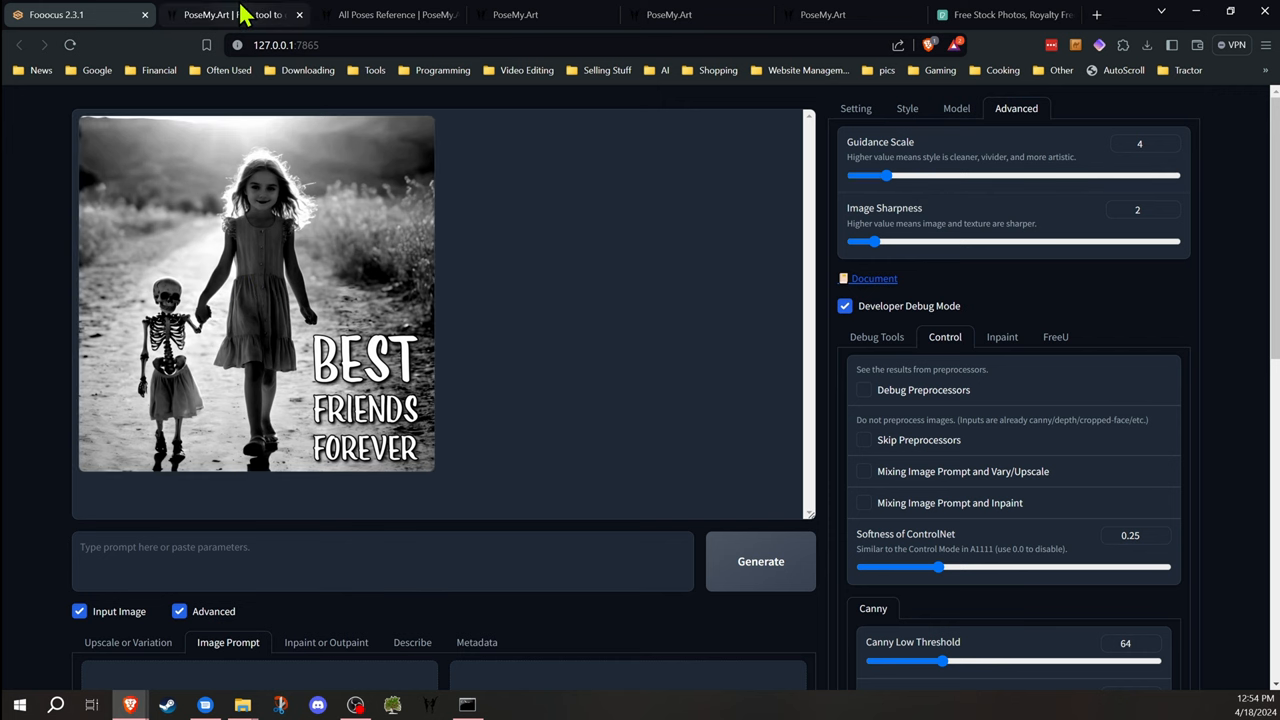
Switch the browser to the PoseMy.Art website tab
left_click(230, 16)
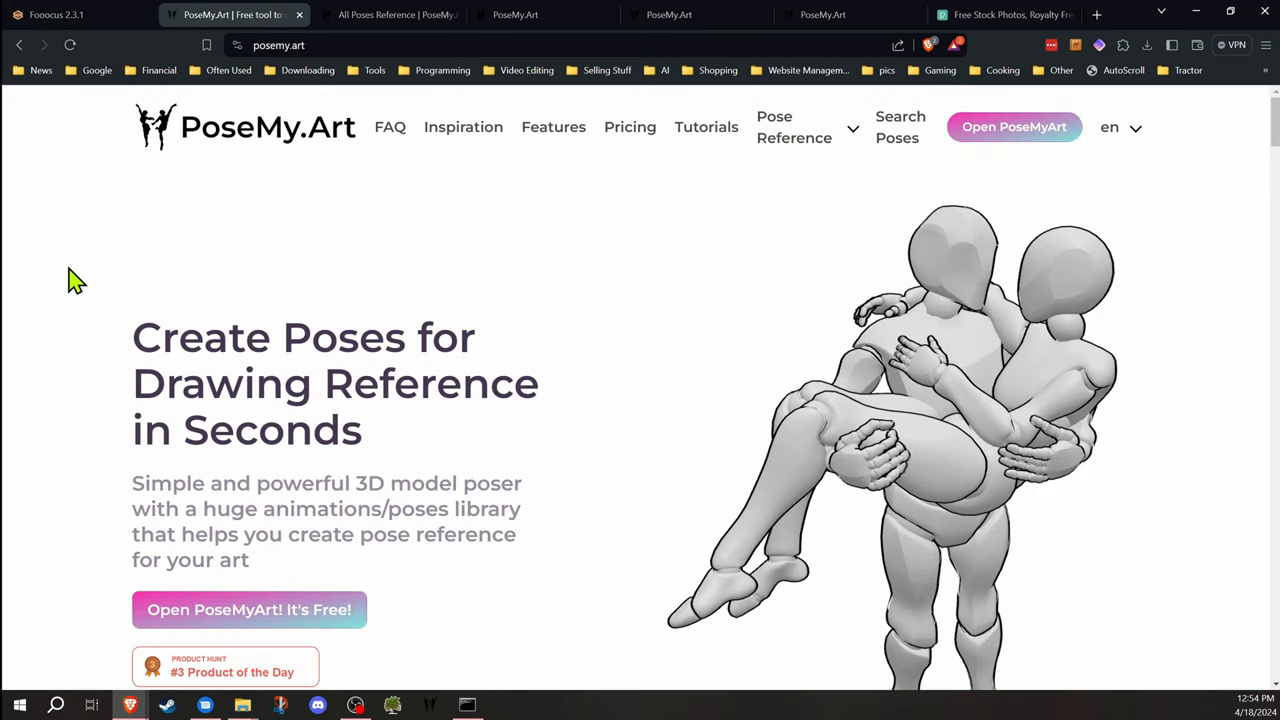
mouse_move(84, 288)
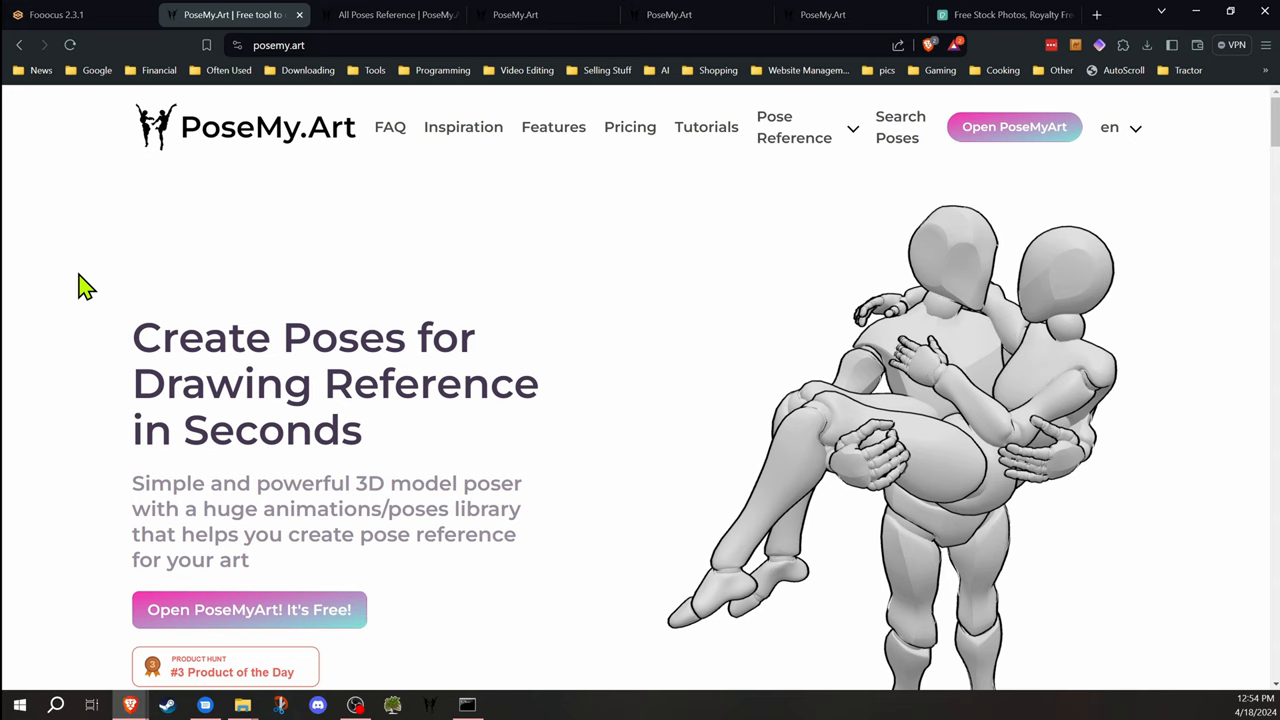
mouse_move(82, 276)
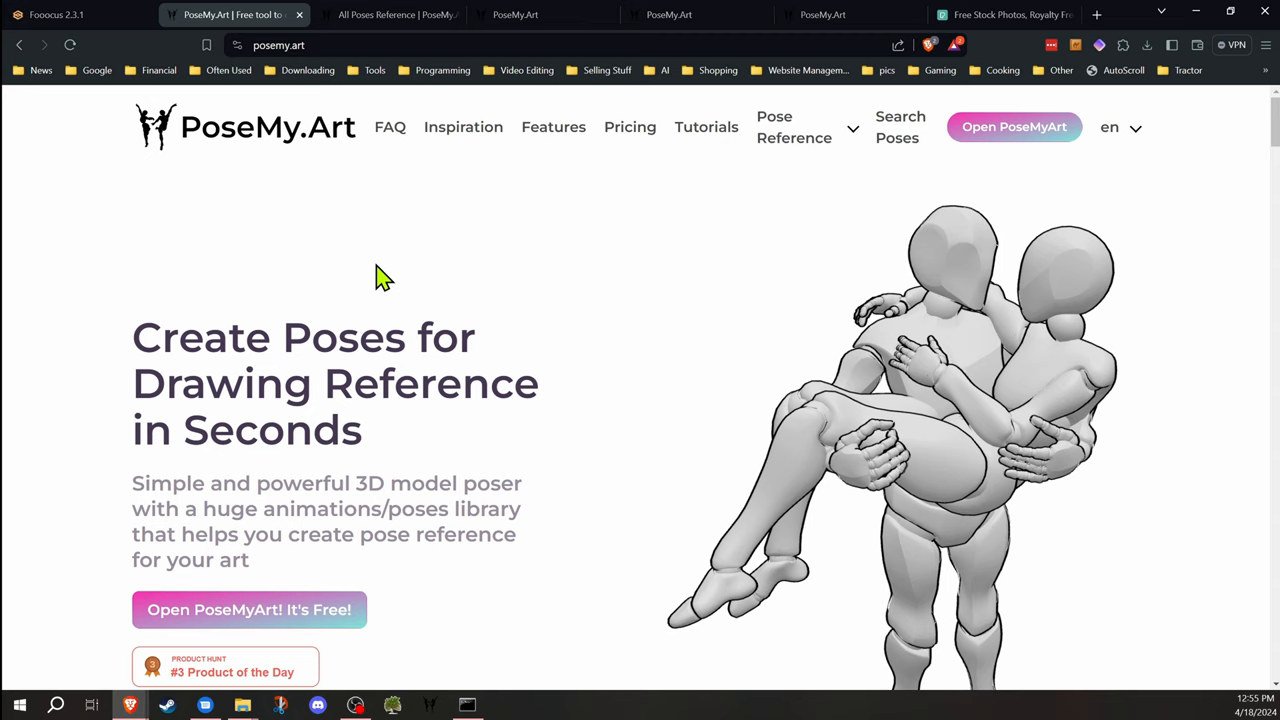
mouse_move(388, 272)
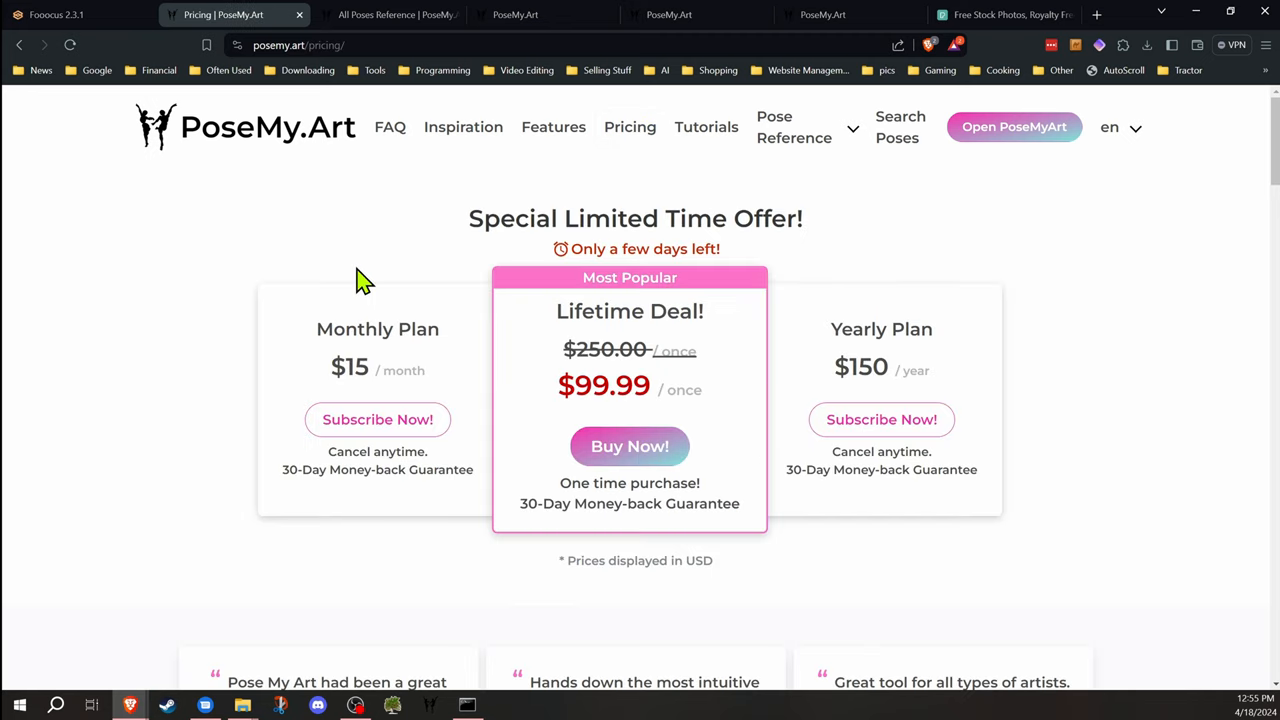
mouse_move(392, 292)
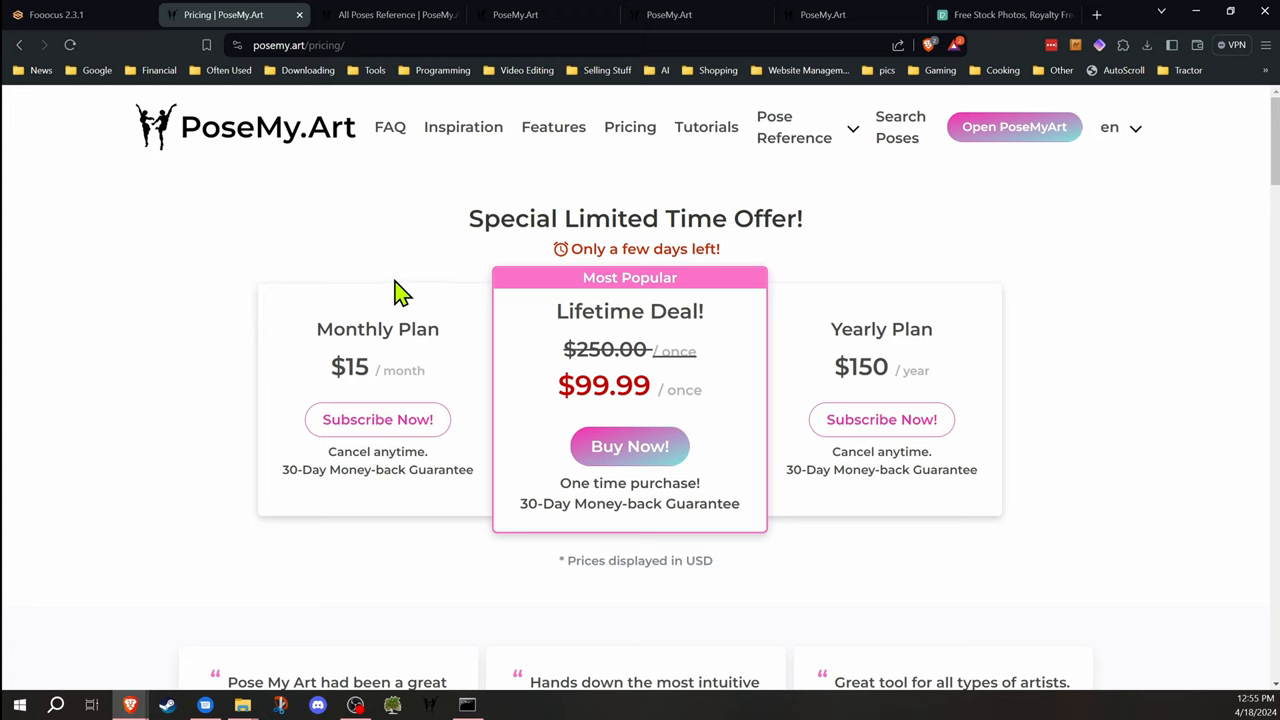
mouse_move(432, 264)
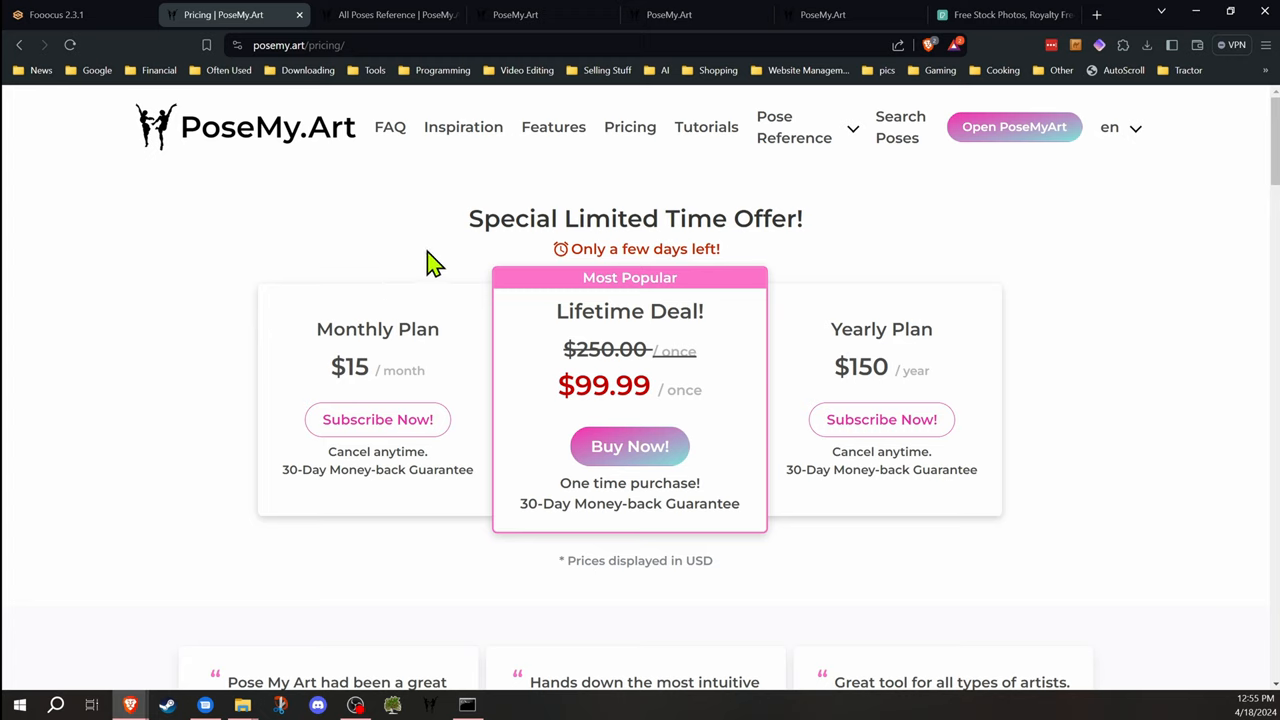
mouse_move(520, 264)
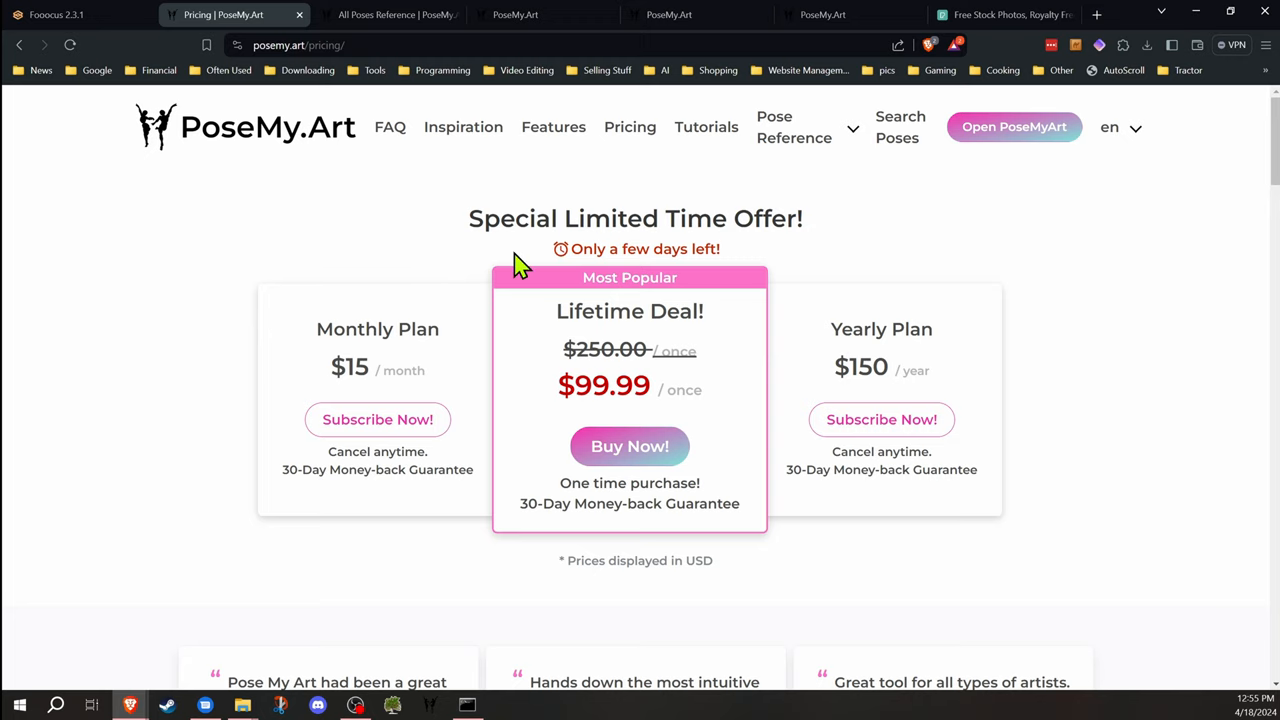
mouse_move(436, 196)
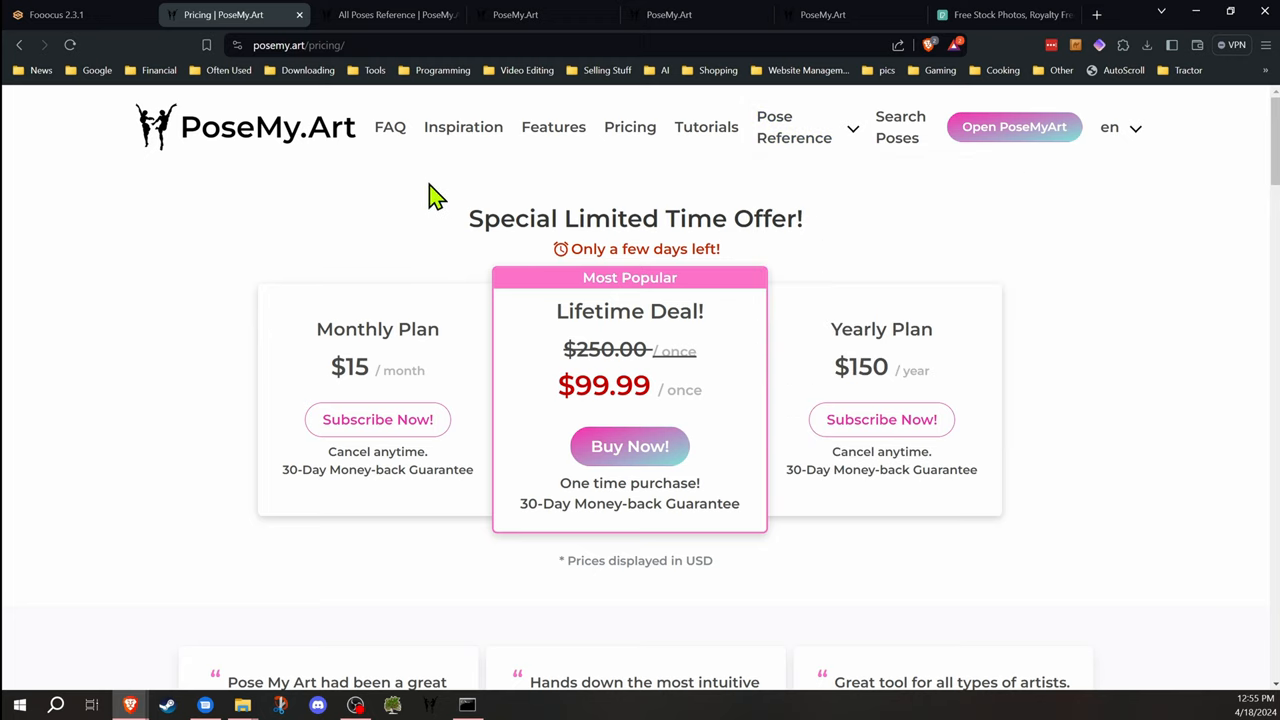
Browse the Features page covering the pose library, posing controls and export formats
left_click(552, 128)
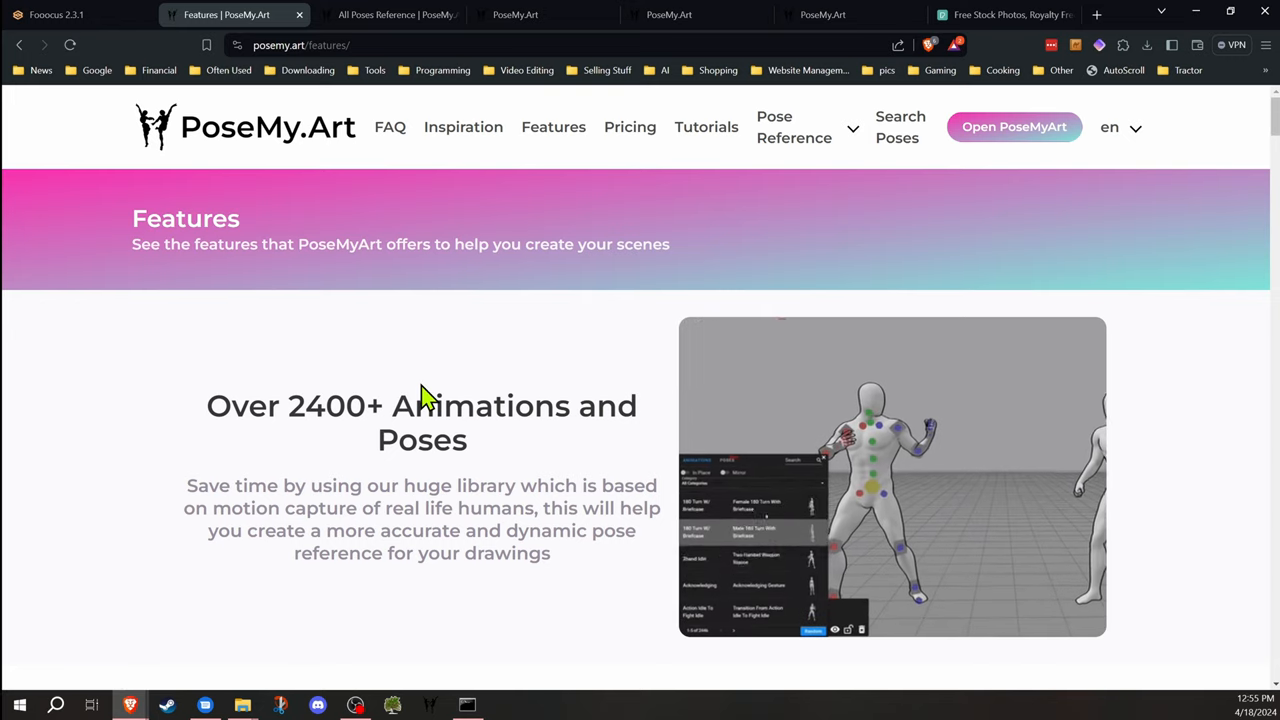
scroll("down", 3)
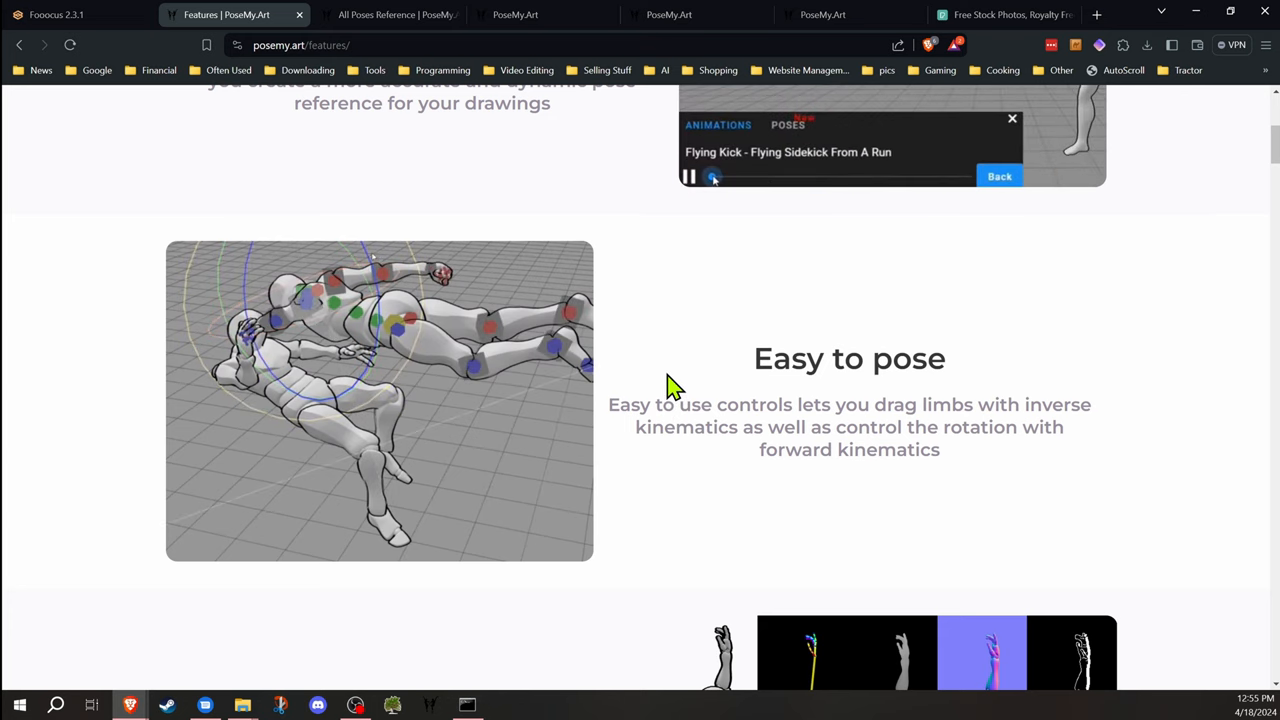
scroll("down", 3)
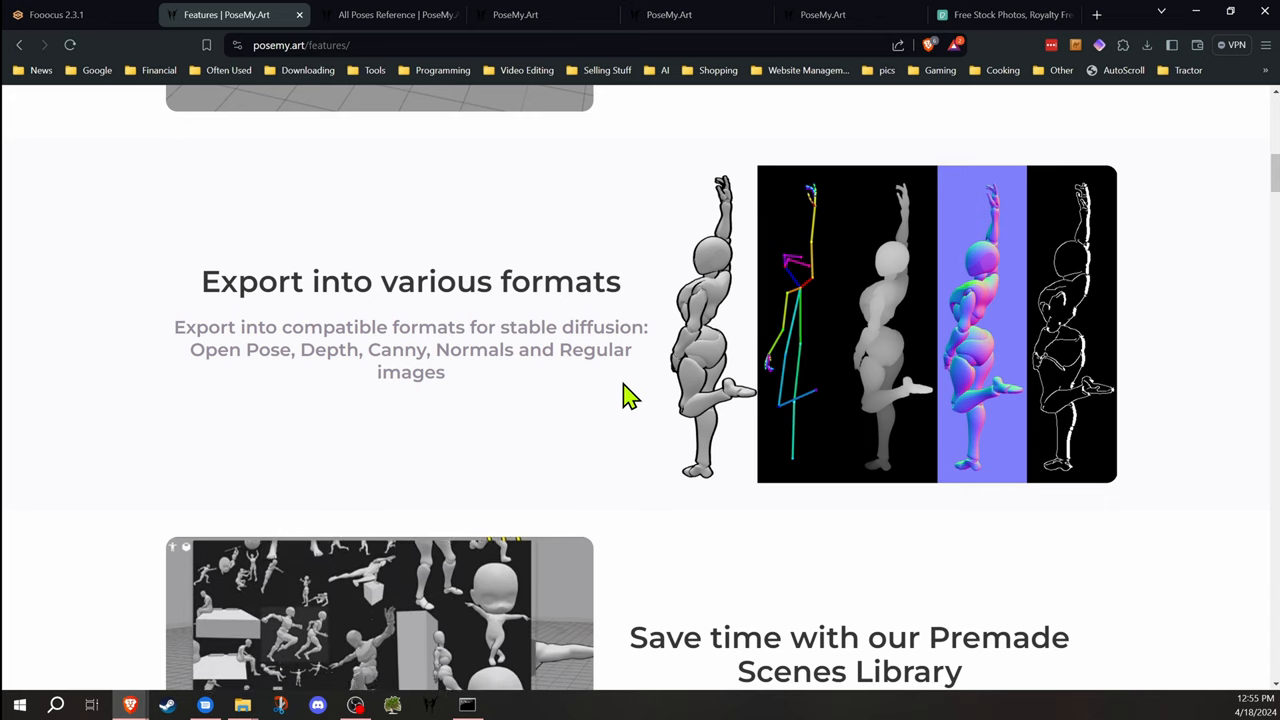
scroll("down", 3)
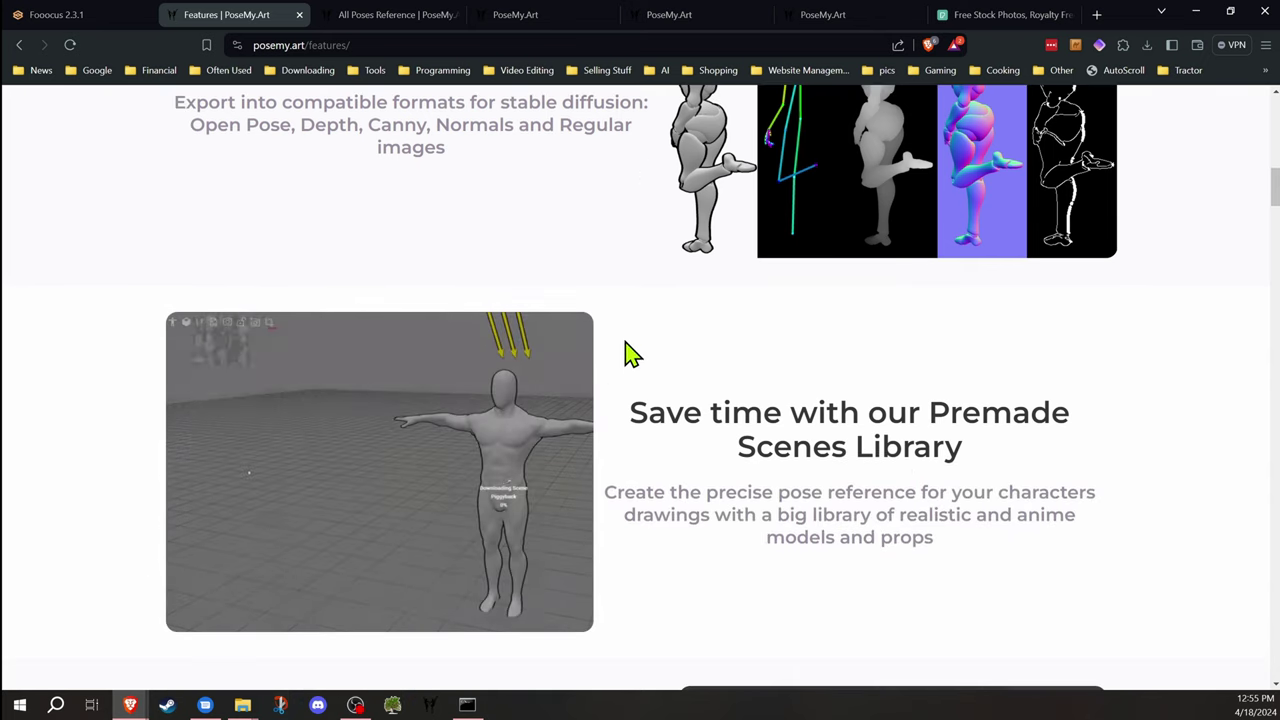
scroll("down", 3)
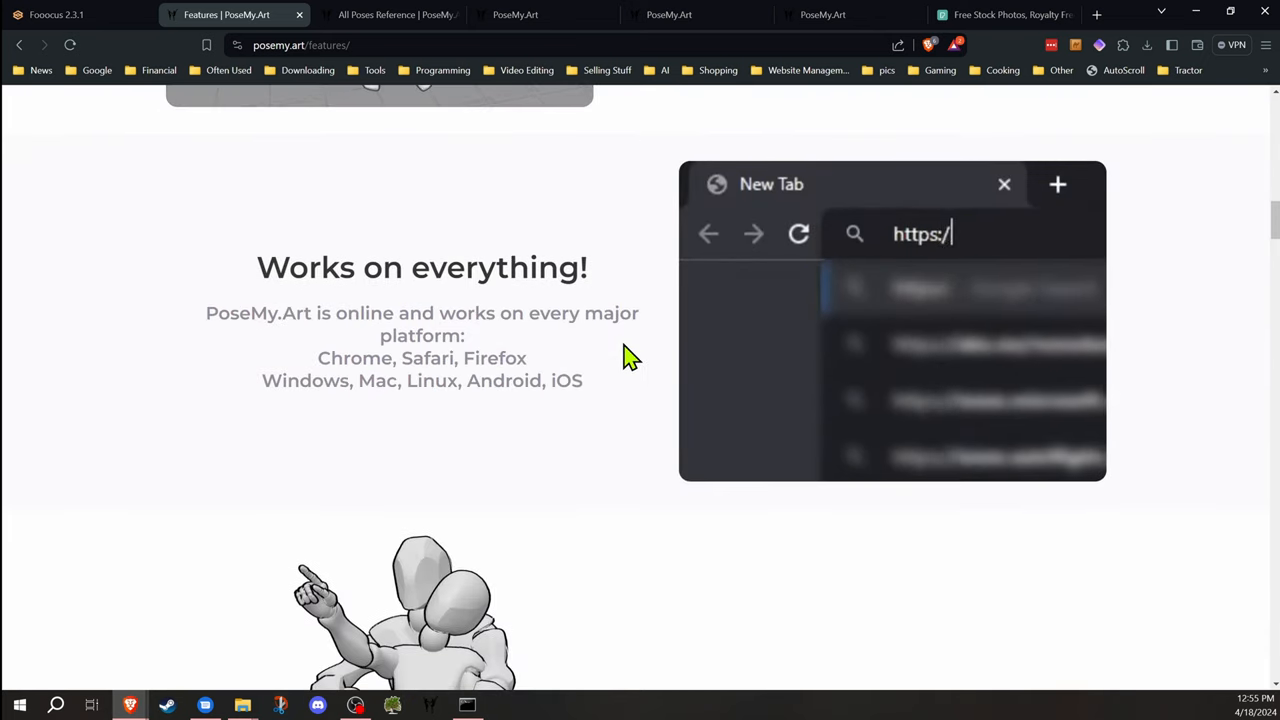
scroll("down", 3)
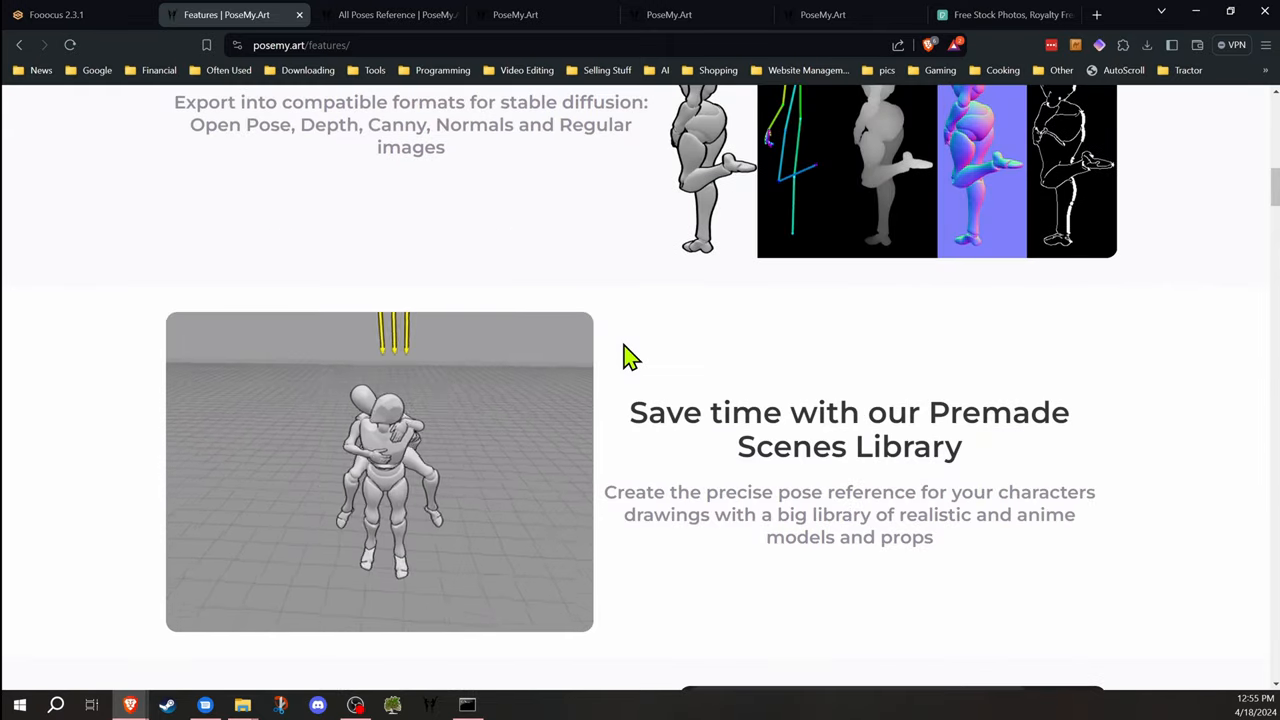
scroll("up", 3)
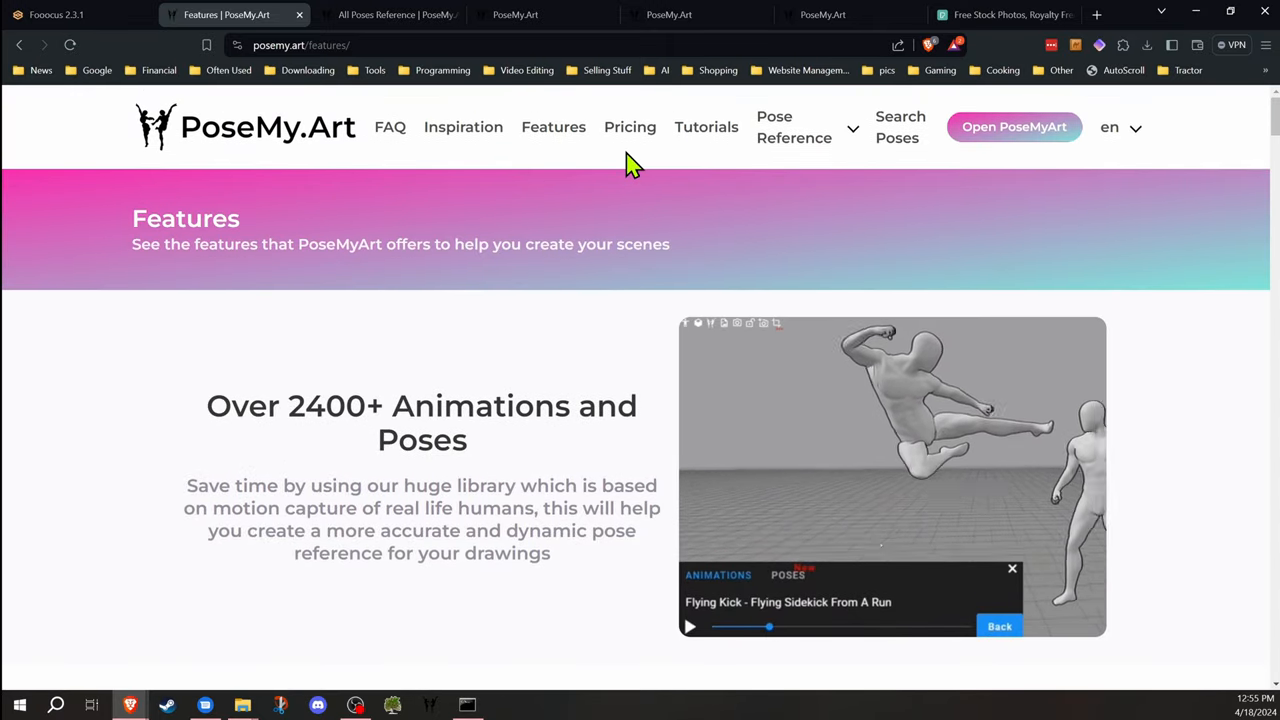
Visit All poses reference and the Search Poses page from the Pose Reference menu
left_click(794, 128)
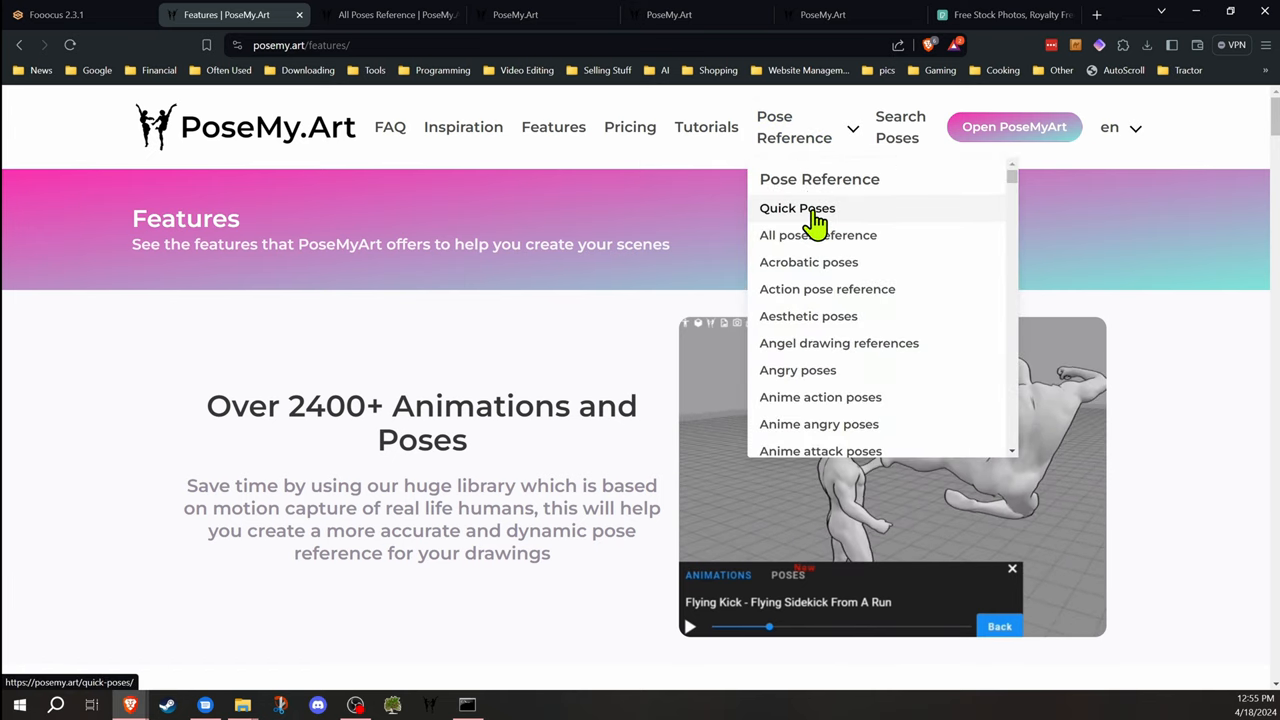
left_click(796, 208)
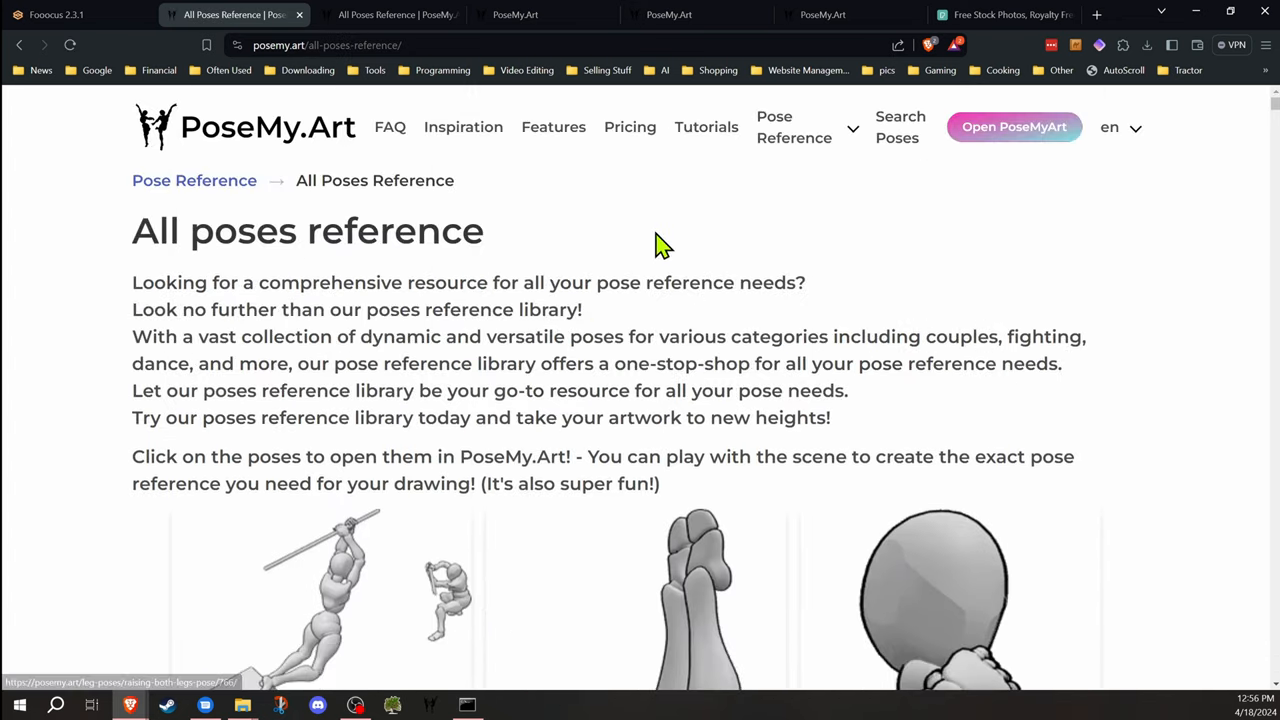
left_click(900, 128)
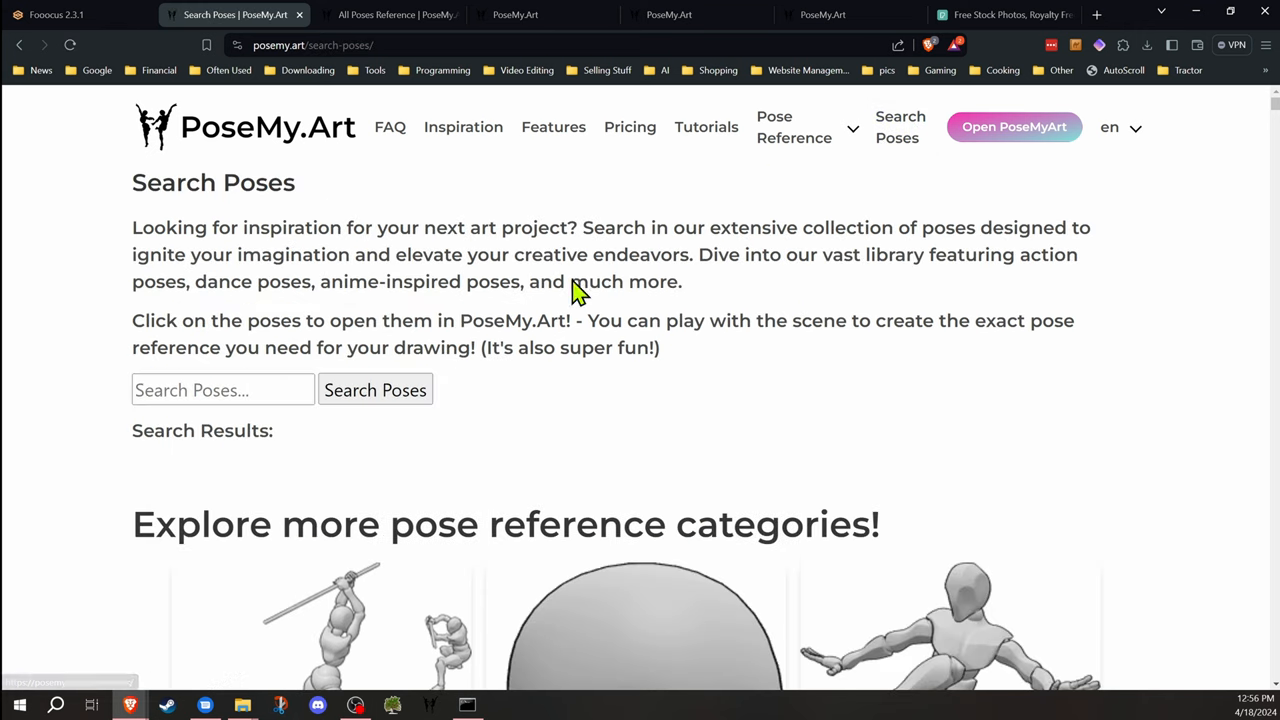
scroll("down", 3)
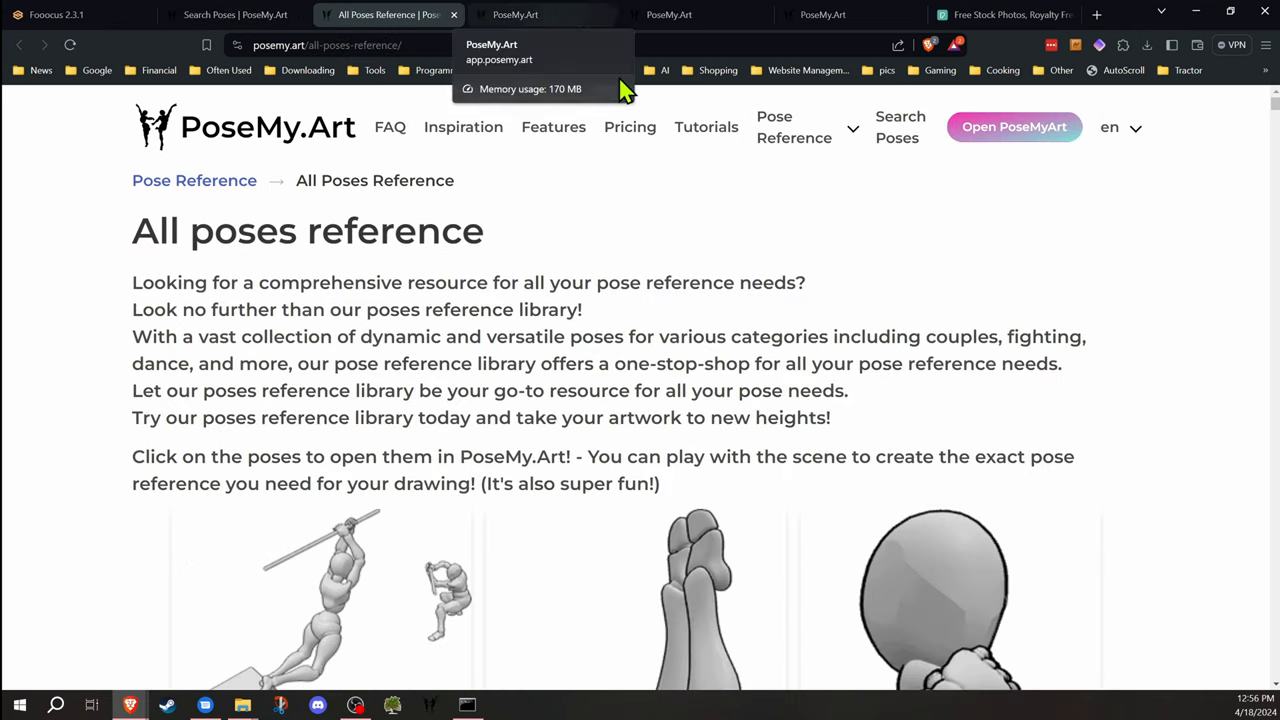
mouse_move(1010, 132)
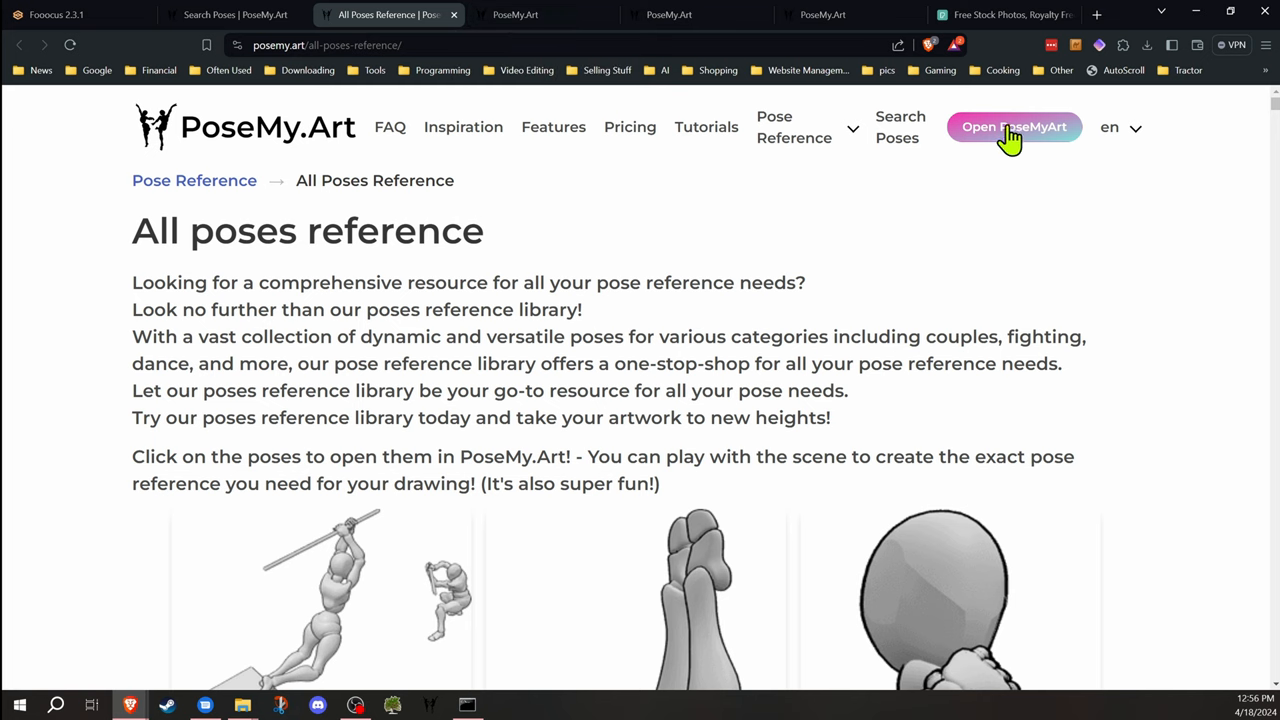
Launch the 3D posing app with its default T-posed mannequin
left_click(1014, 128)
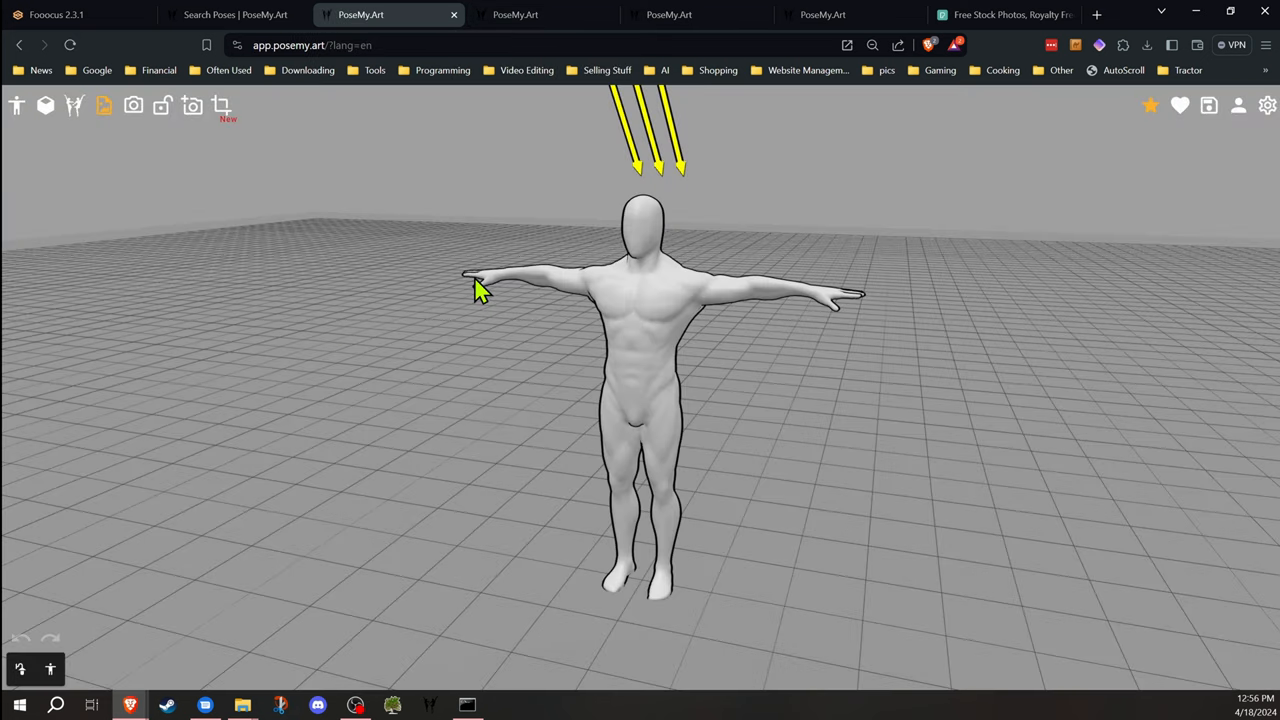
mouse_move(336, 312)
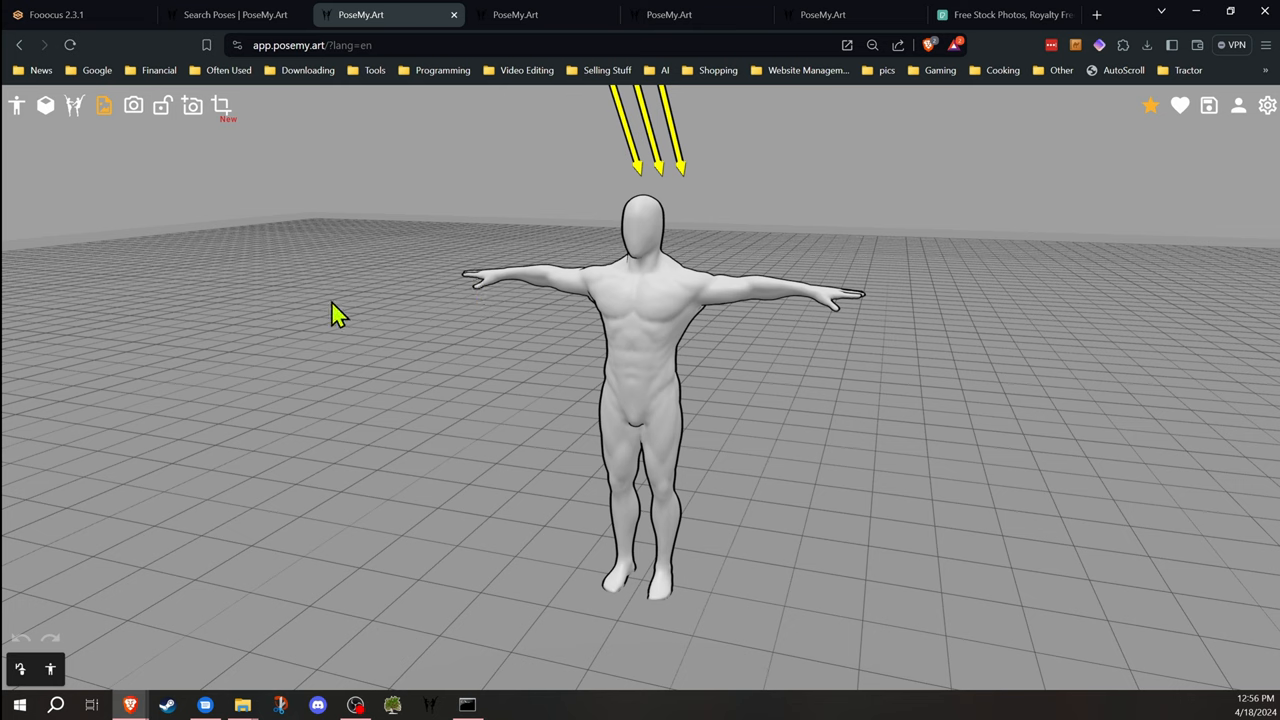
mouse_move(344, 270)
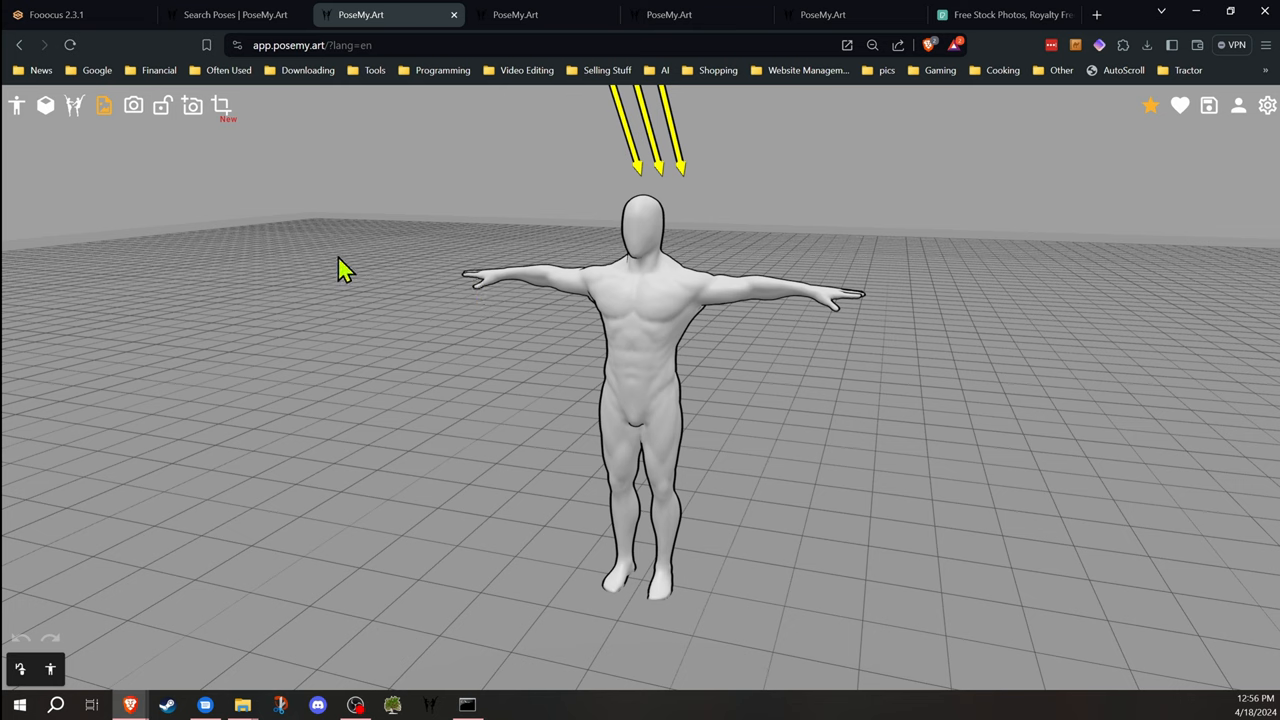
mouse_move(336, 264)
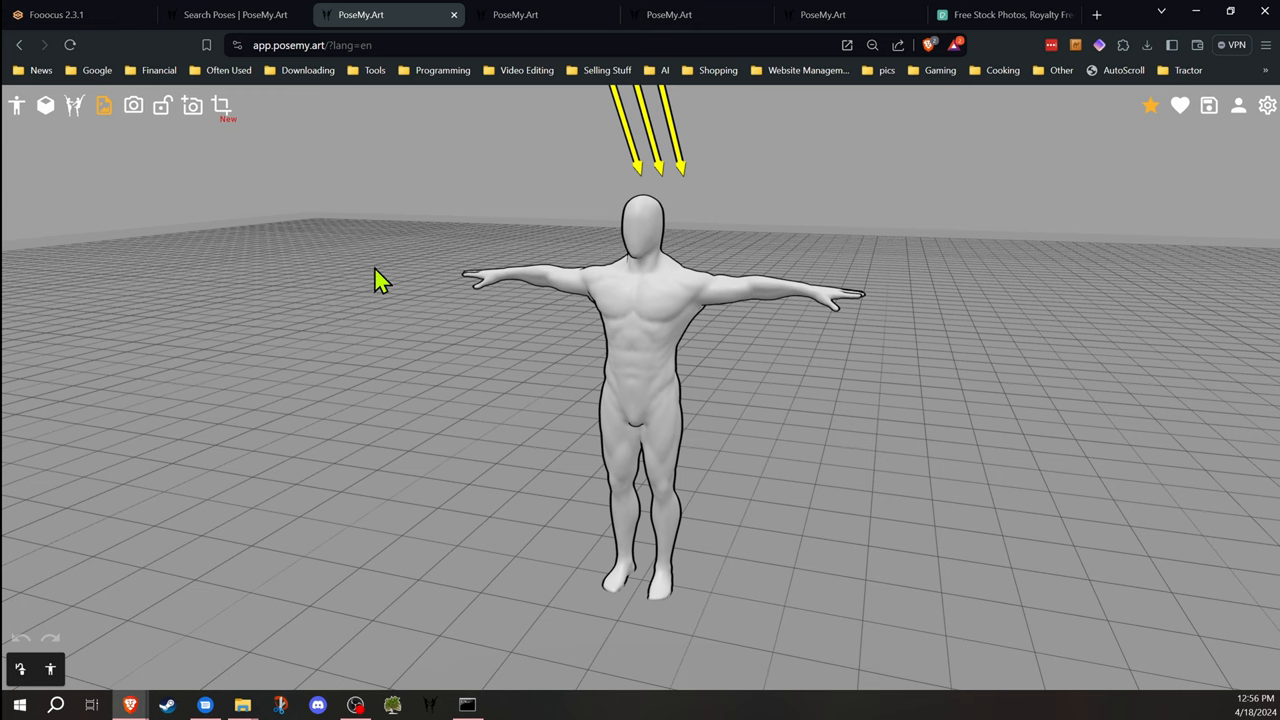
mouse_move(556, 340)
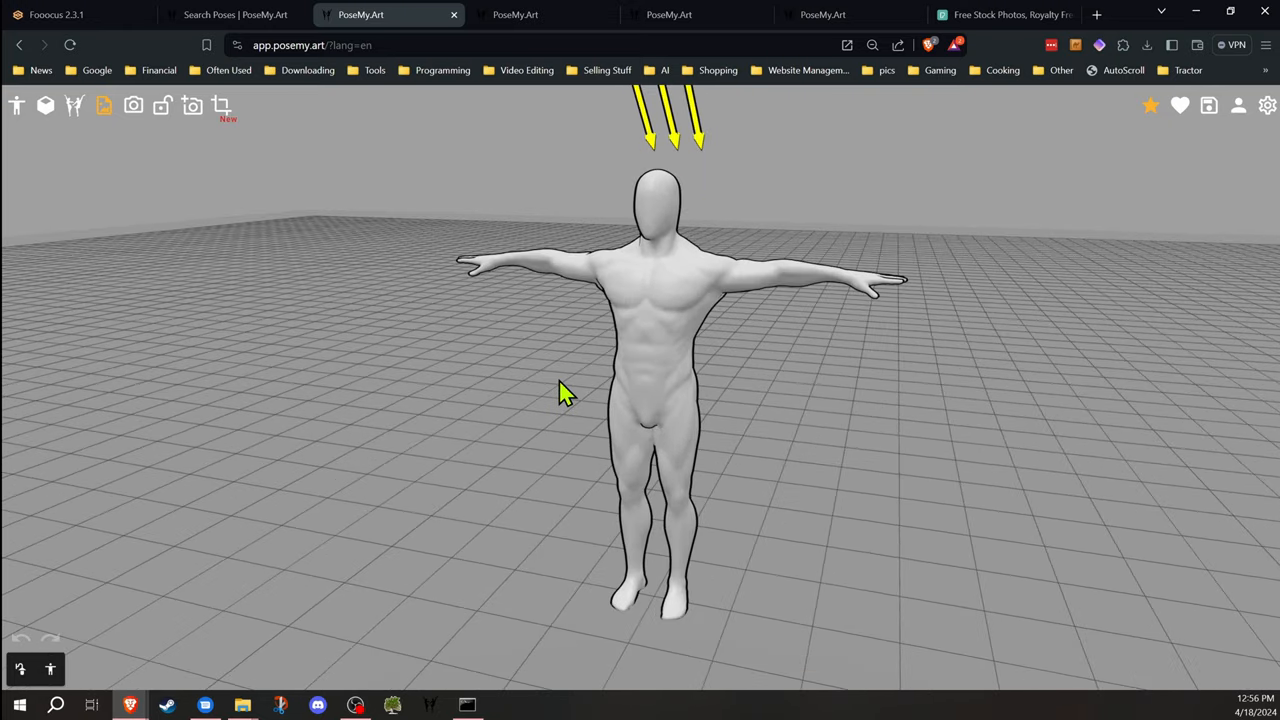
mouse_move(550, 418)
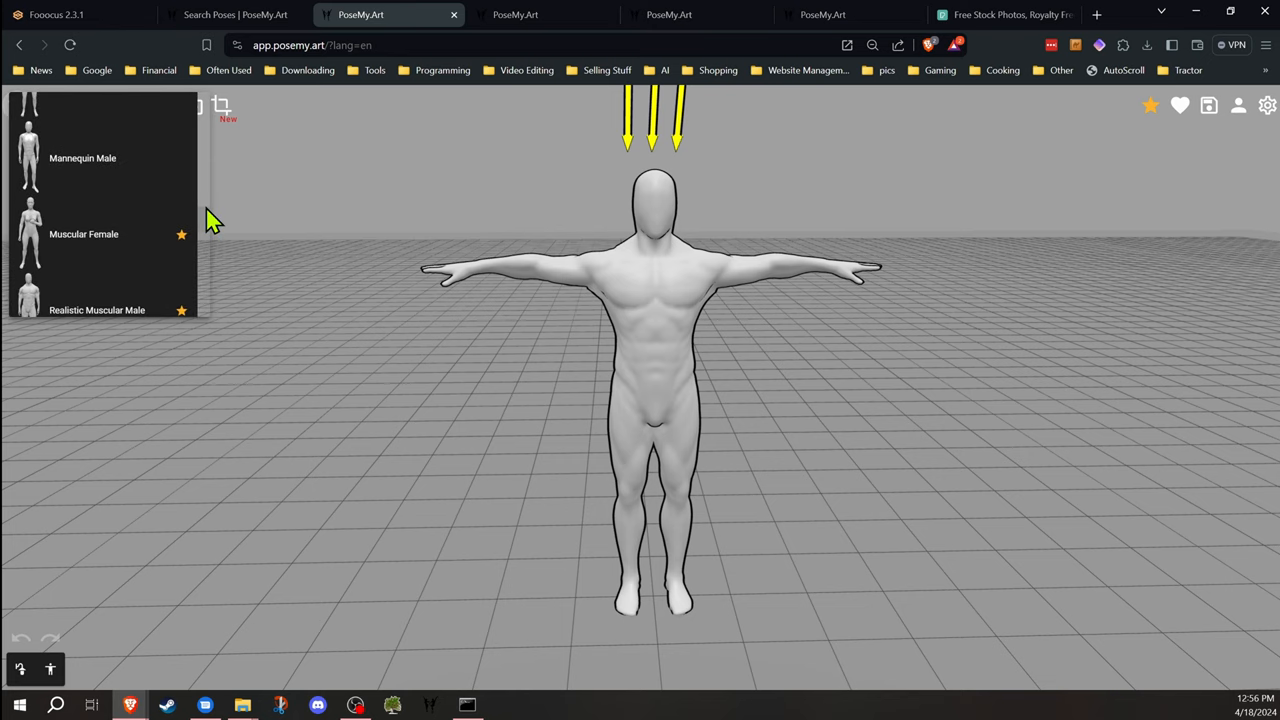
Scroll the Add Models list past the anime female and male figures
scroll("down", 3)
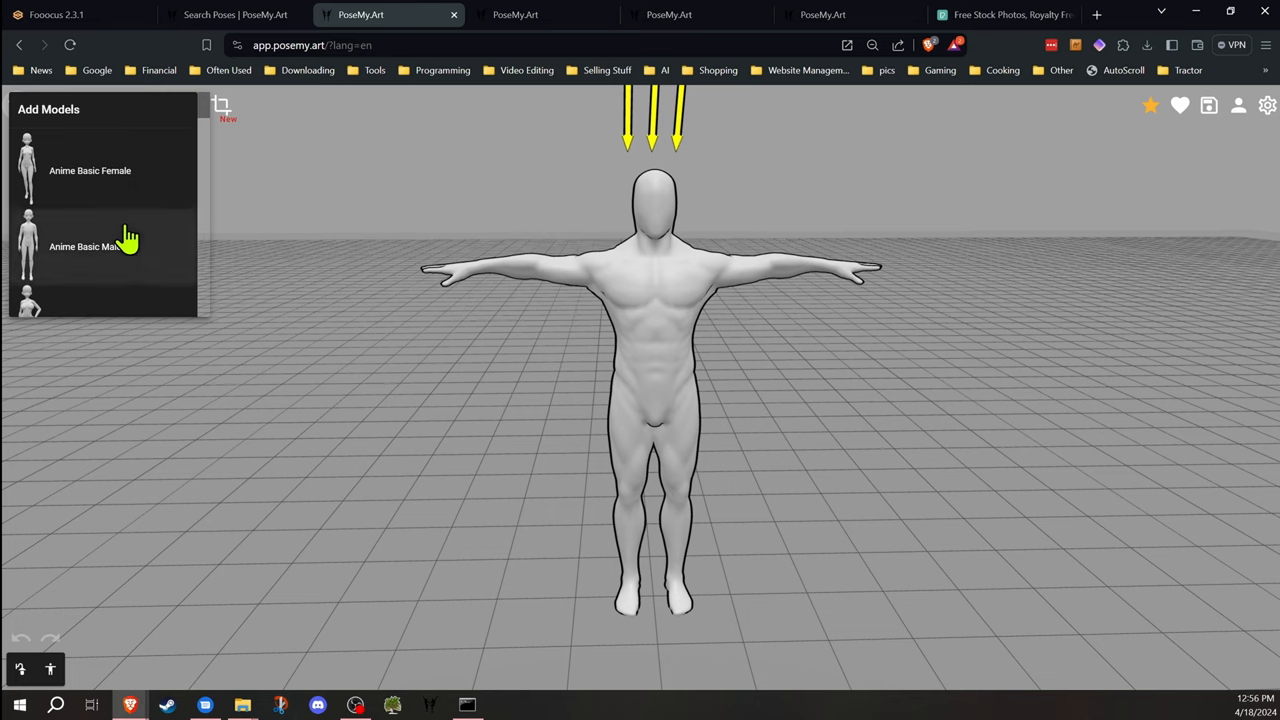
scroll("down", 3)
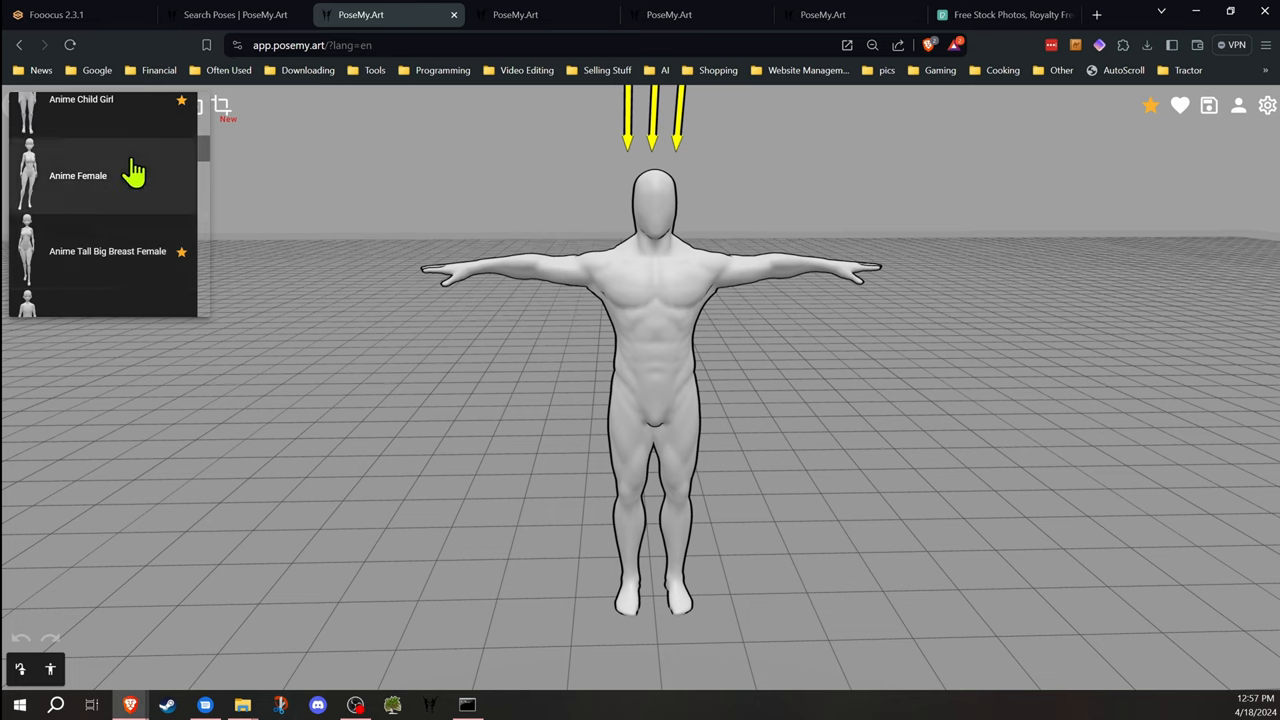
mouse_move(138, 150)
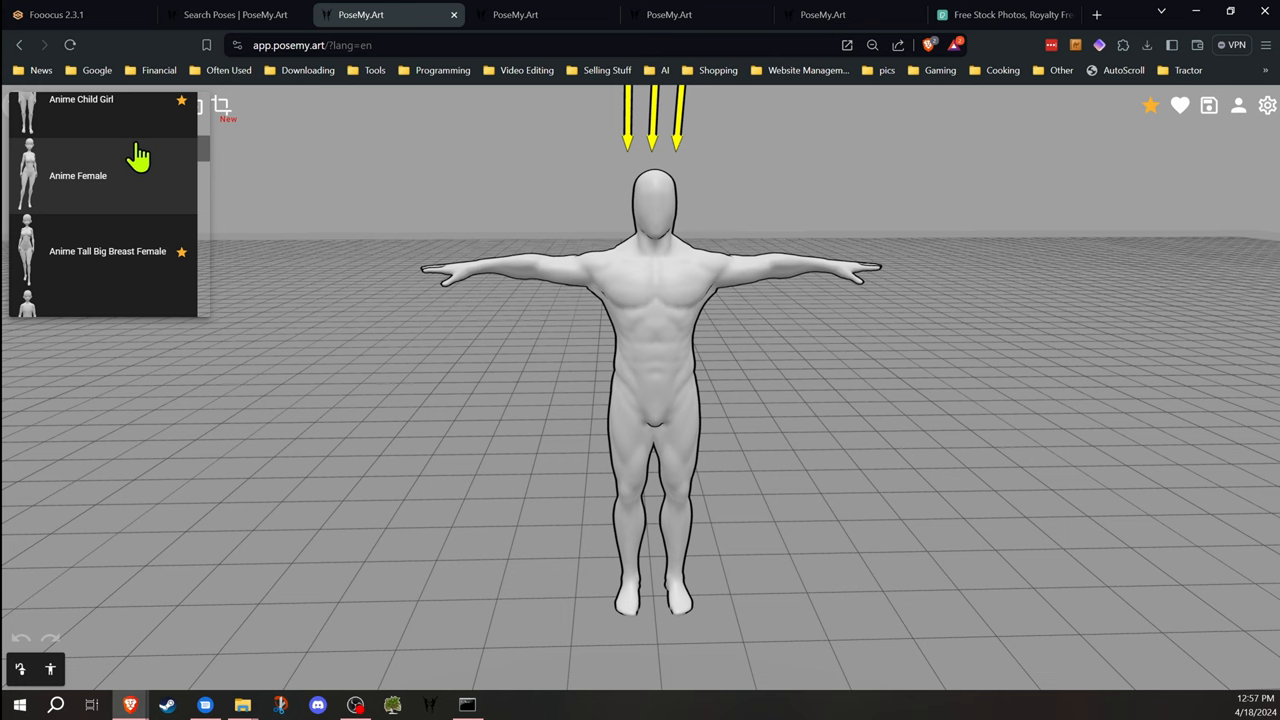
mouse_move(96, 252)
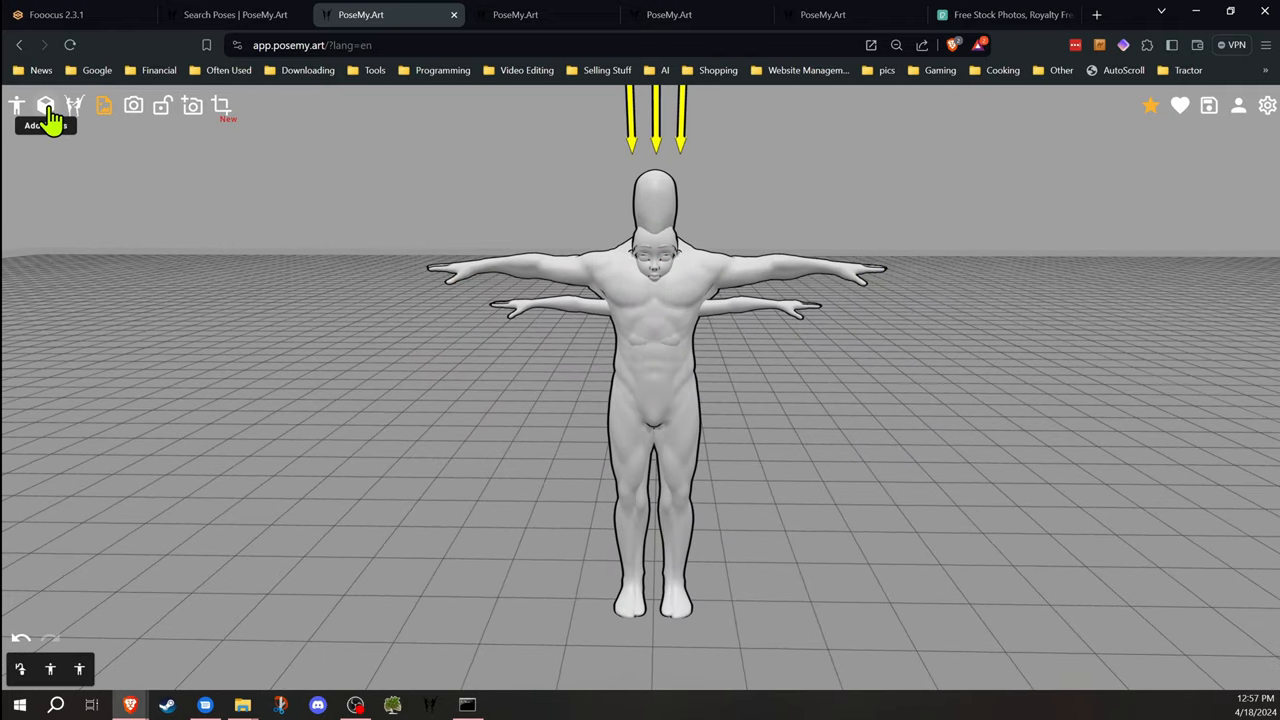
Add a white cube prop and move it to the left of the two figures
left_click(44, 108)
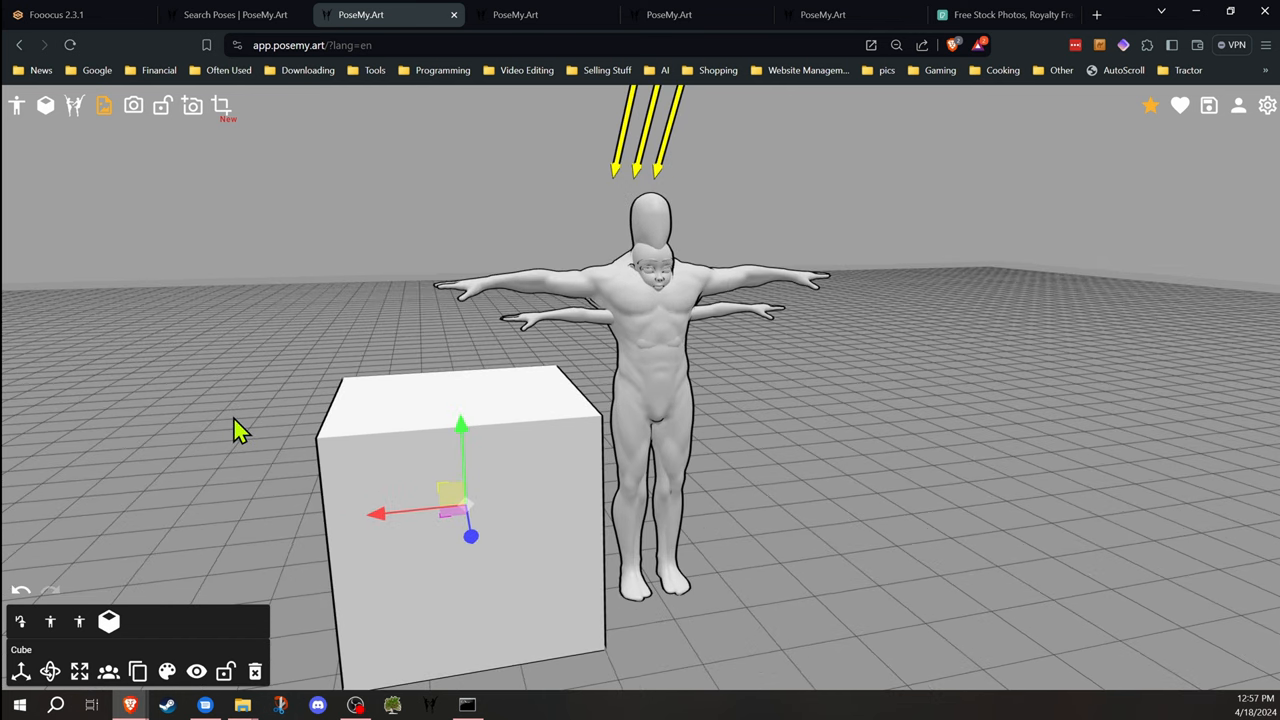
left_click_drag(240, 430, 444, 418)
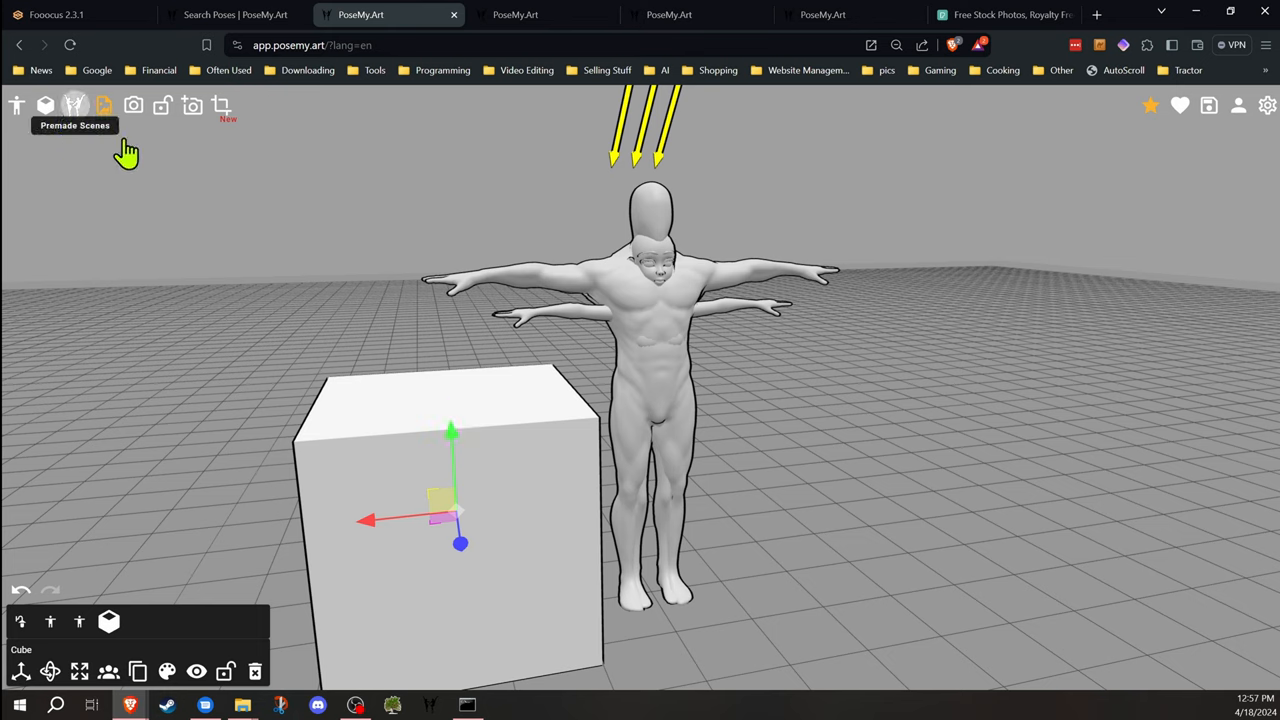
left_click(74, 104)
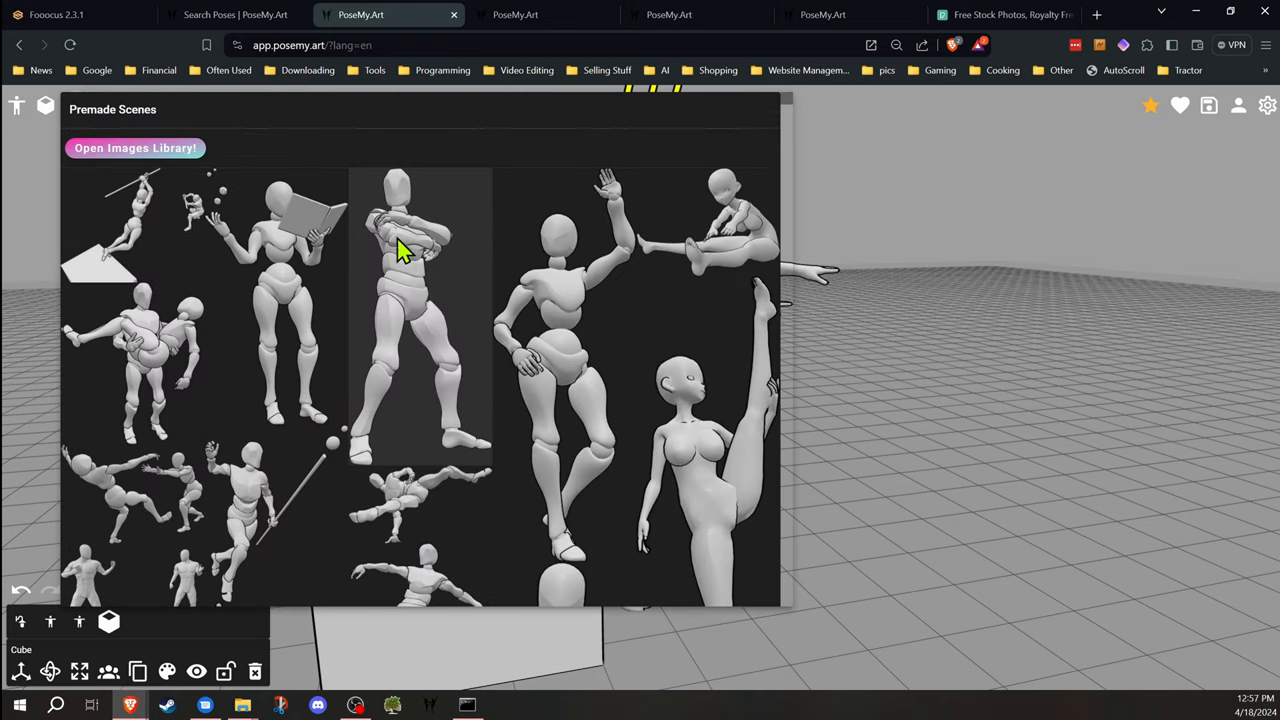
mouse_move(42, 162)
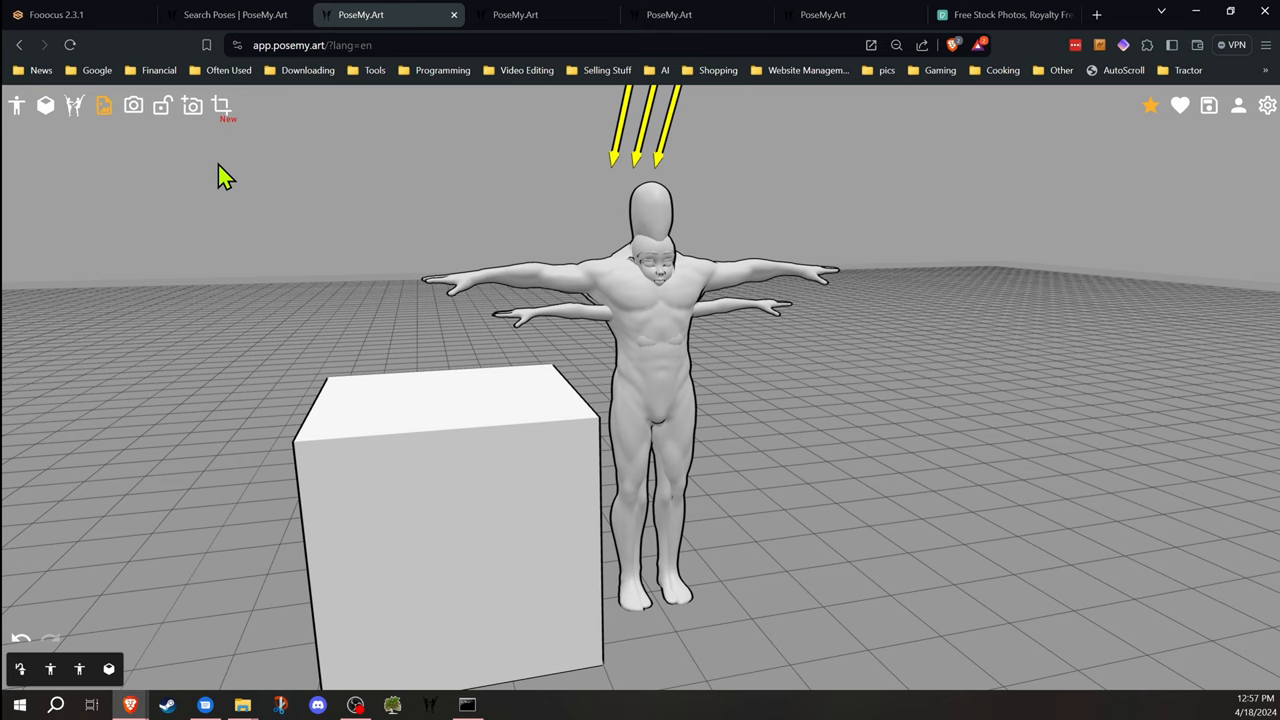
mouse_move(216, 200)
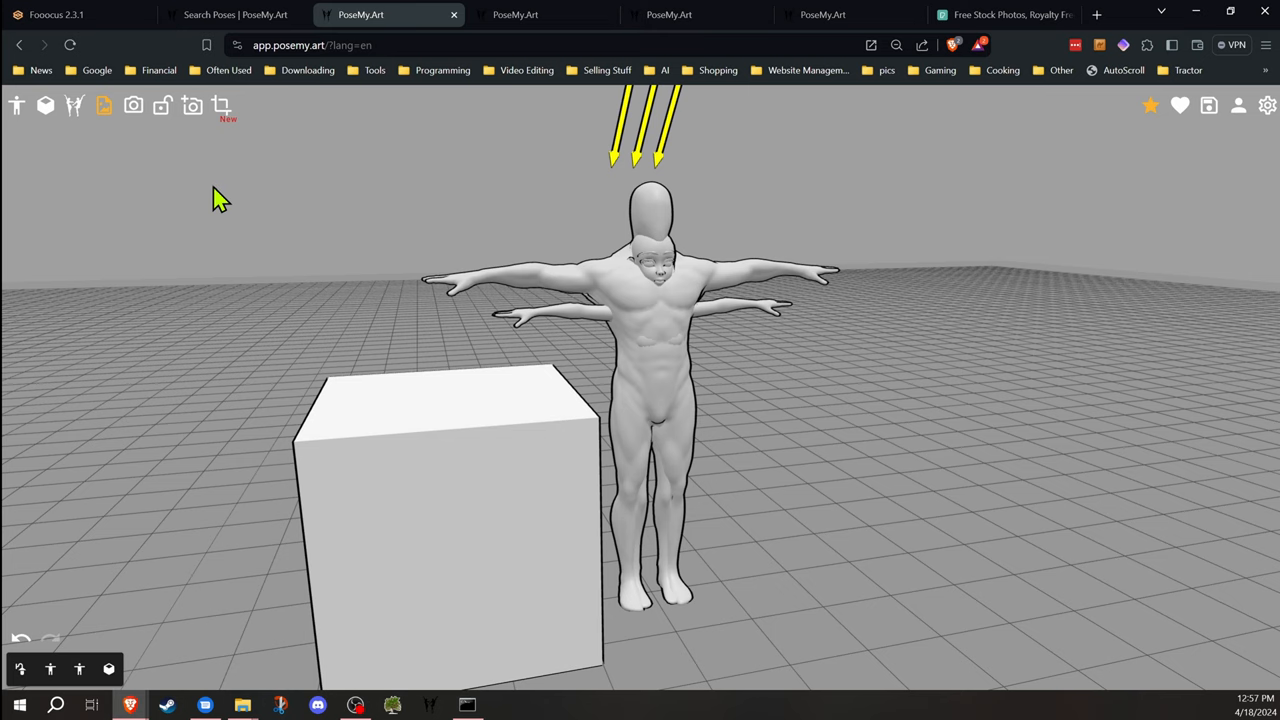
mouse_move(98, 108)
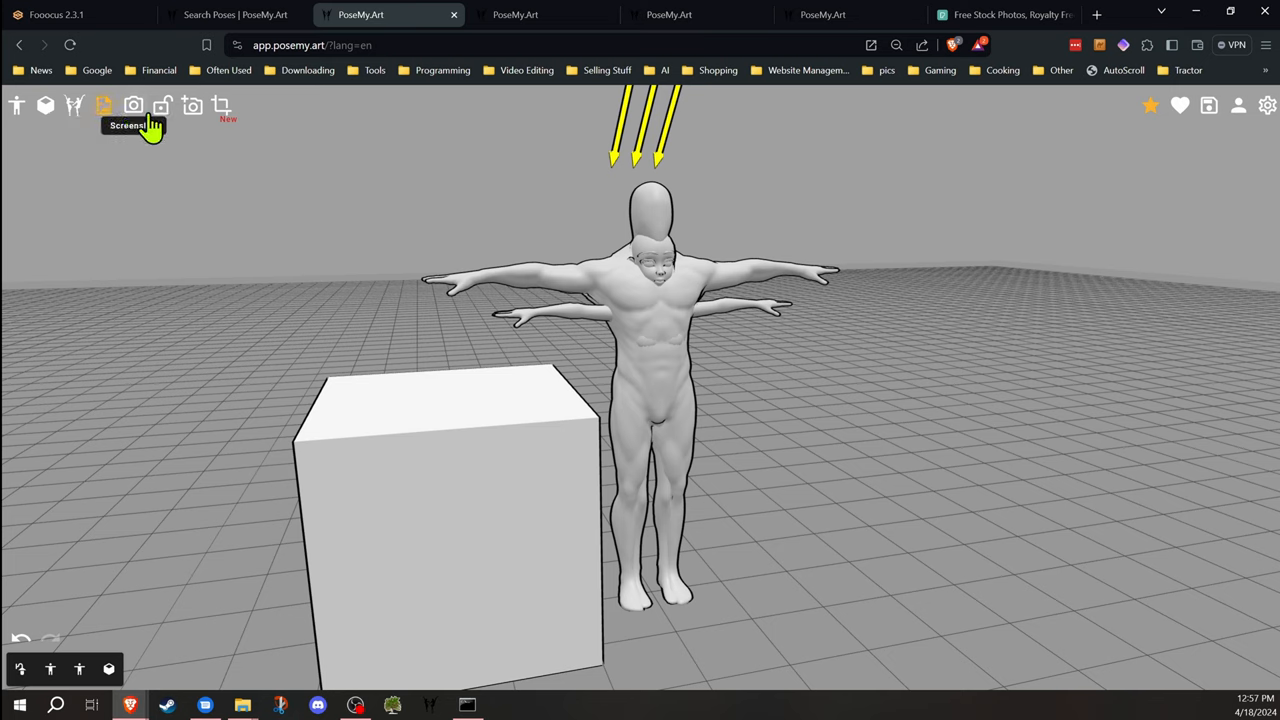
mouse_move(164, 110)
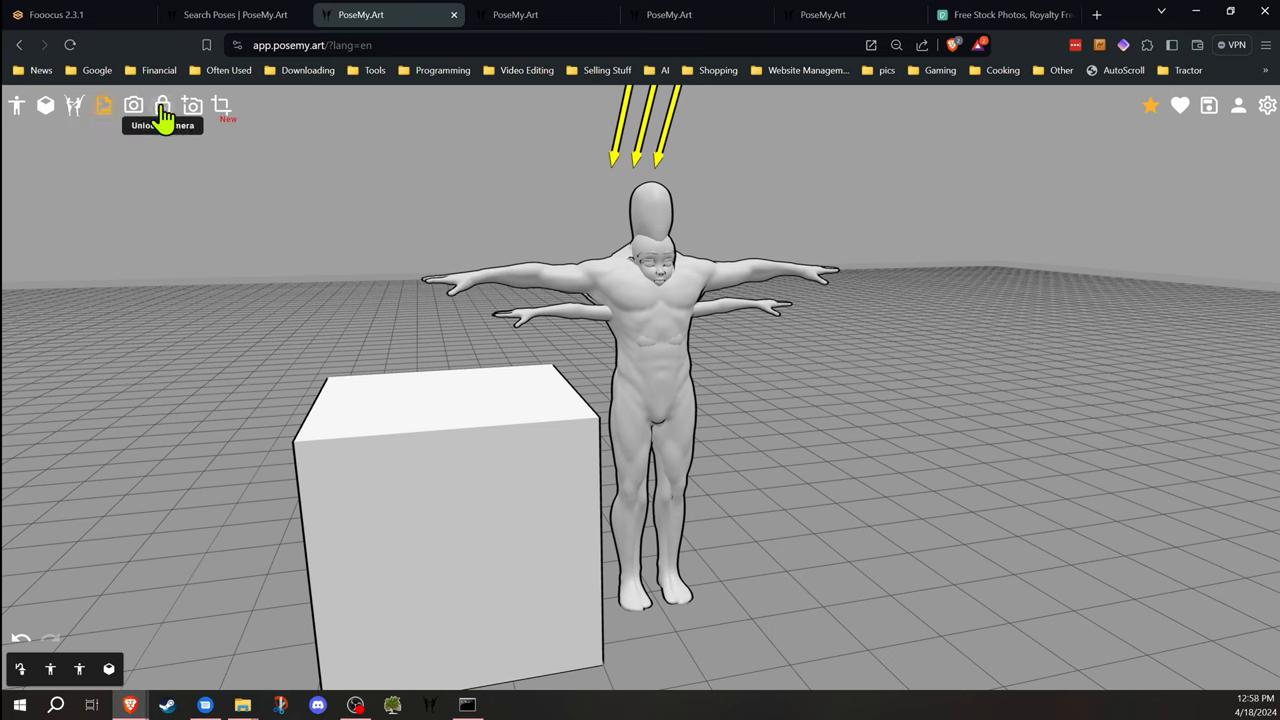
mouse_move(190, 108)
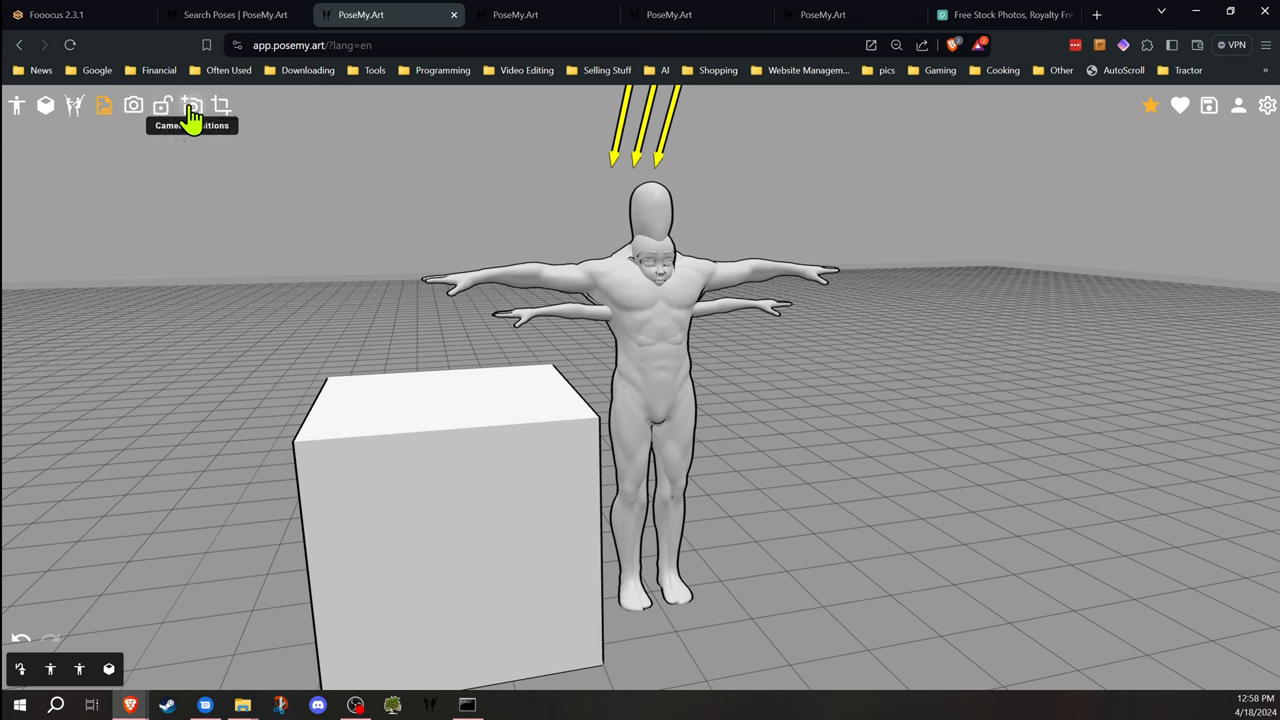
left_click(130, 104)
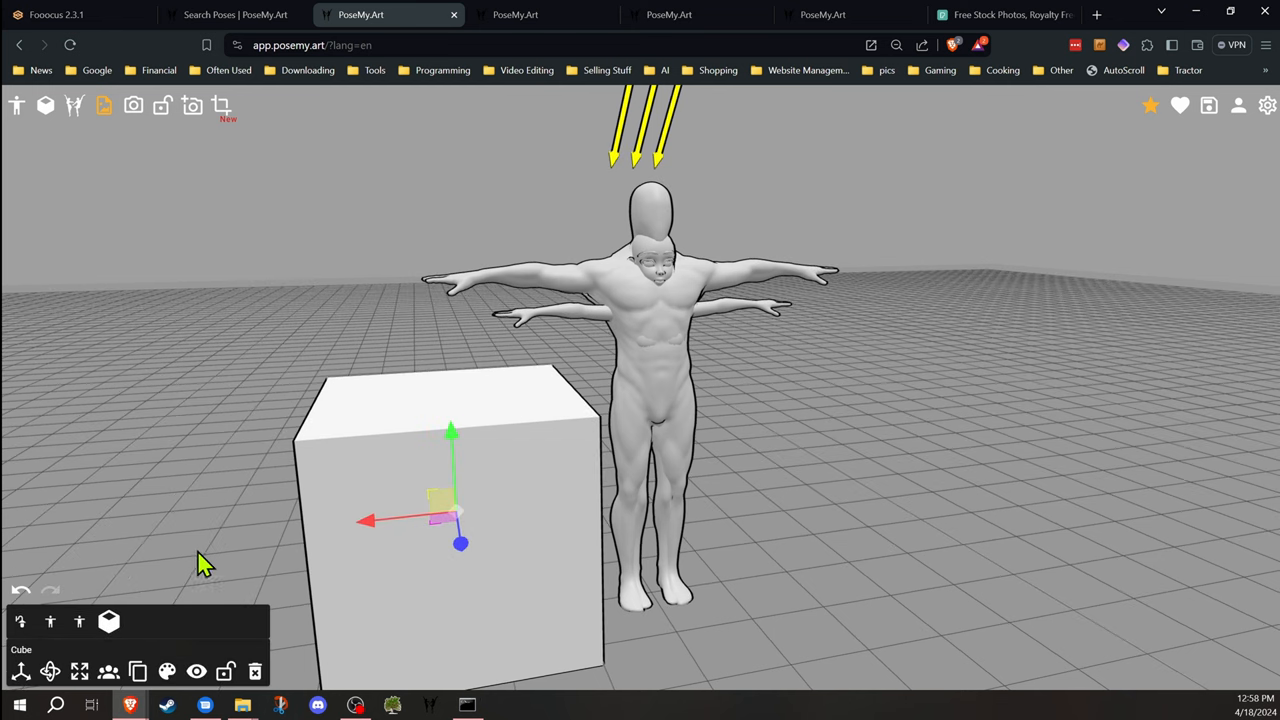
mouse_move(20, 664)
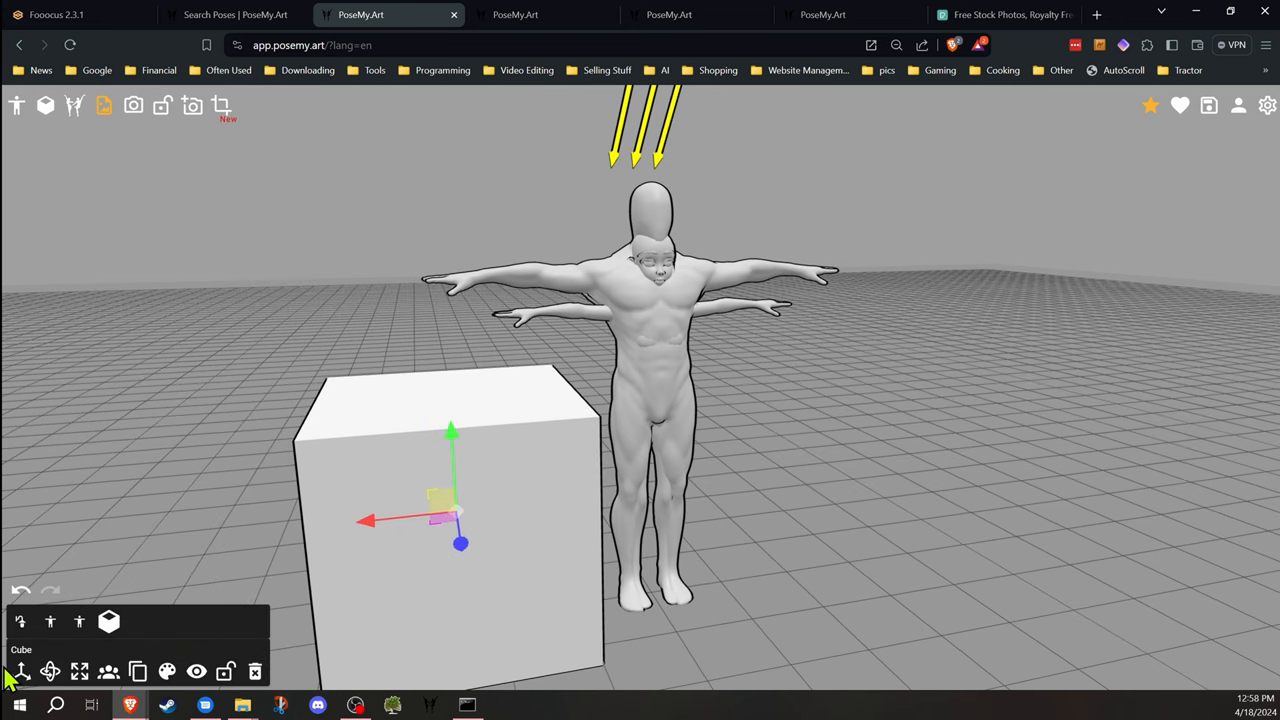
mouse_move(48, 668)
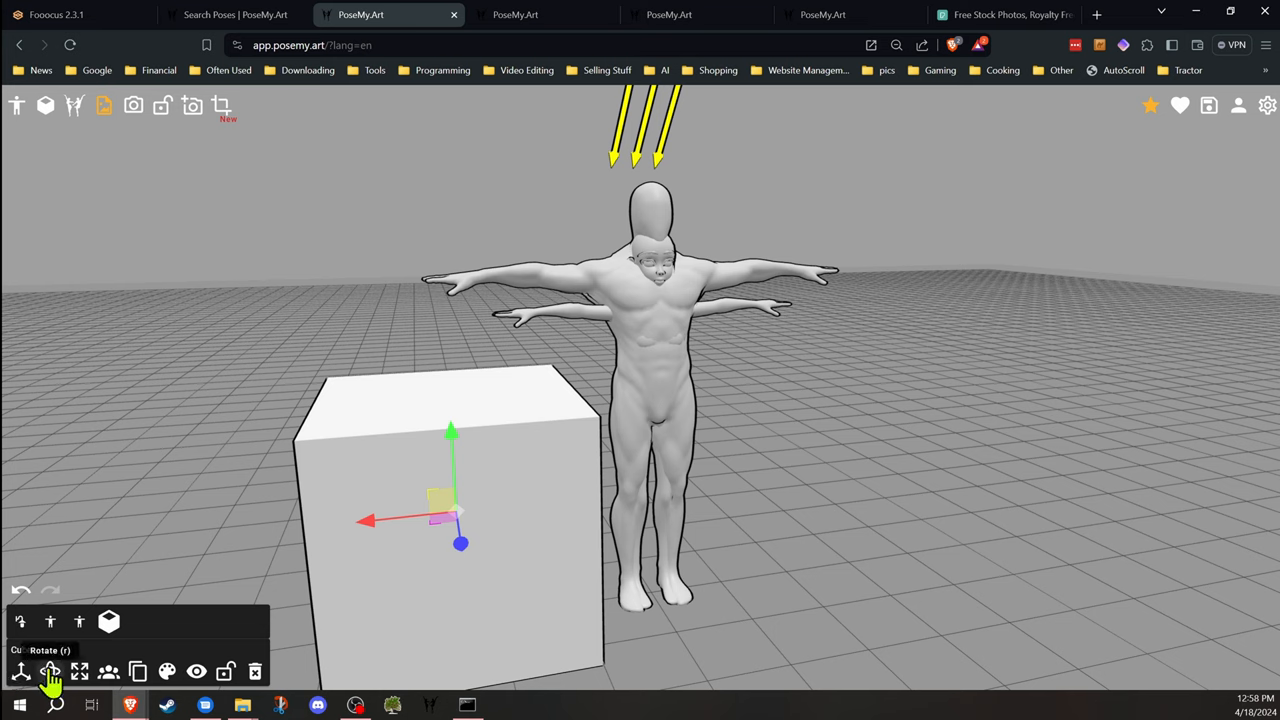
mouse_move(168, 668)
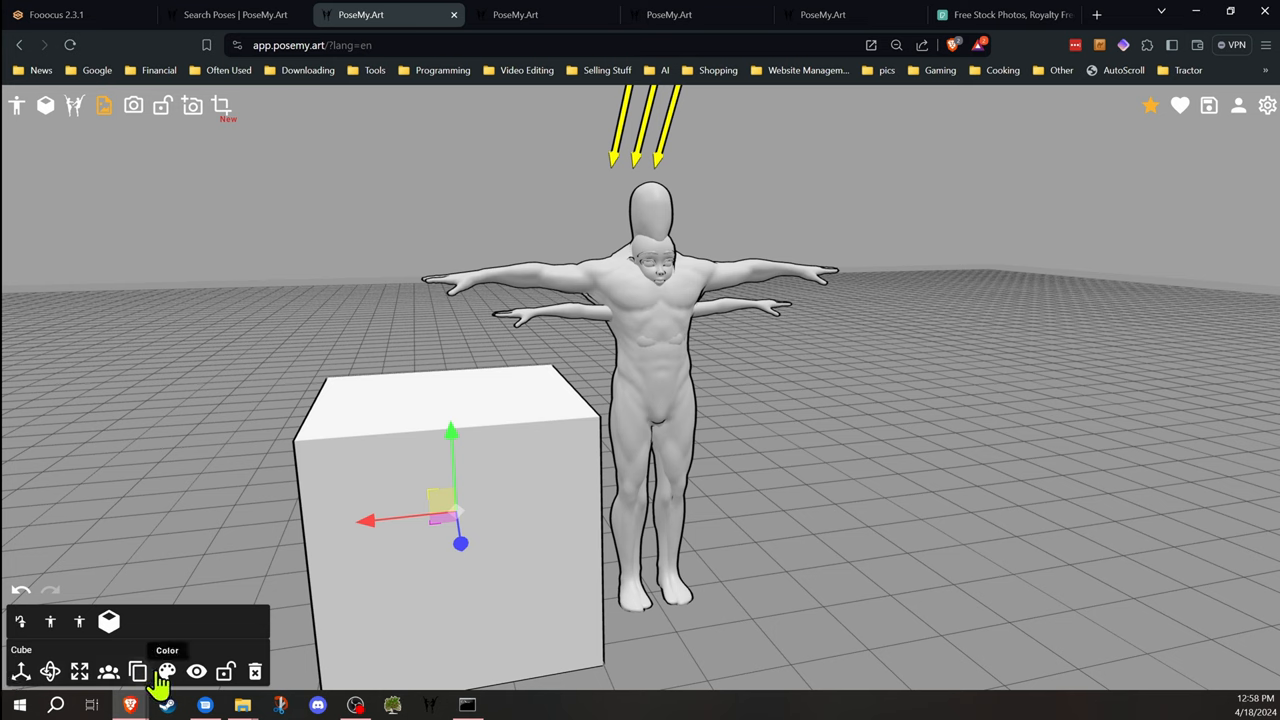
mouse_move(230, 672)
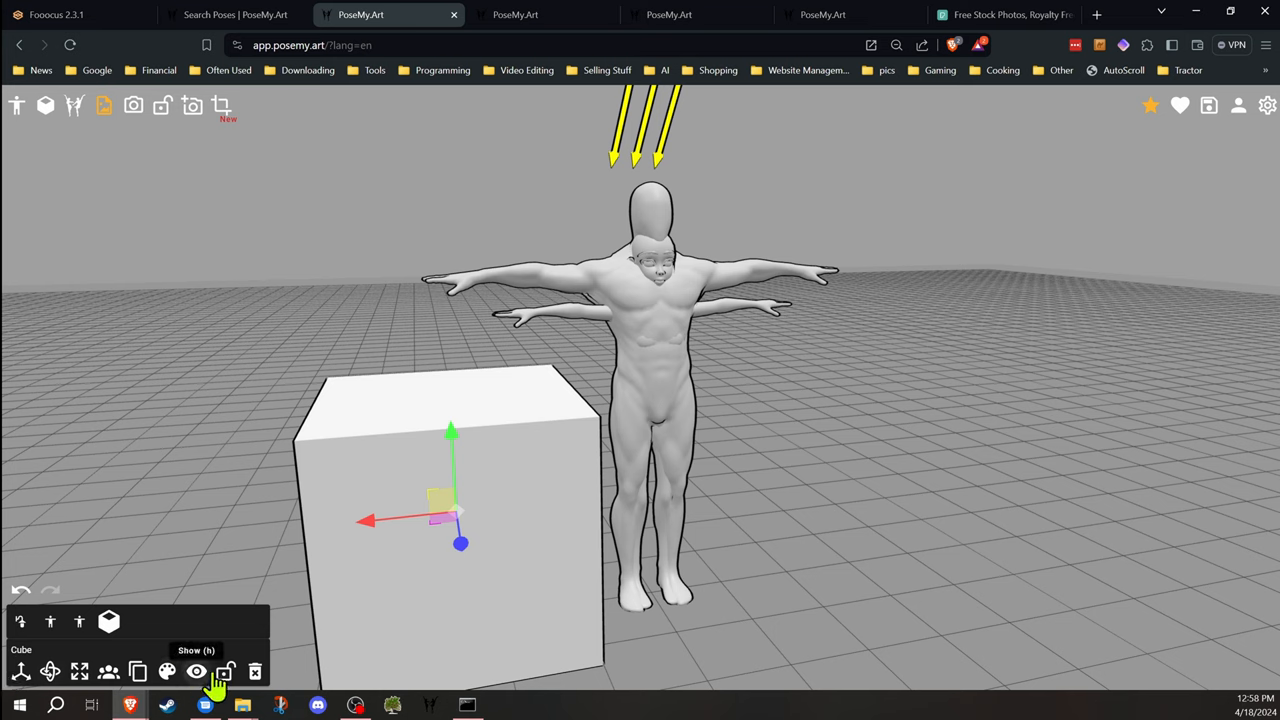
Delete the white cube from the scene, leaving the two T-posed figures
left_click(200, 670)
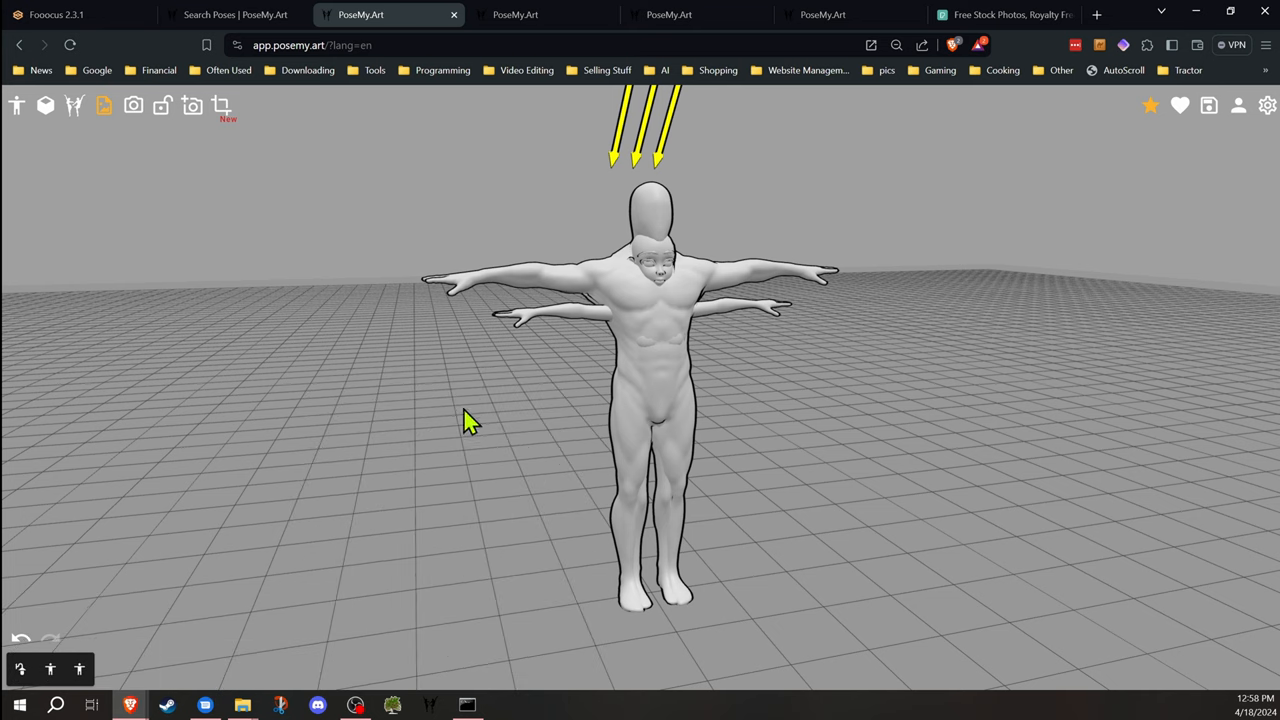
mouse_move(48, 670)
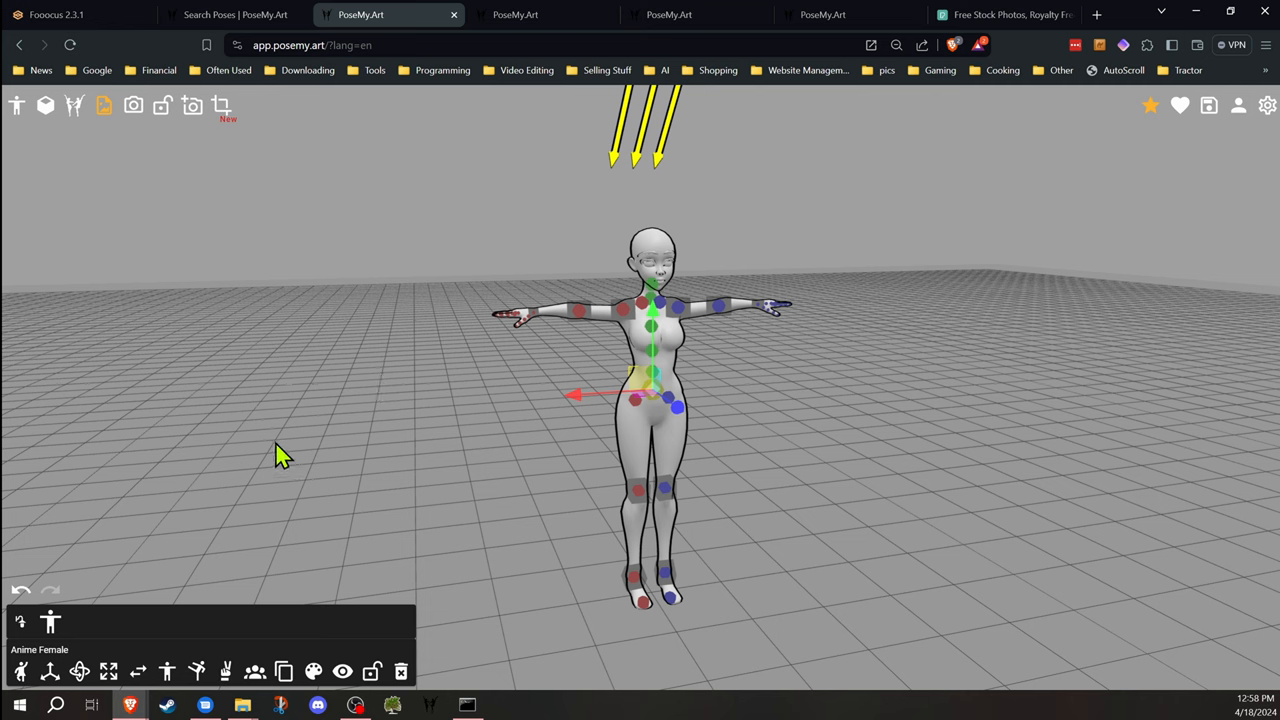
left_click(652, 380)
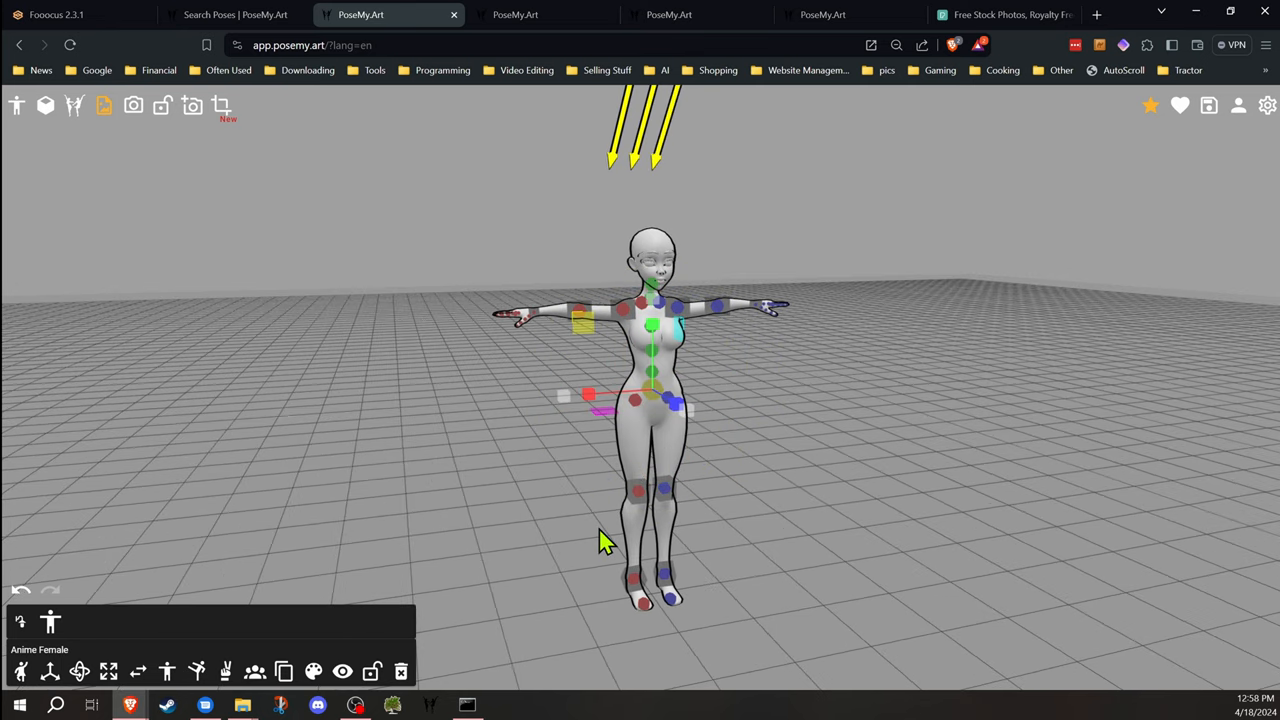
mouse_move(18, 668)
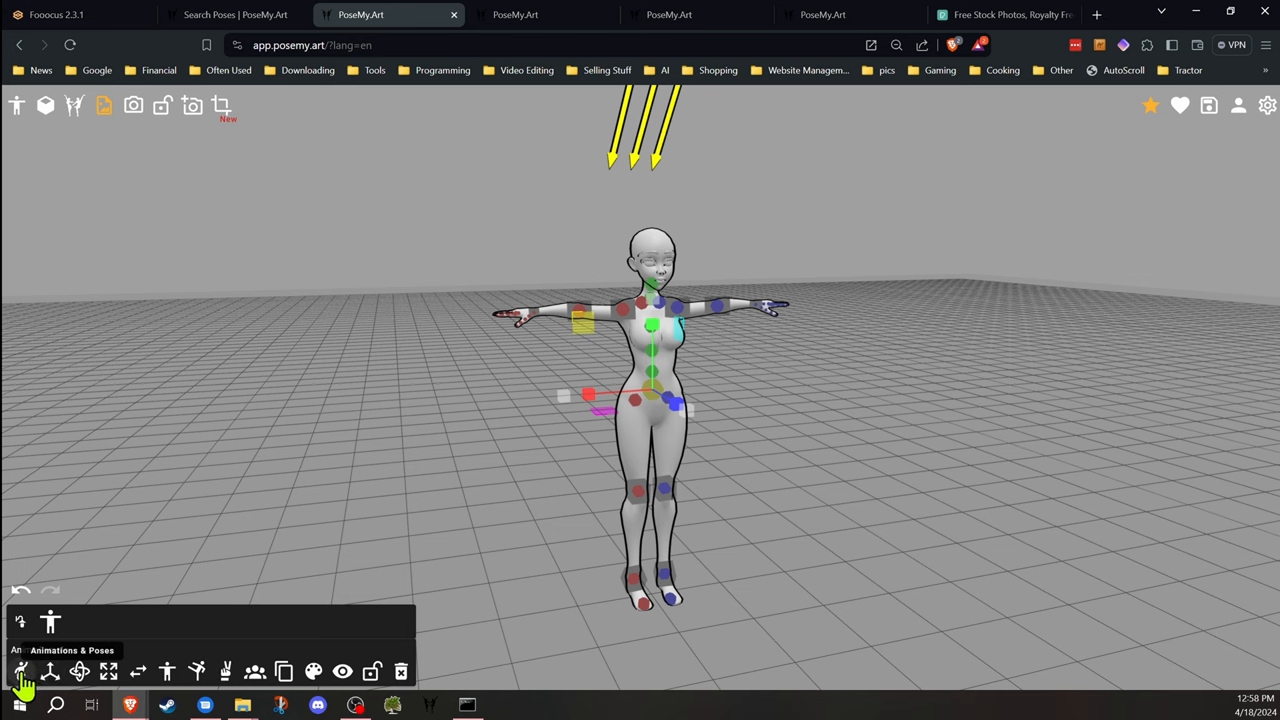
Bring up the animations library and start a search through its entries
left_click(16, 664)
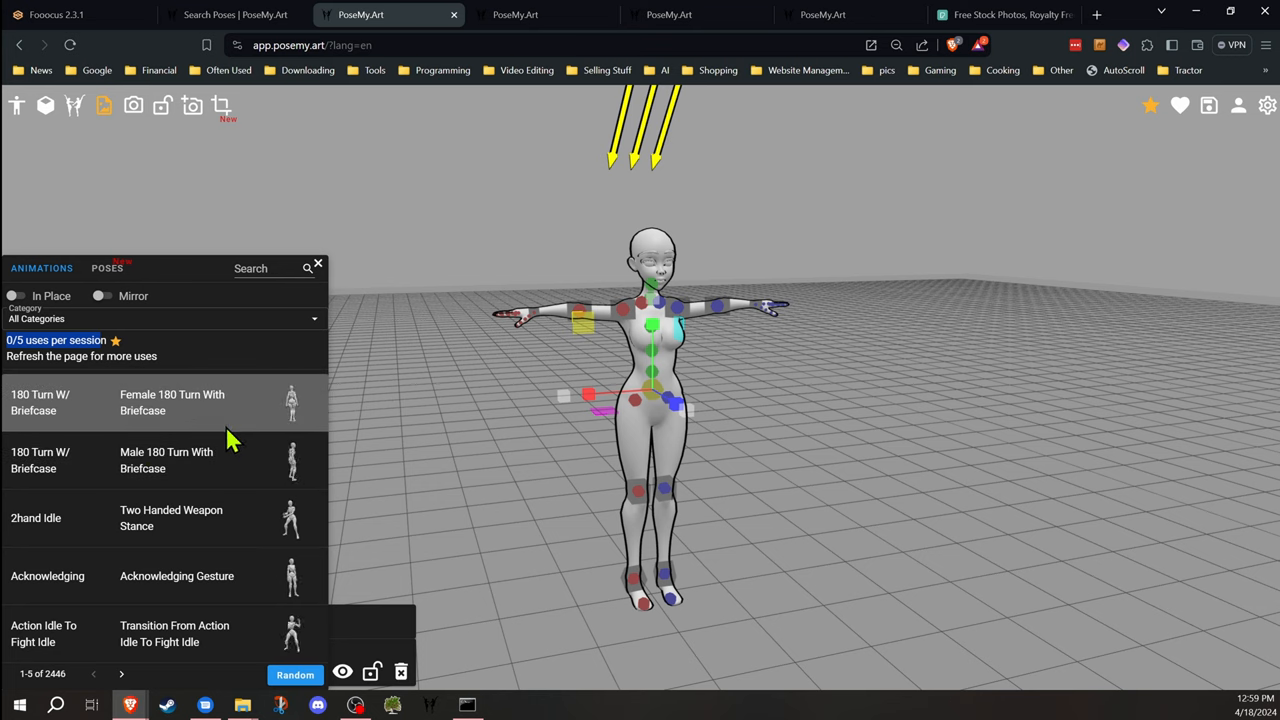
mouse_move(230, 468)
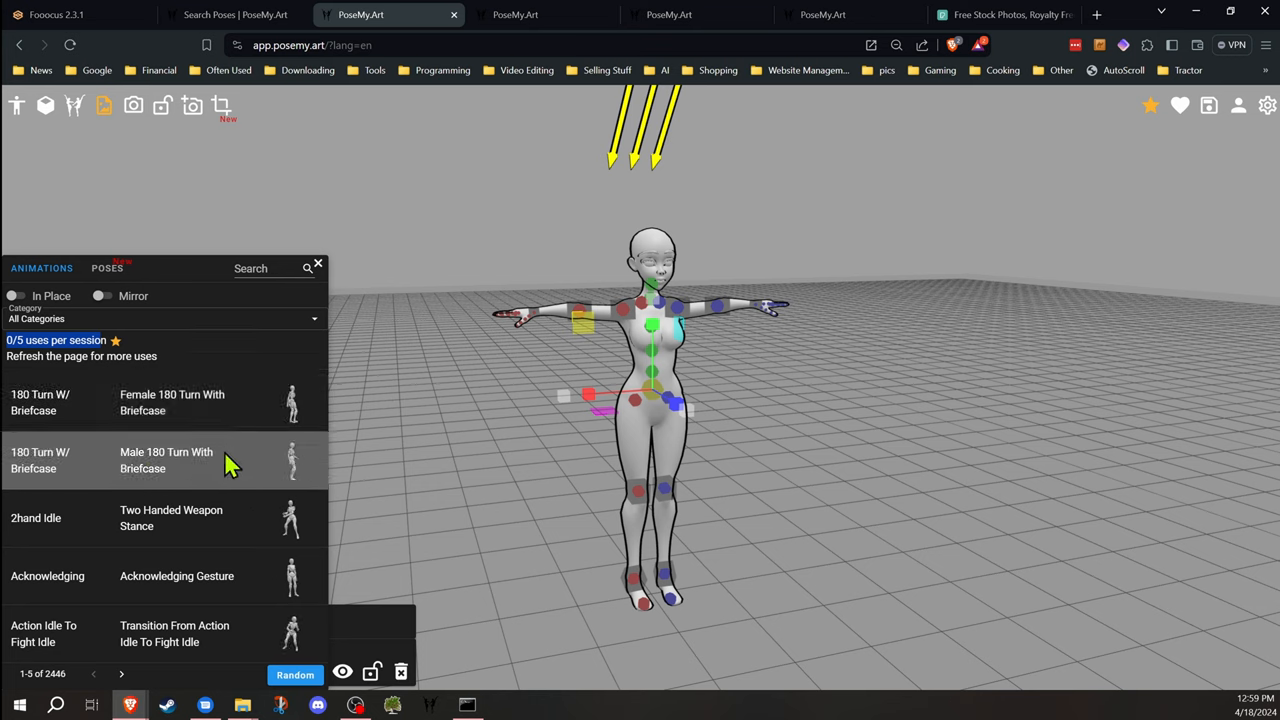
mouse_move(232, 384)
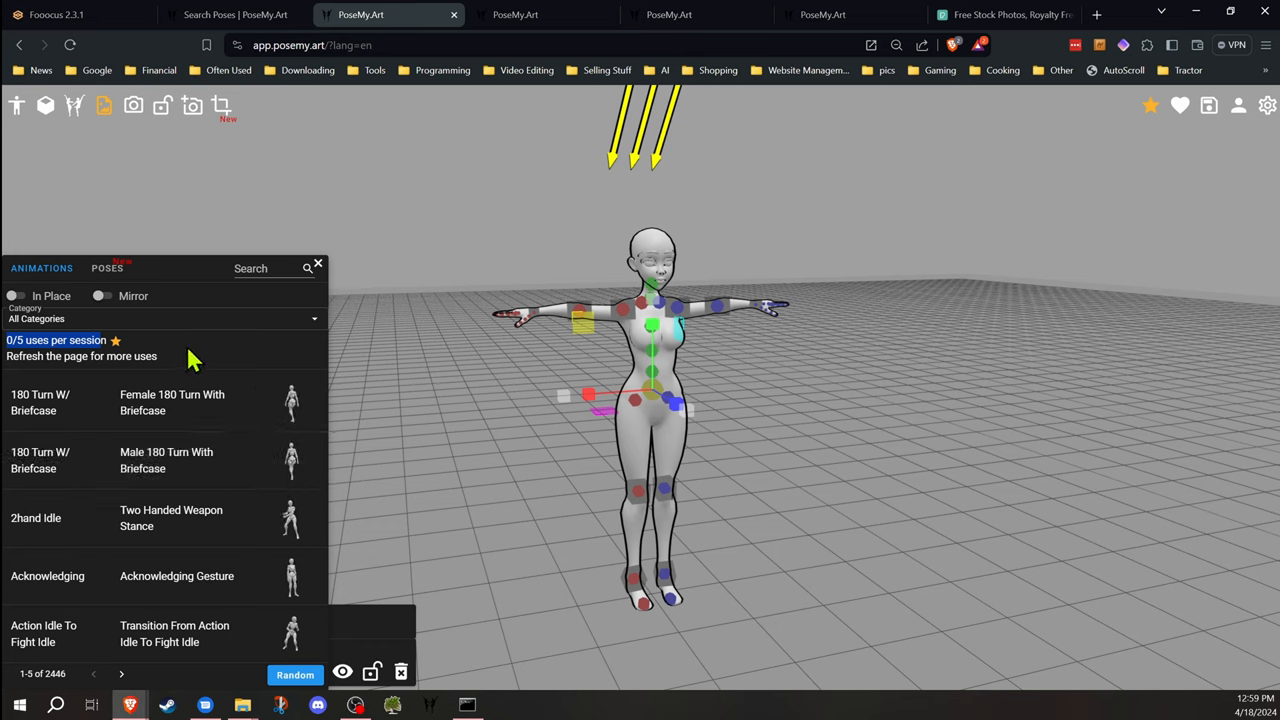
left_click(260, 268)
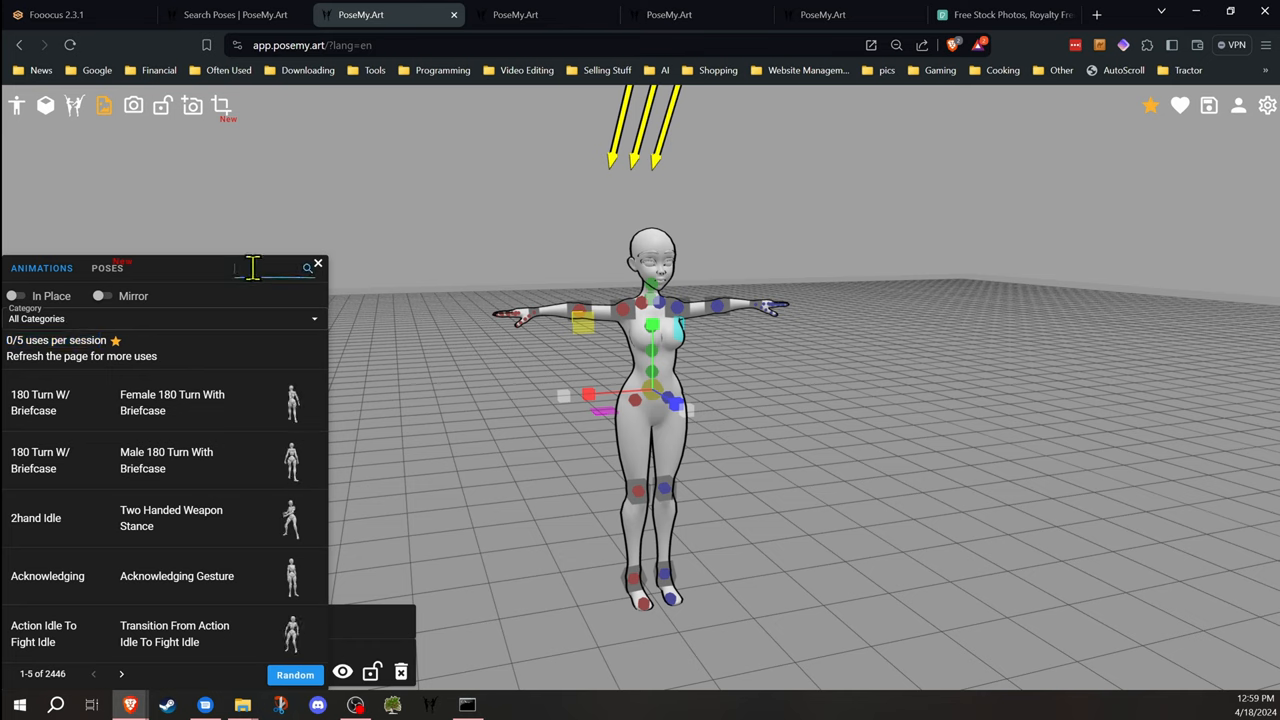
mouse_move(228, 468)
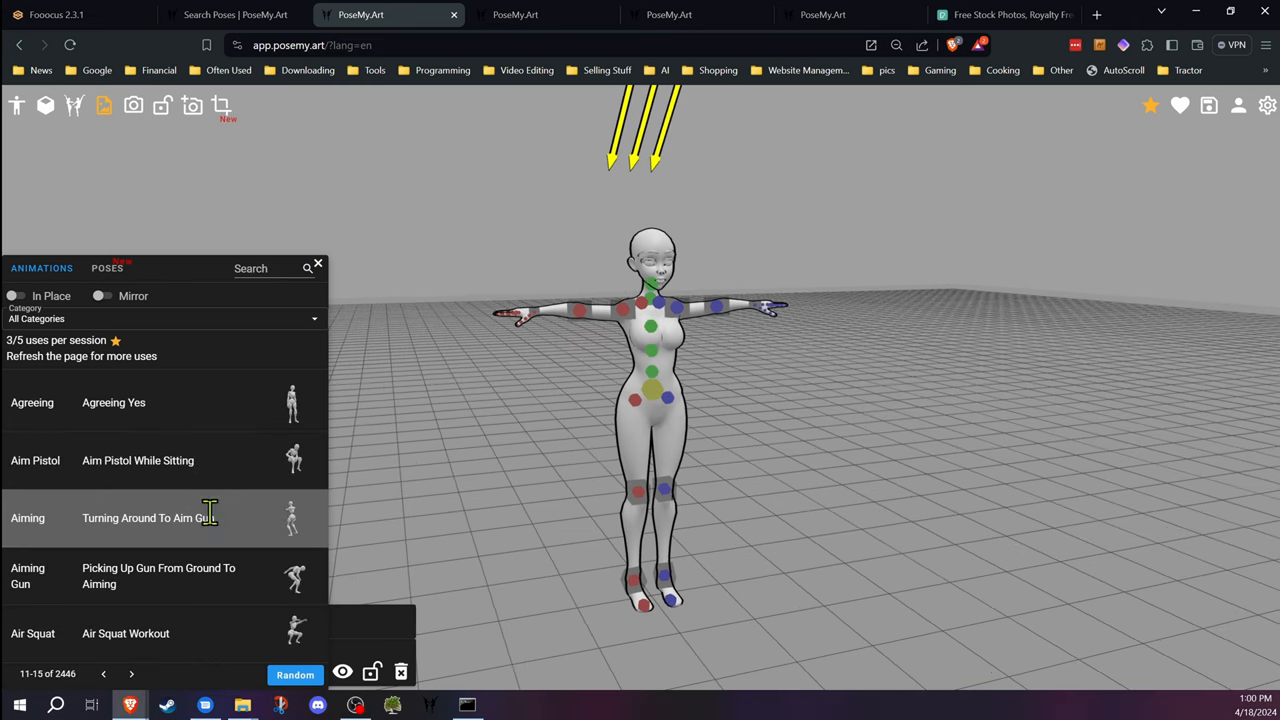
mouse_move(178, 592)
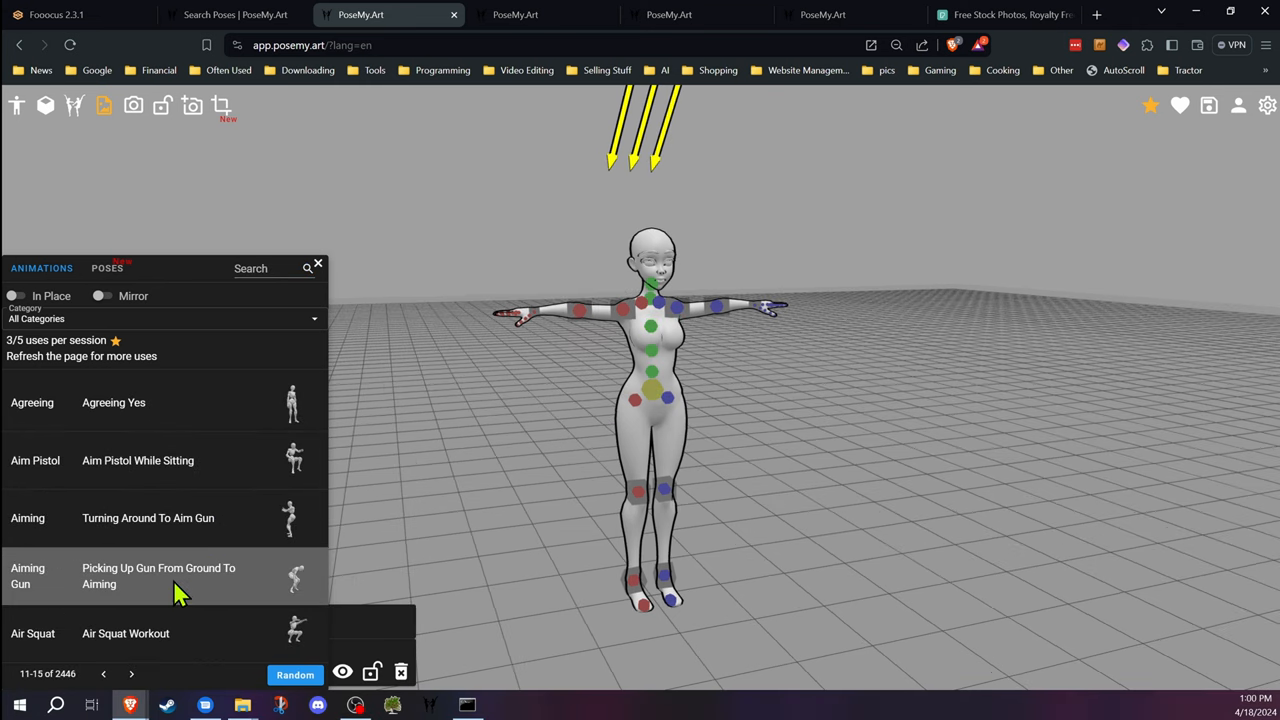
Apply the Picking Up Gun From Ground To Aiming animation and scrub to the pointing frame
left_click(158, 576)
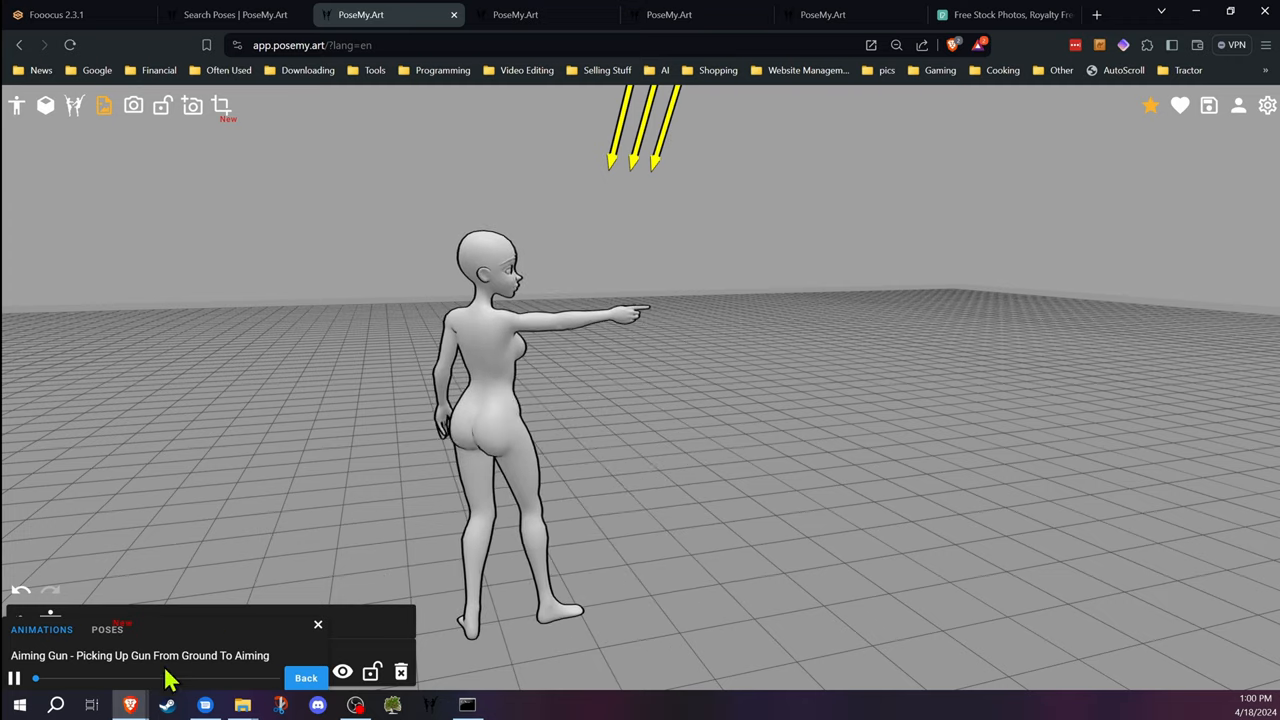
left_click_drag(36, 678, 192, 678)
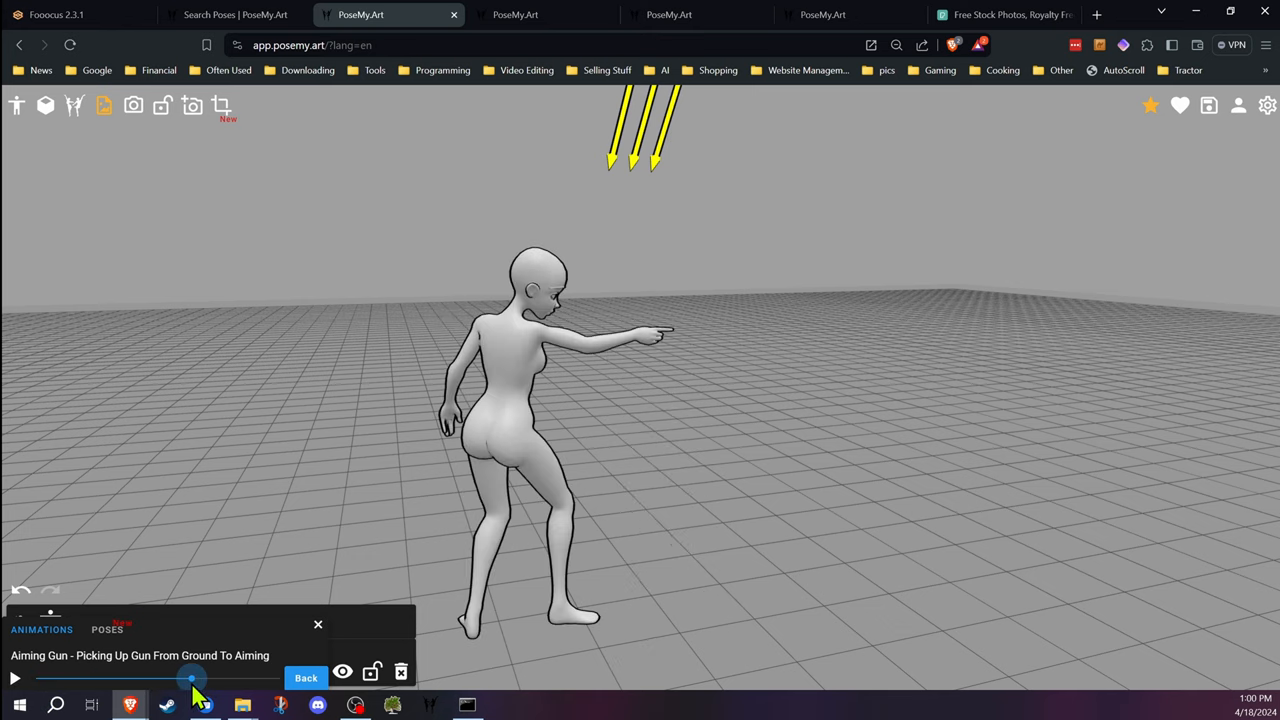
left_click_drag(190, 680, 188, 680)
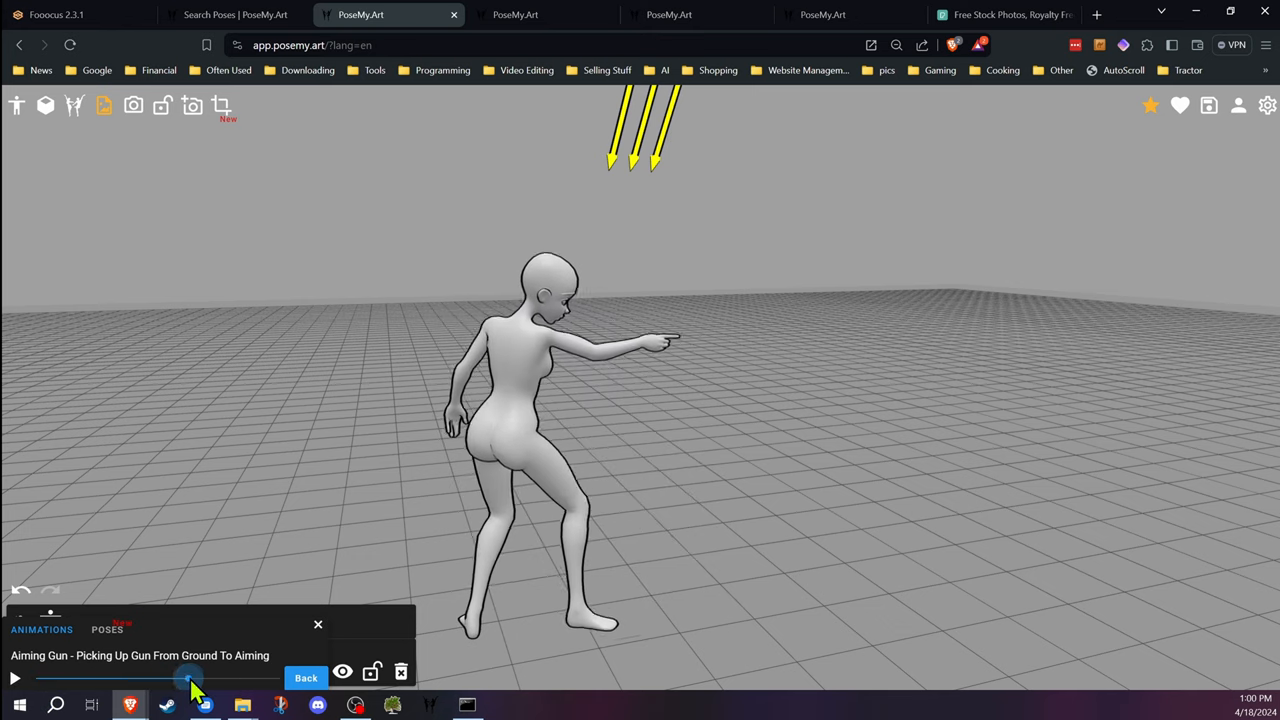
left_click_drag(190, 680, 168, 680)
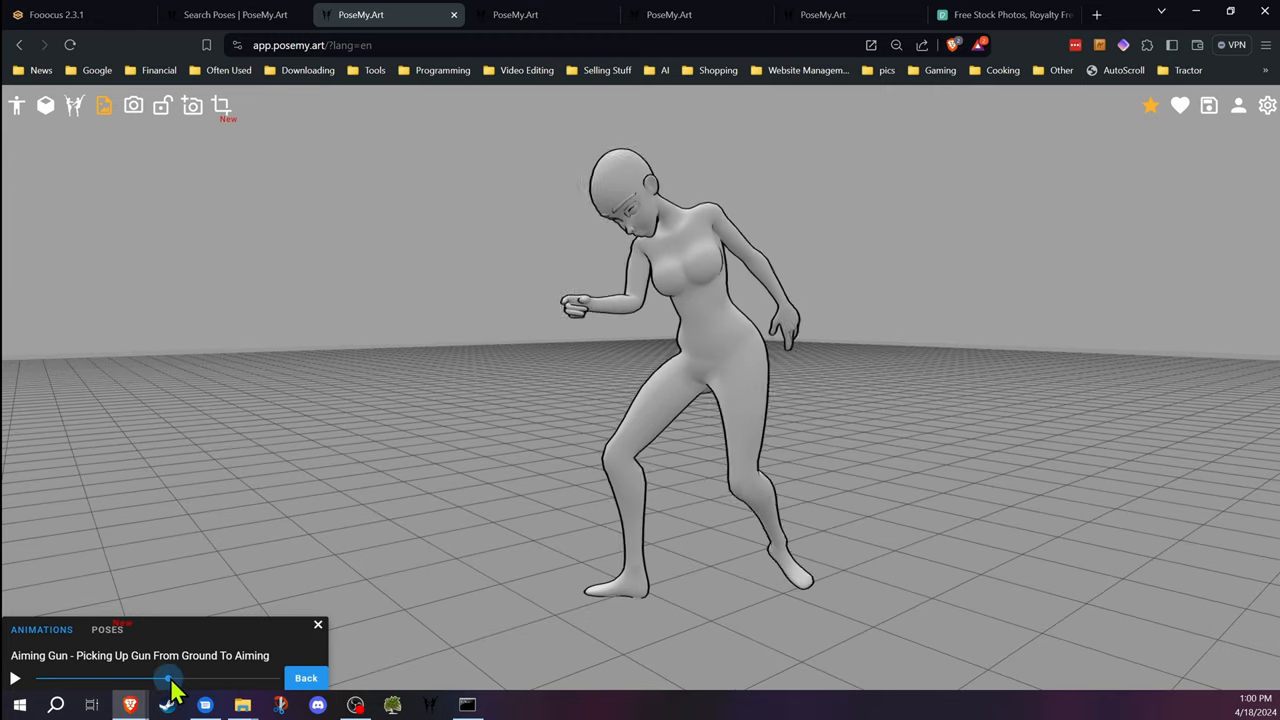
left_click_drag(168, 678, 192, 678)
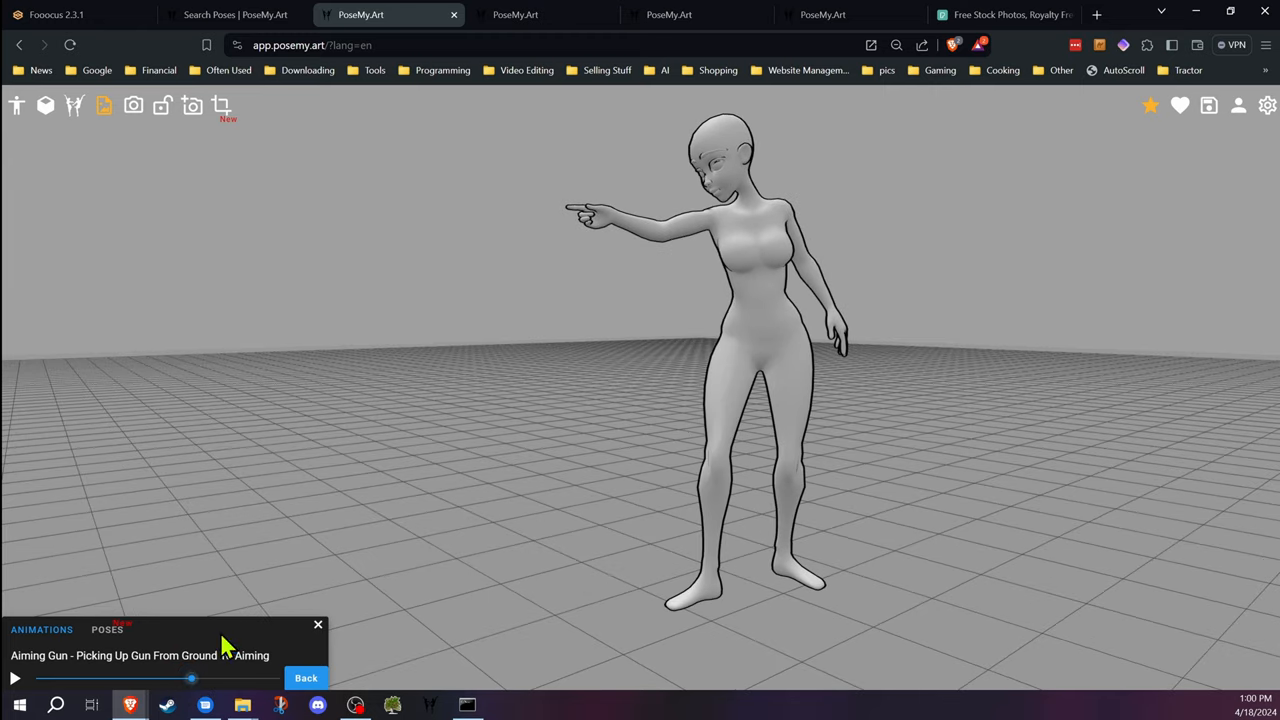
mouse_move(576, 312)
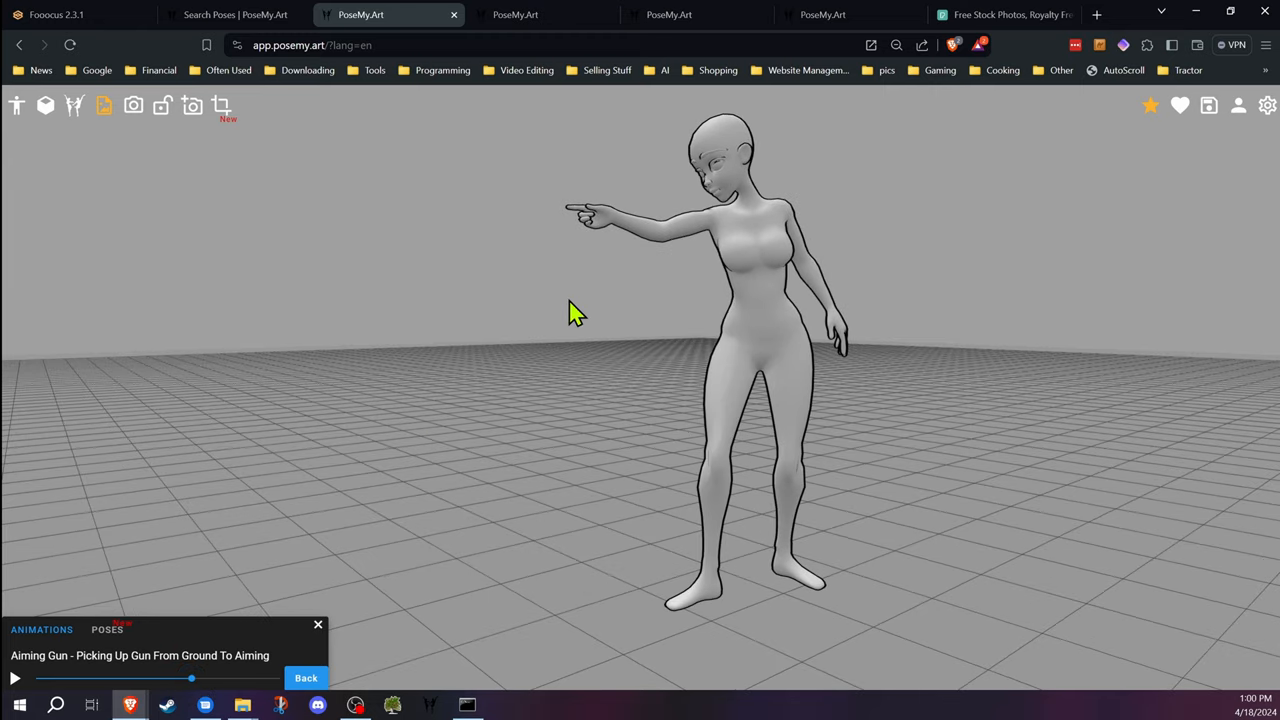
mouse_move(596, 340)
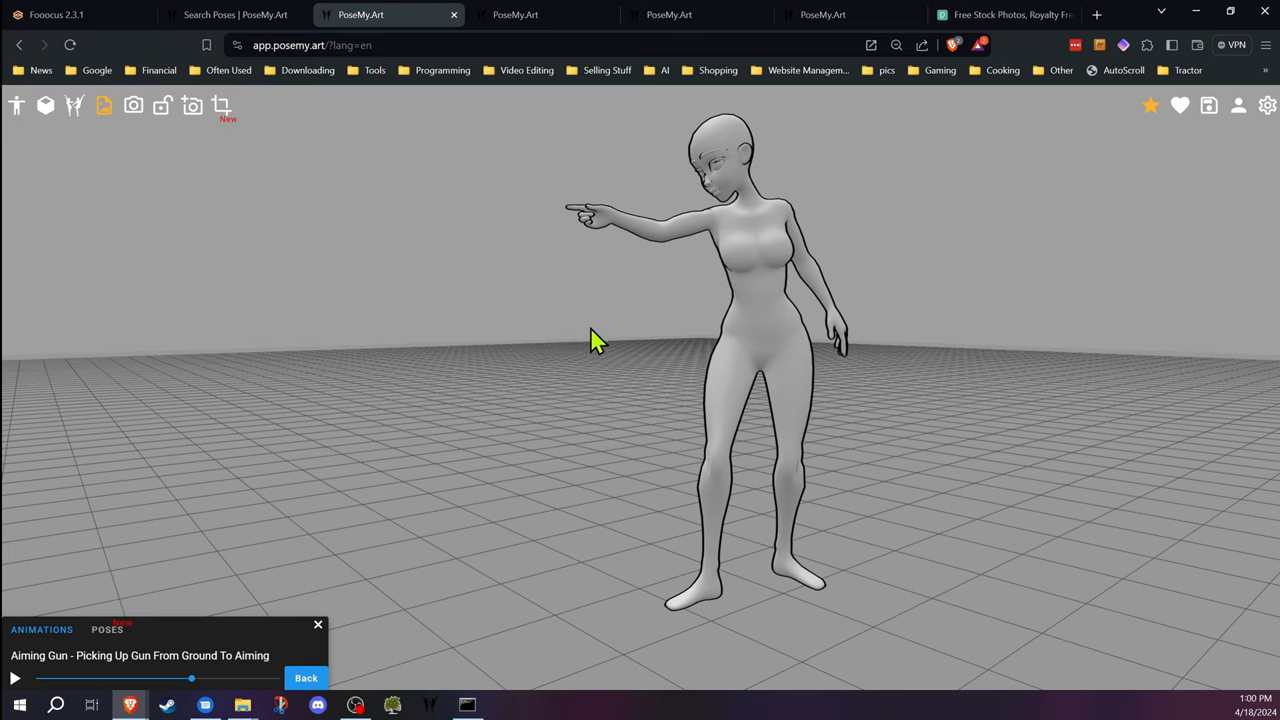
mouse_move(318, 624)
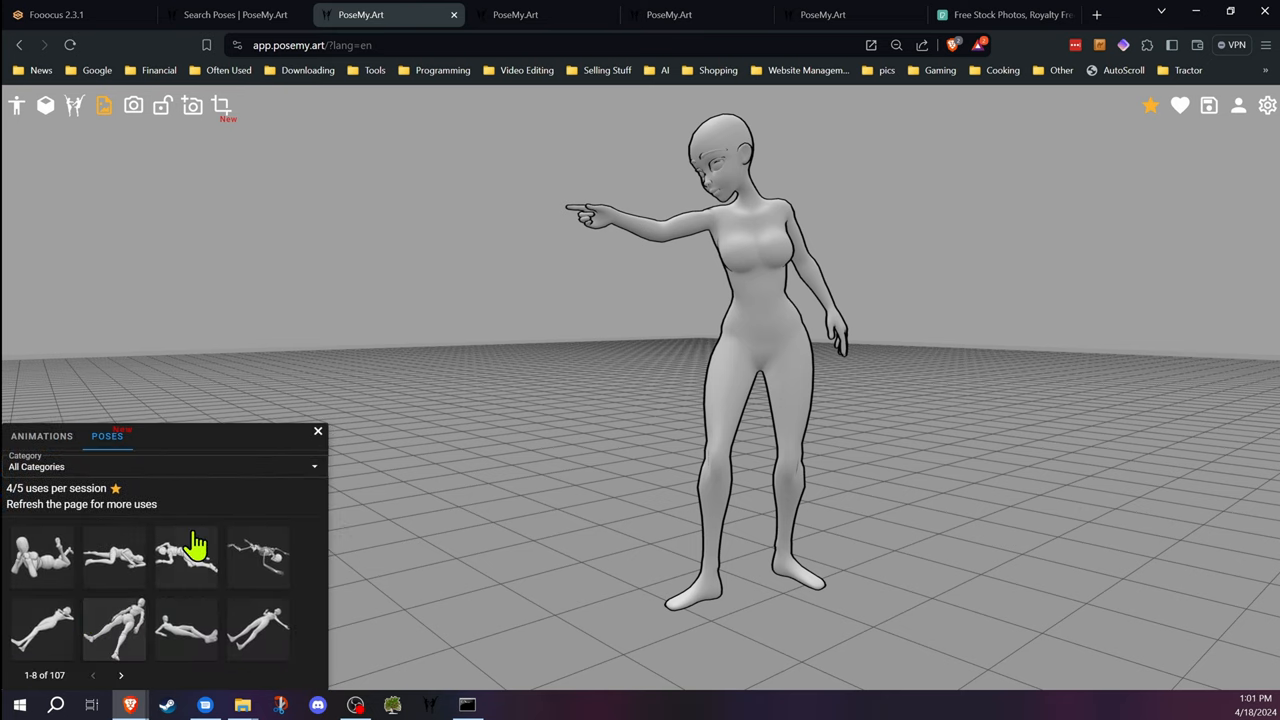
mouse_move(164, 636)
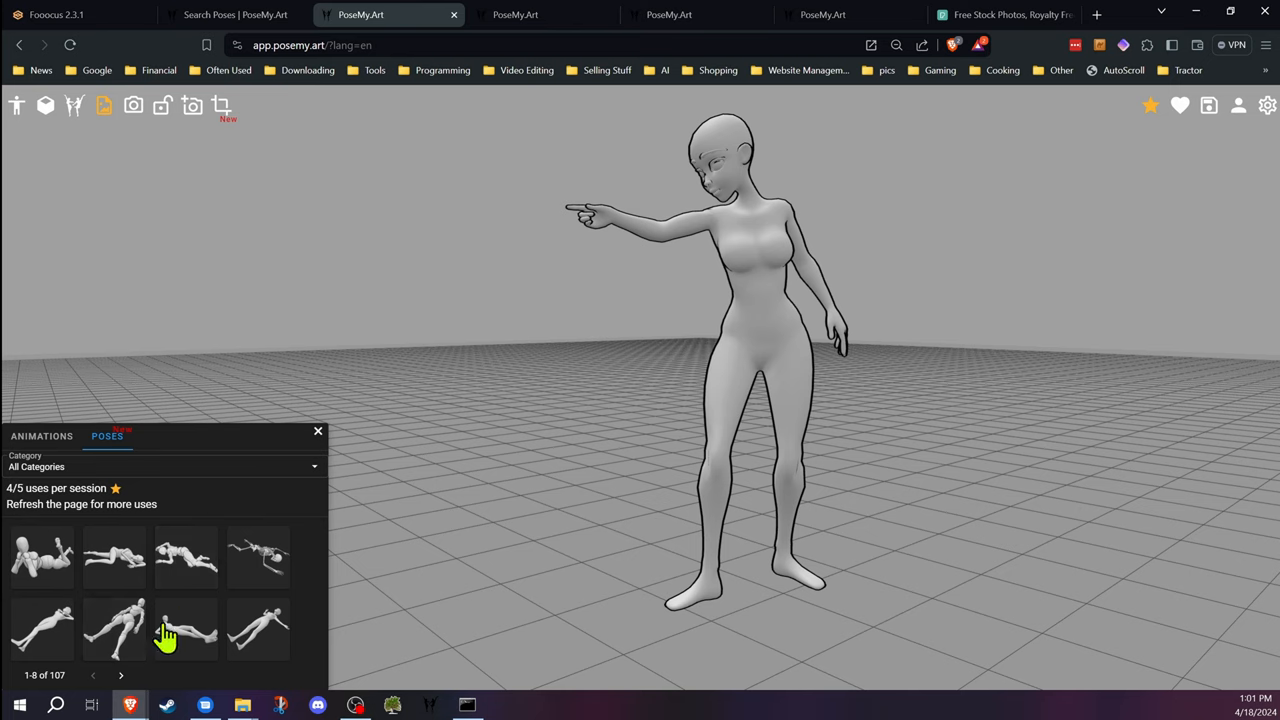
Filter poses to the Lying category and apply the push-up pose from its last page
left_click(124, 674)
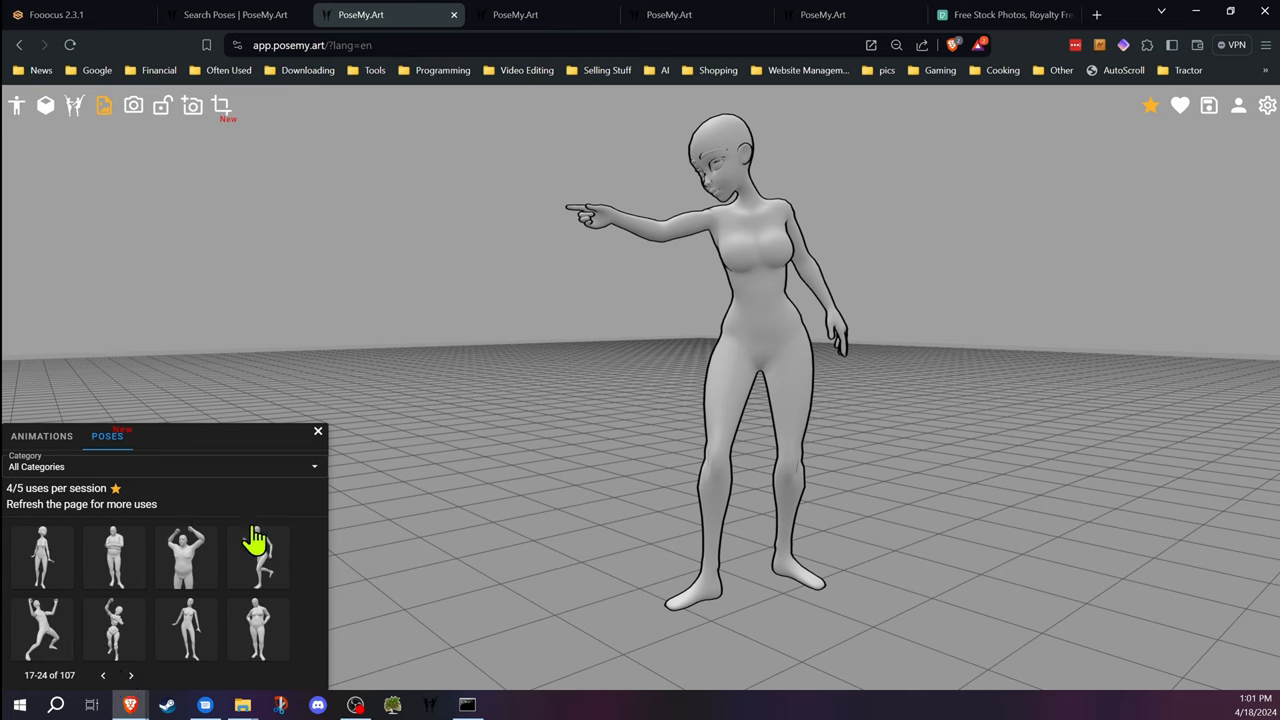
left_click(160, 466)
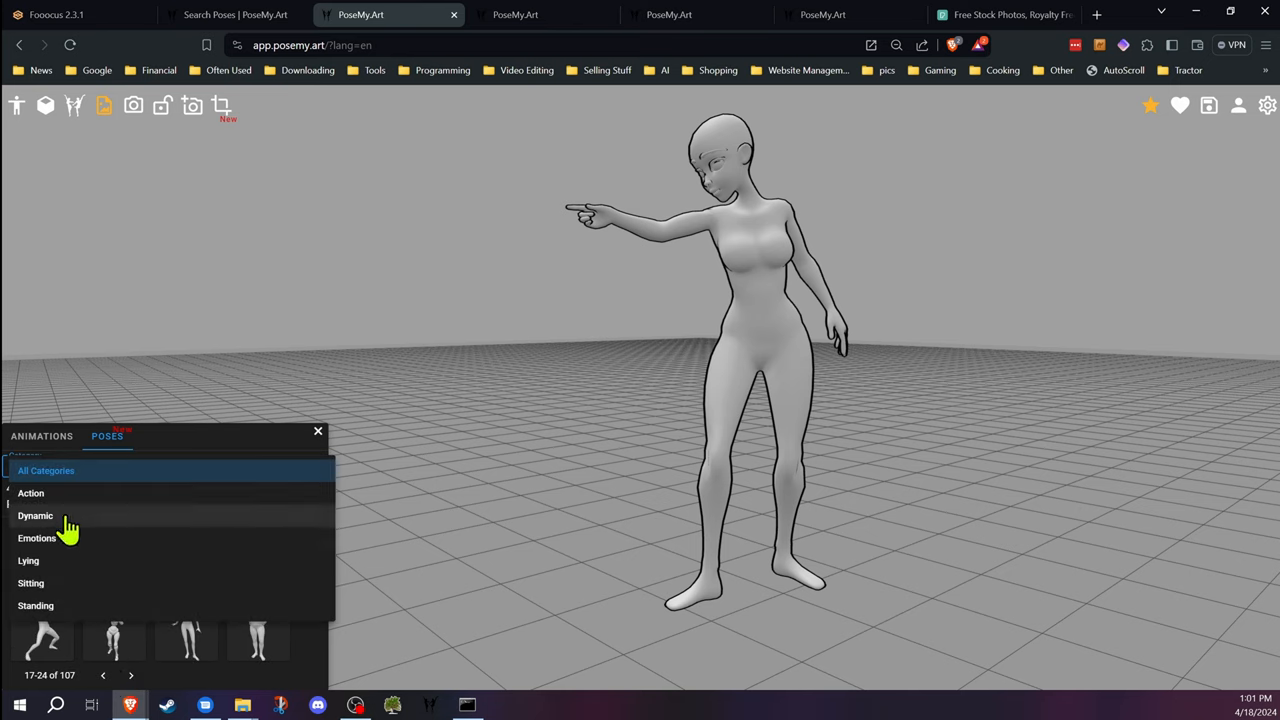
mouse_move(72, 572)
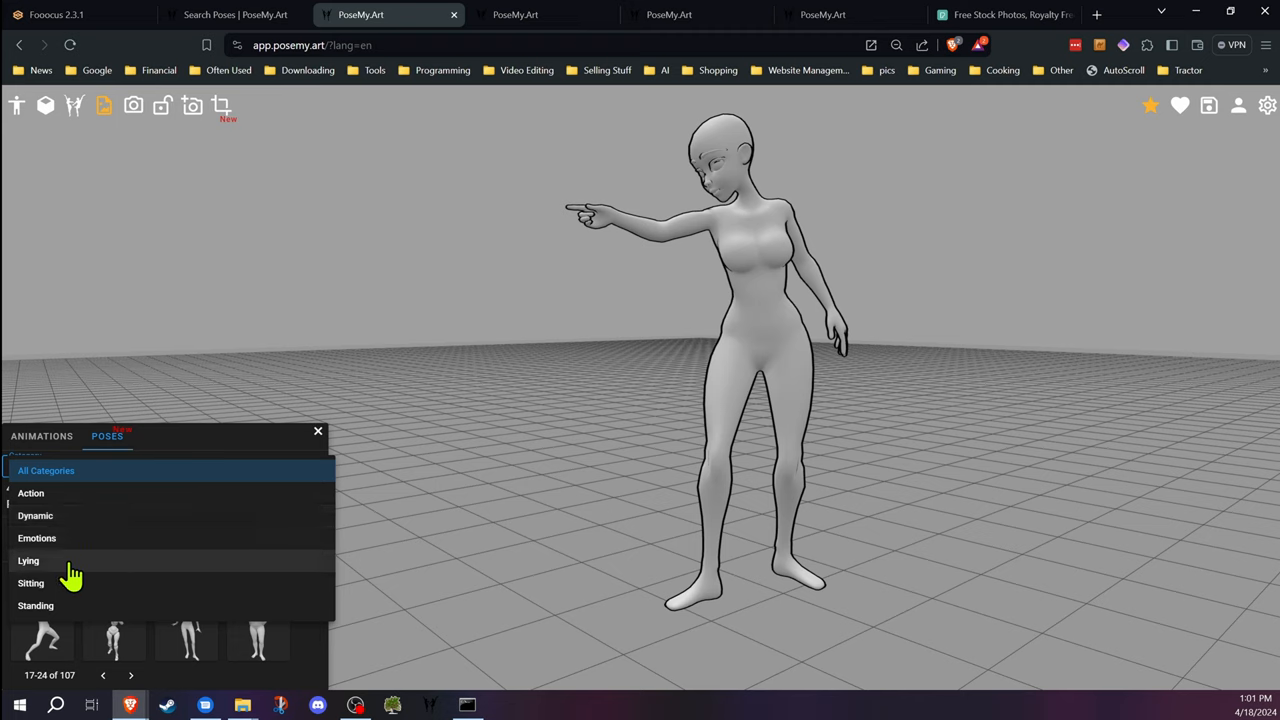
left_click(30, 560)
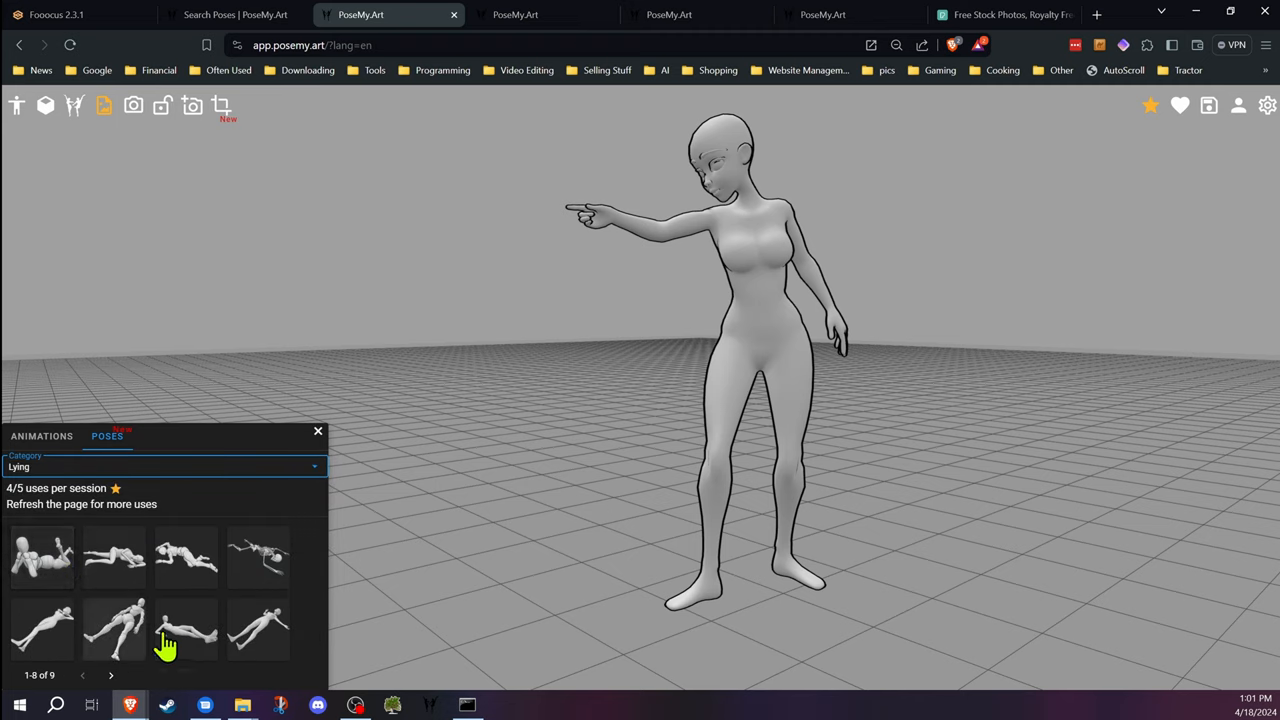
left_click(112, 672)
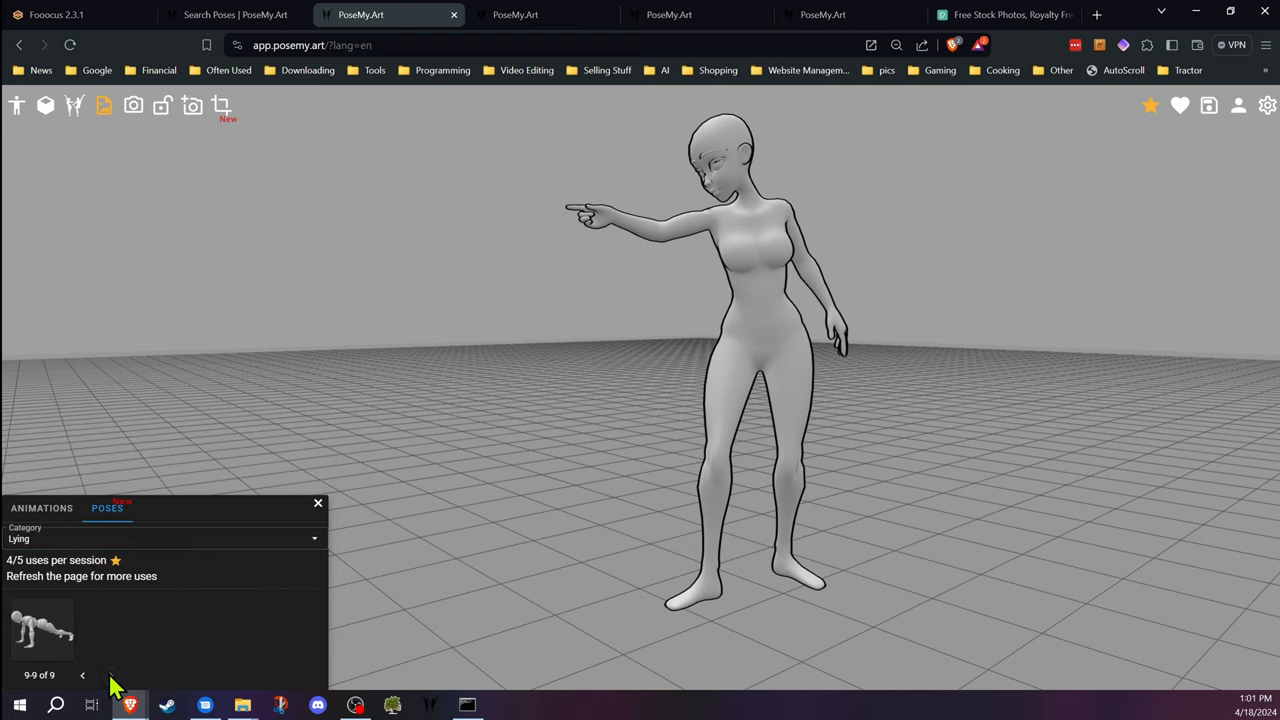
left_click(38, 642)
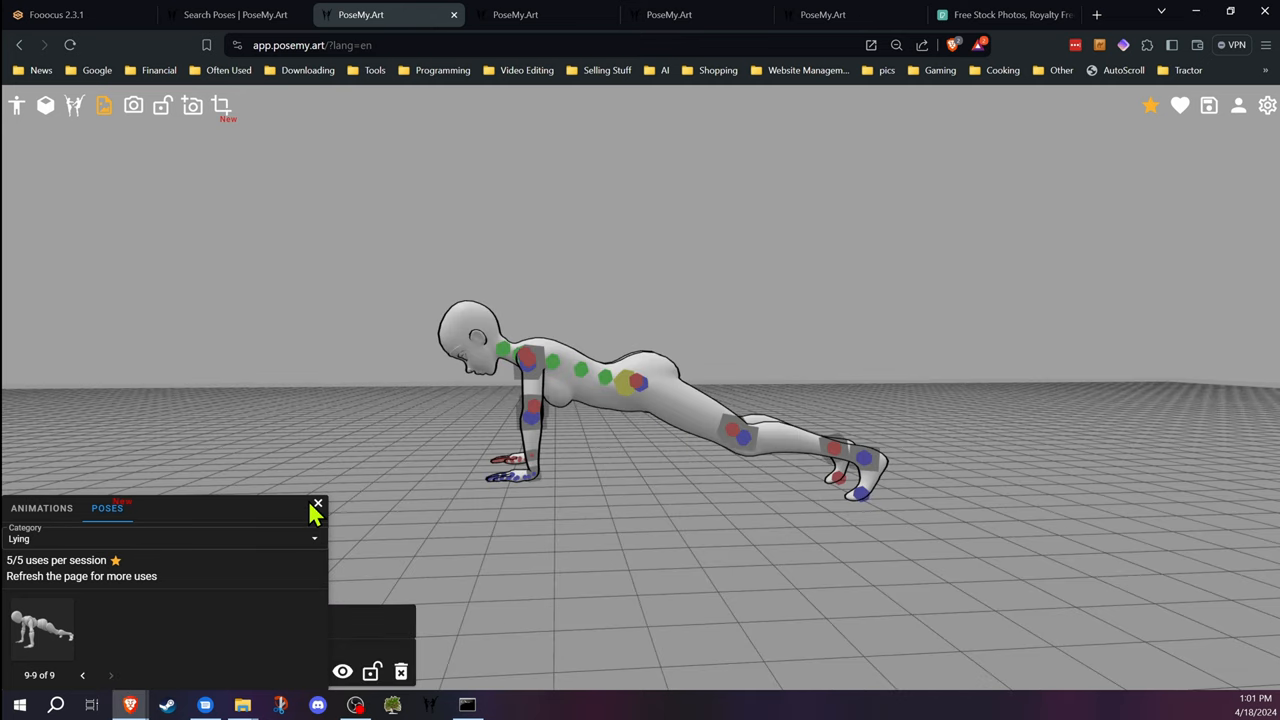
left_click(318, 504)
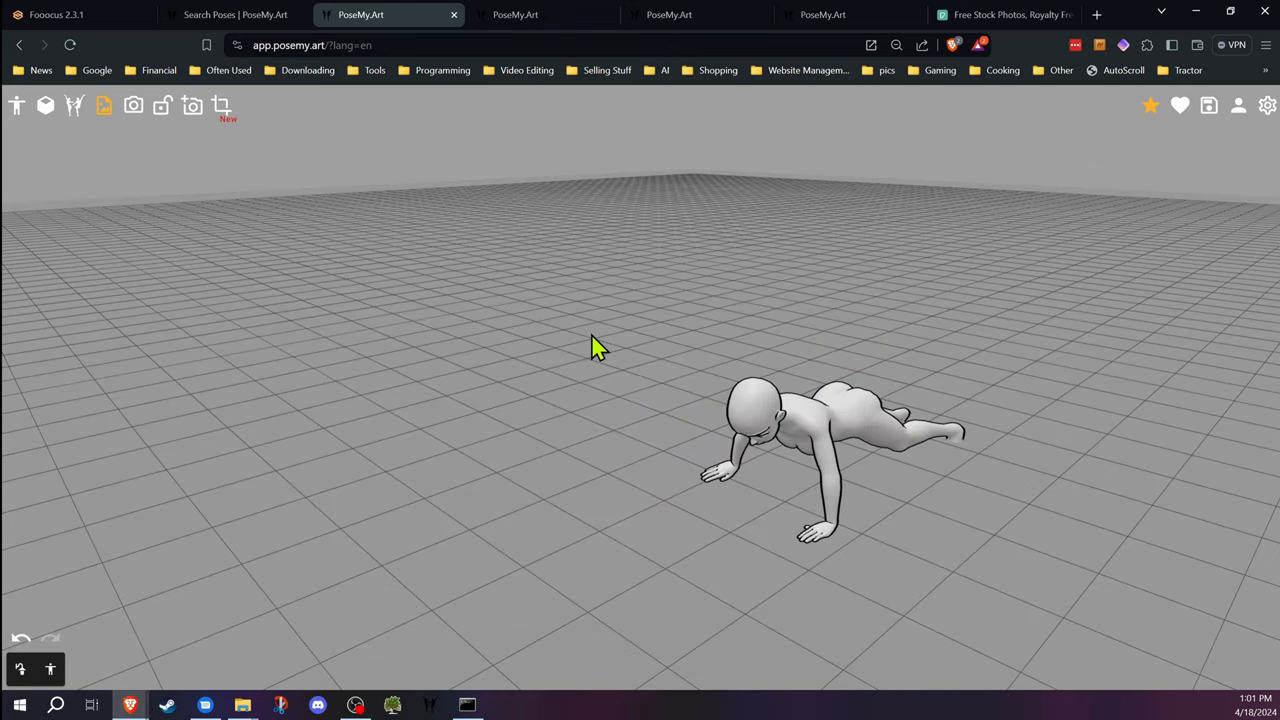
mouse_move(556, 92)
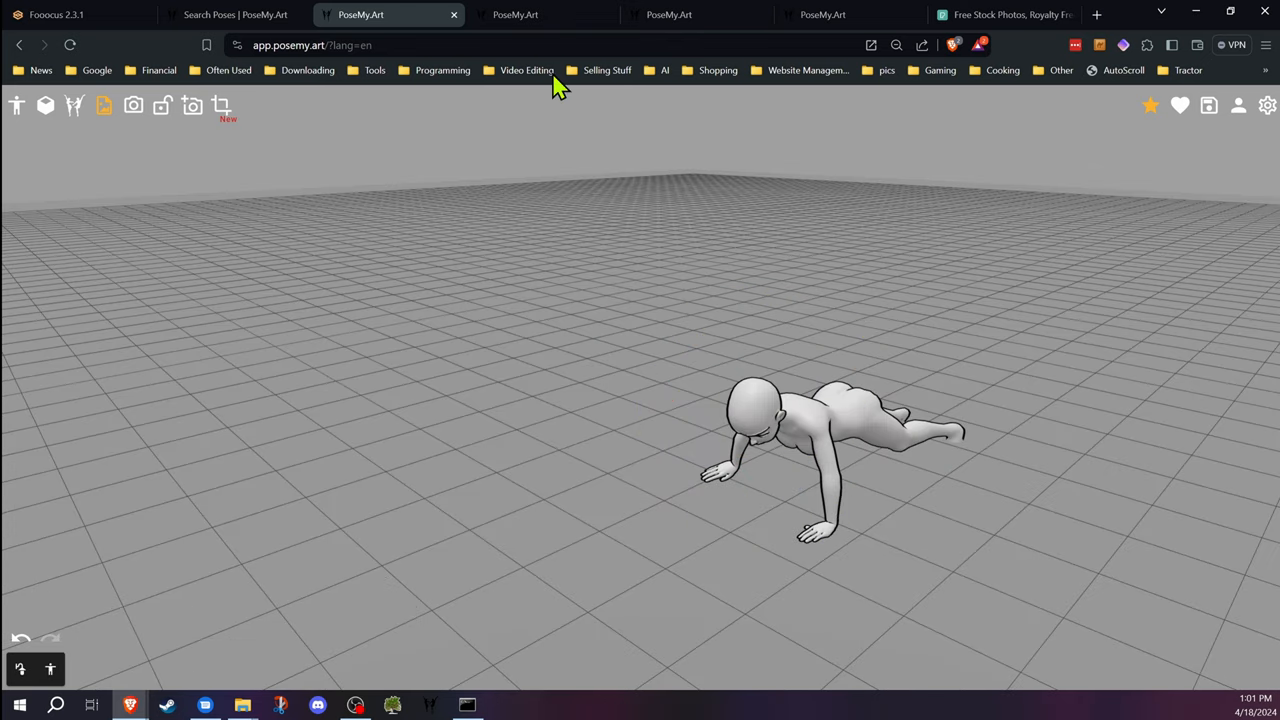
Switch to the man-on-barrel scene and orbit the camera to face the seated figure
left_click(668, 16)
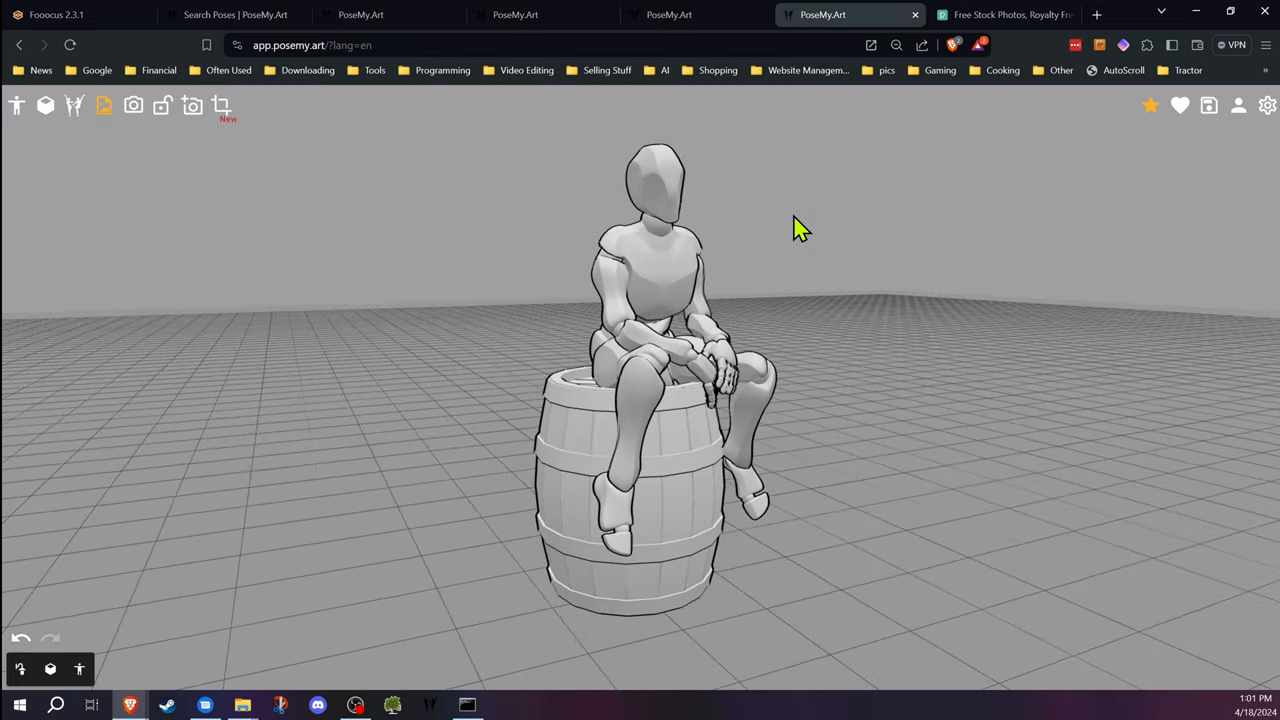
left_click_drag(800, 228, 480, 300)
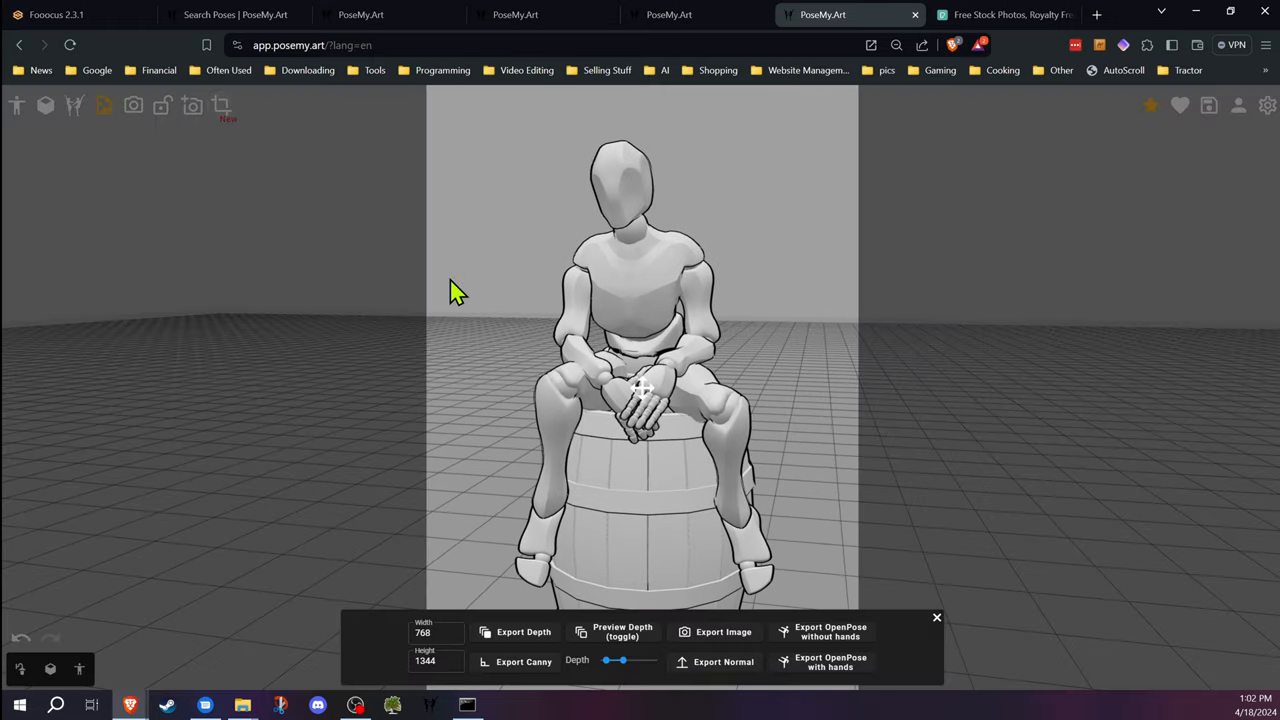
Confirm the 768 × 1344 export frame and export the seated man as an image
left_click(430, 632)
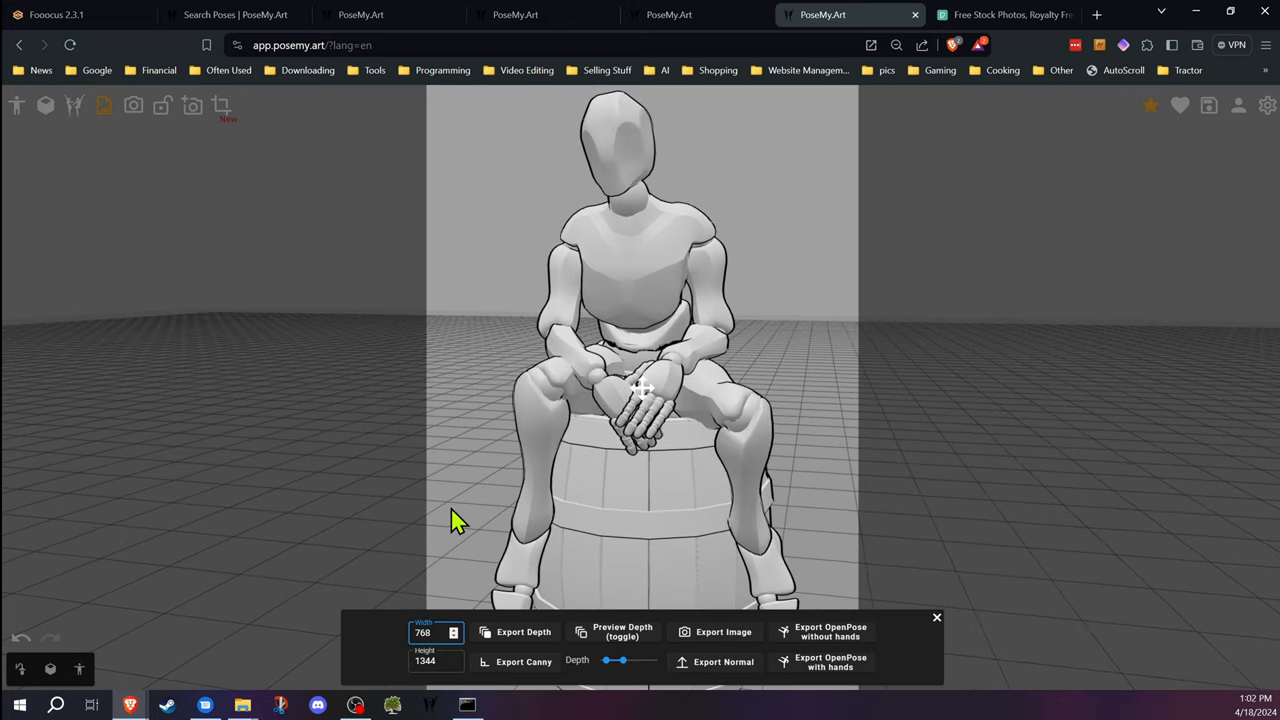
mouse_move(640, 96)
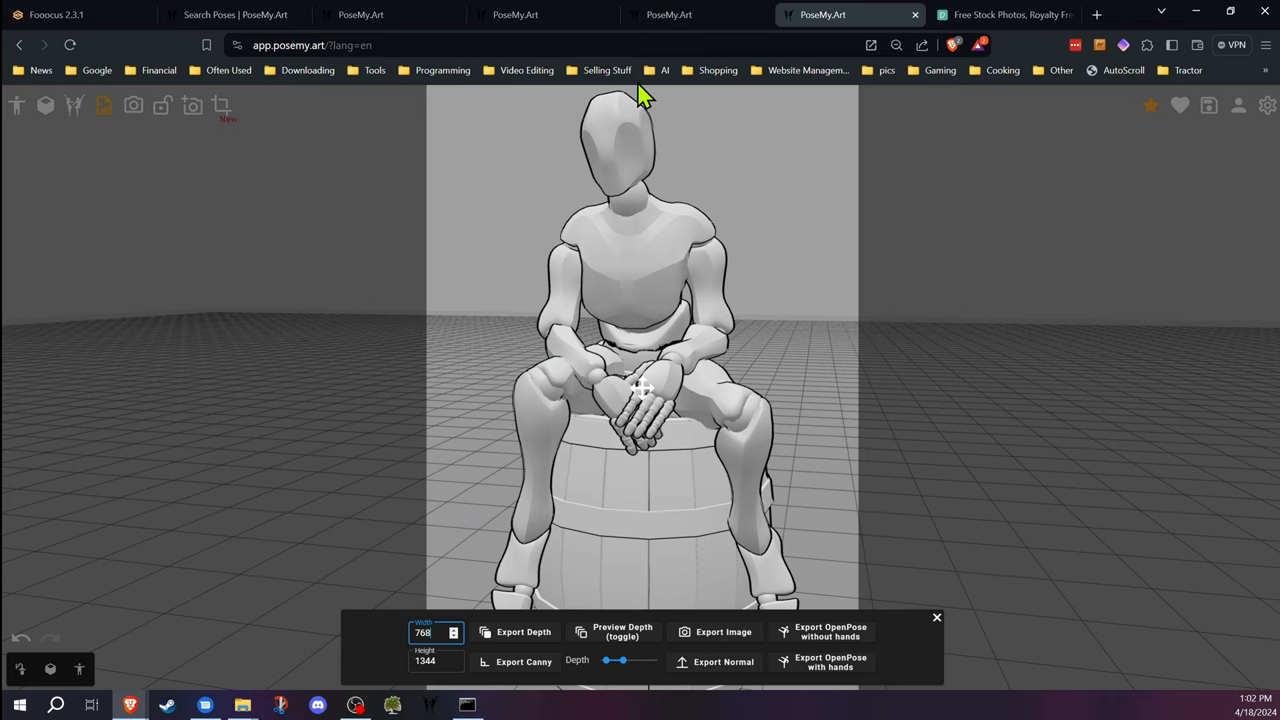
mouse_move(376, 518)
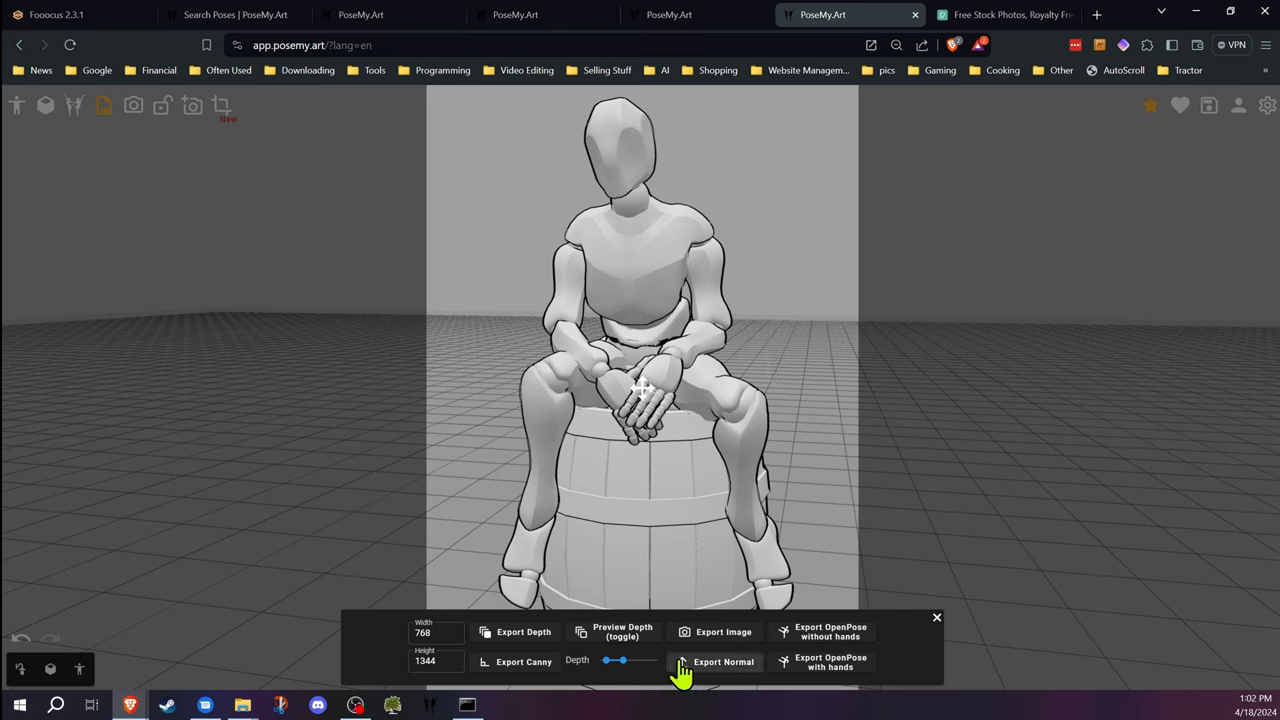
mouse_move(724, 676)
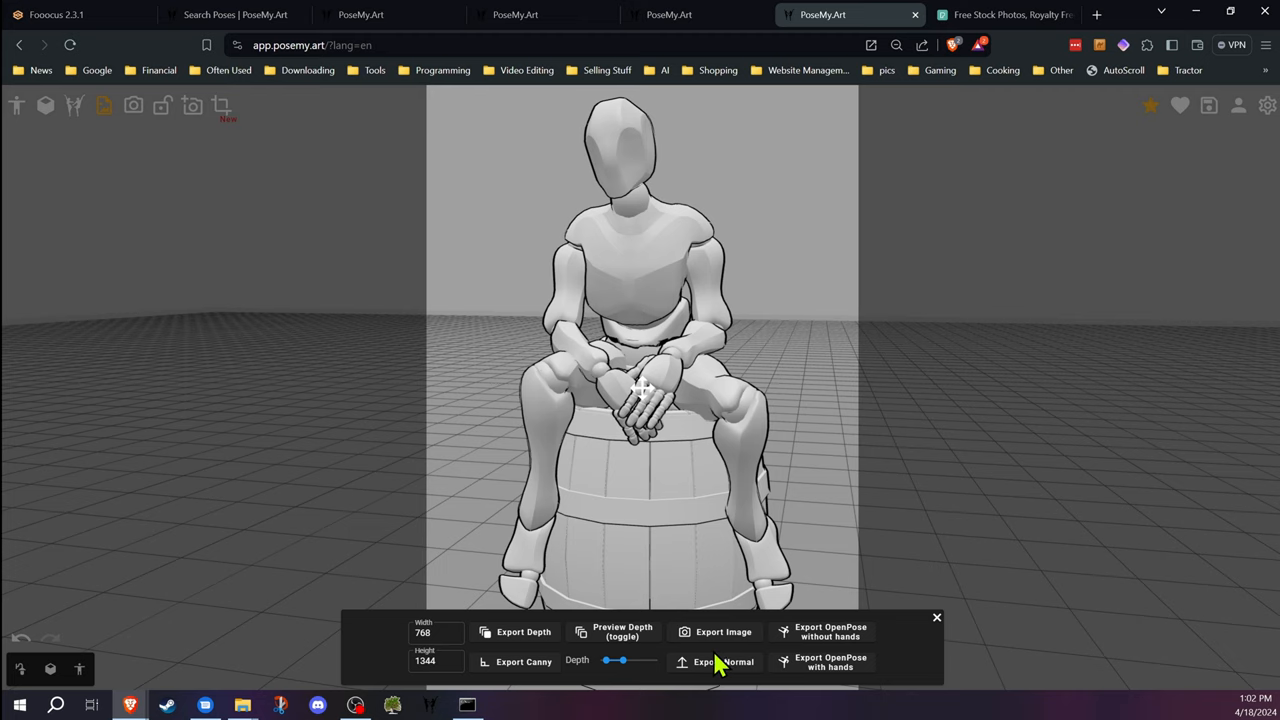
mouse_move(524, 672)
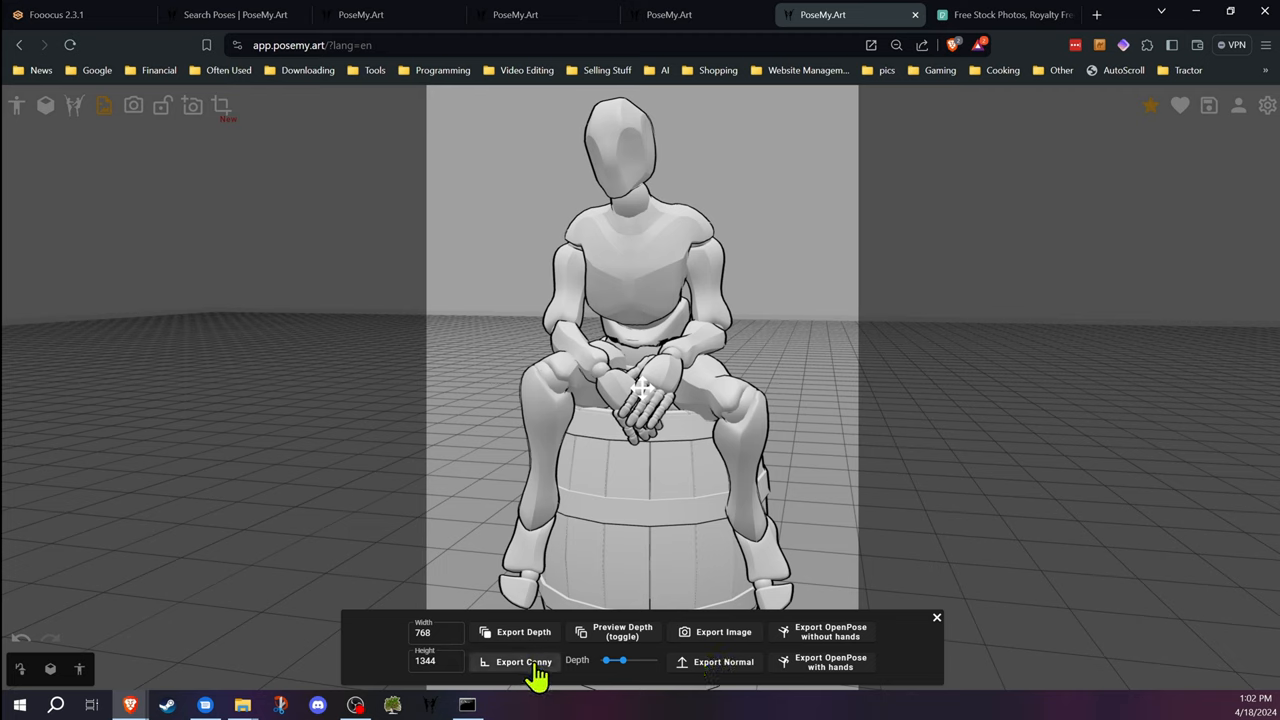
mouse_move(744, 638)
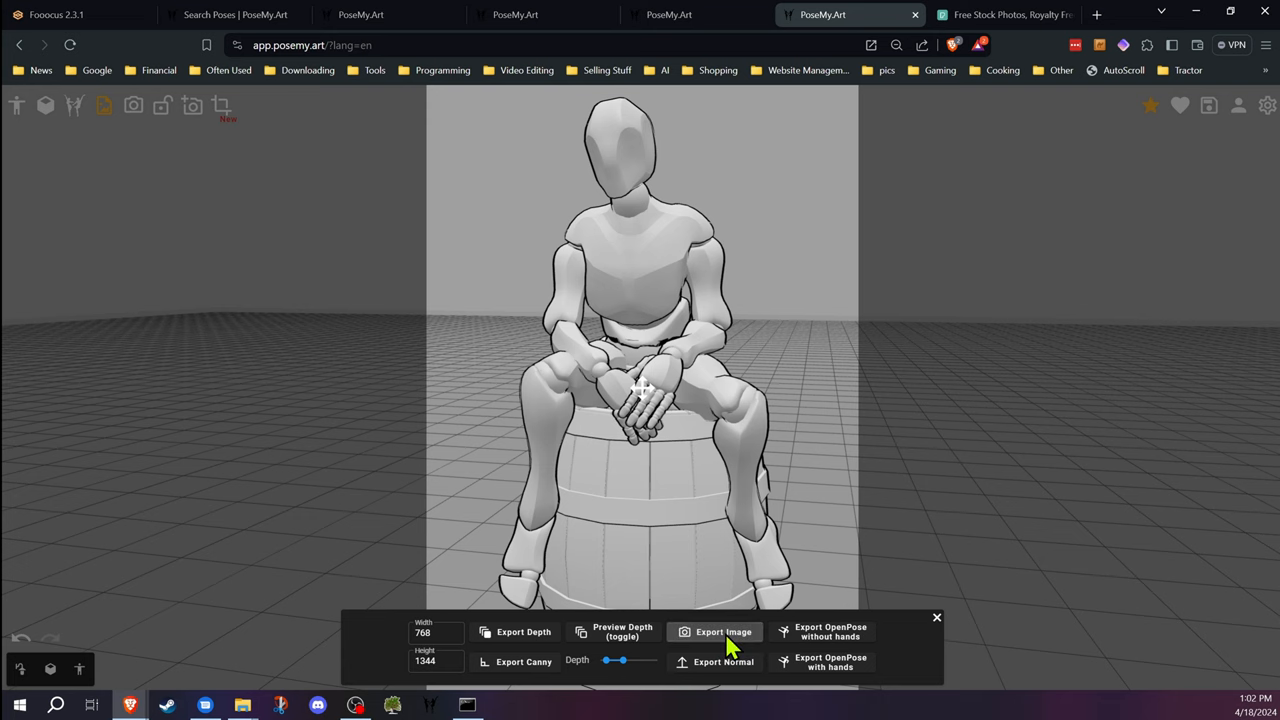
left_click(716, 632)
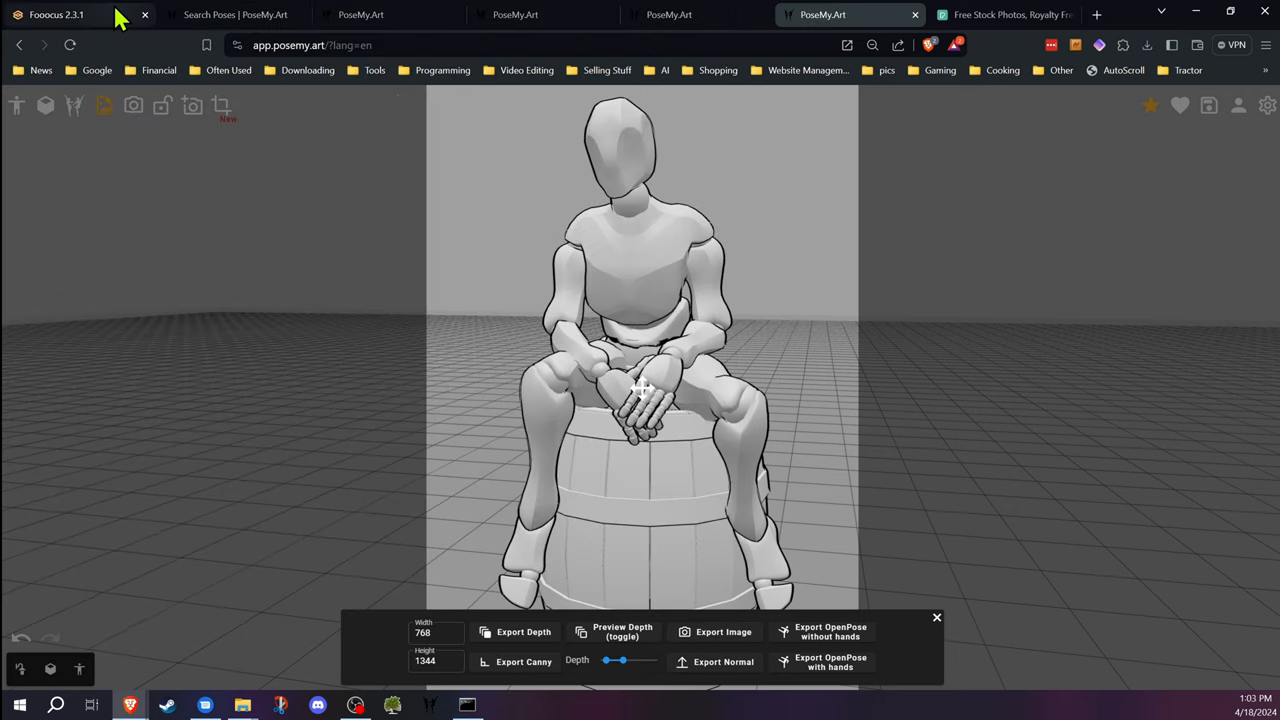
In Fooocus, set the output aspect ratio to 768×1344 portrait
left_click(70, 16)
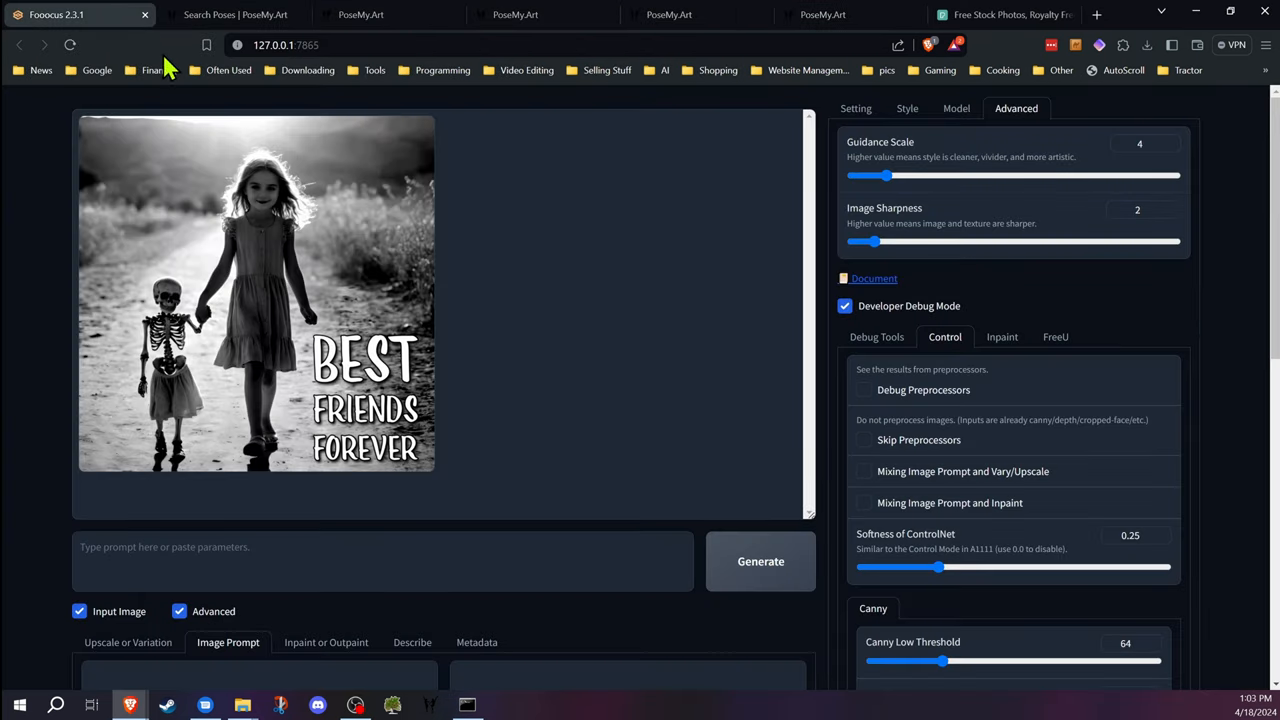
mouse_move(172, 62)
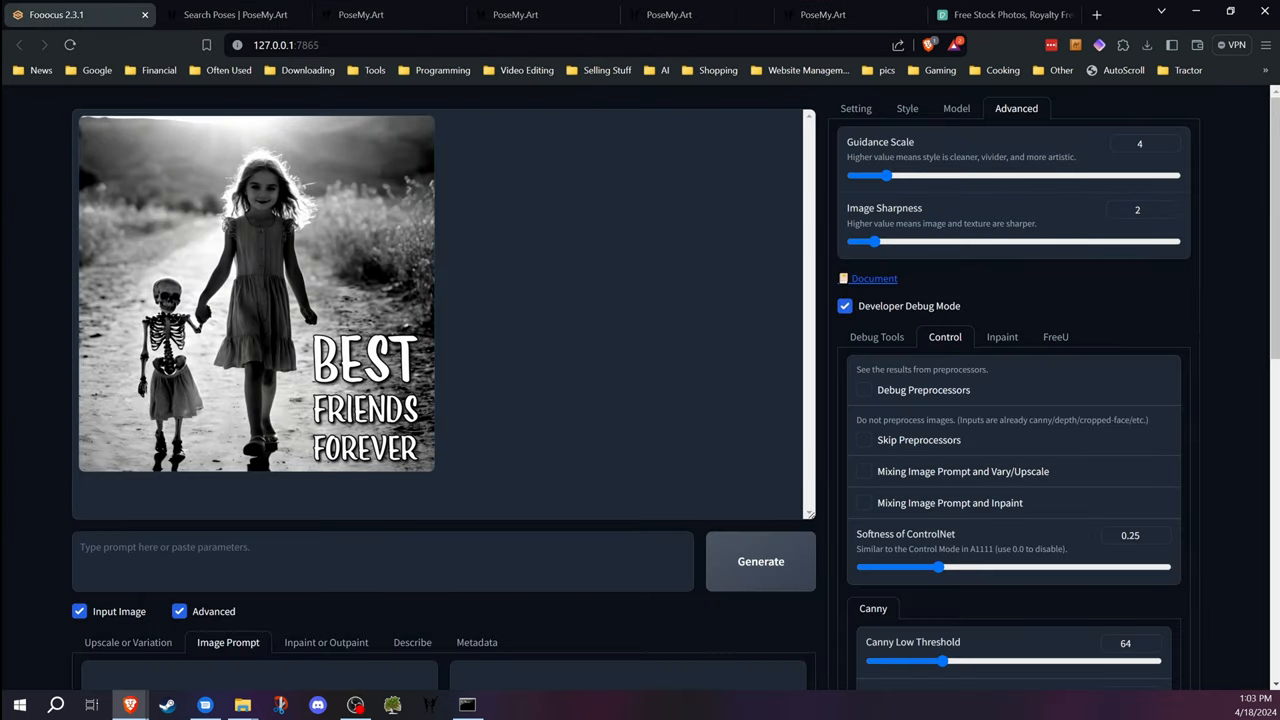
scroll("down", 3)
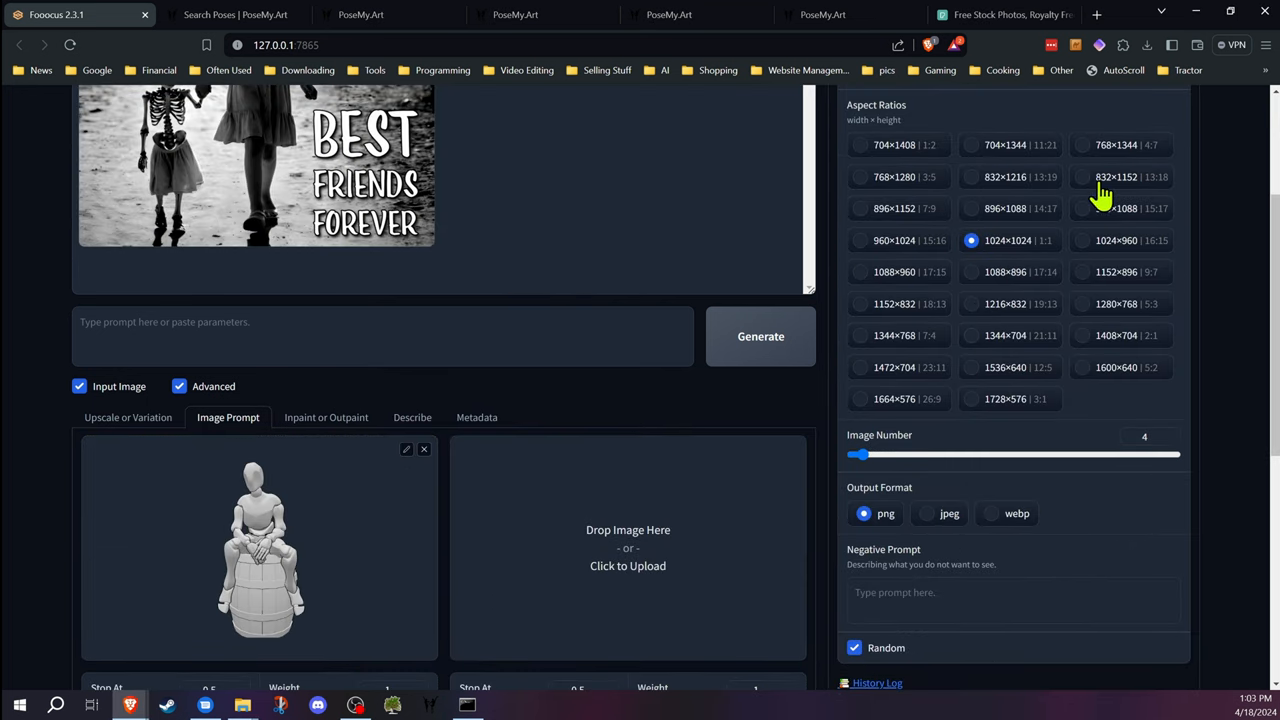
left_click(1084, 144)
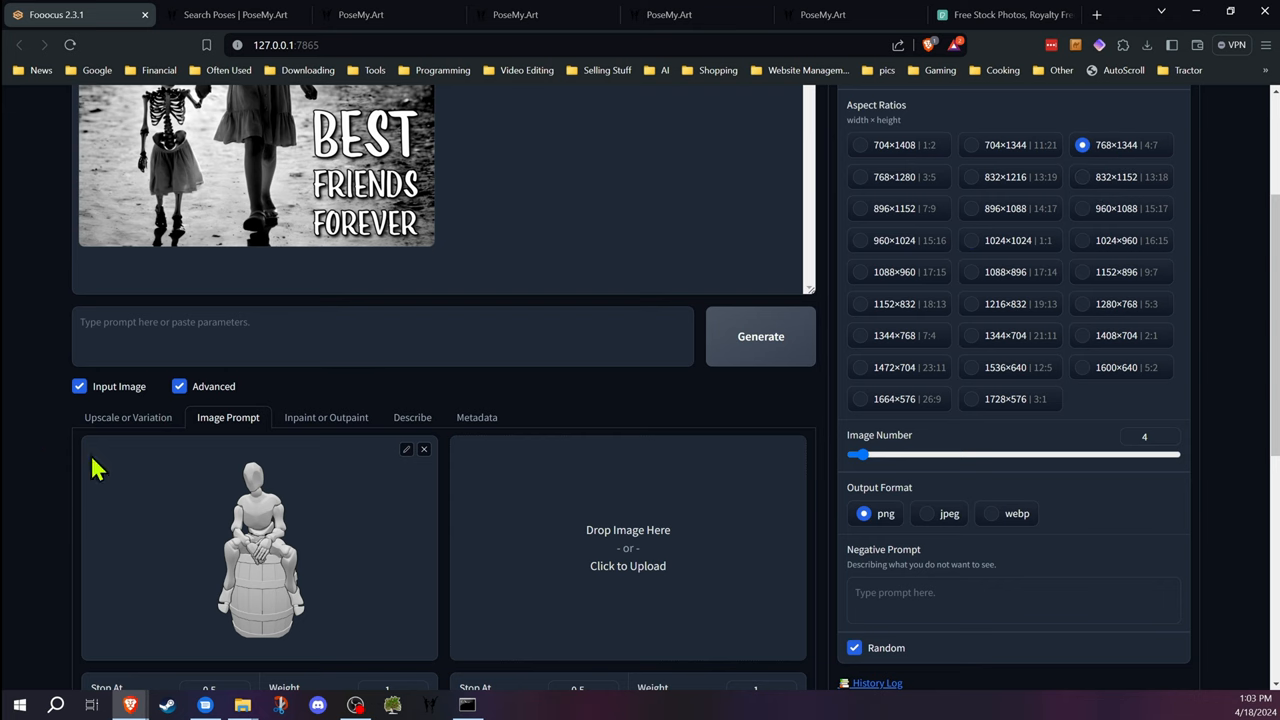
scroll("down", 3)
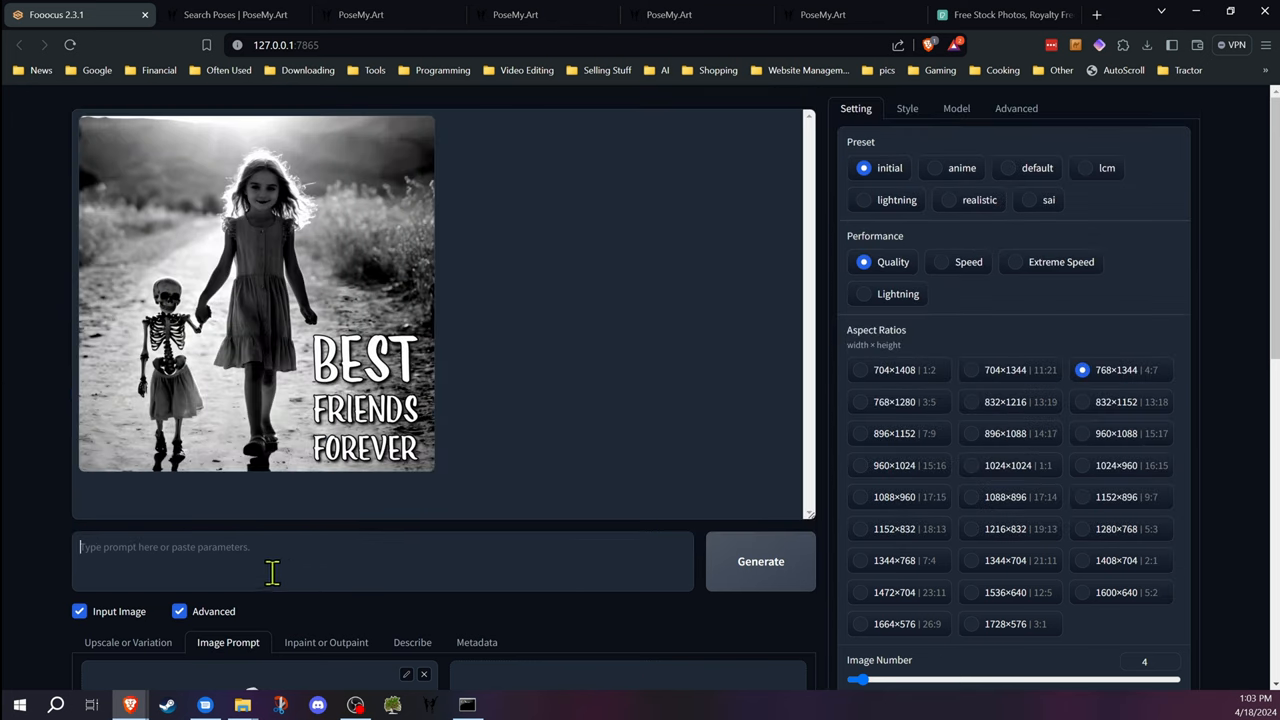
Generate images from the prompt 'a man sitting on a barrel' and review both results full size
type("a man sitting on a barrel")
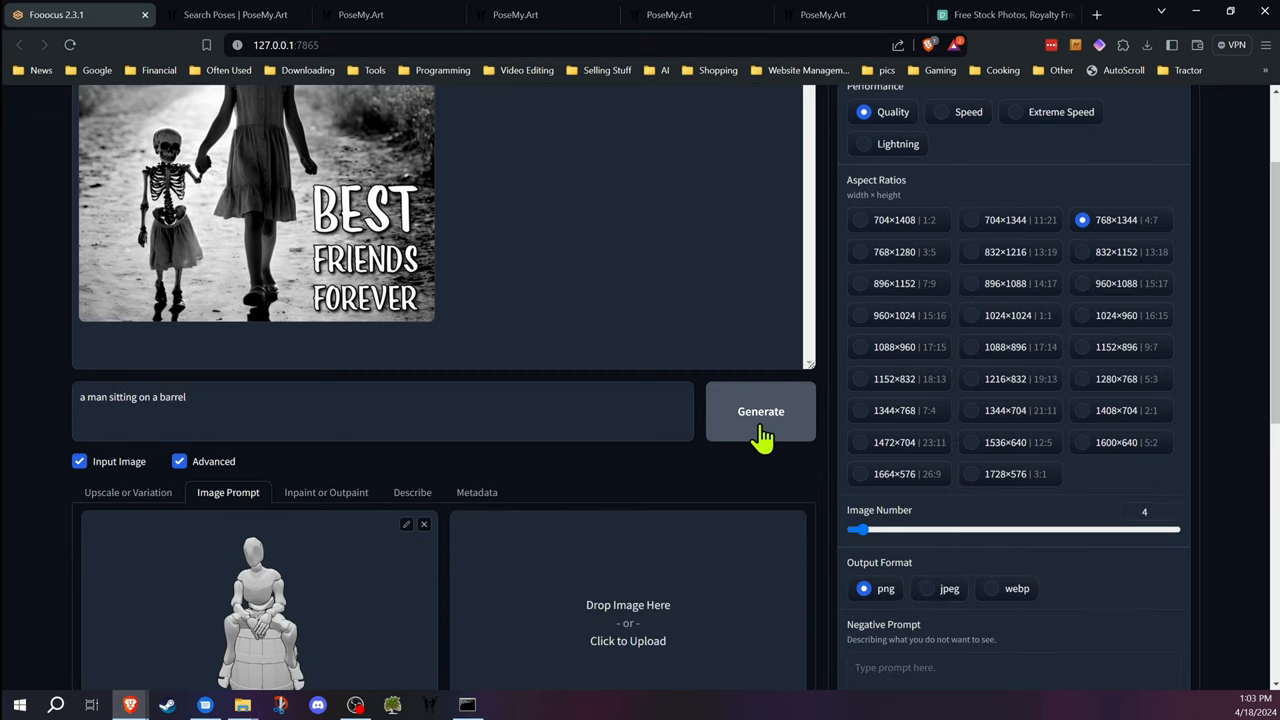
left_click(760, 412)
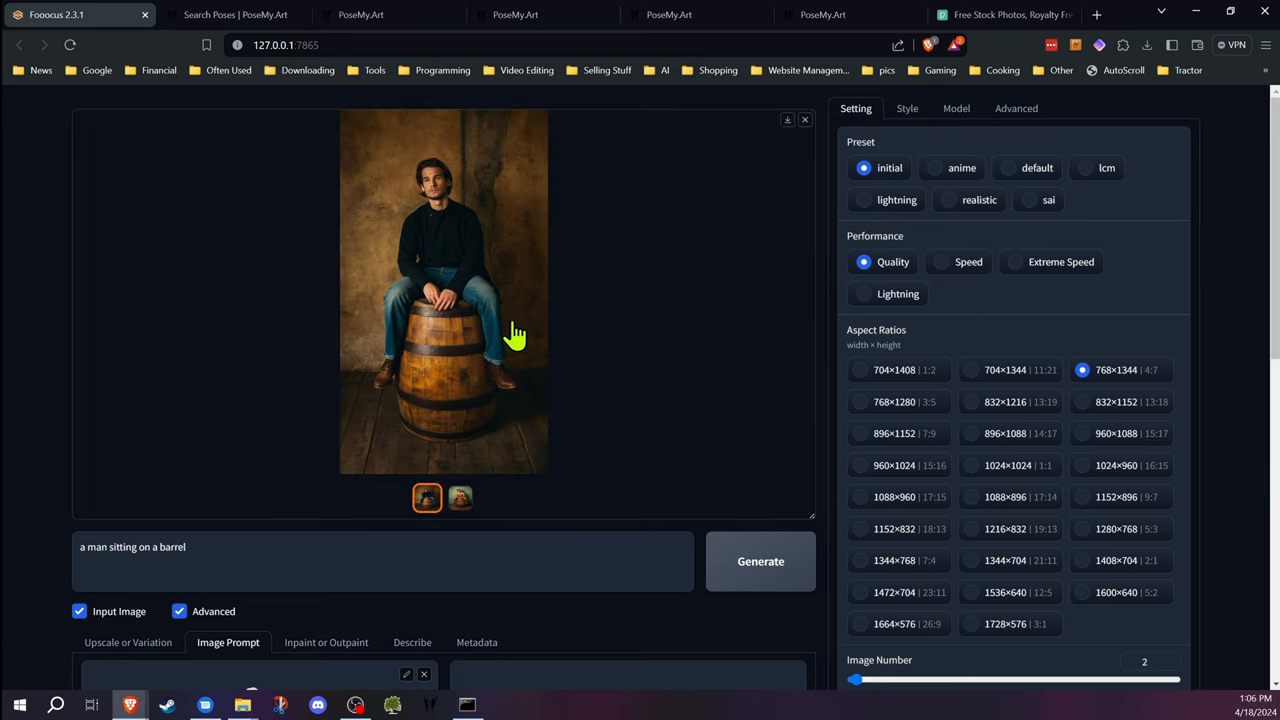
left_click(444, 290)
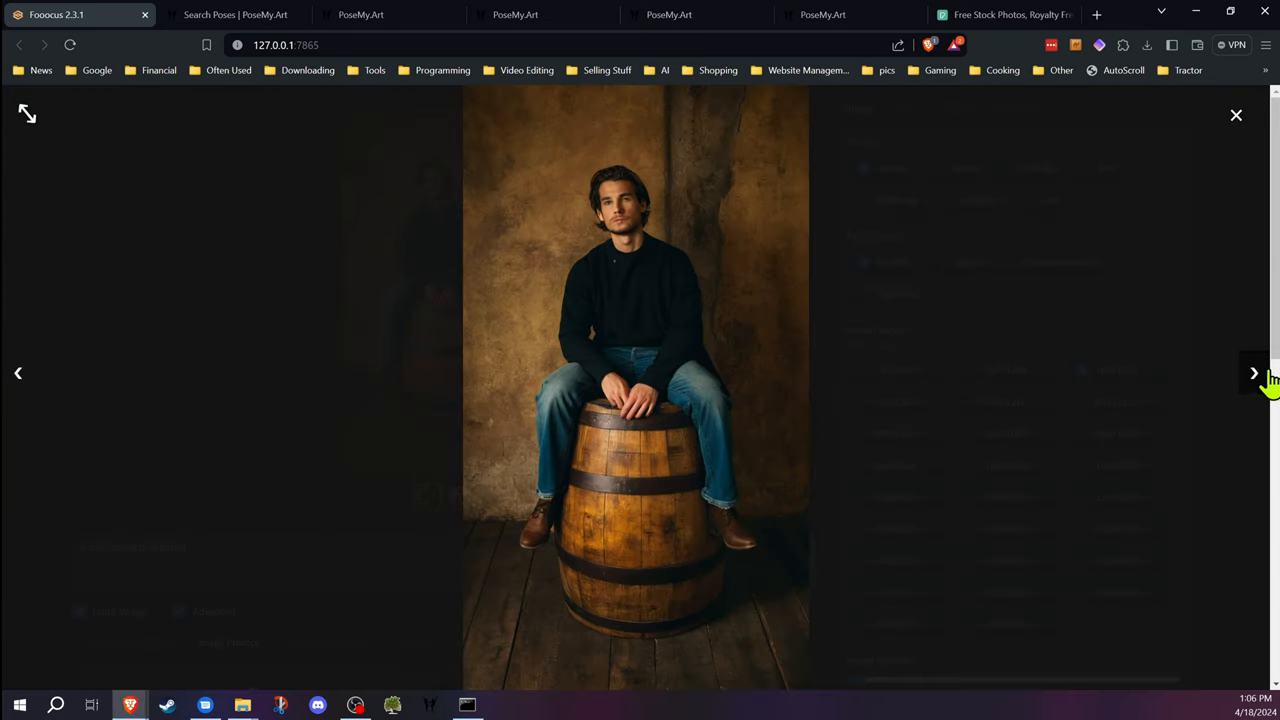
left_click(1254, 374)
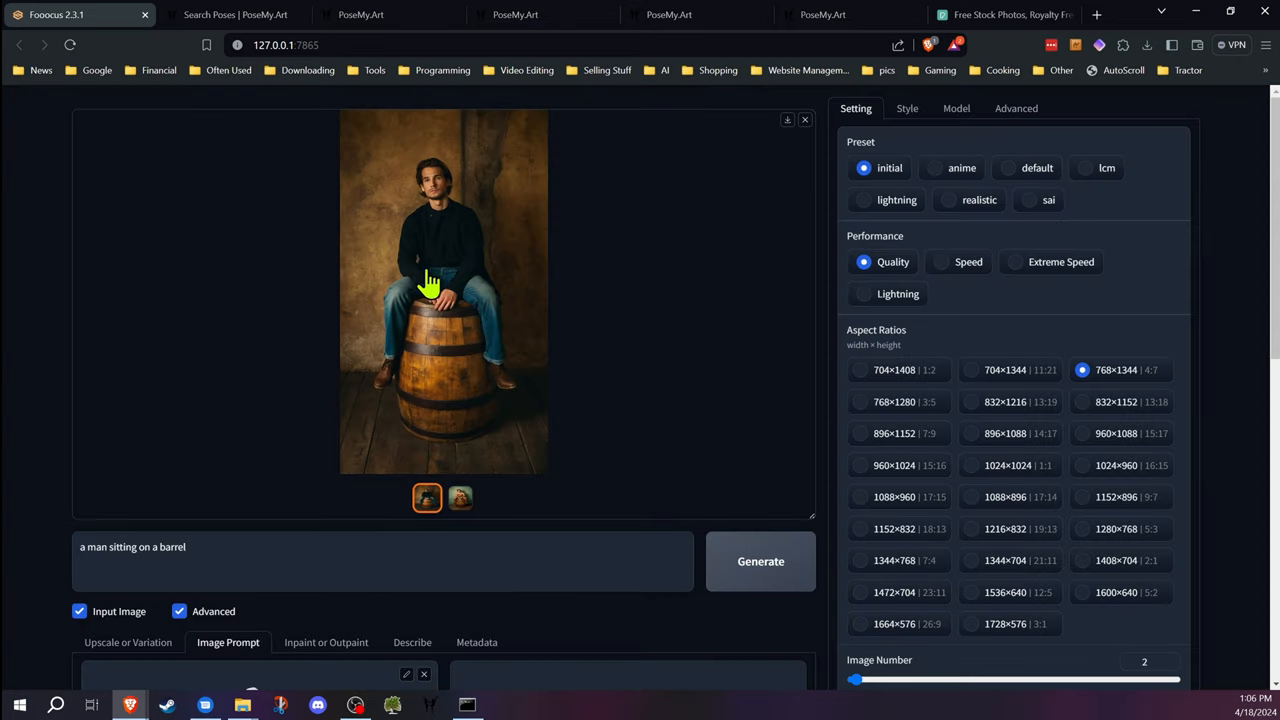
Switch the first image prompt slot to PyraCanny and generate a new batch
scroll("down", 3)
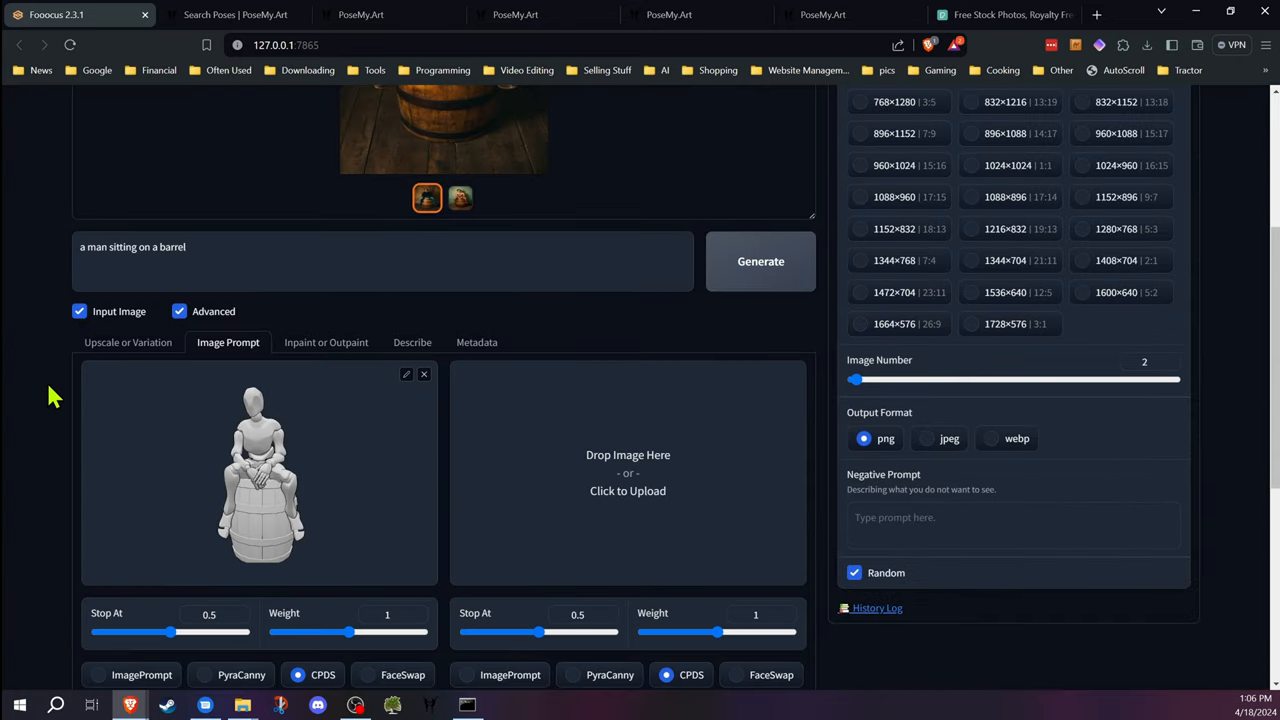
scroll("down", 3)
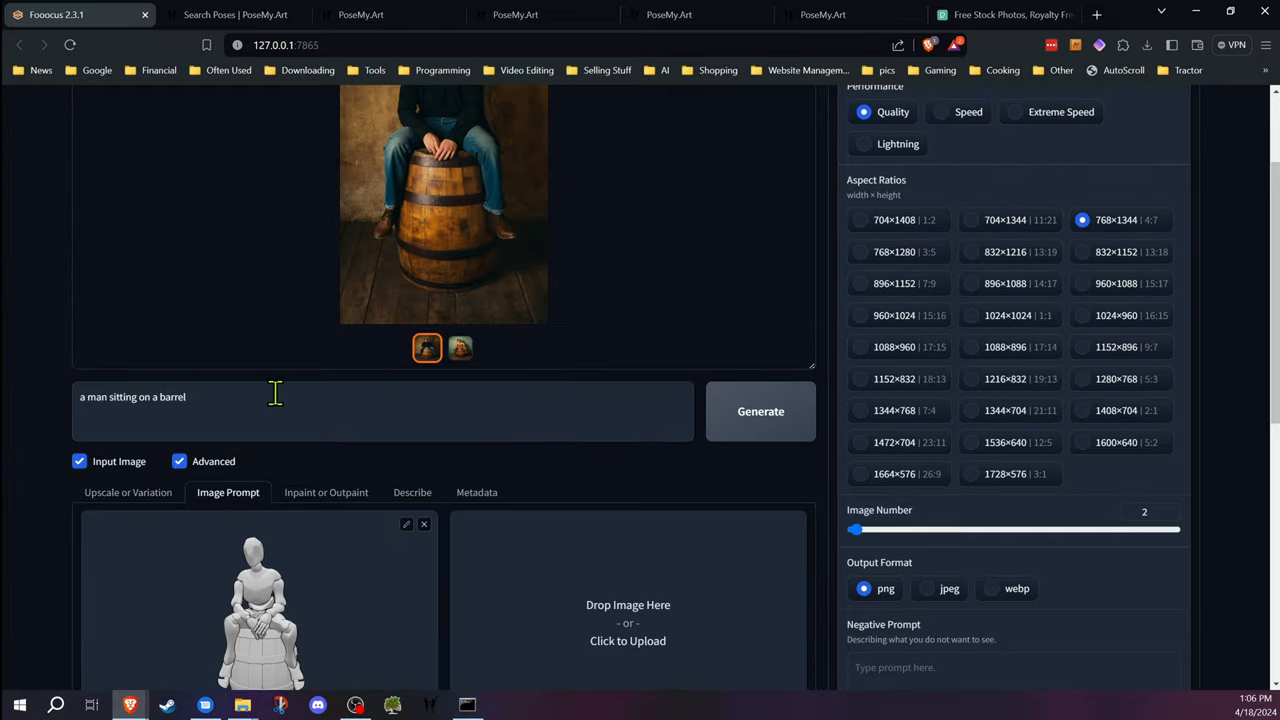
mouse_move(50, 364)
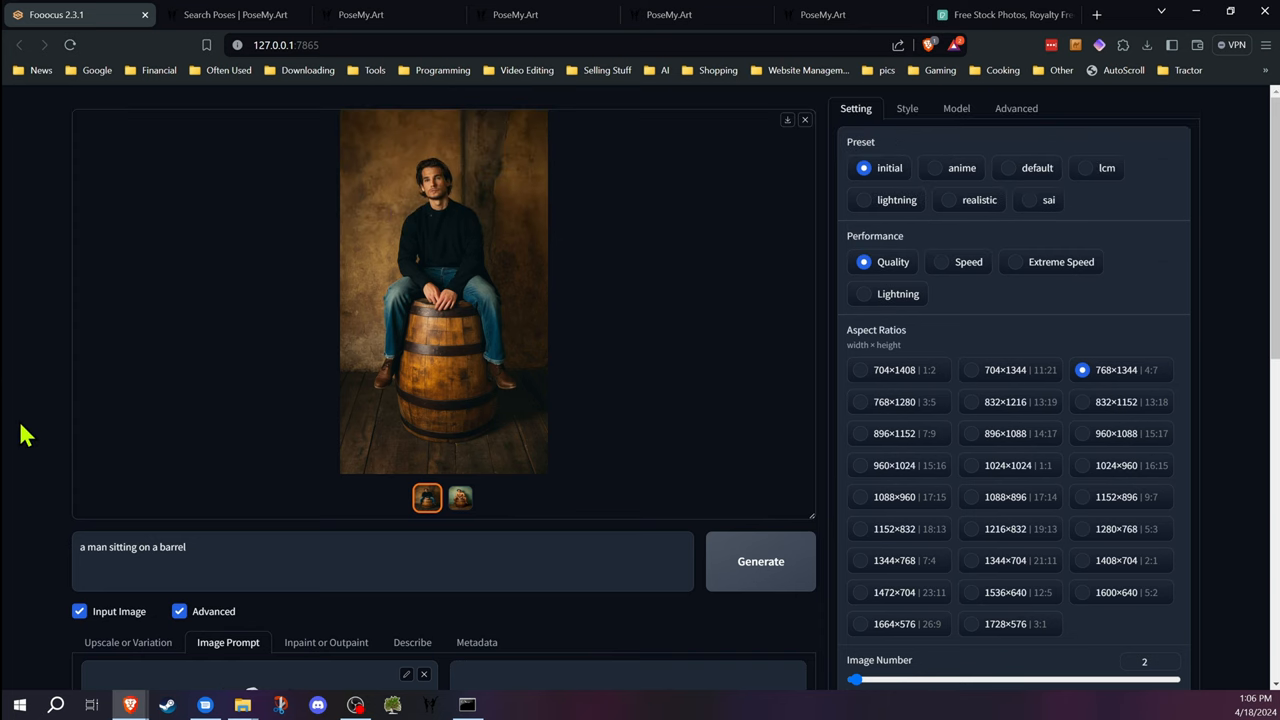
scroll("down", 3)
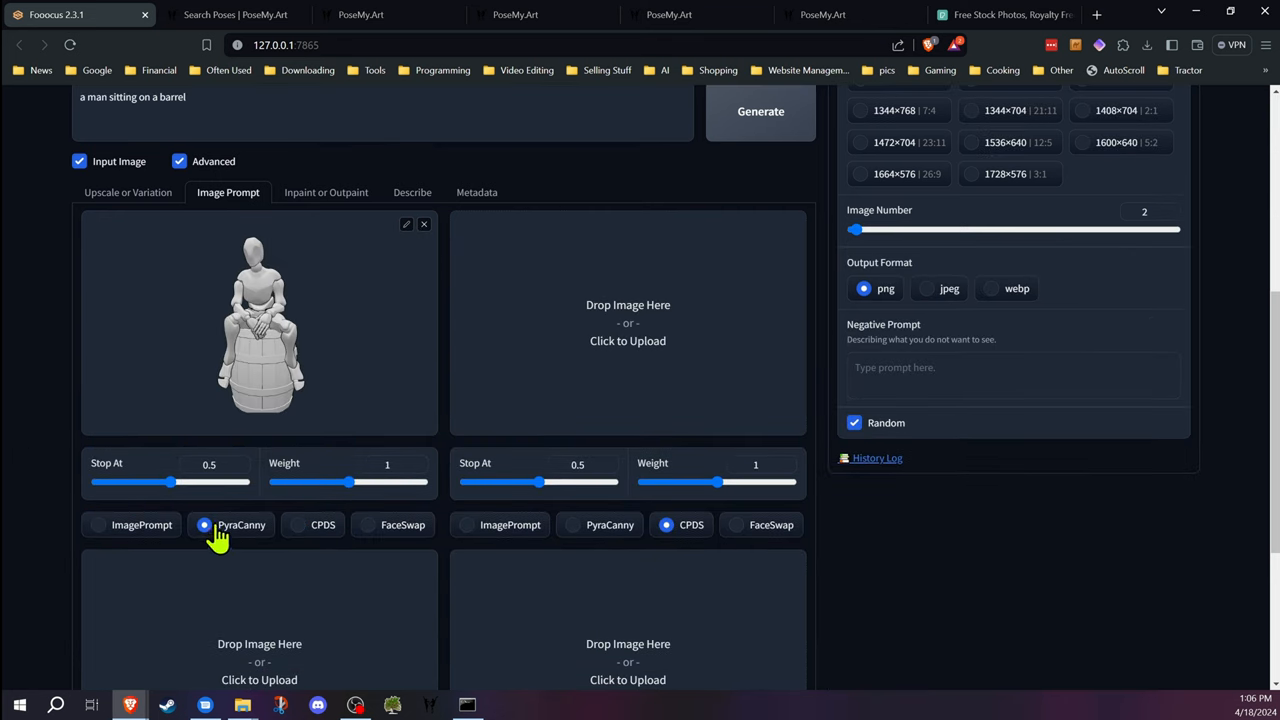
left_click(760, 112)
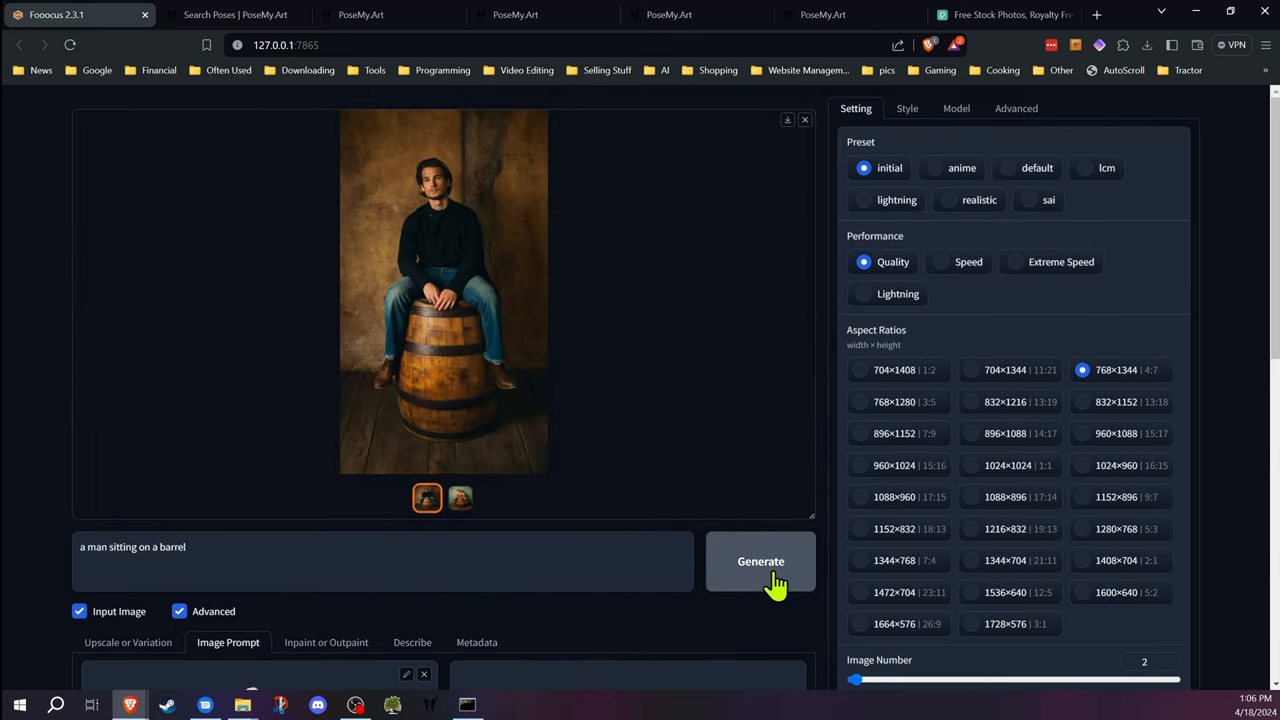
left_click(760, 560)
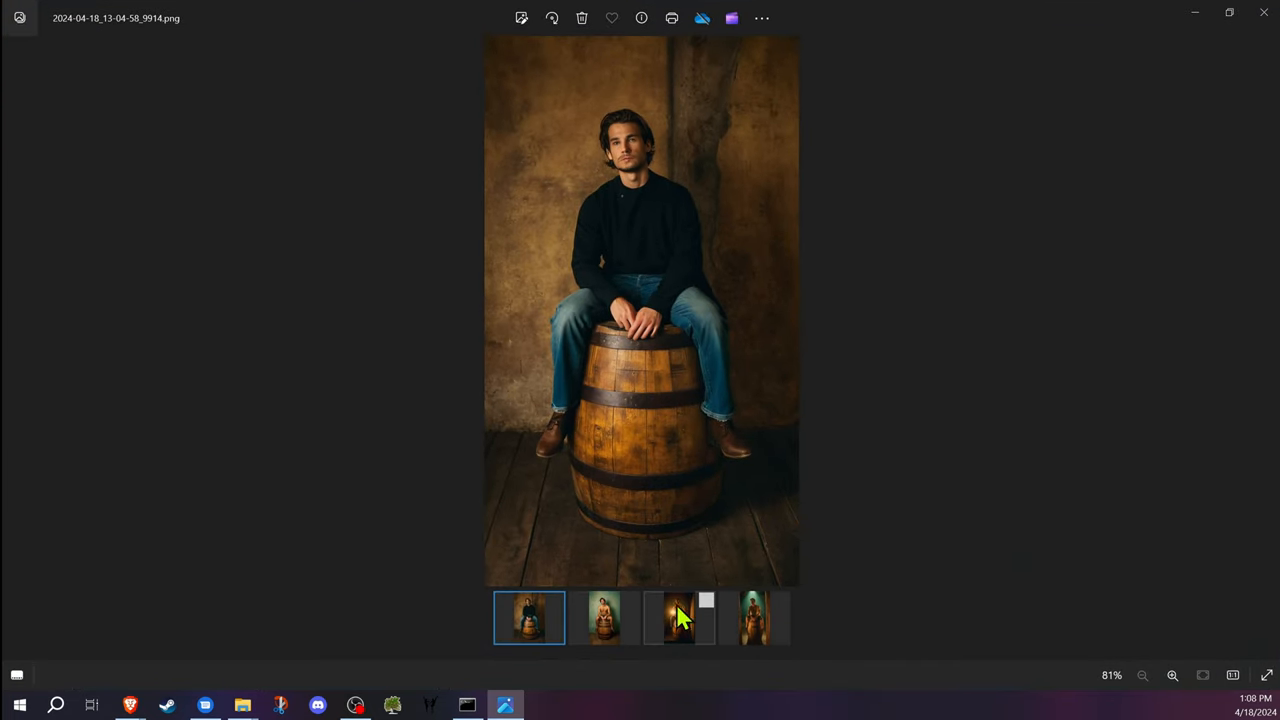
View another saved barrel portrait in Windows Photos
left_click(704, 600)
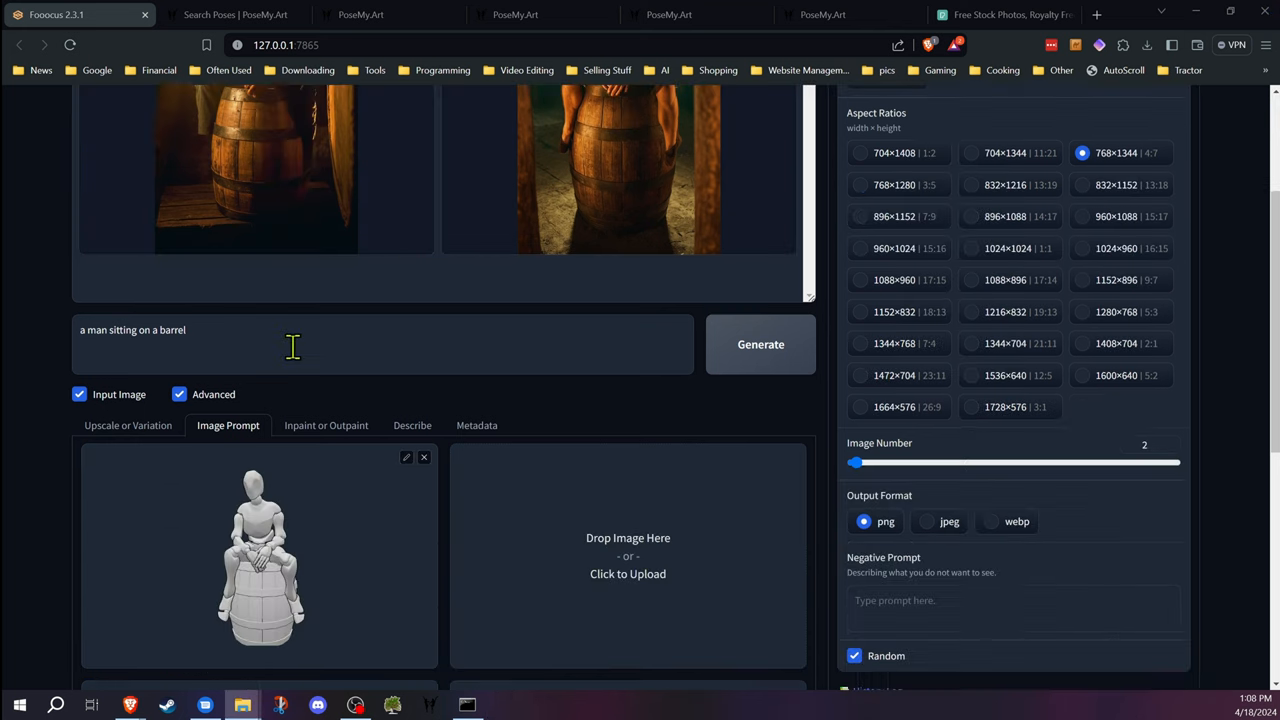
Export the barrel-sitting pose from PoseMy.Art as a canny edge image and return to Fooocus
left_click(760, 344)
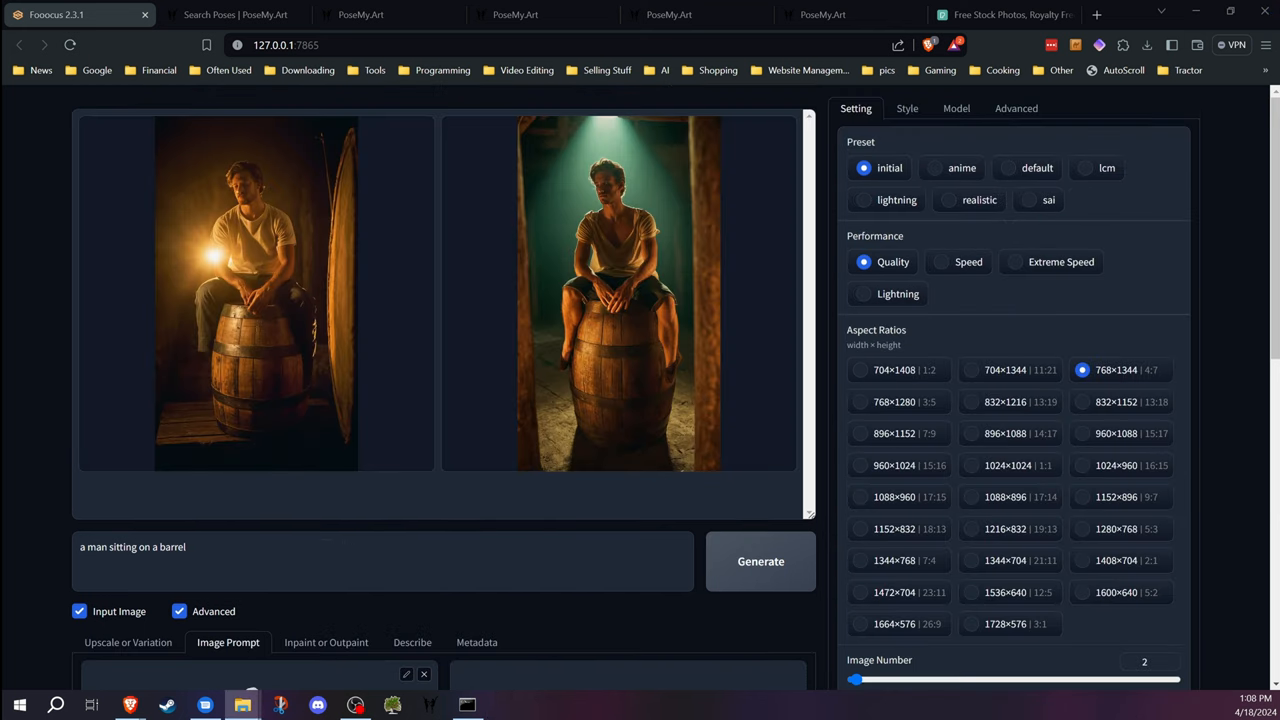
left_click(822, 14)
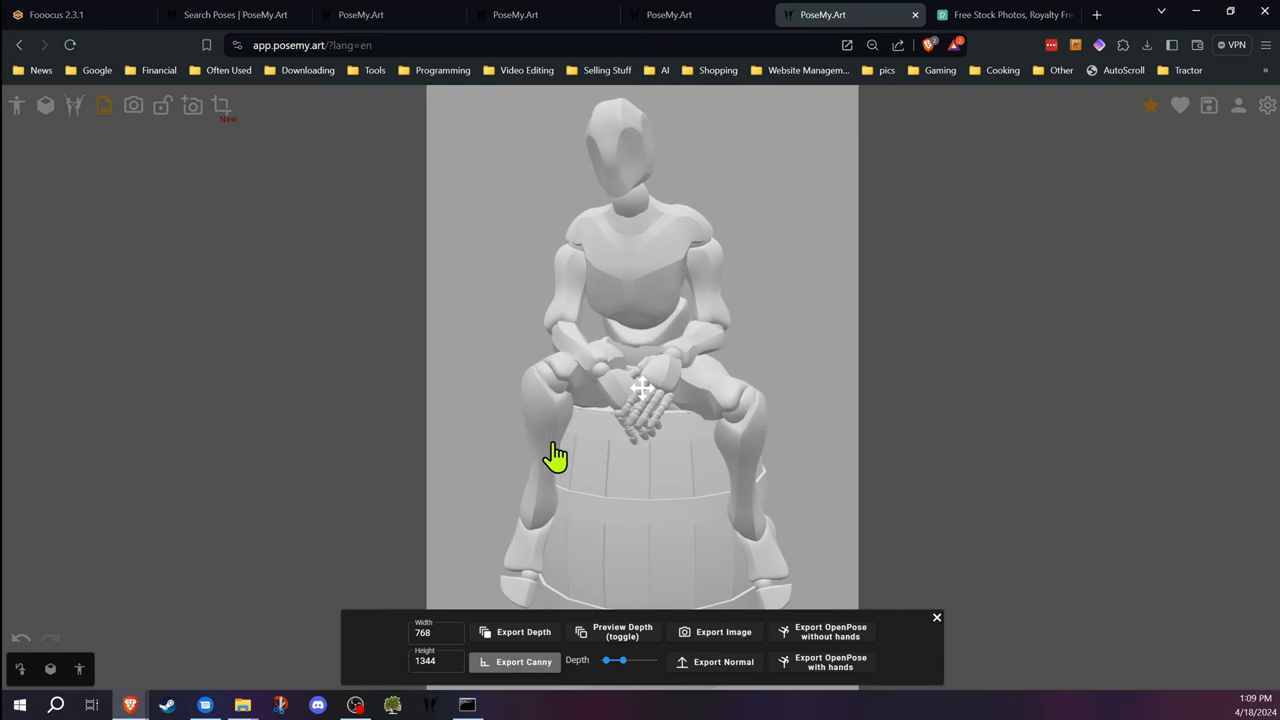
left_click(614, 632)
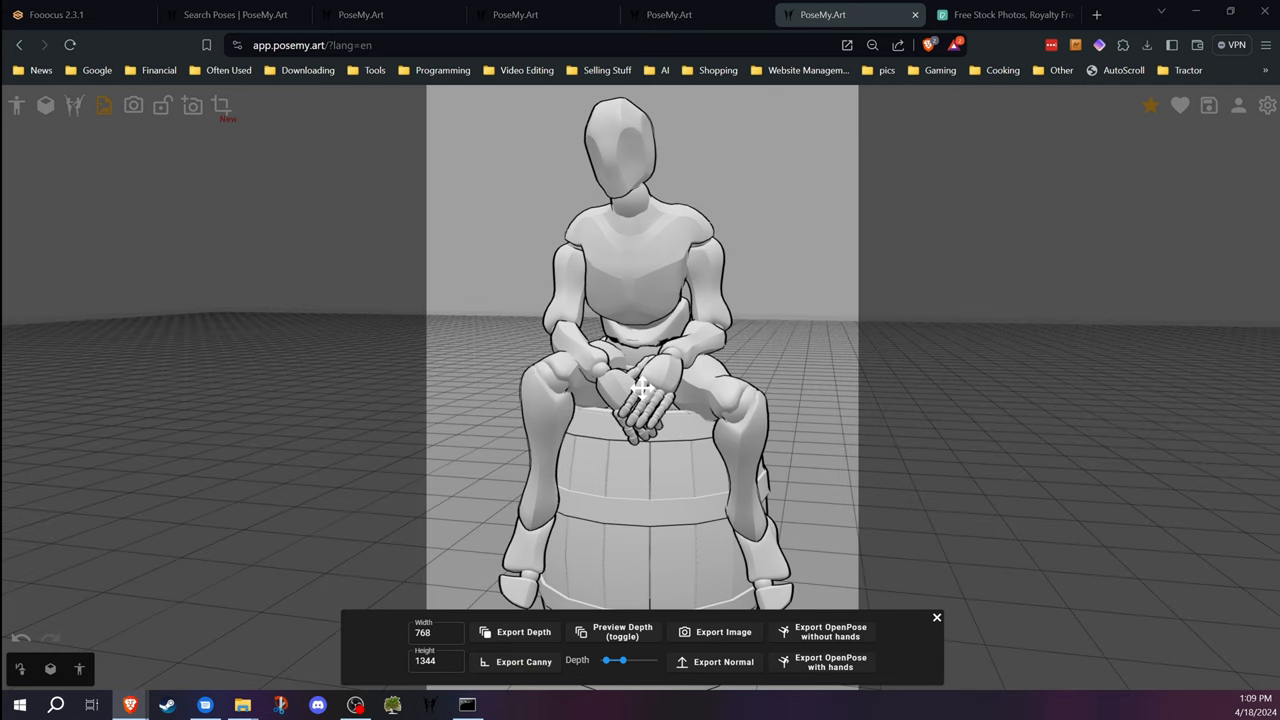
left_click(60, 16)
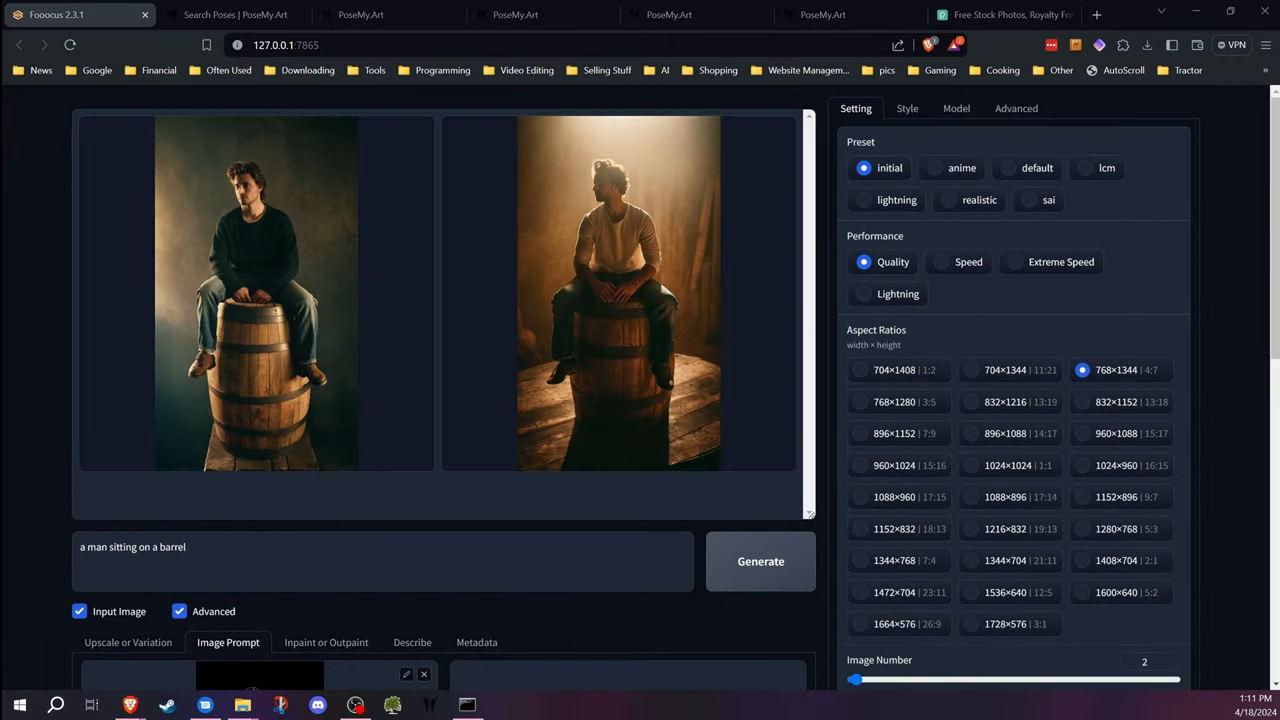
View the earlier barrel result full size, then close the preview
scroll("down", 3)
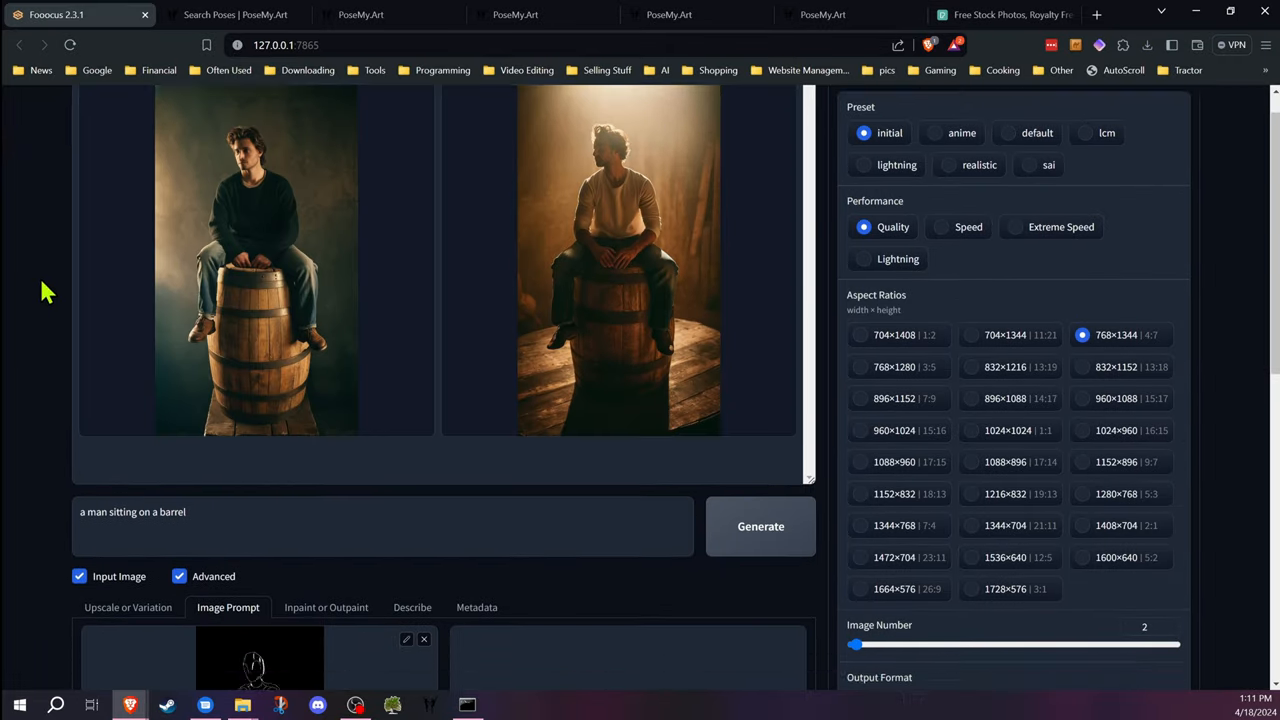
scroll("down", 3)
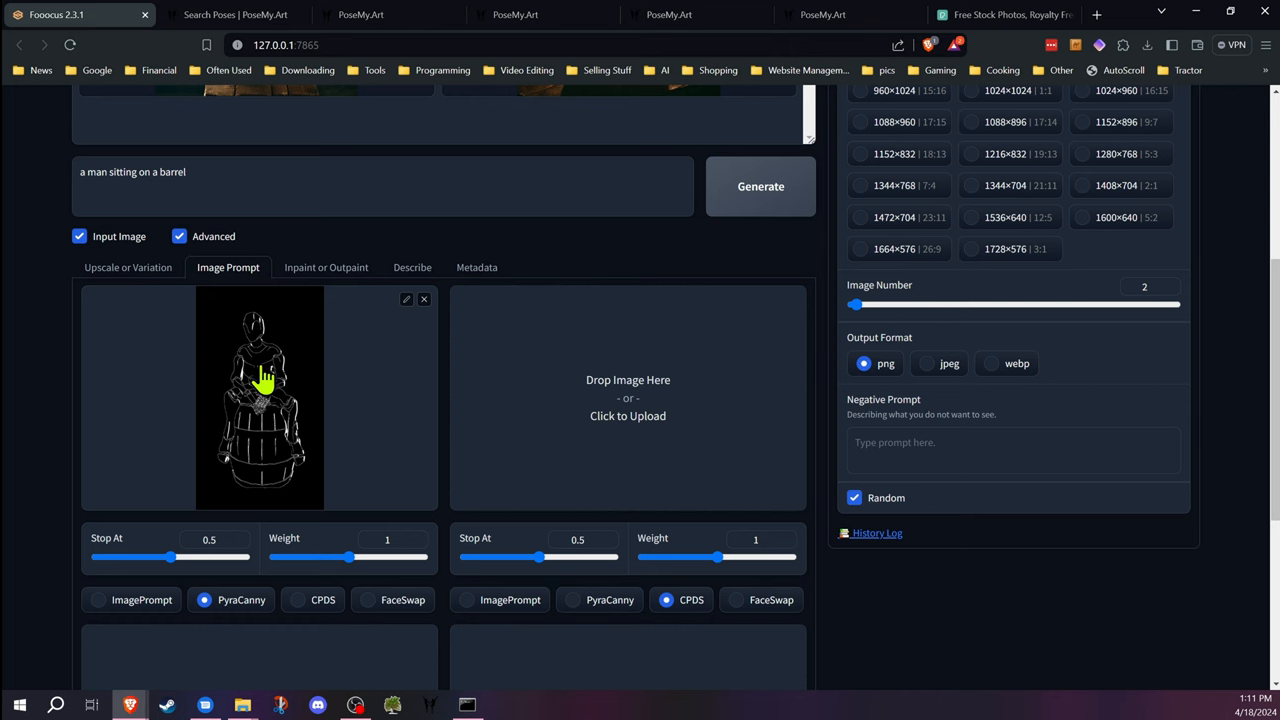
scroll("down", 3)
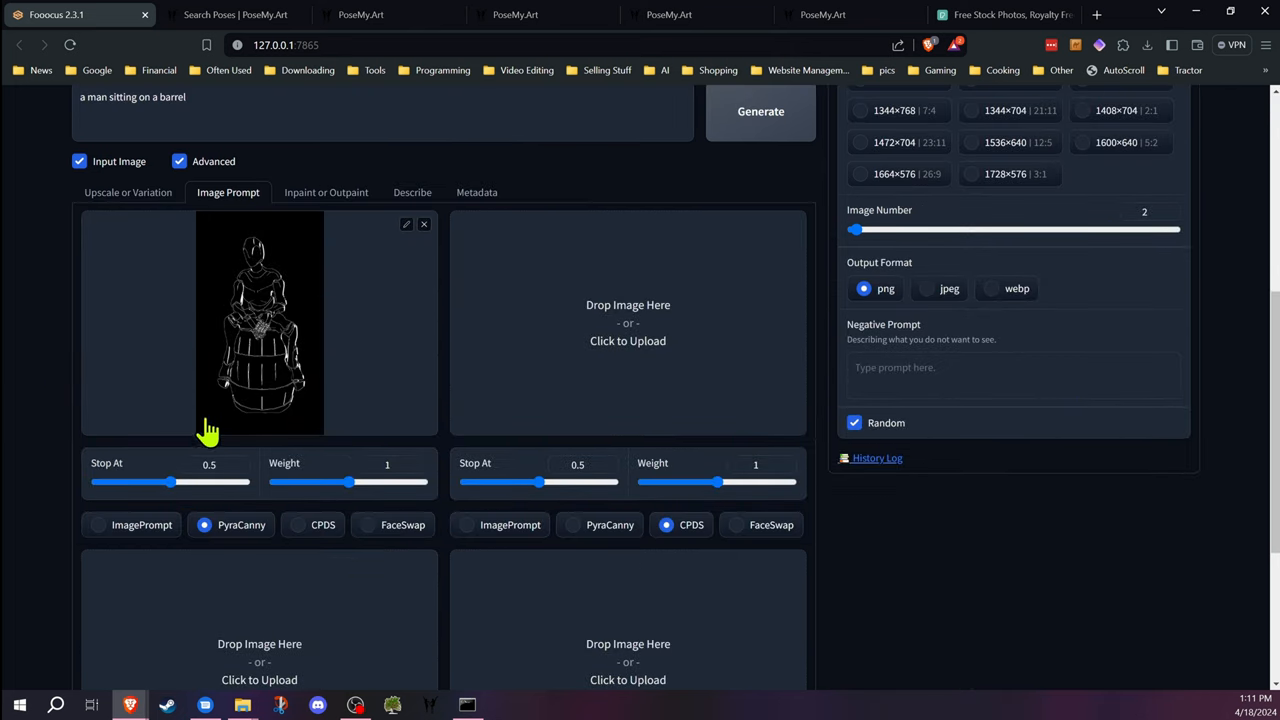
left_click(760, 112)
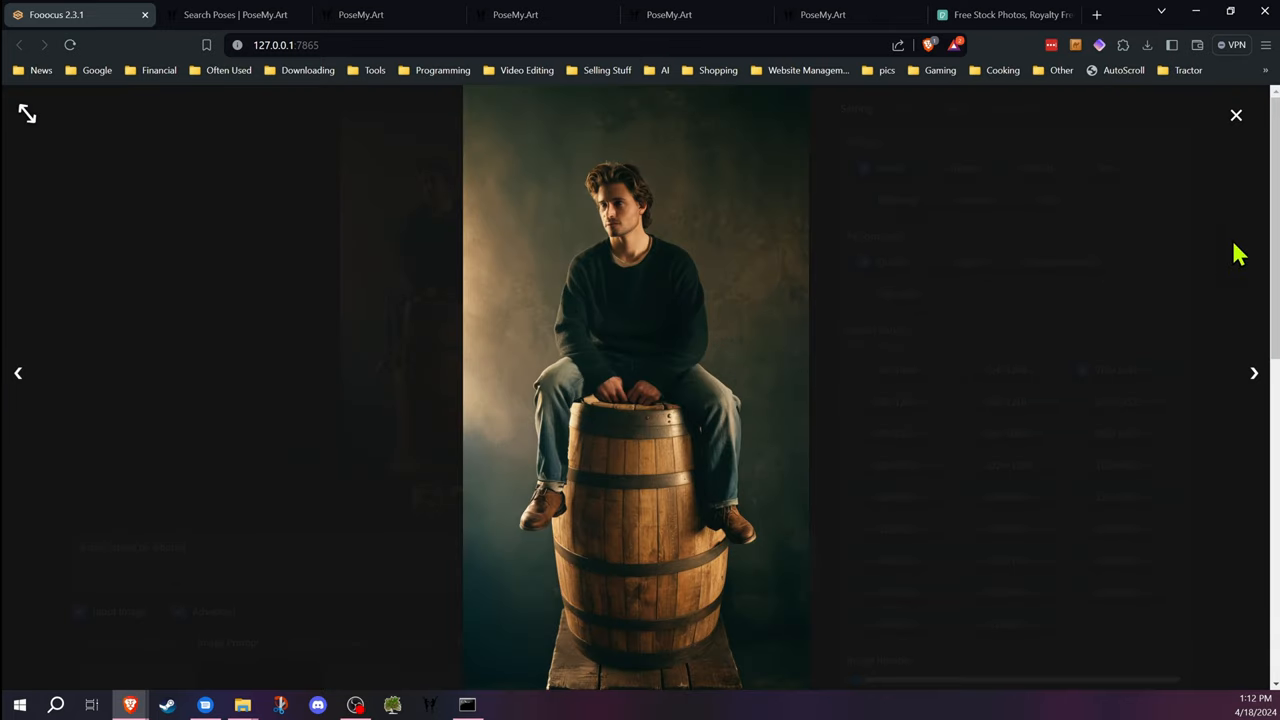
left_click(1236, 114)
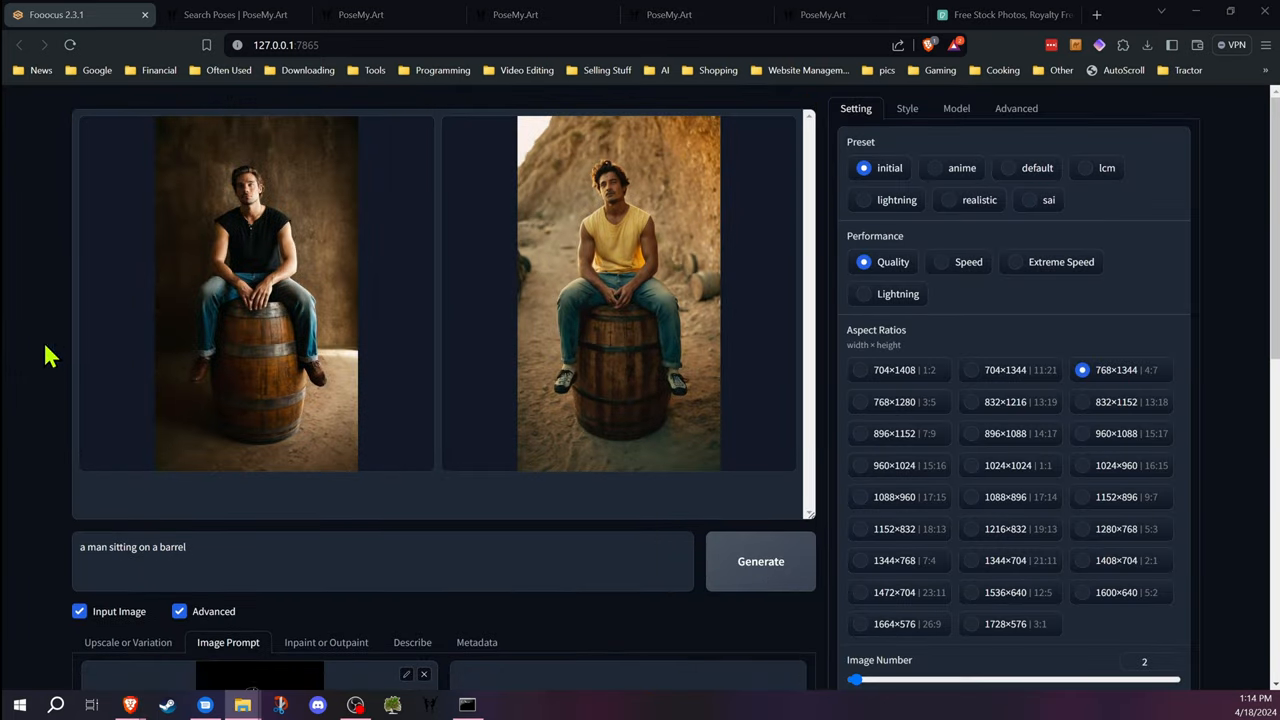
Scroll through the new barrel-sitting results made from the canny outline reference
scroll("down", 3)
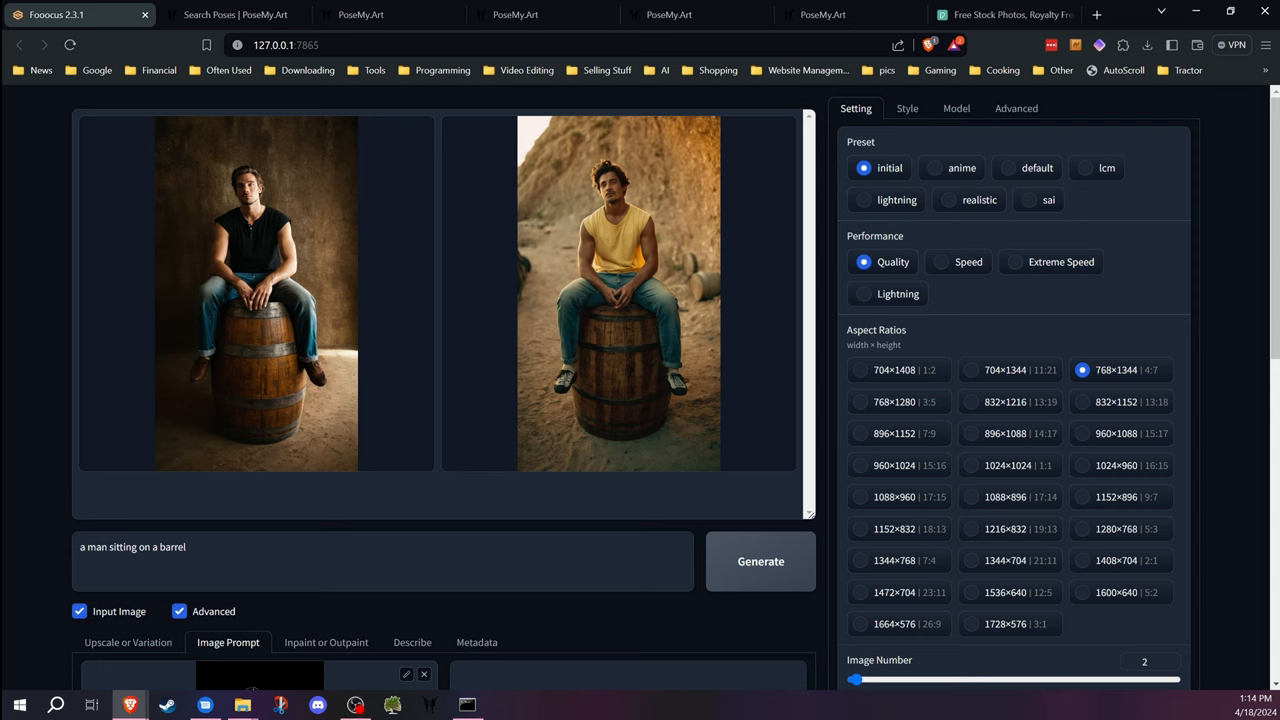
mouse_move(50, 450)
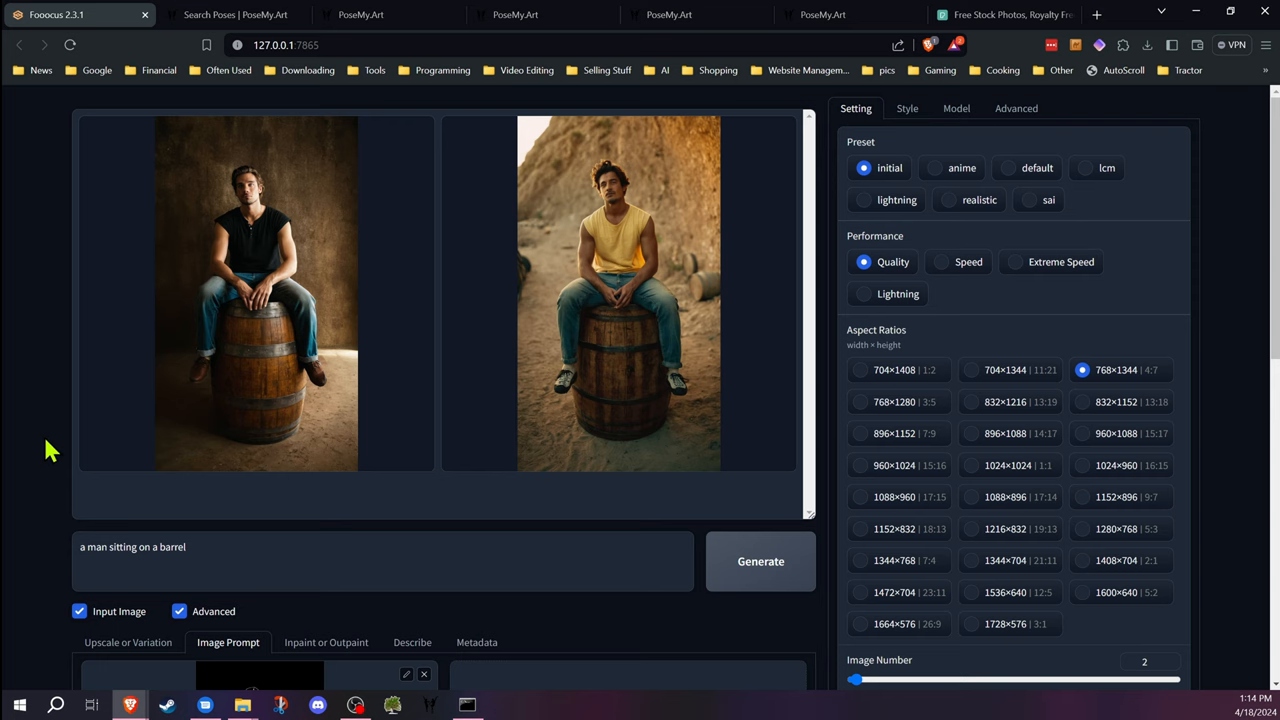
scroll("down", 3)
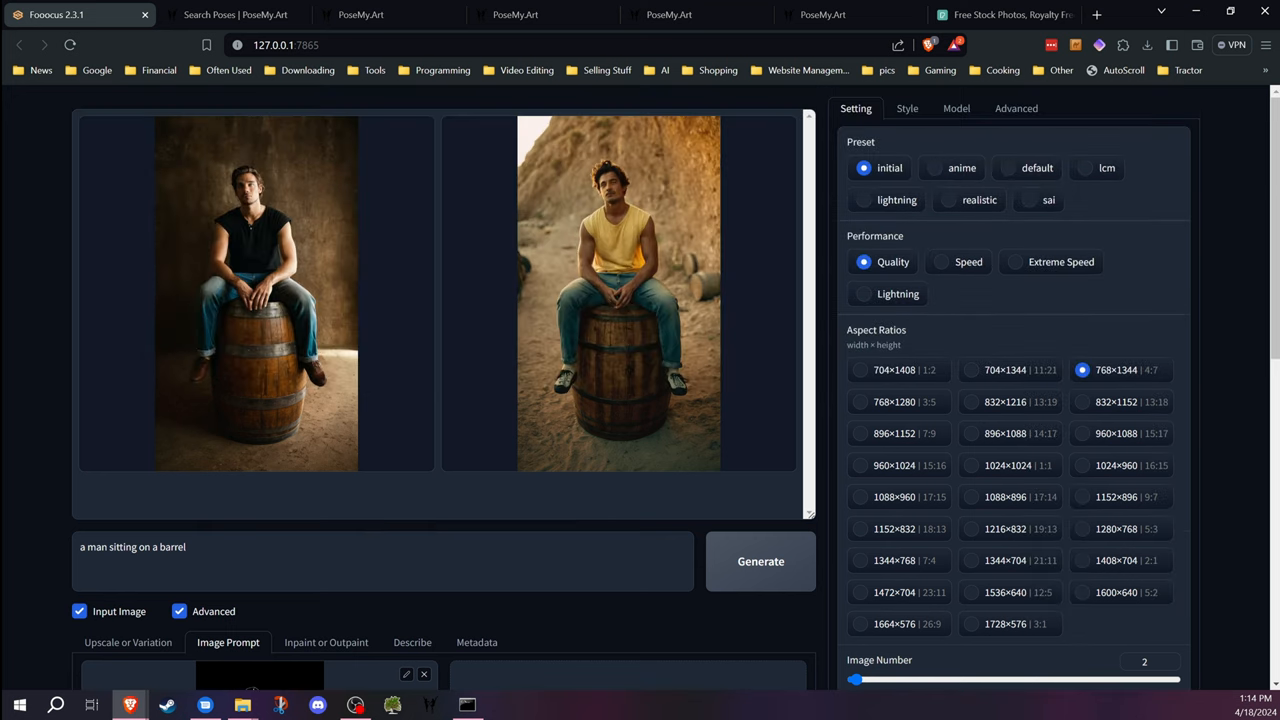
scroll("down", 3)
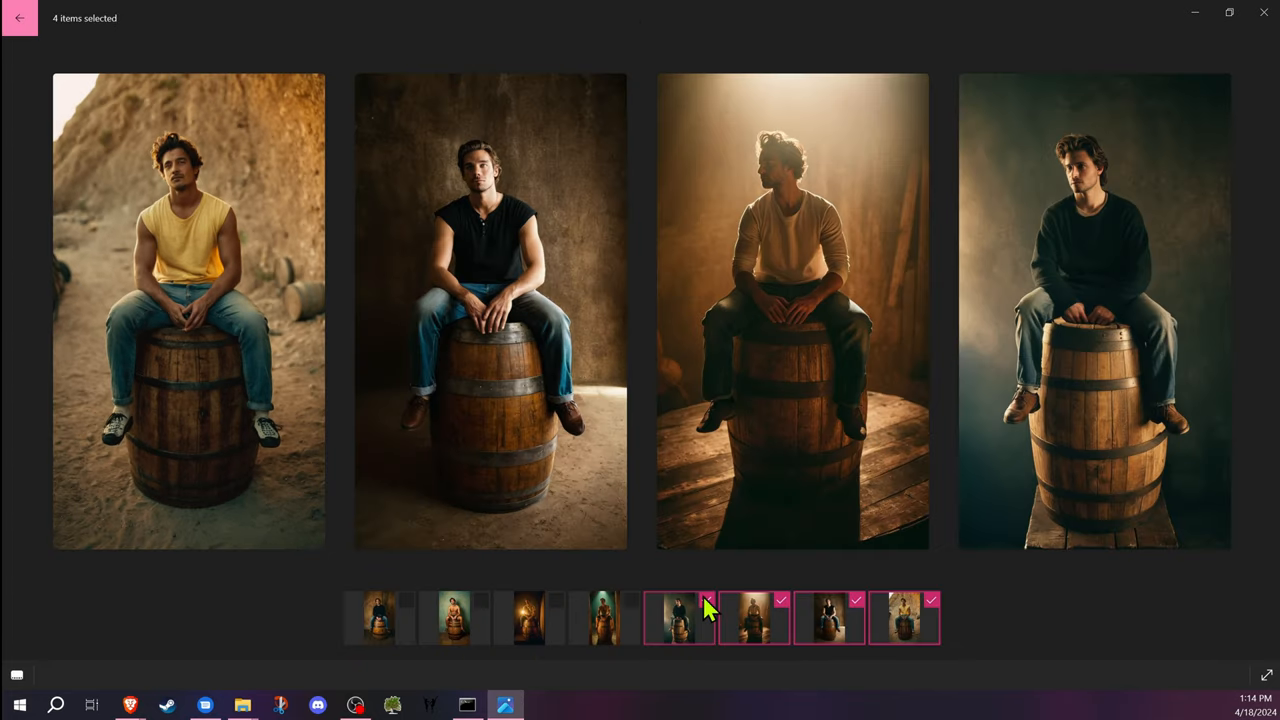
mouse_move(632, 230)
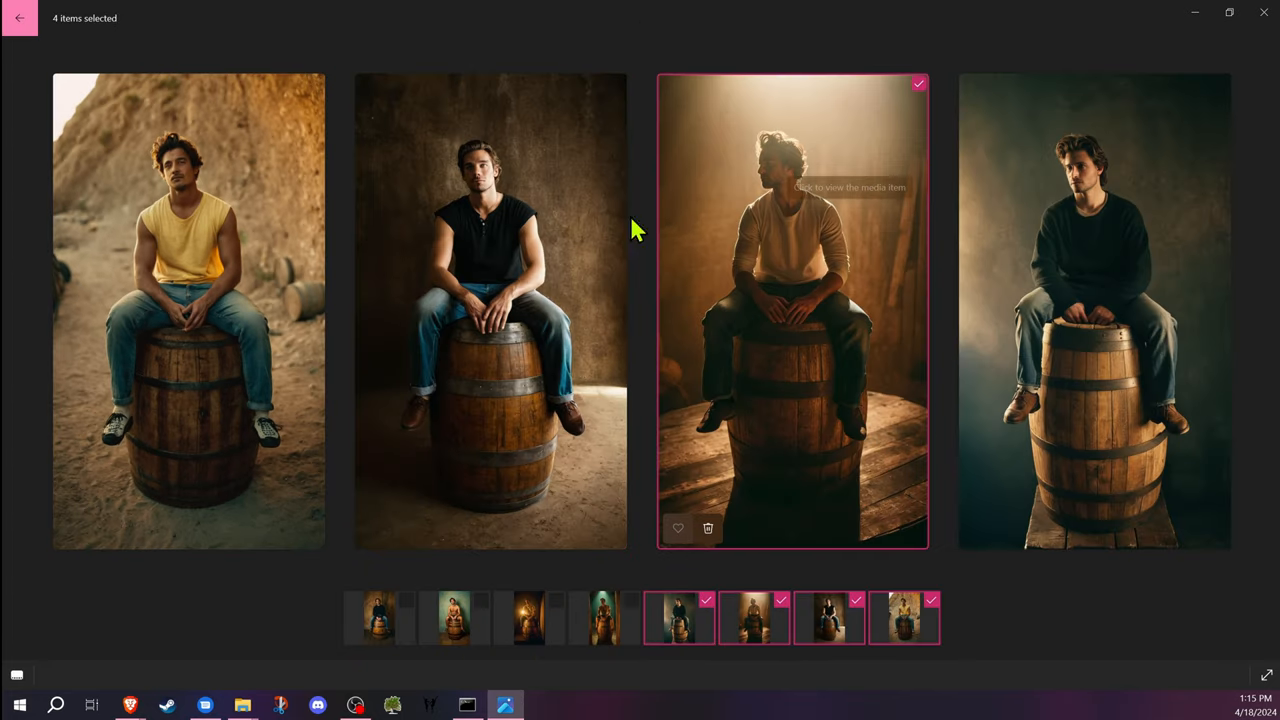
mouse_move(536, 28)
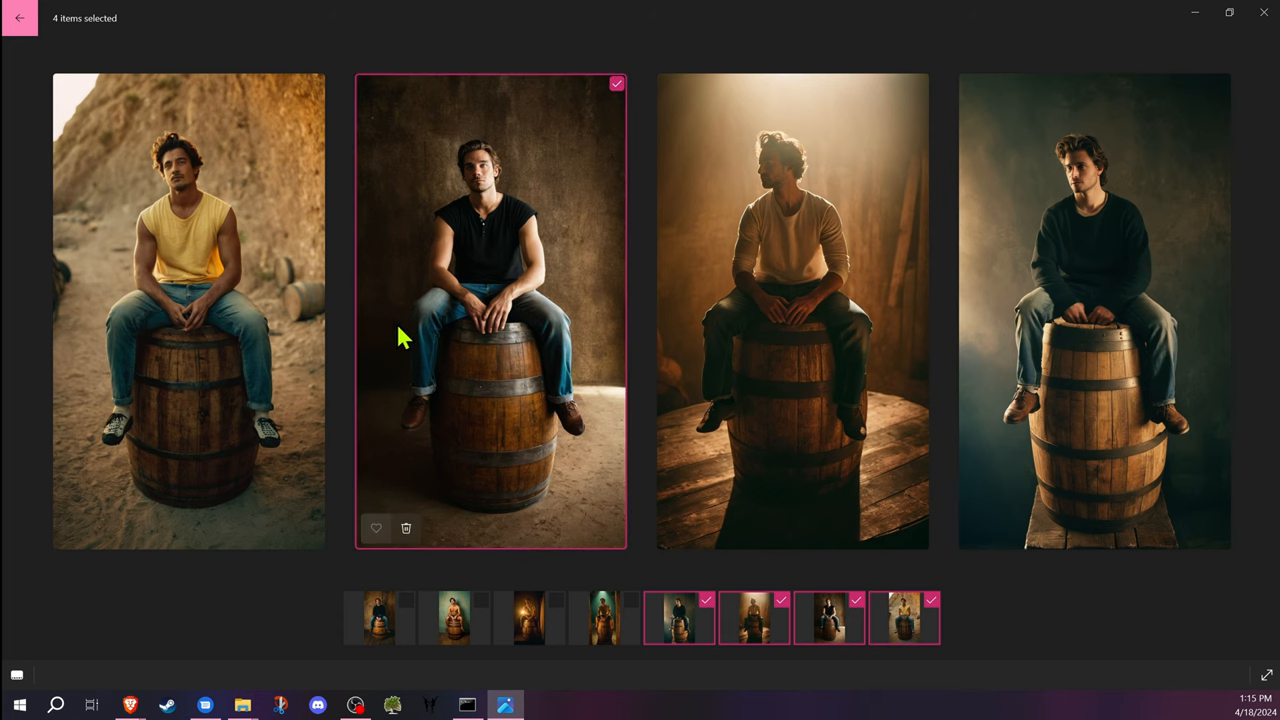
mouse_move(542, 152)
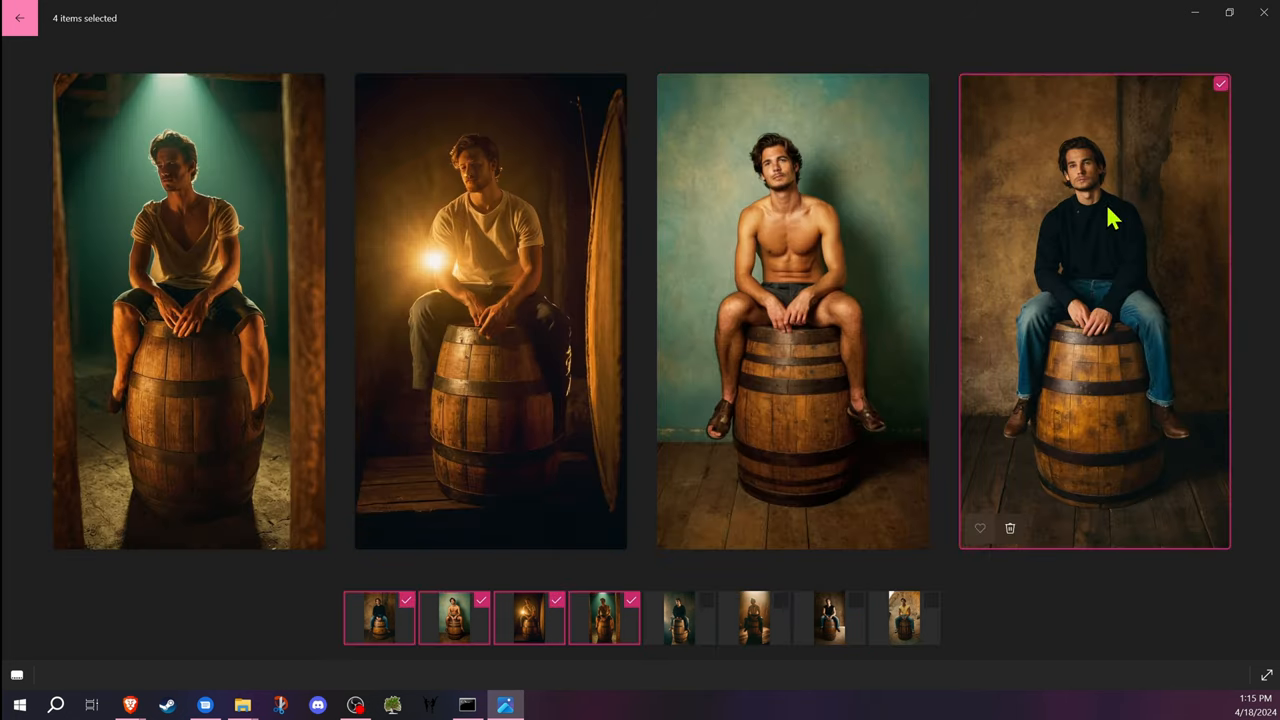
mouse_move(280, 190)
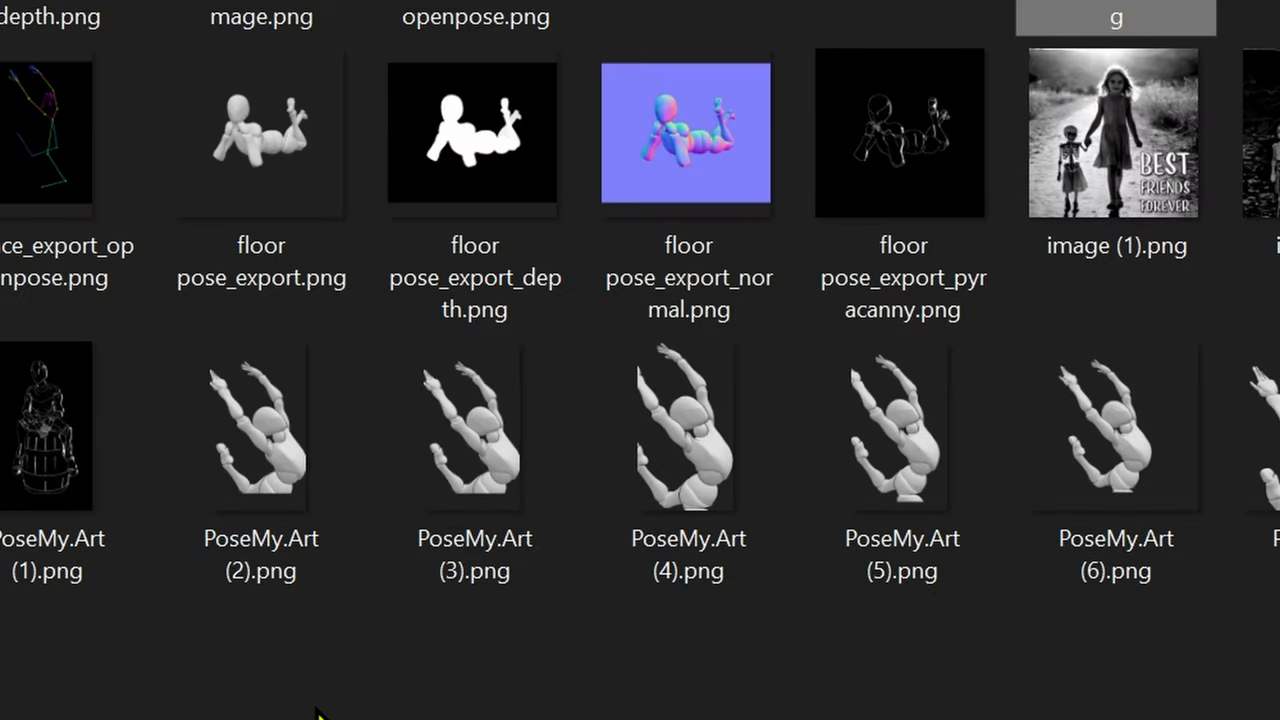
Select one of the PoseMy.Art floor-pose export files in the downloads folder
left_click(474, 450)
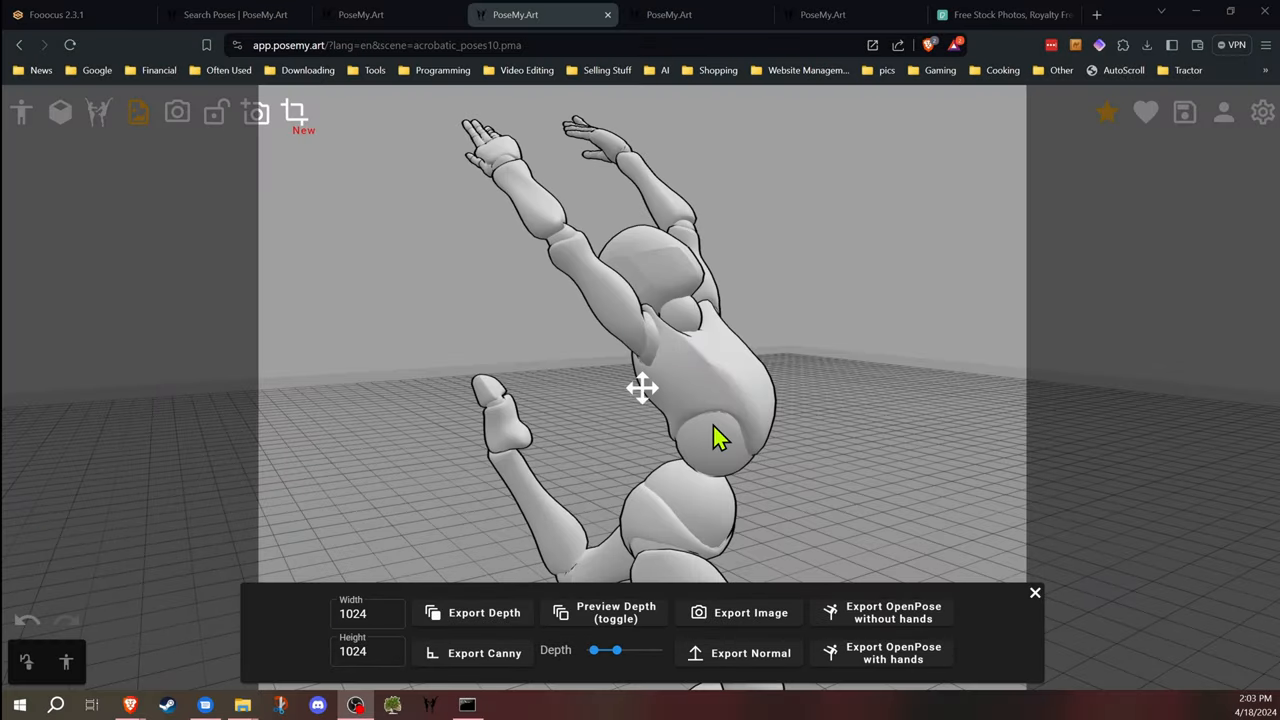
mouse_move(296, 112)
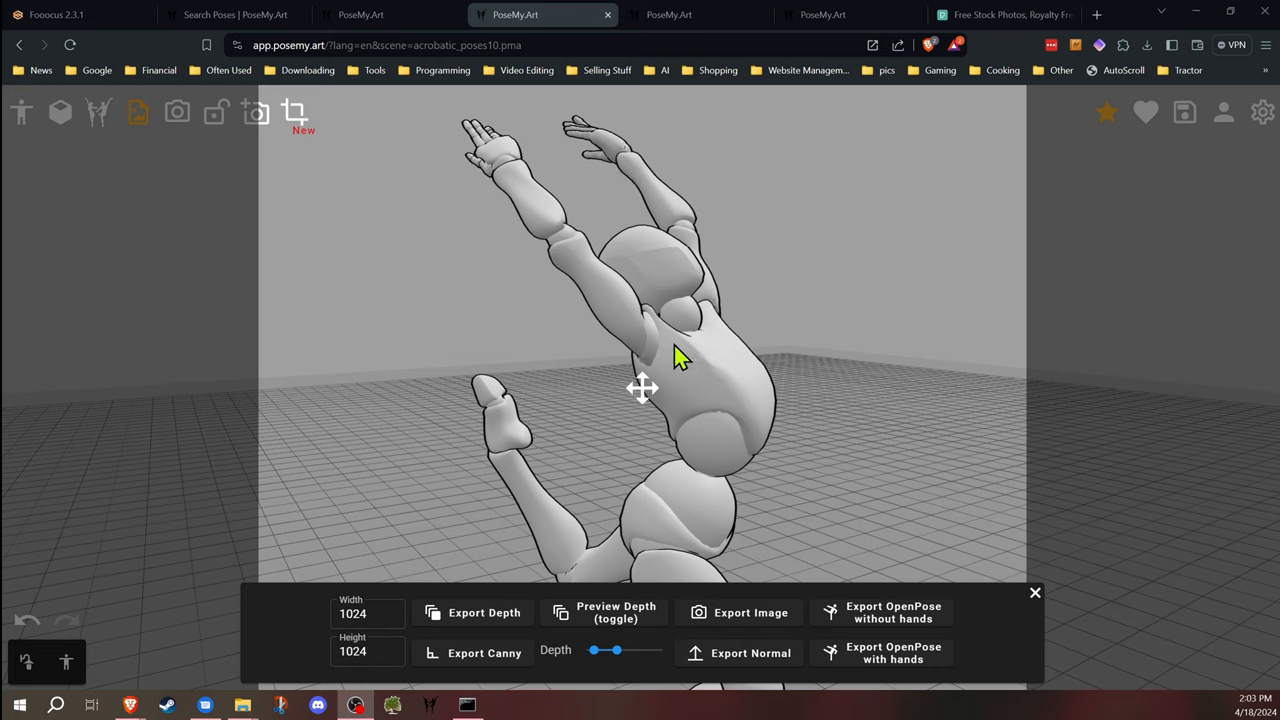
mouse_move(720, 388)
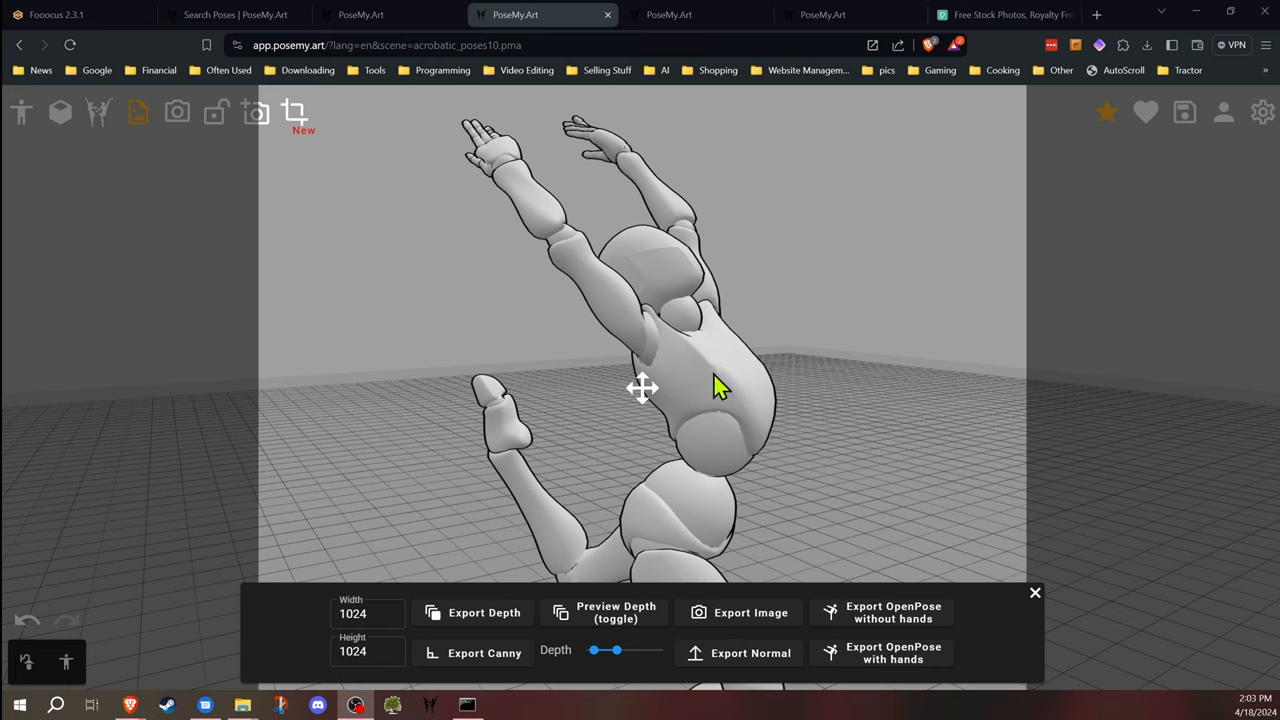
mouse_move(724, 428)
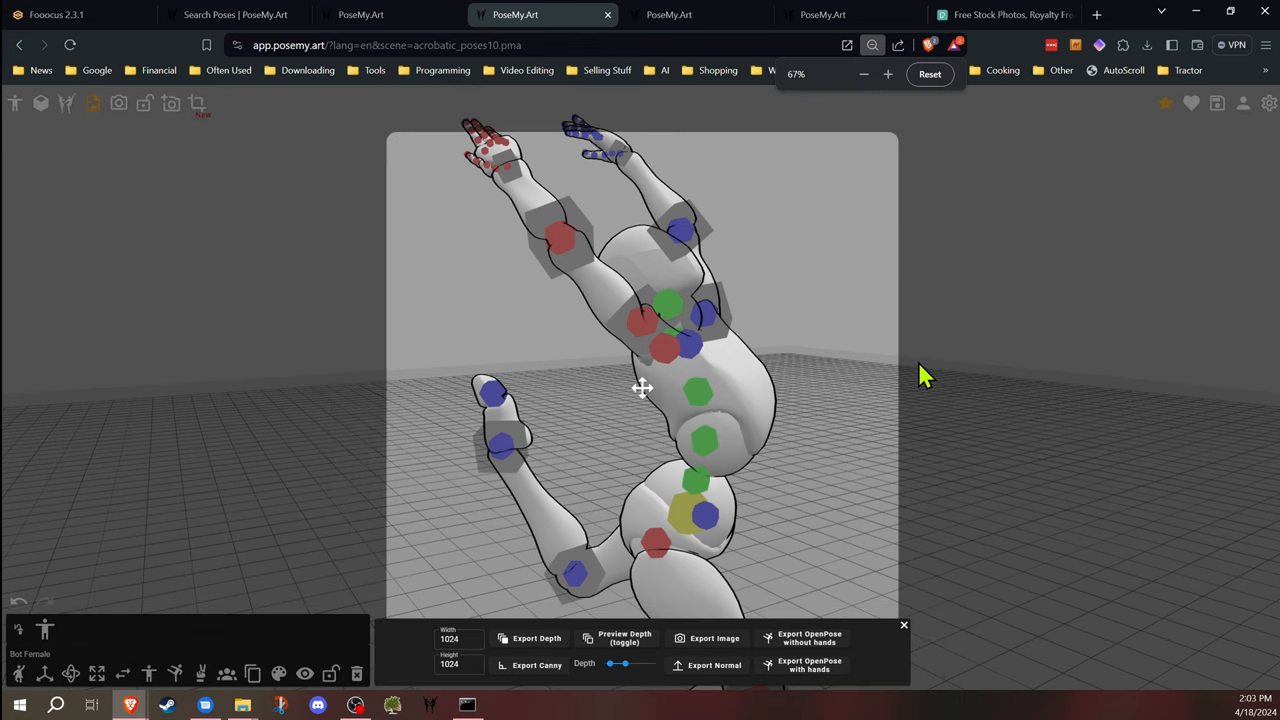
Fit the acrobatic reaching pose inside the 1024×1024 export frame and return to Fooocus
left_click(888, 74)
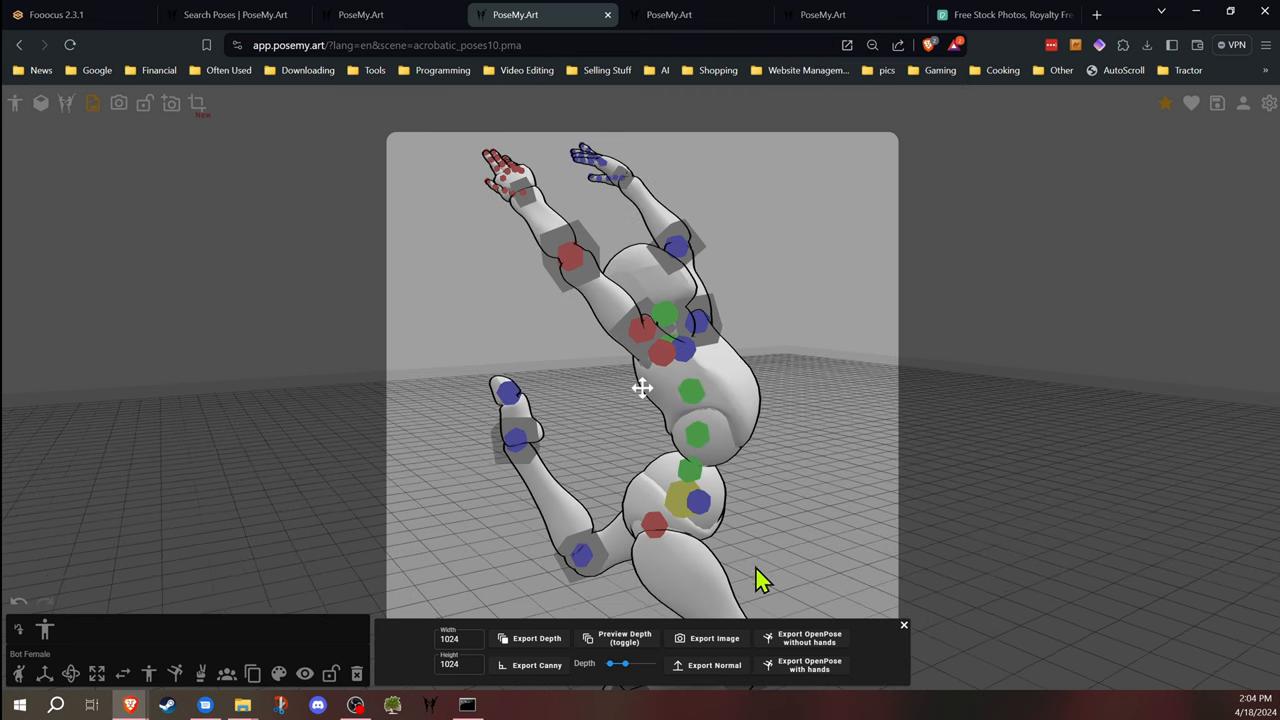
left_click(872, 44)
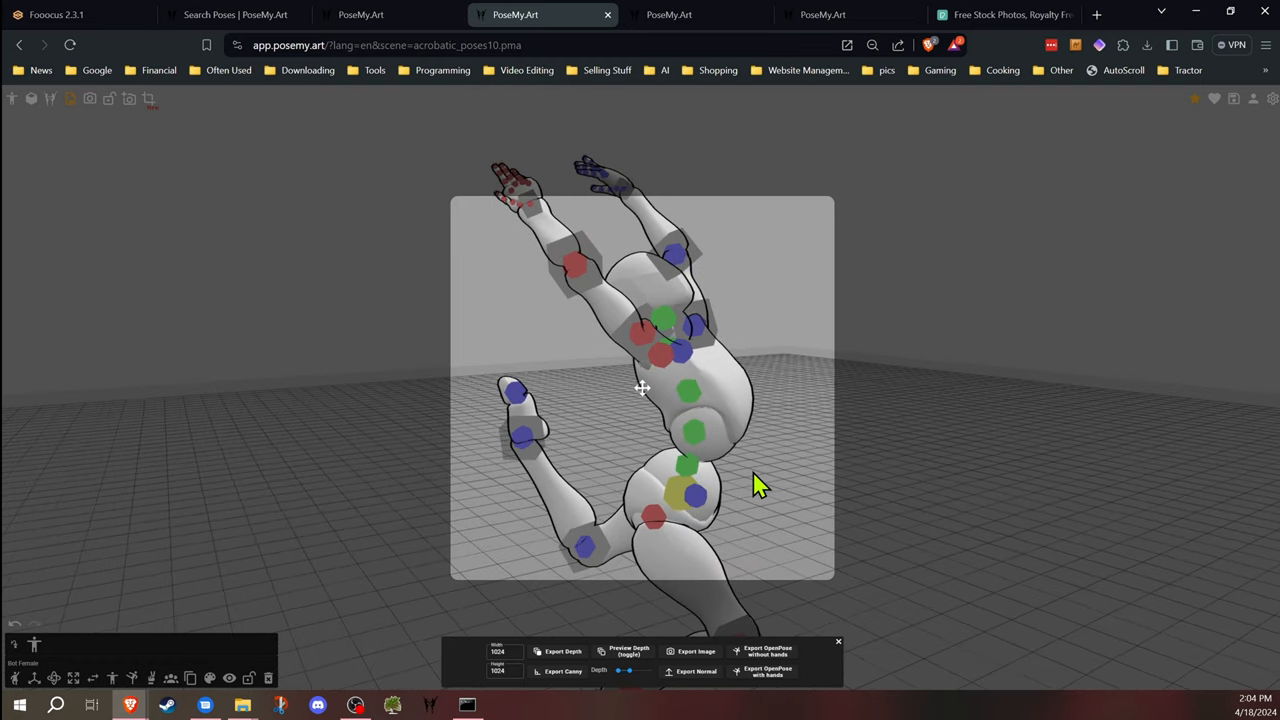
mouse_move(562, 186)
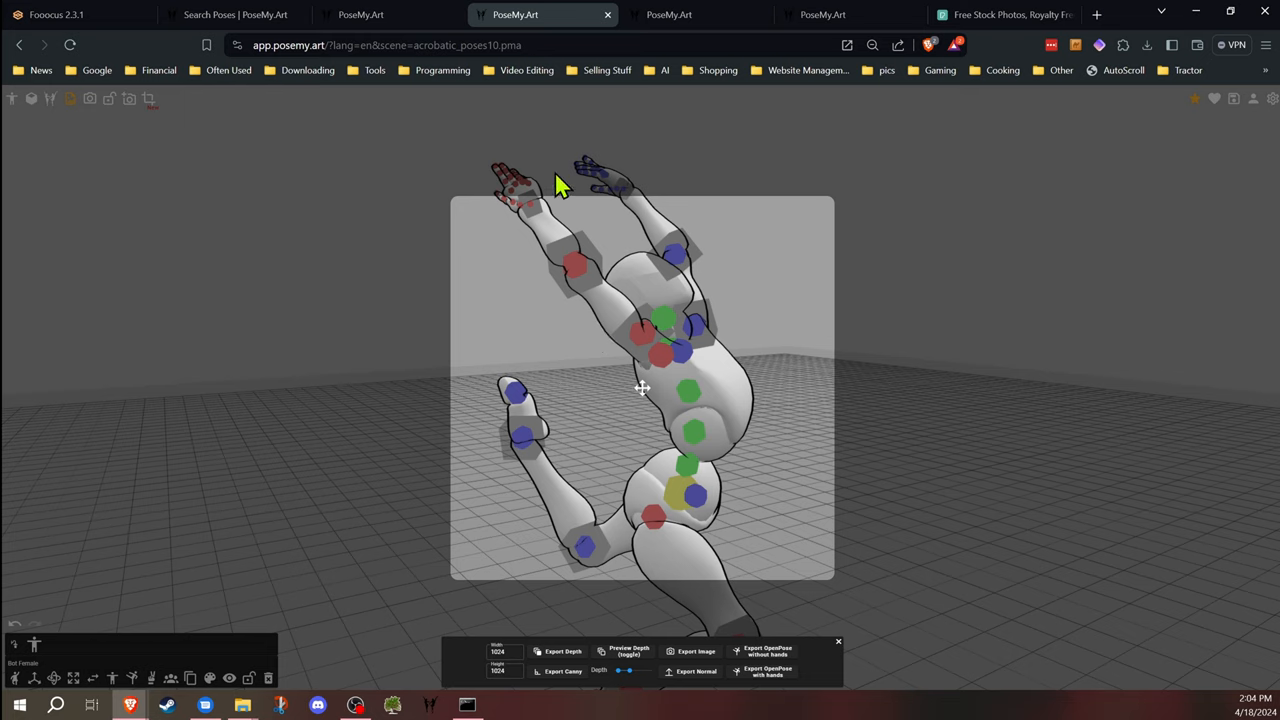
mouse_move(542, 188)
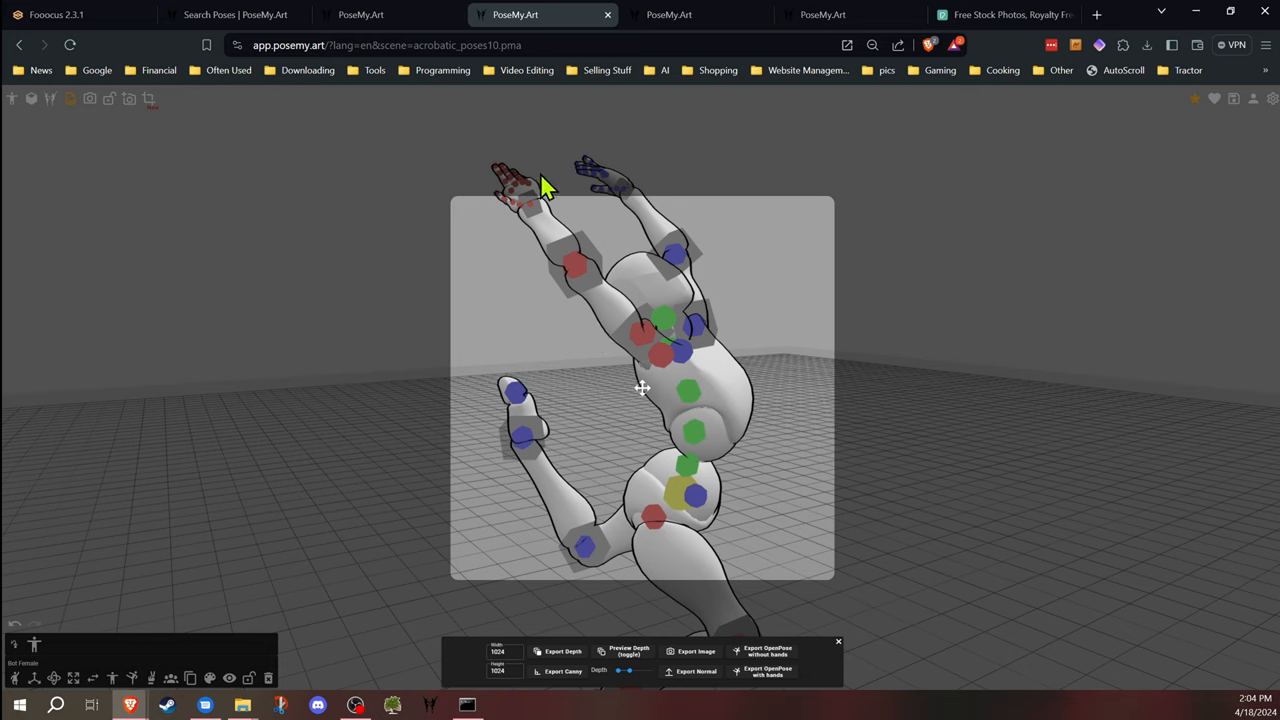
left_click(60, 14)
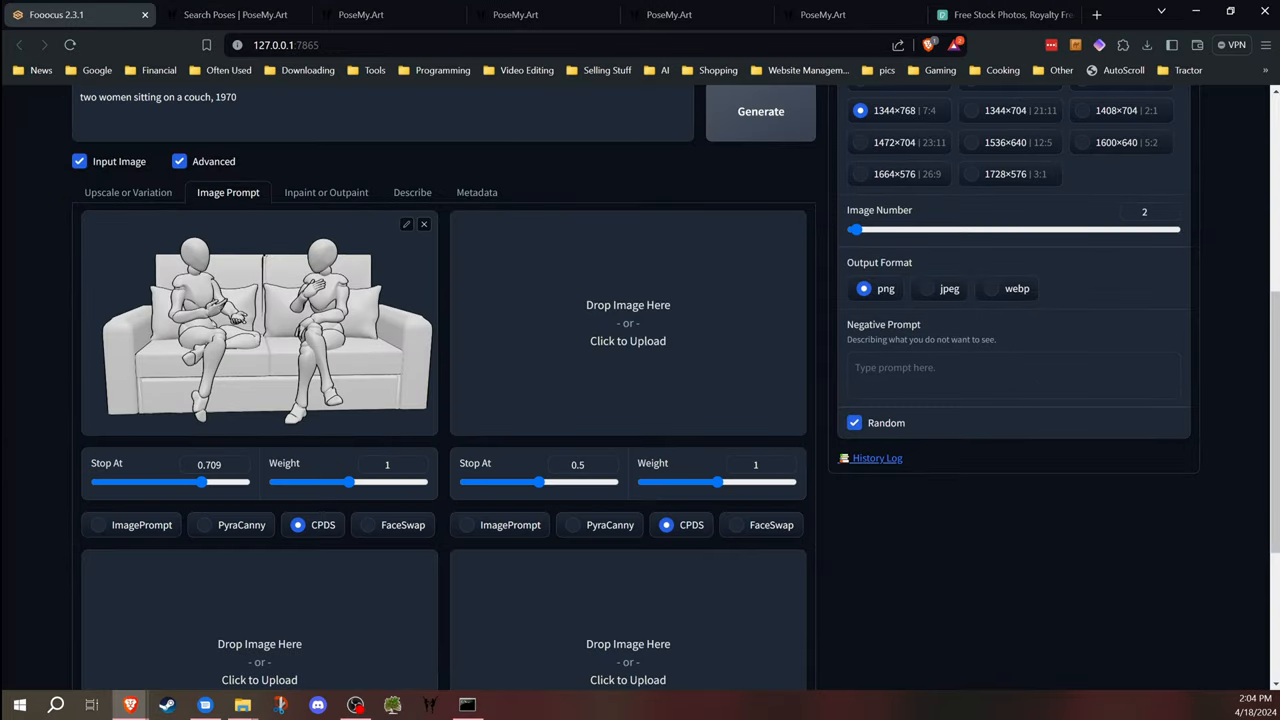
mouse_move(204, 340)
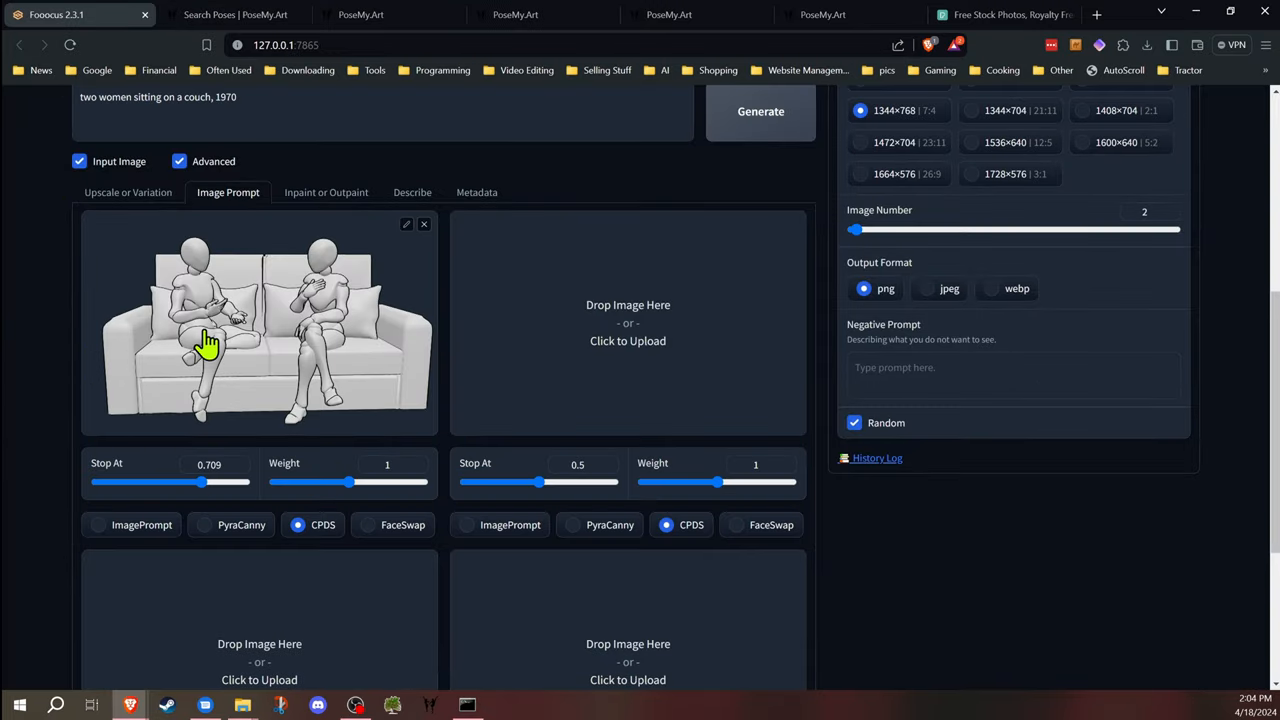
mouse_move(78, 364)
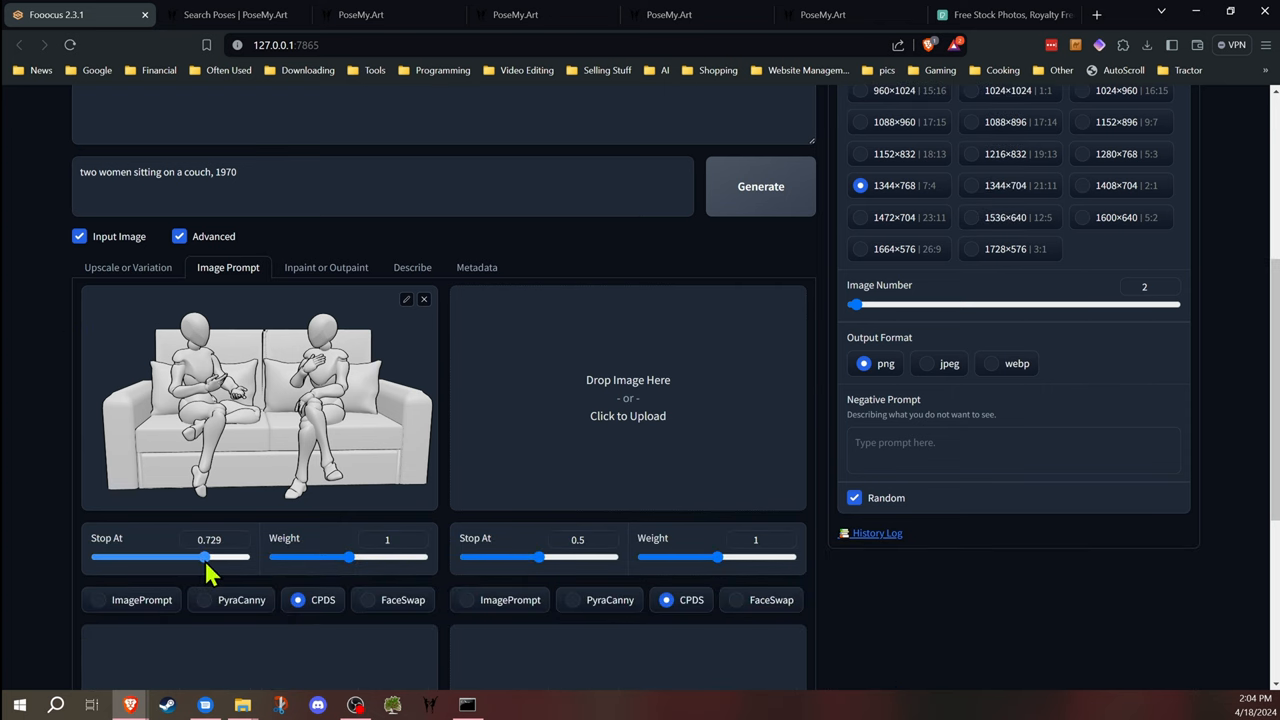
Set the CPDS pose guidance Stop At slider to about 0.719
left_click_drag(204, 556, 180, 556)
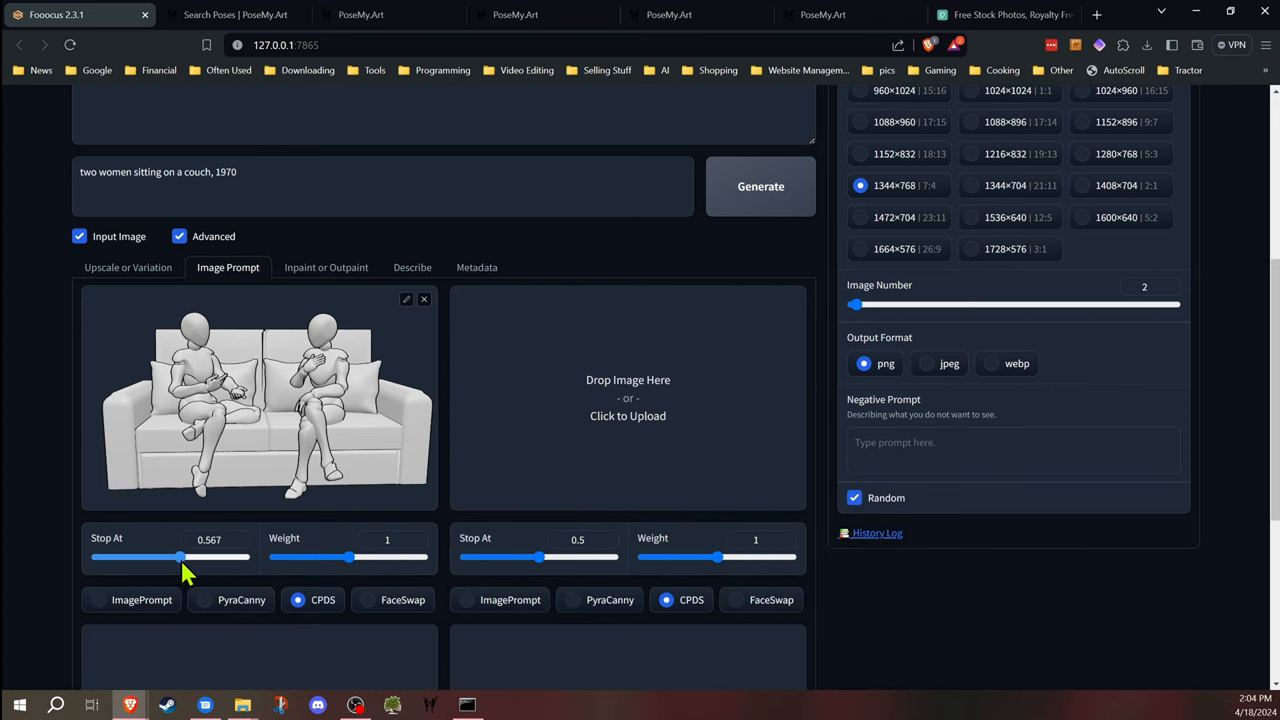
left_click_drag(180, 556, 204, 556)
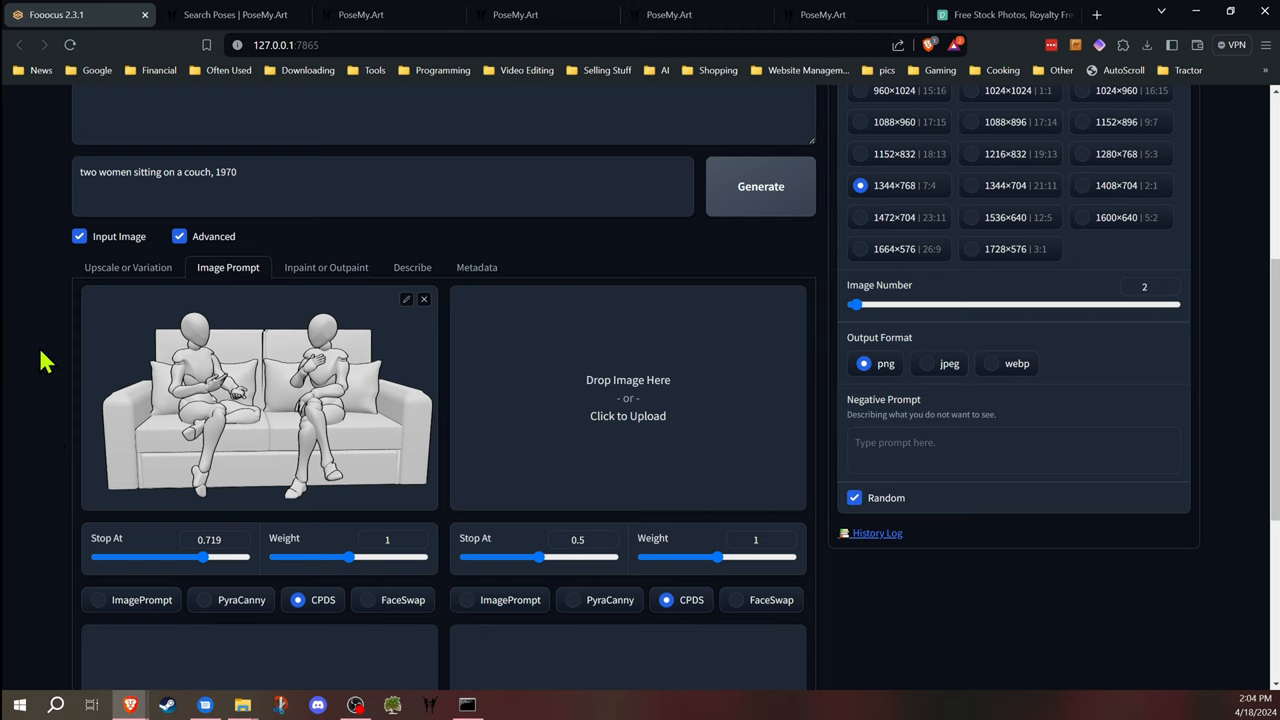
mouse_move(82, 418)
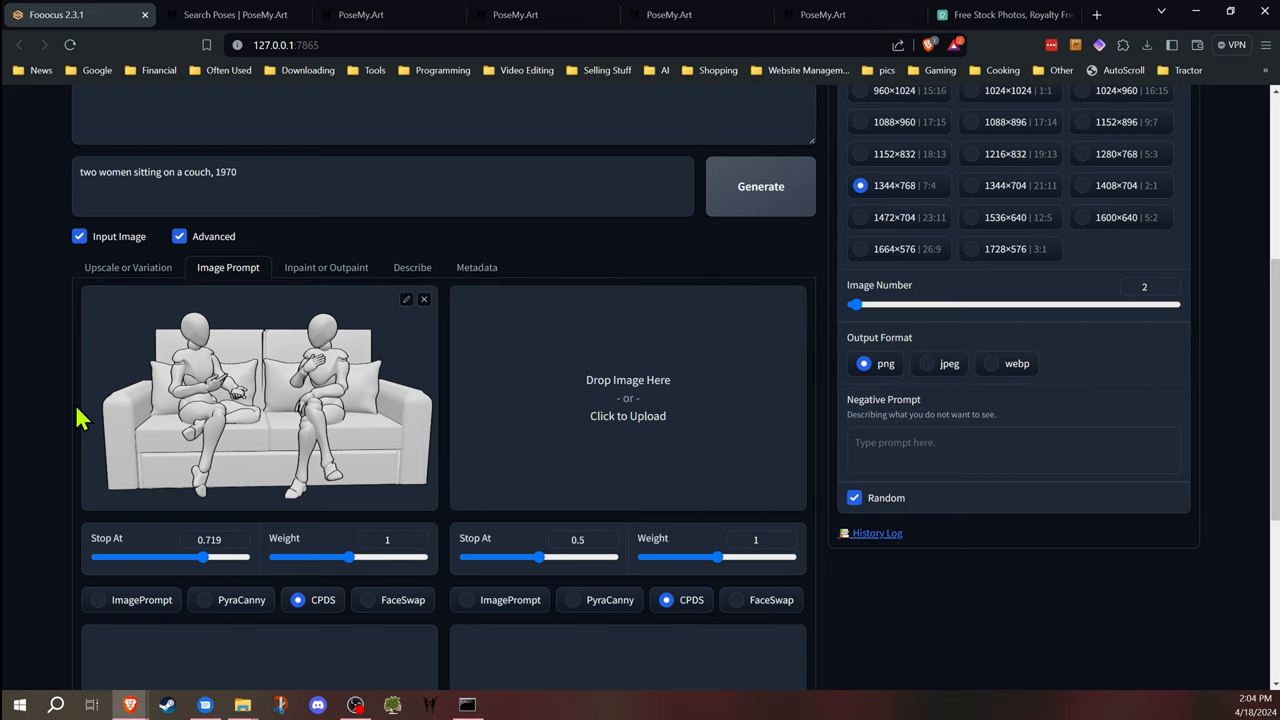
mouse_move(222, 402)
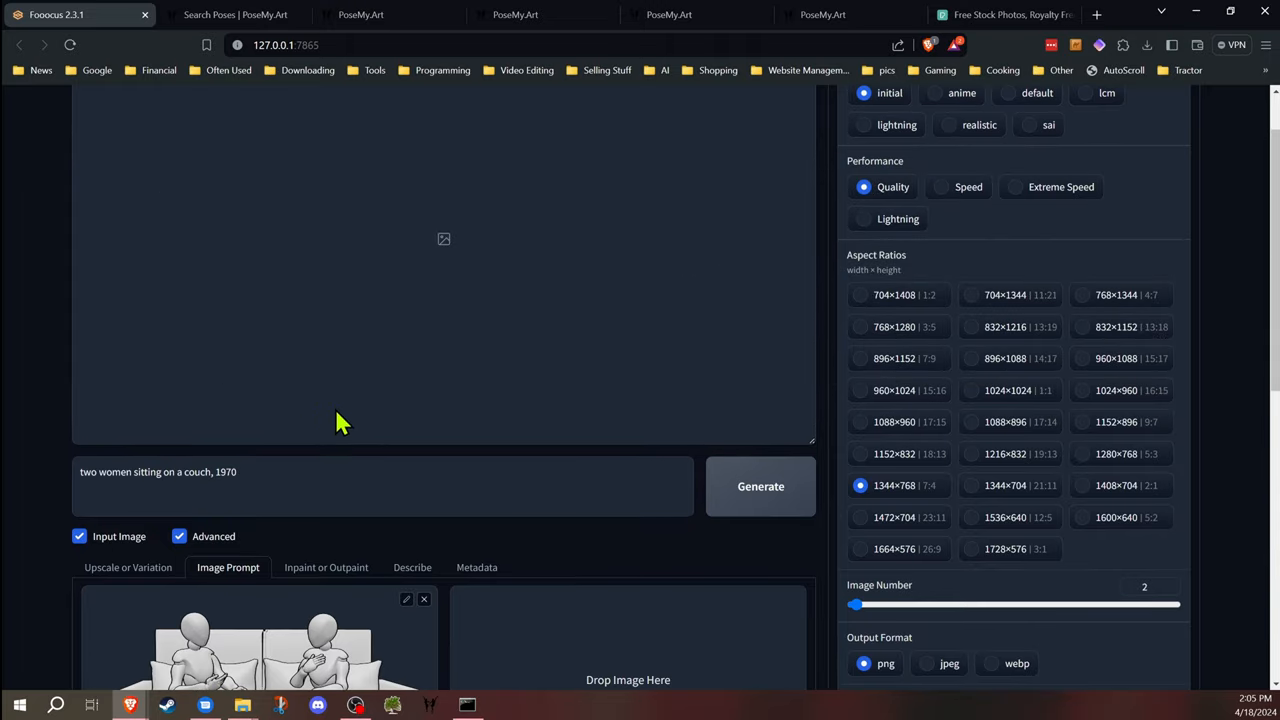
scroll("down", 3)
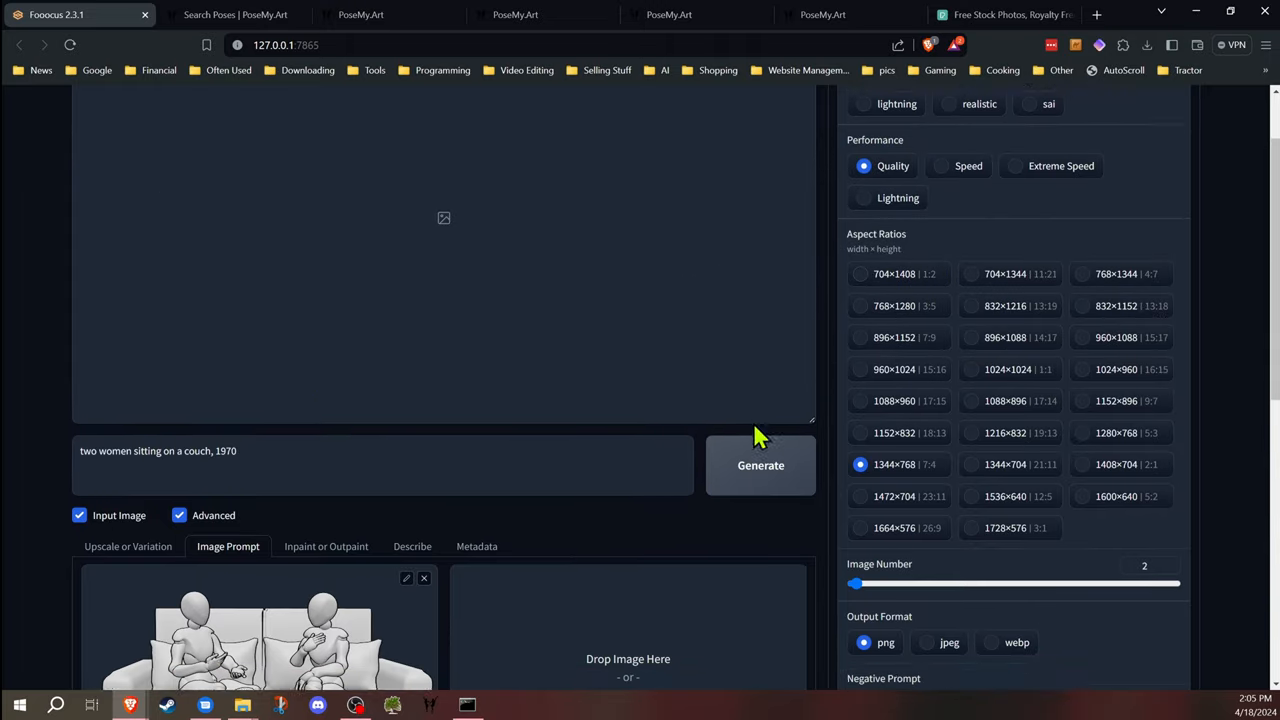
scroll("down", 3)
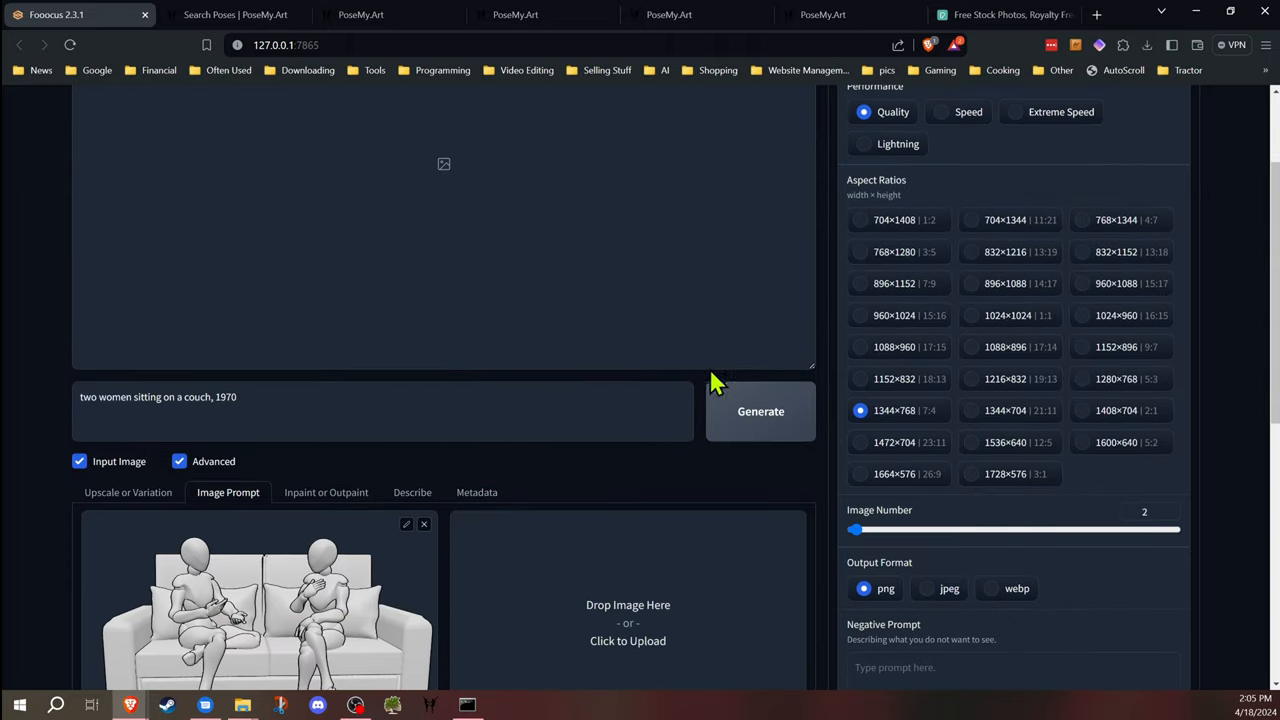
Generate images of two women sitting on a couch, 1970, from the couch pose reference
left_click(760, 412)
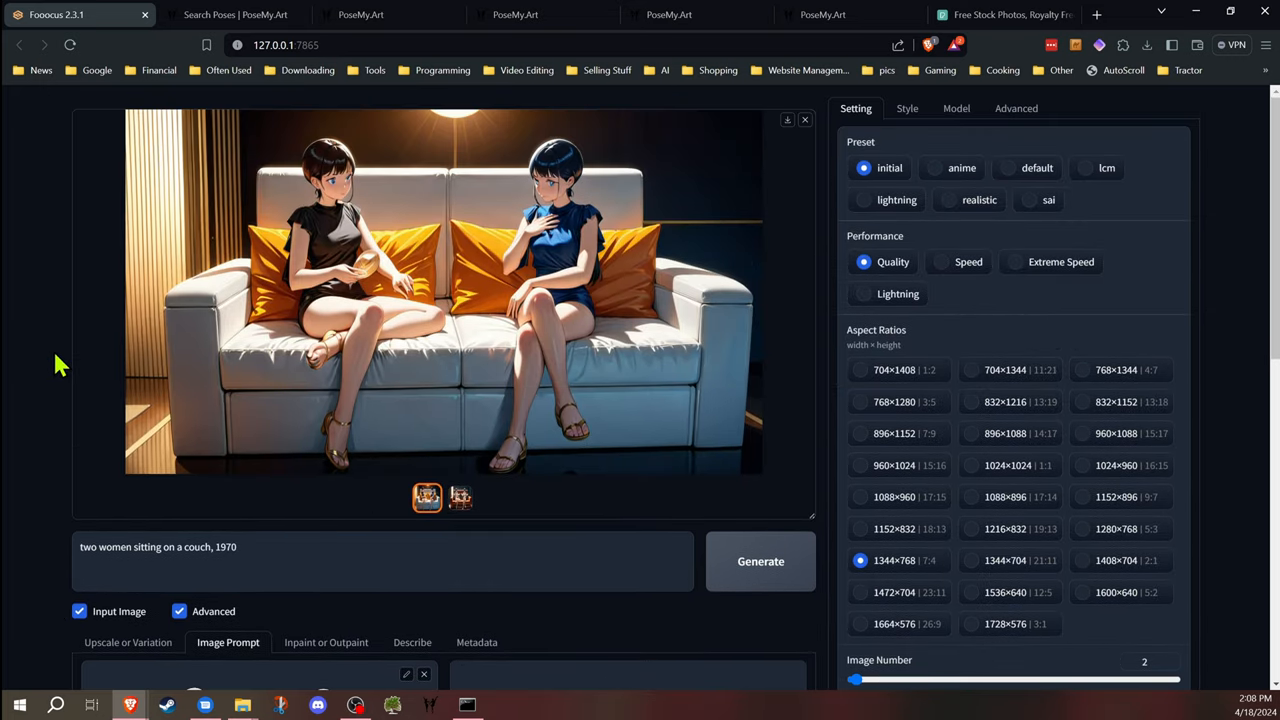
scroll("down", 3)
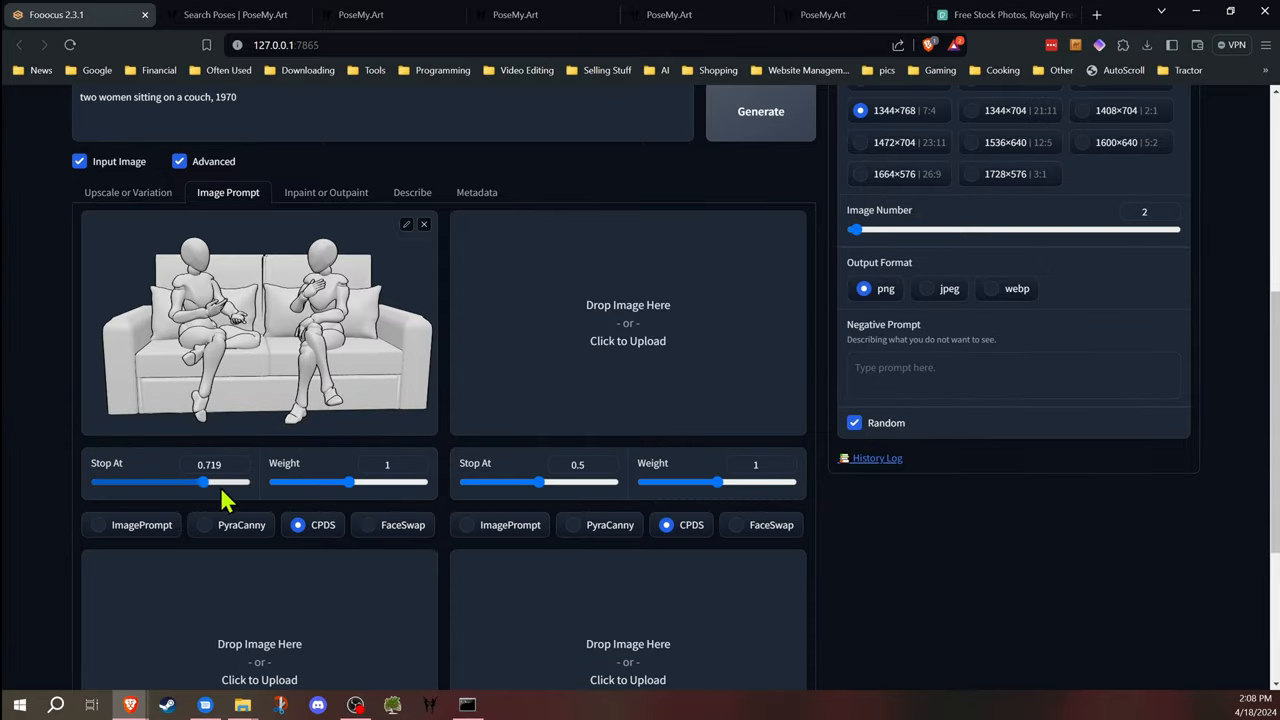
mouse_move(98, 424)
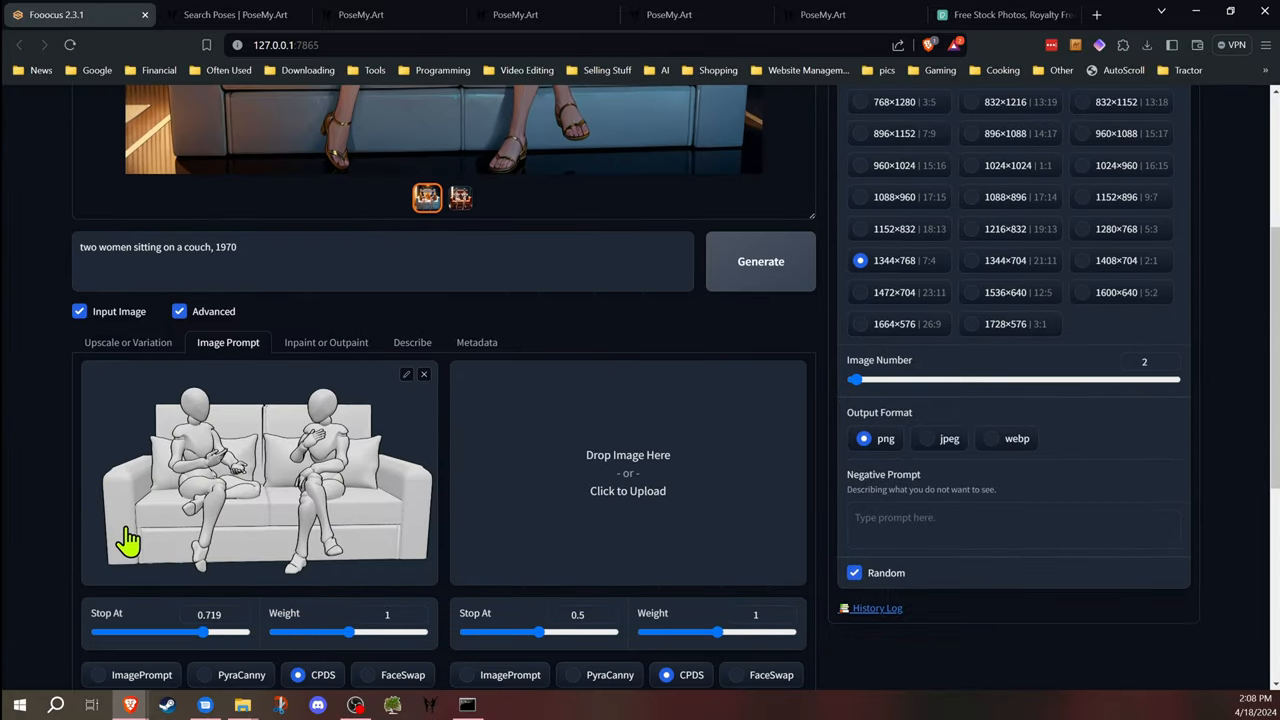
mouse_move(160, 458)
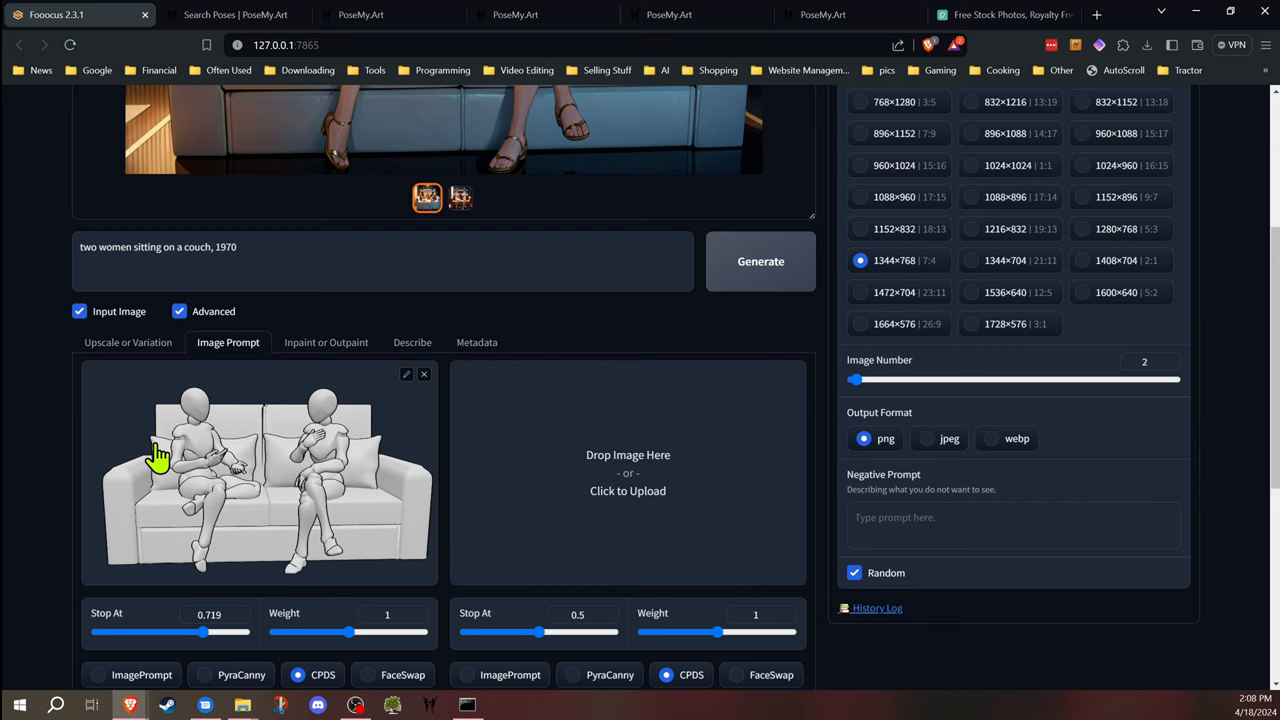
scroll("down", 3)
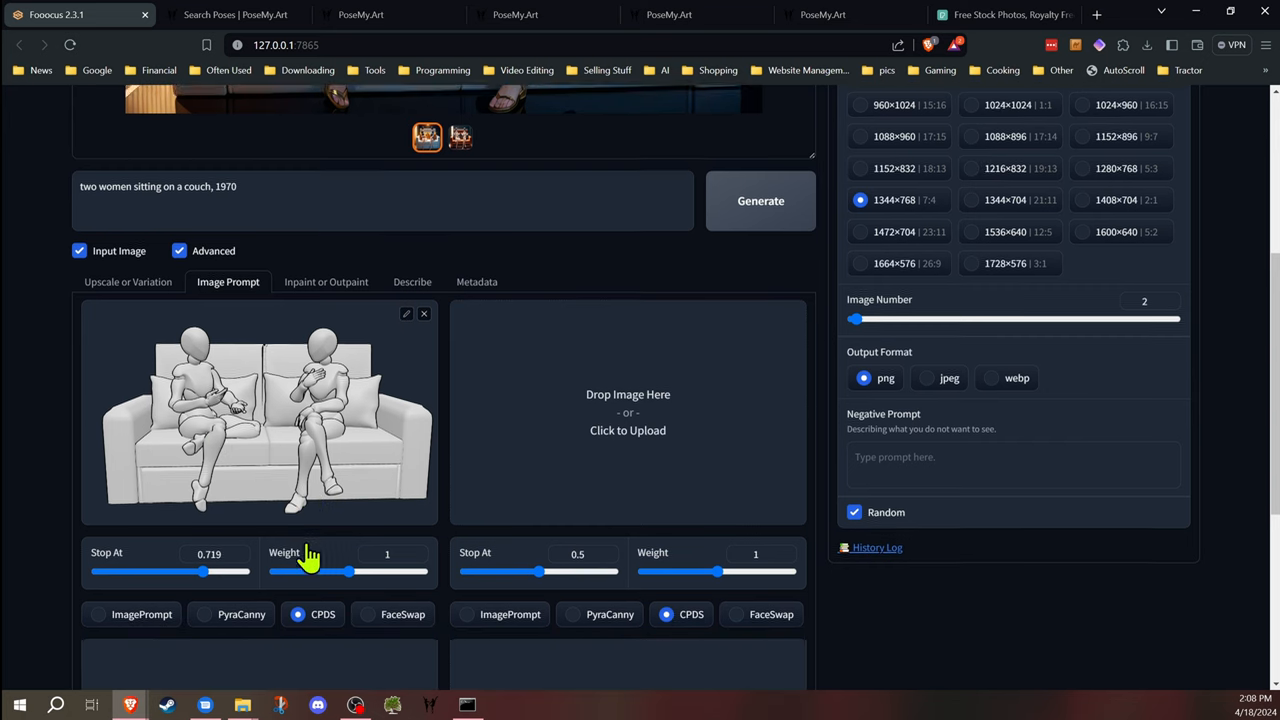
scroll("down", 3)
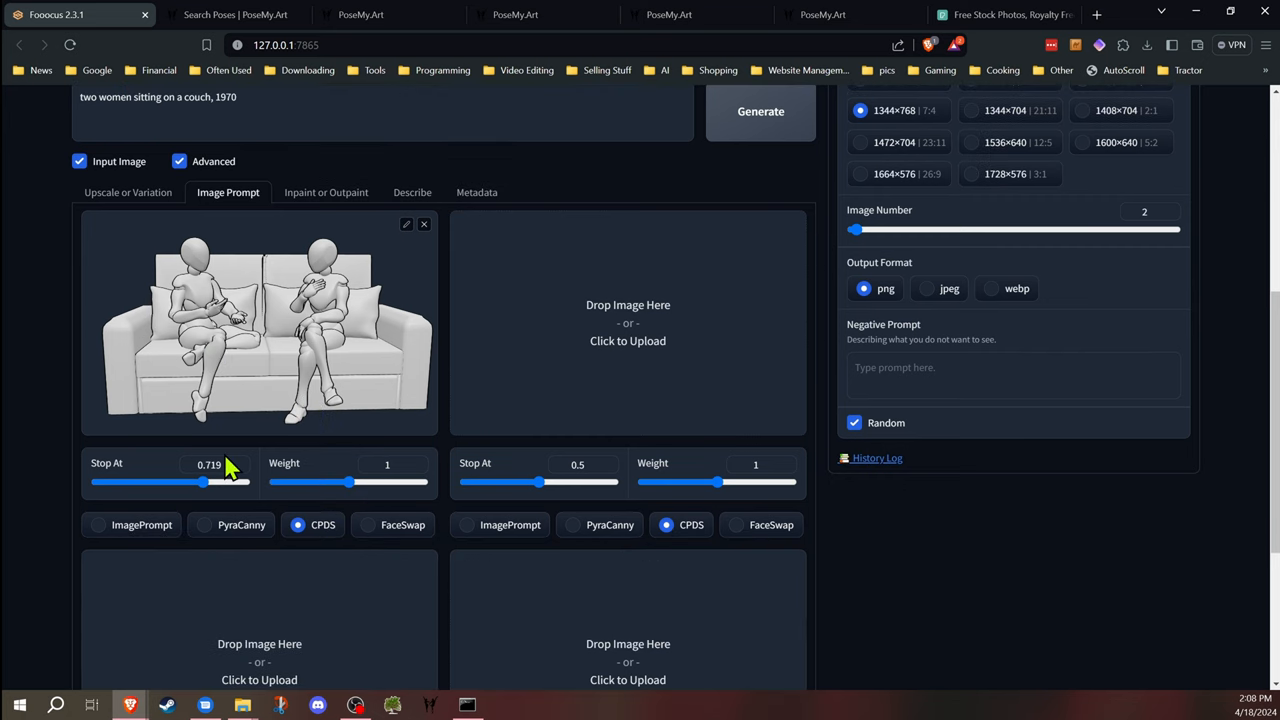
mouse_move(62, 446)
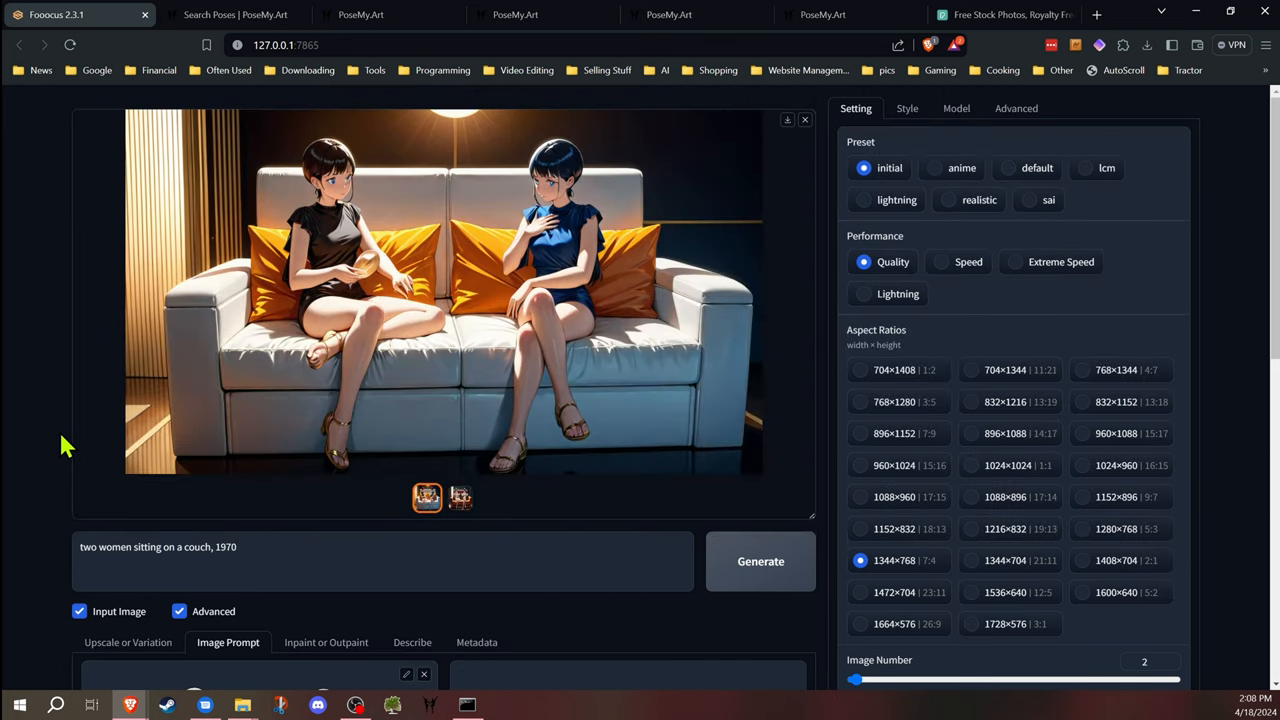
View the second couch result, two women on an orange leather sofa
left_click(460, 496)
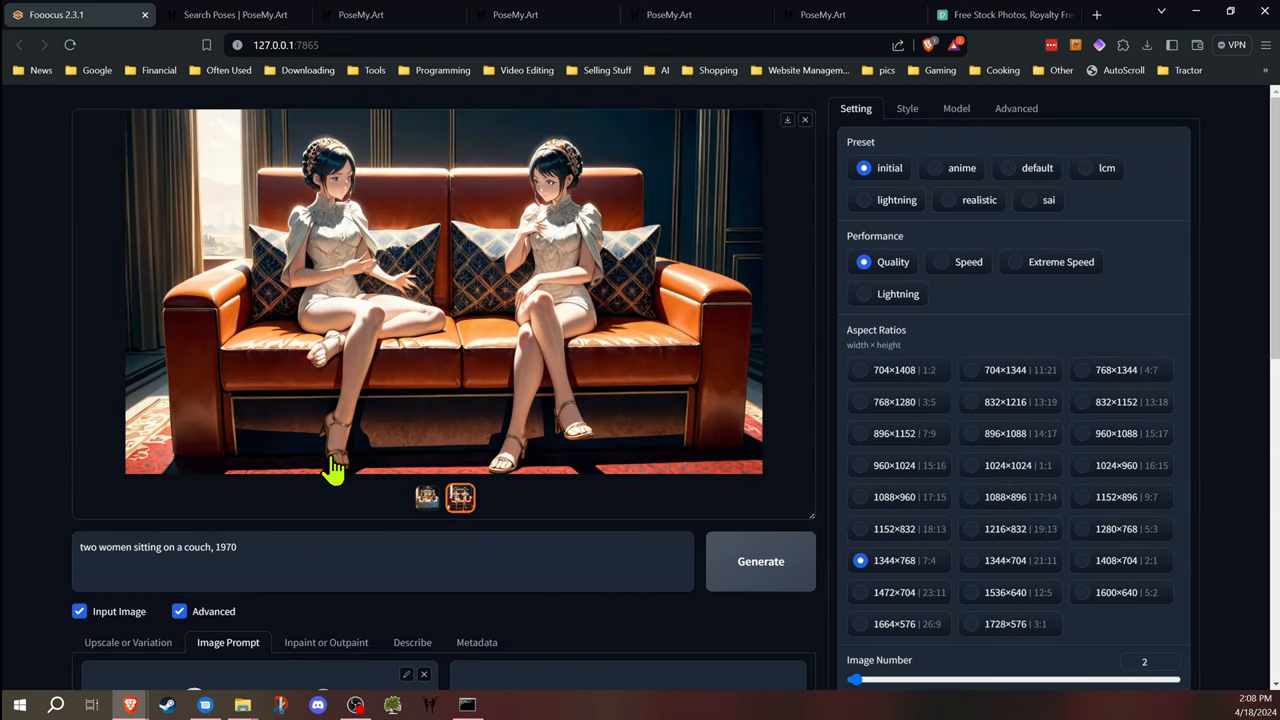
scroll("down", 3)
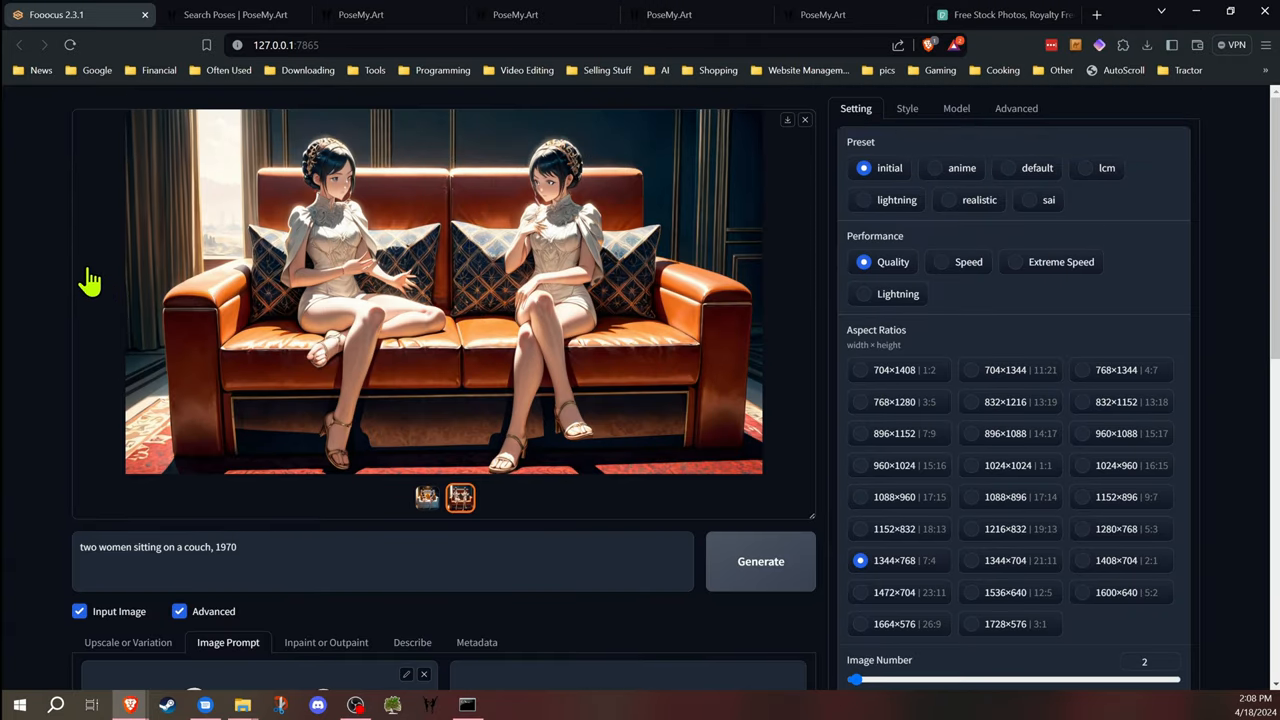
mouse_move(44, 328)
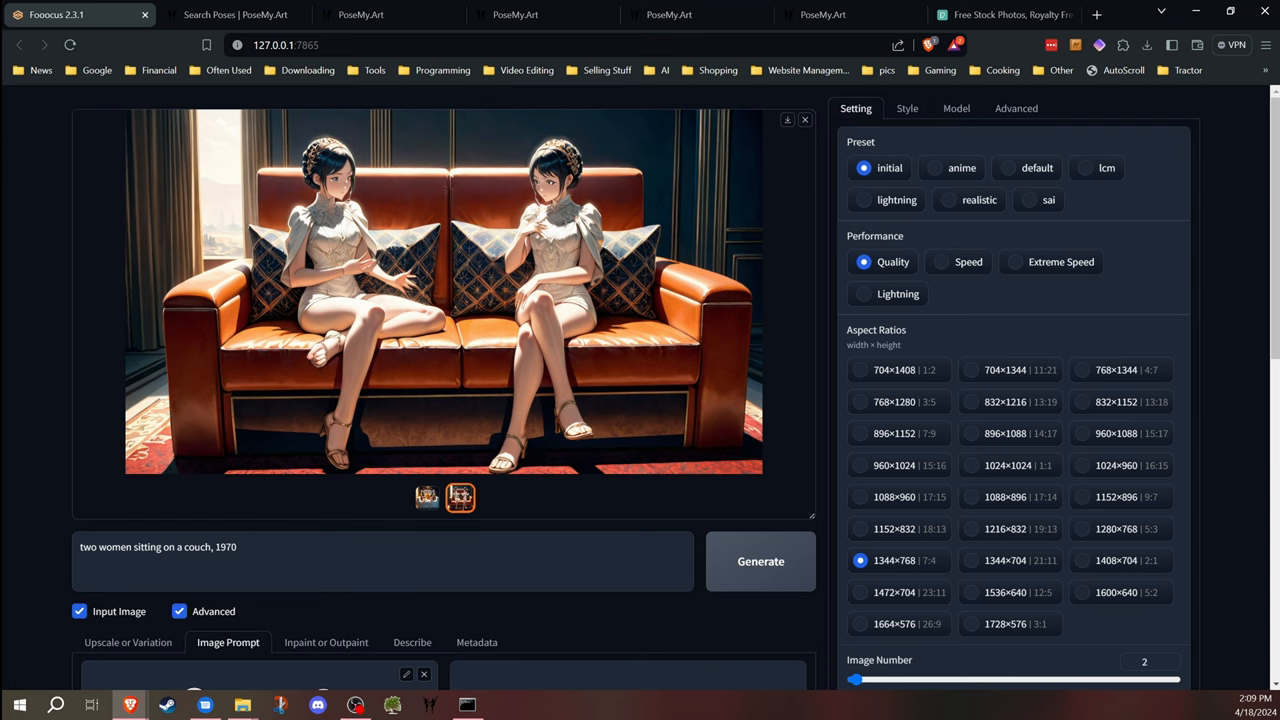
scroll("down", 3)
type("a woman laying on the grou")
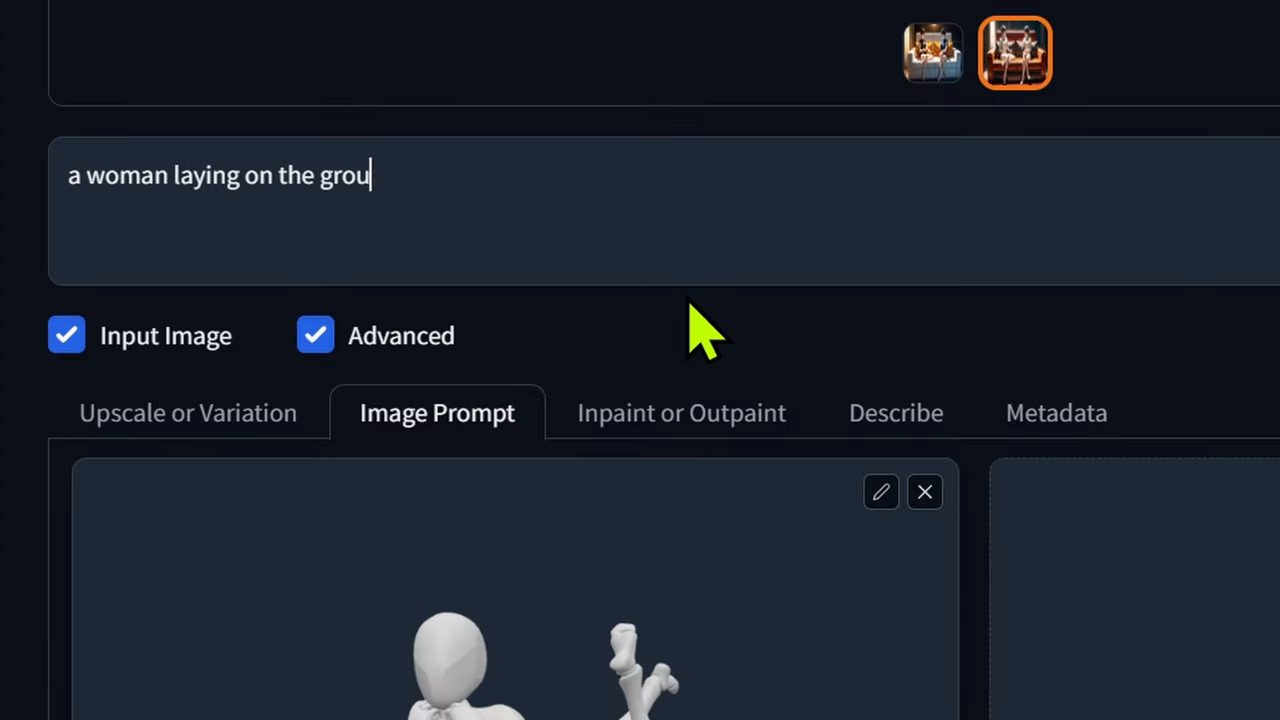
Make the prompt 'a woman laying on the ground, facing camera' with square 1024×1024 output
type("nd")
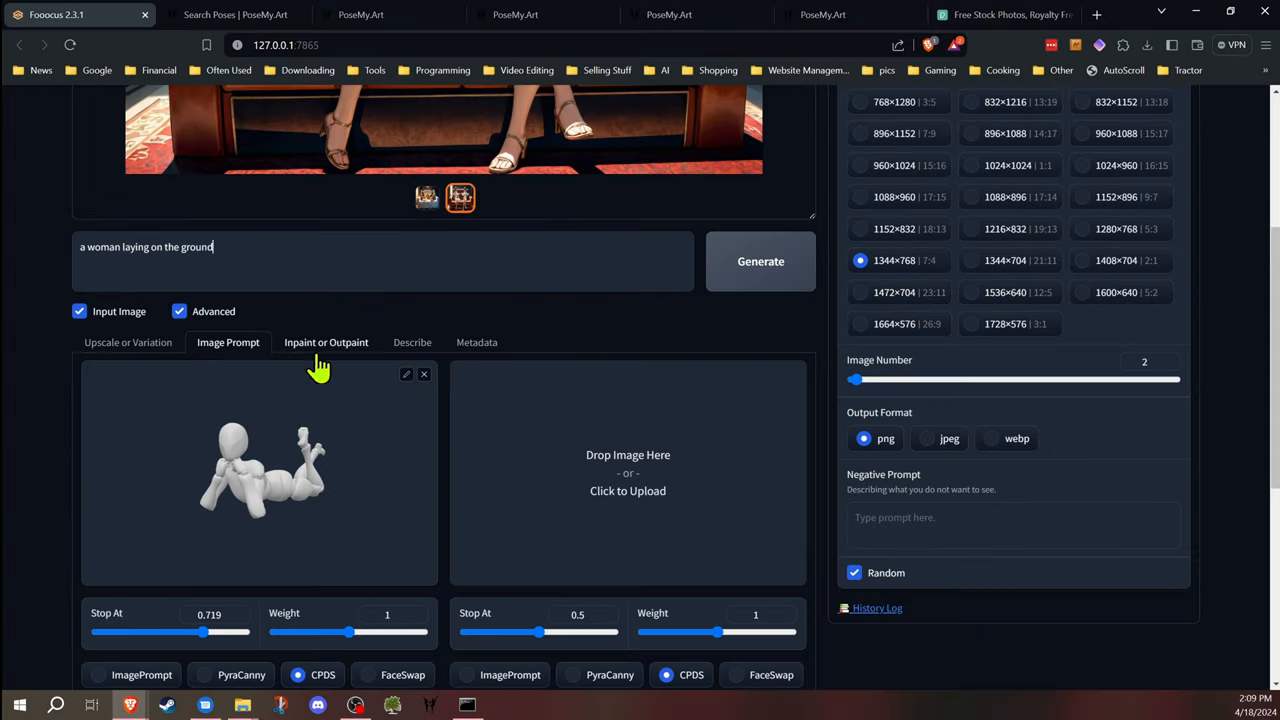
mouse_move(218, 510)
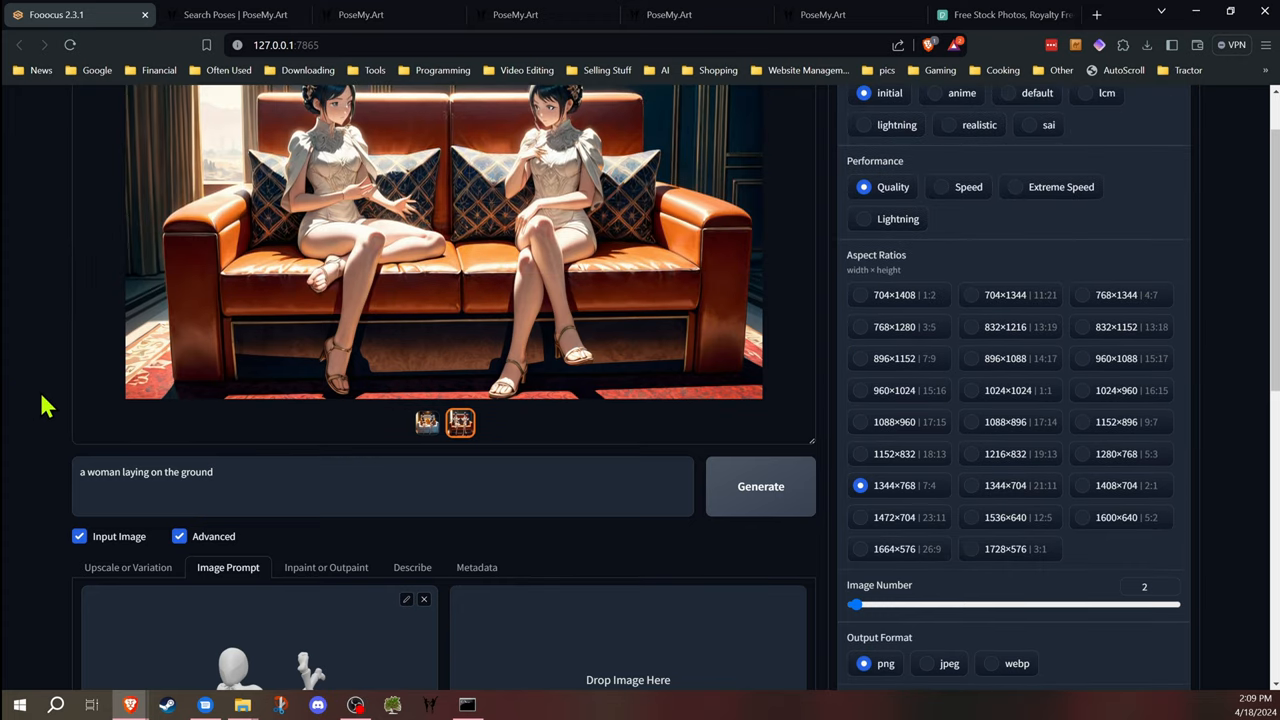
scroll("down", 3)
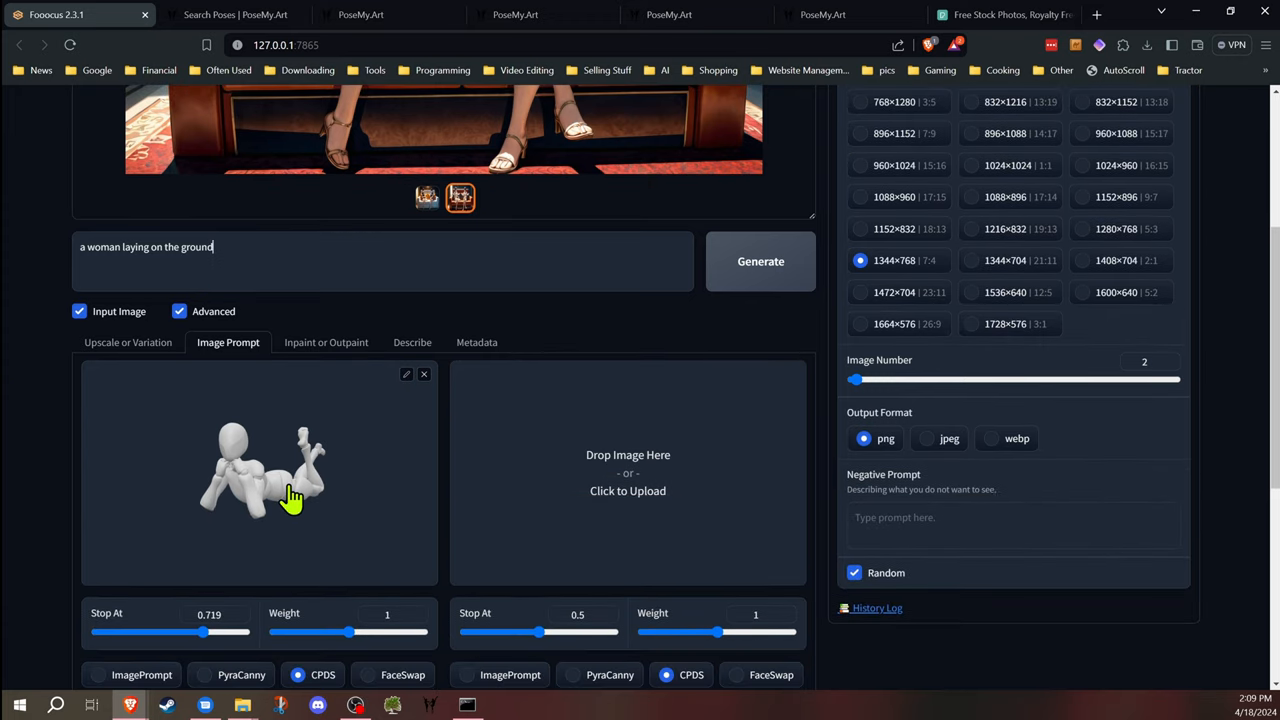
mouse_move(262, 506)
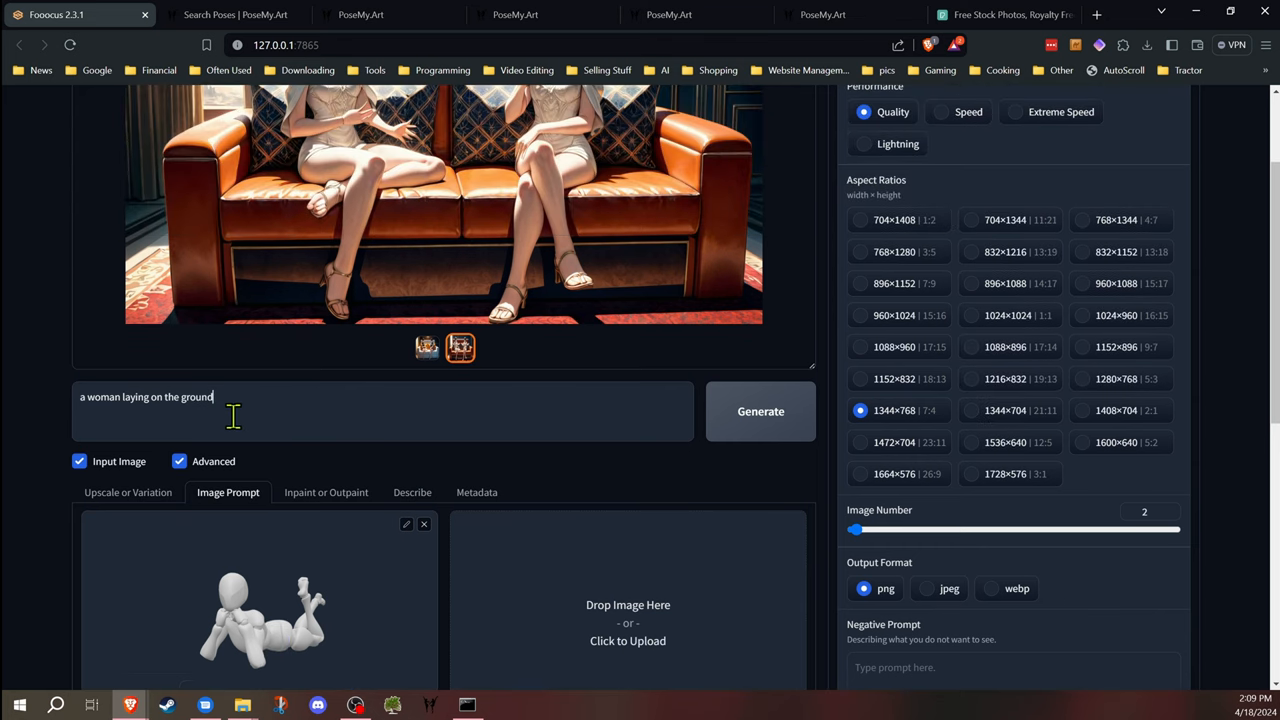
mouse_move(472, 420)
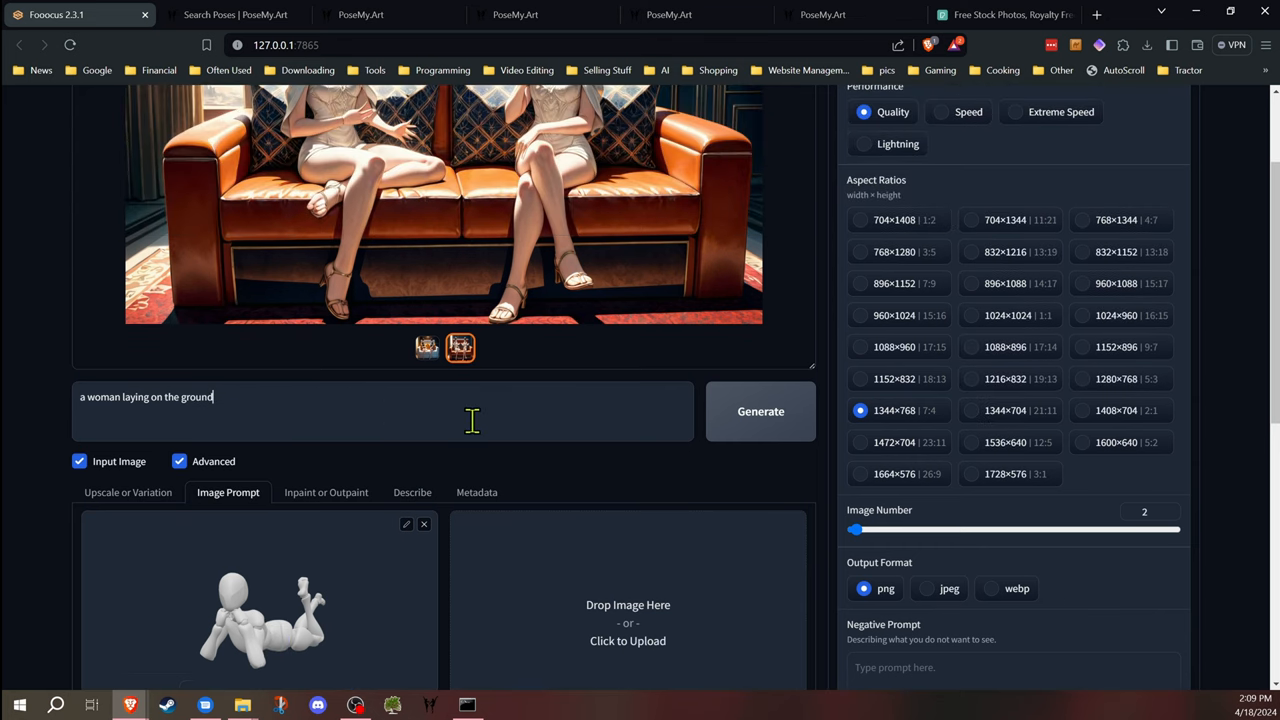
left_click(972, 316)
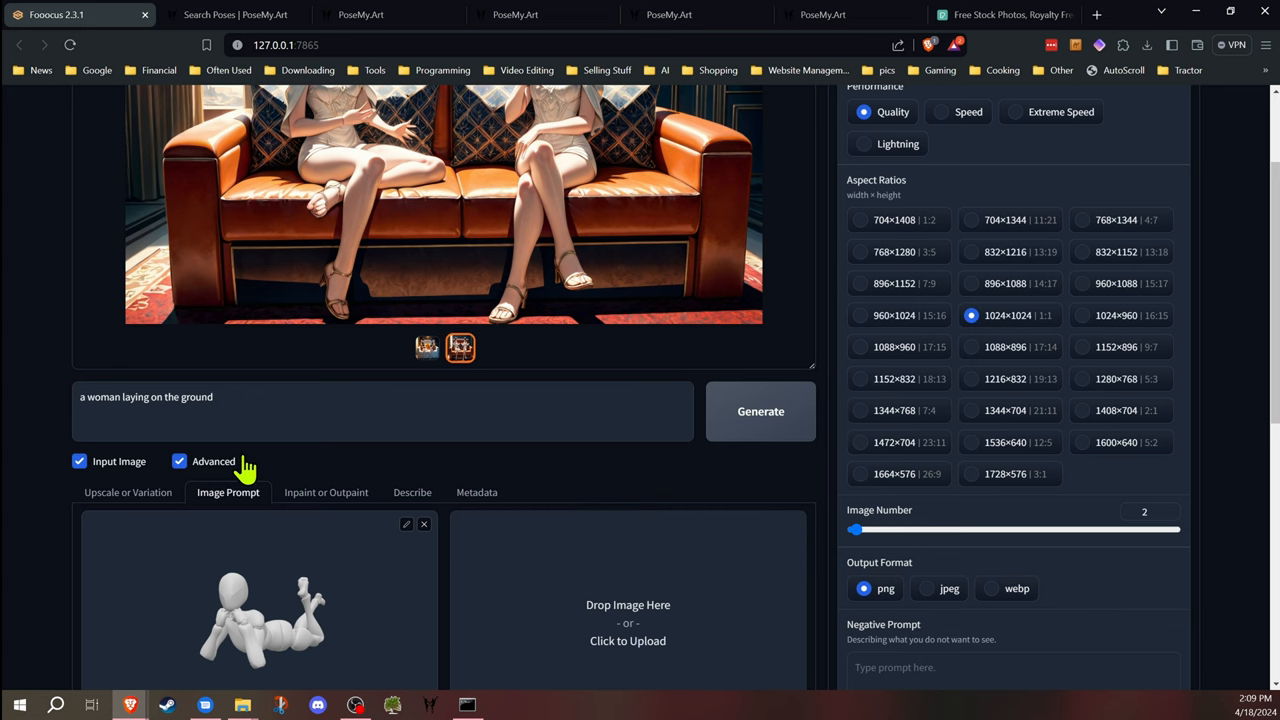
mouse_move(276, 462)
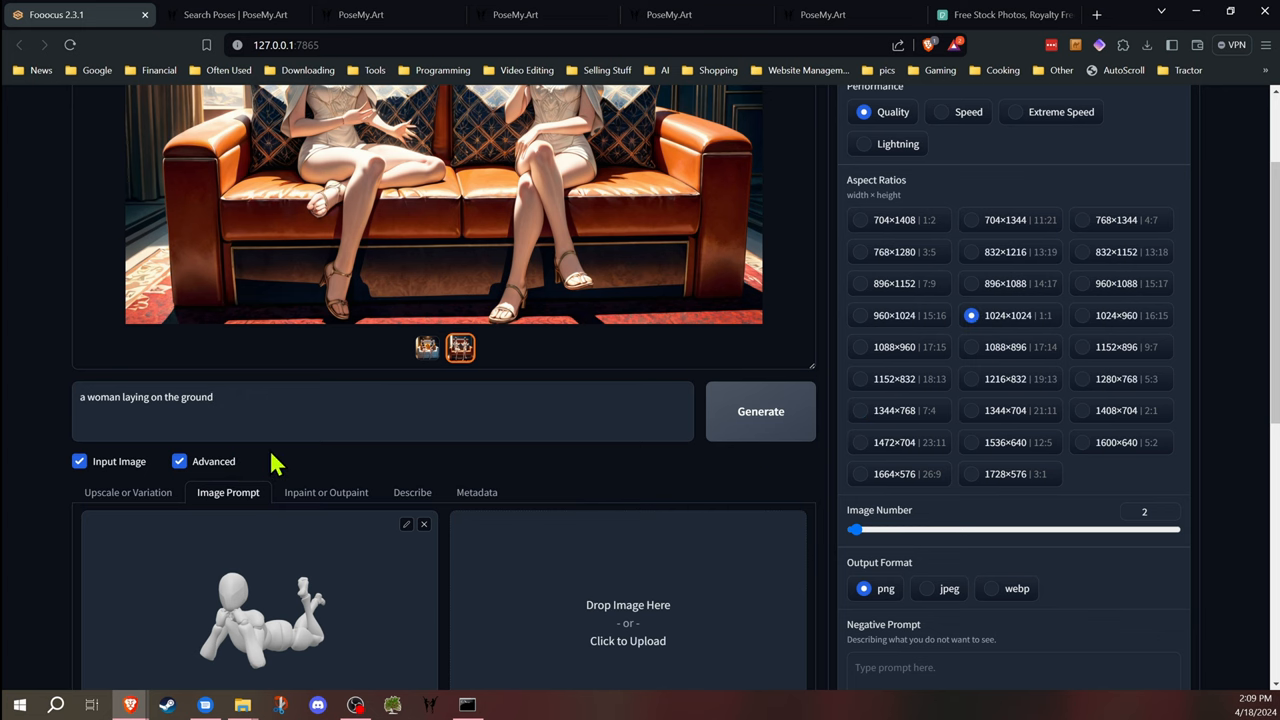
scroll("down", 3)
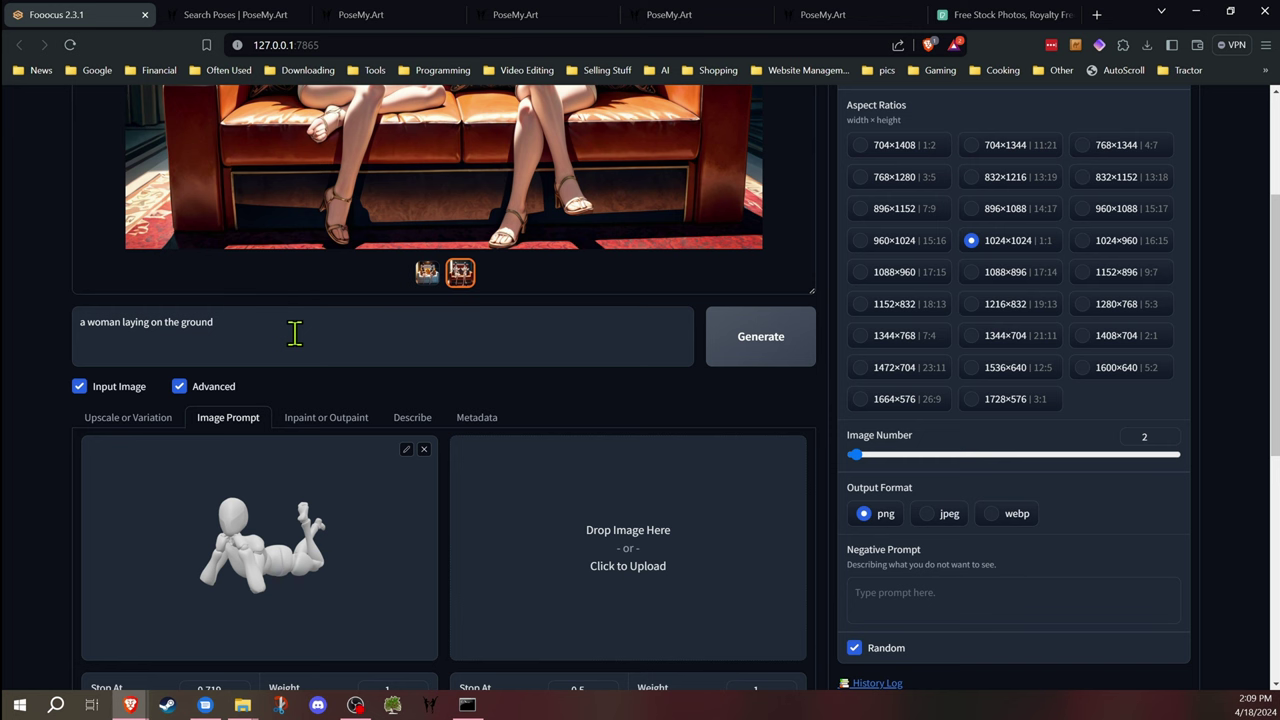
type(", facing camera")
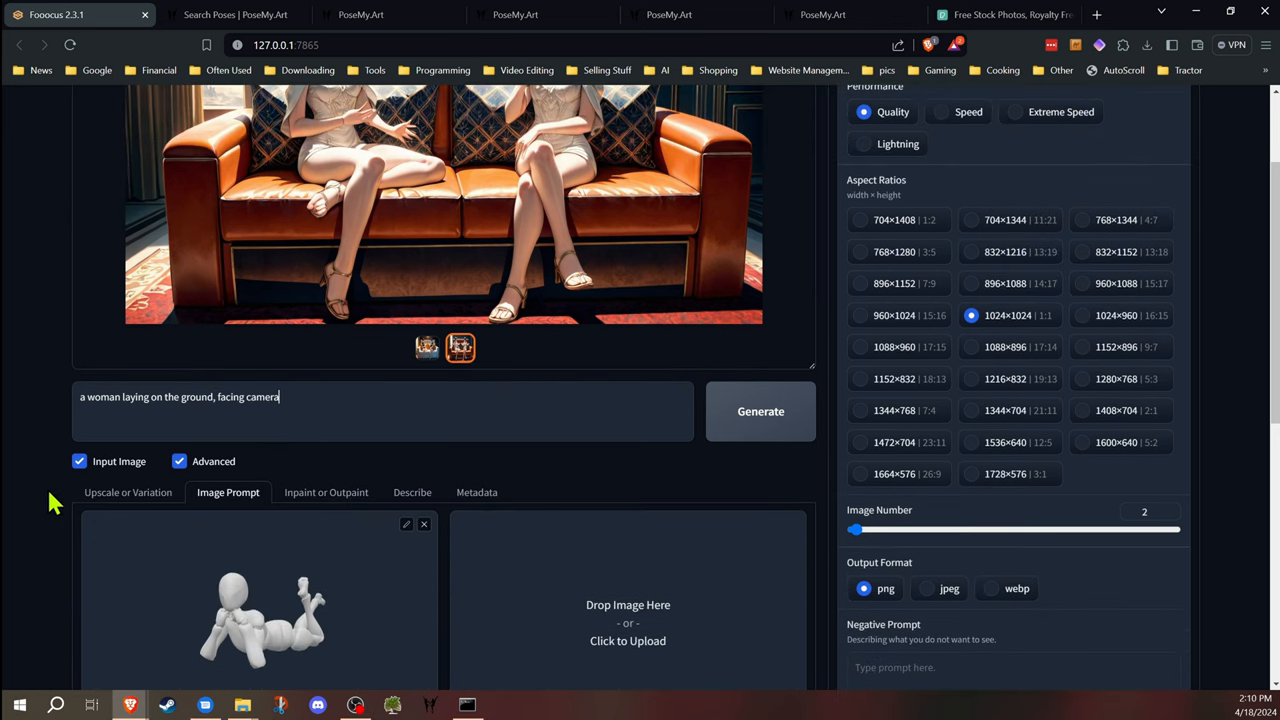
Generate two square images of a woman lying on the floor facing the camera
left_click(760, 412)
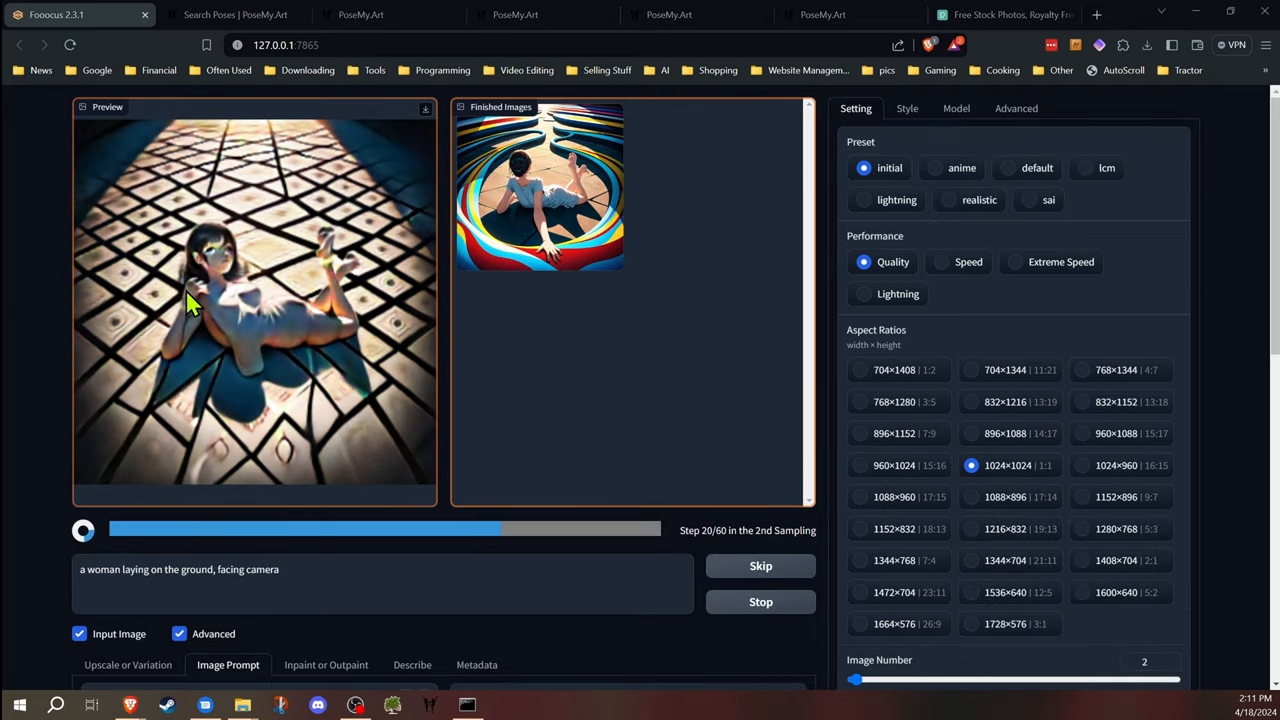
mouse_move(16, 316)
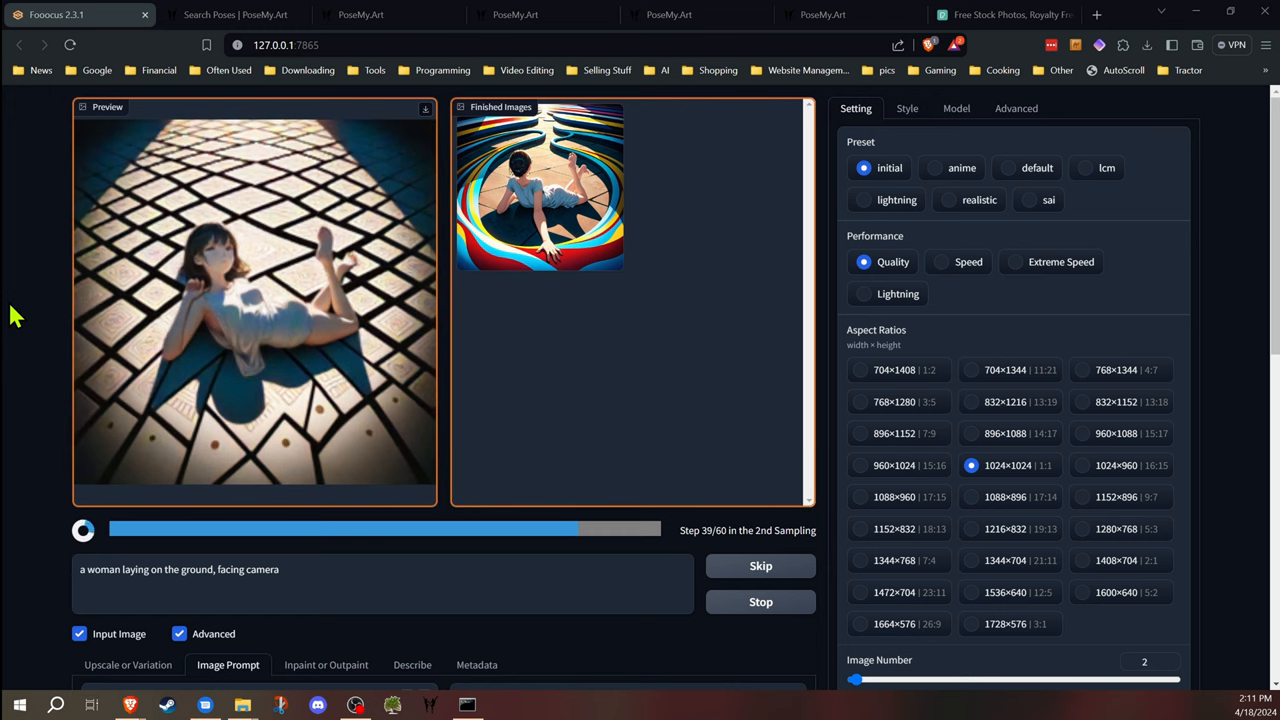
scroll("down", 3)
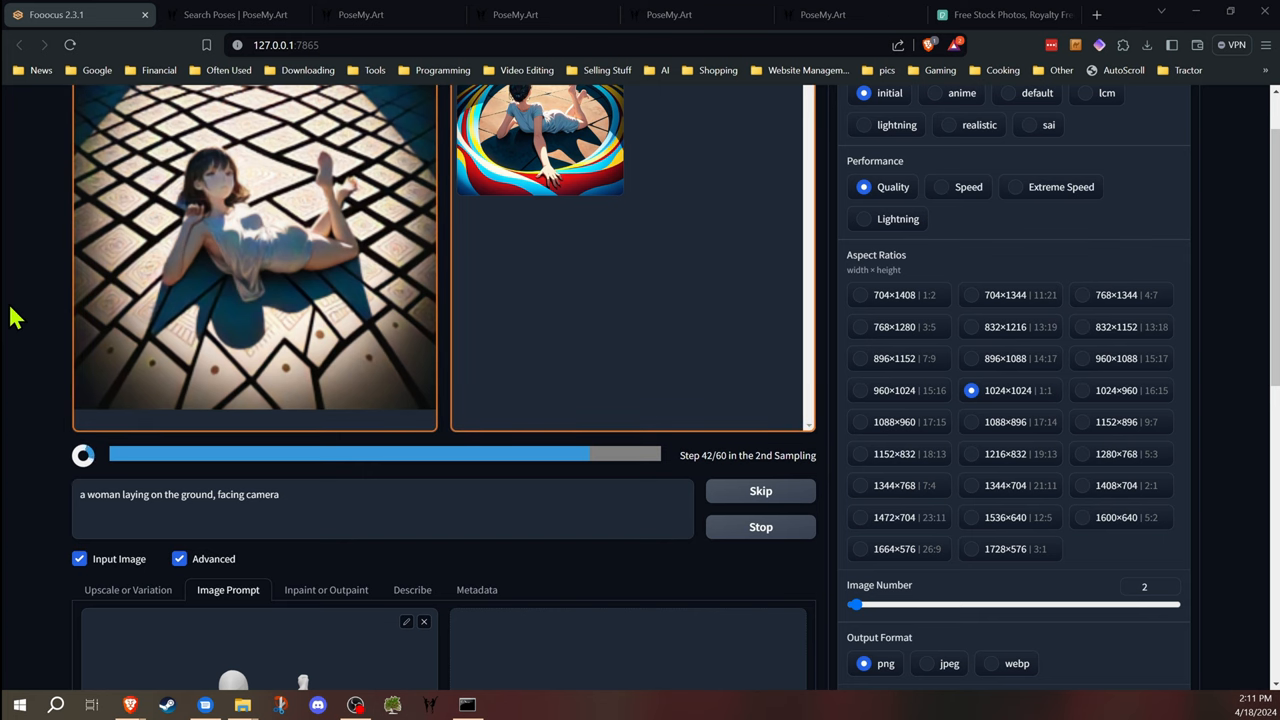
scroll("down", 3)
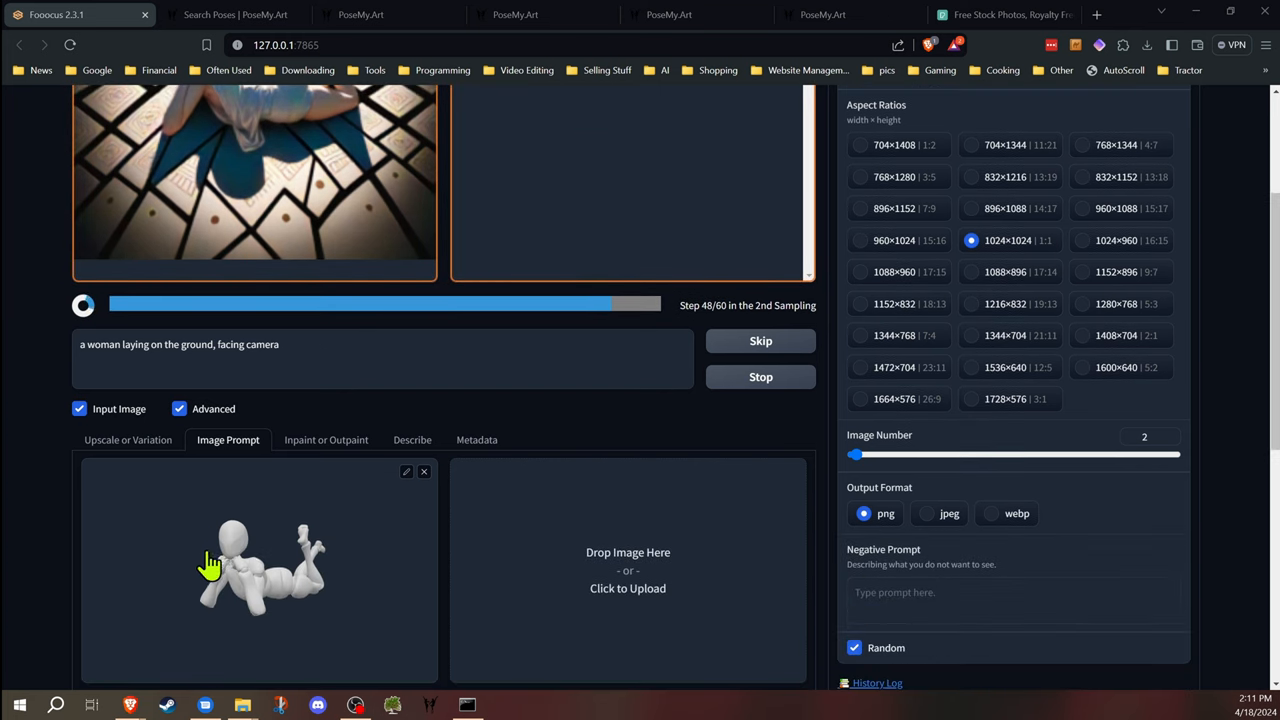
mouse_move(22, 456)
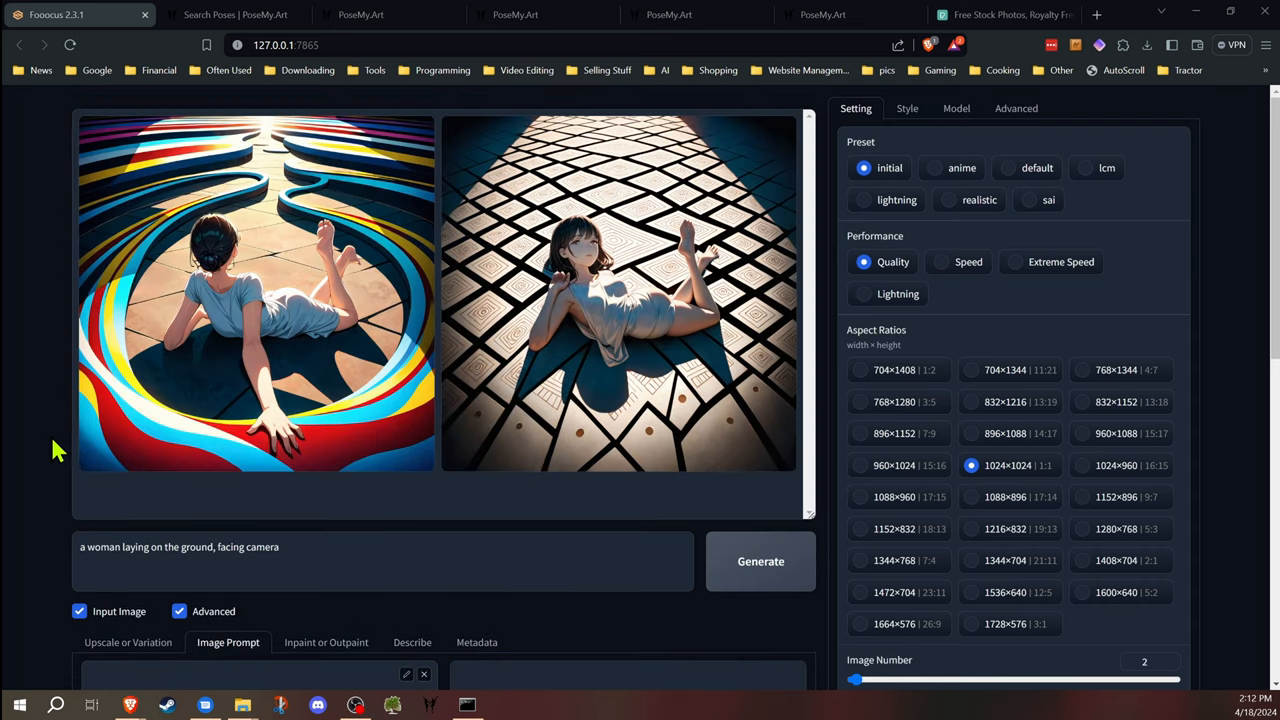
scroll("down", 3)
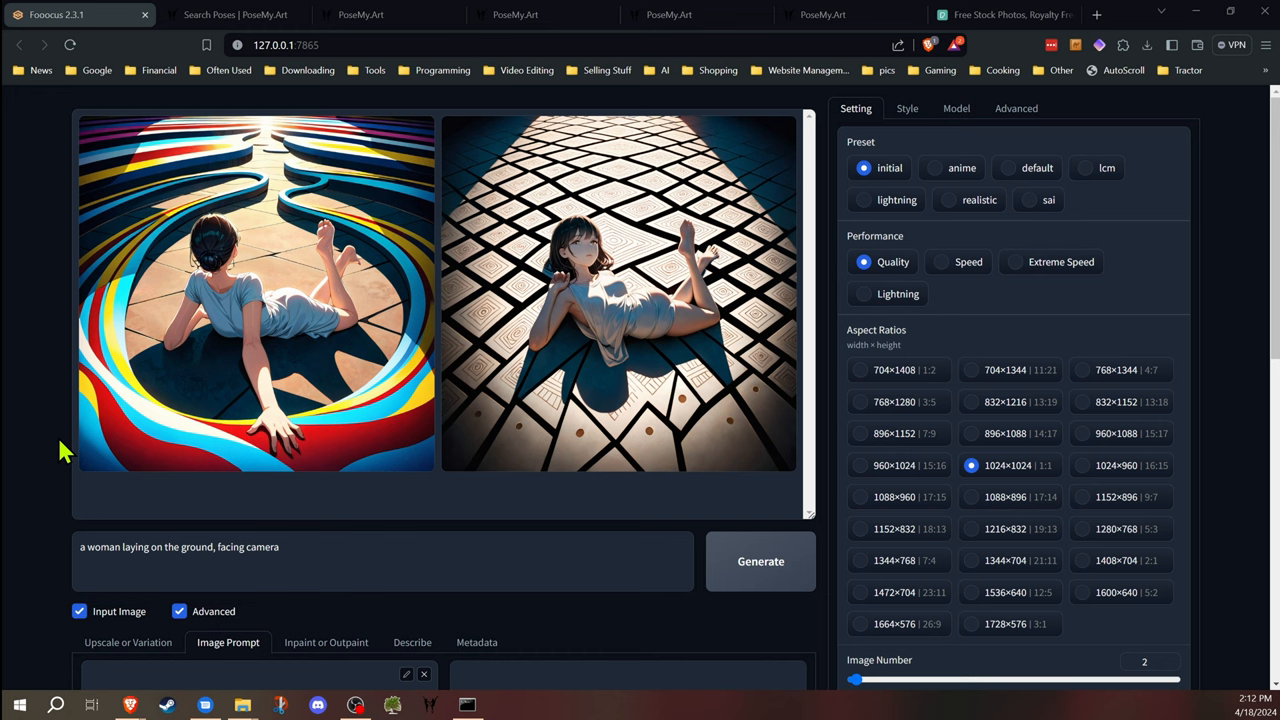
mouse_move(56, 298)
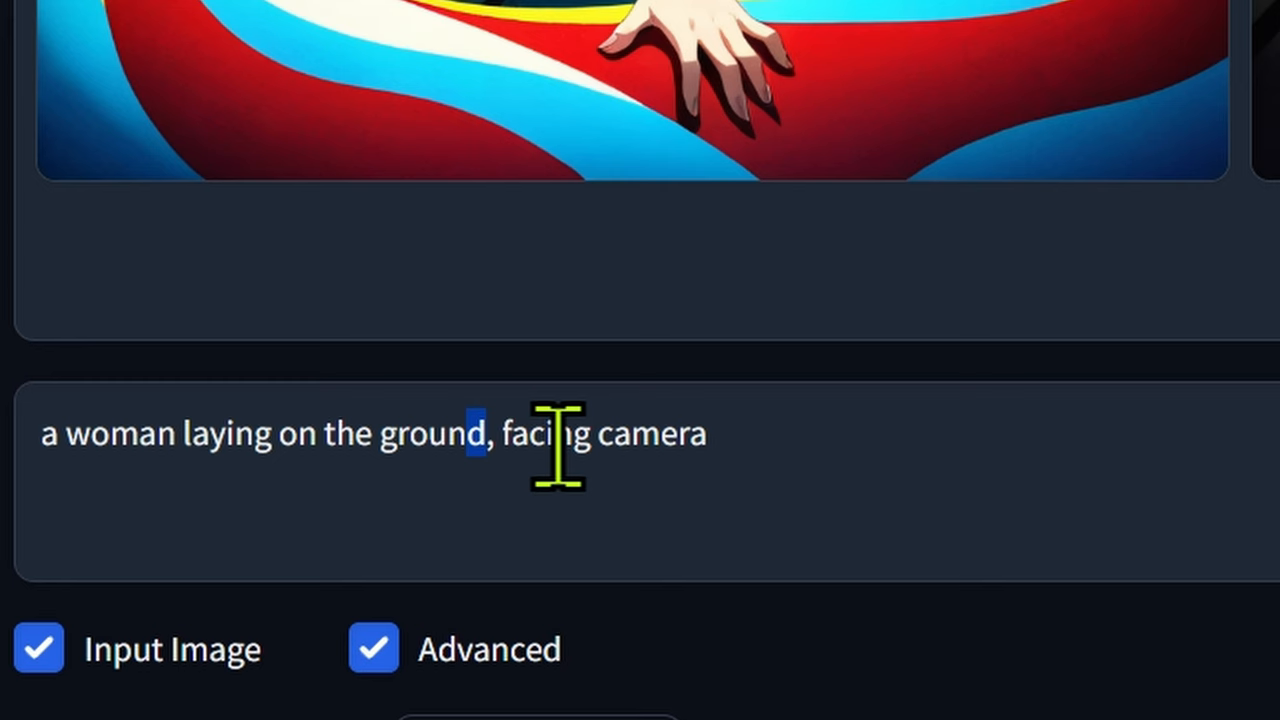
Add 'in the park, hands under chin, legs up' to the prompt and generate two grass images
type("in the park, hands under chin,")
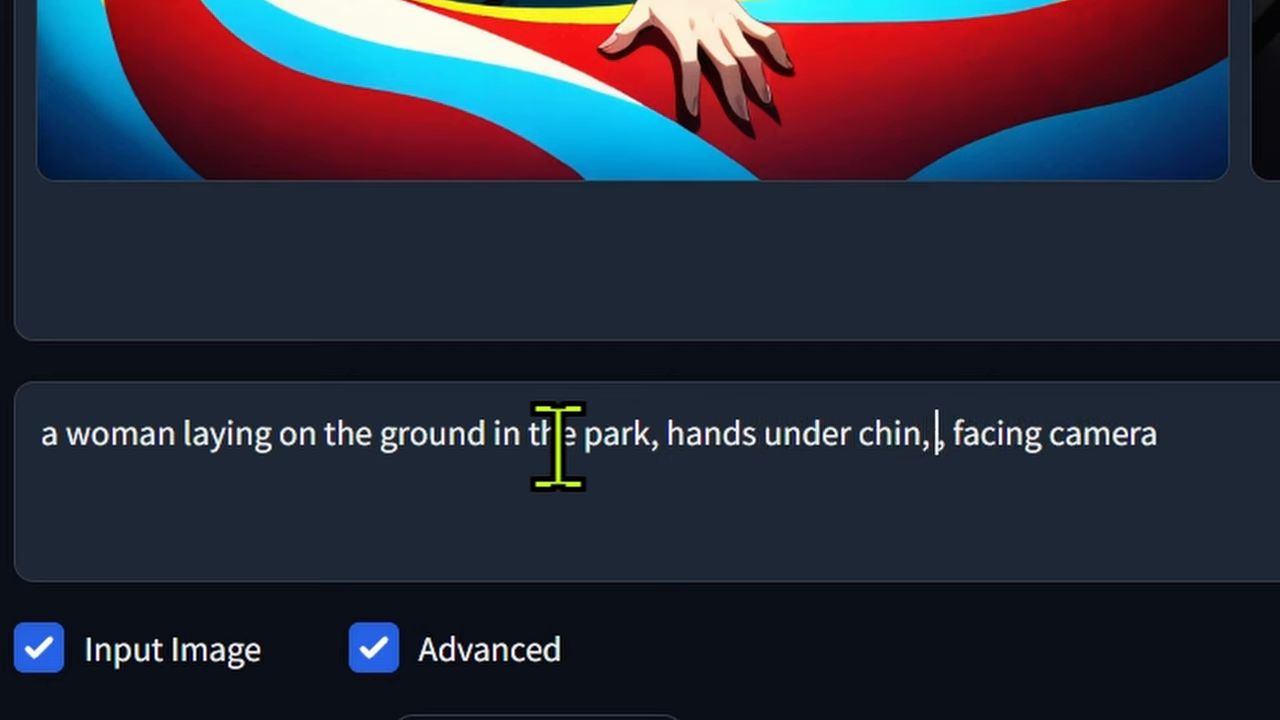
type("legs up")
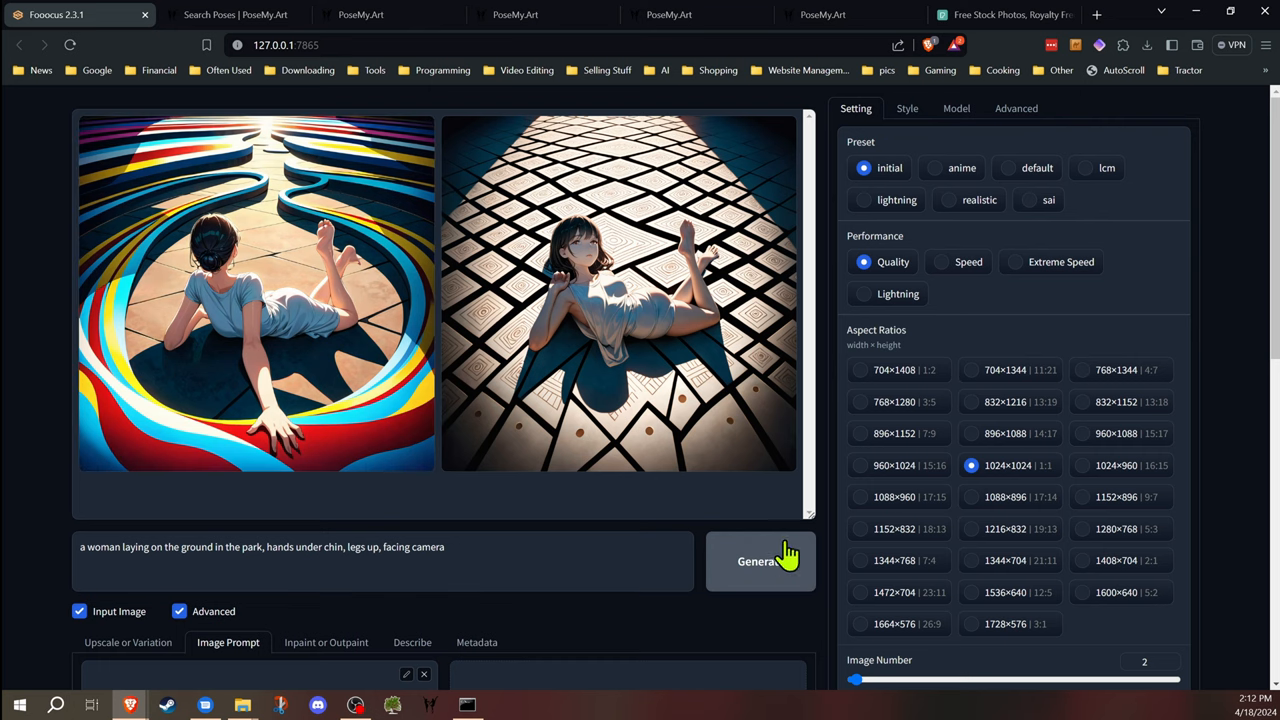
left_click(760, 560)
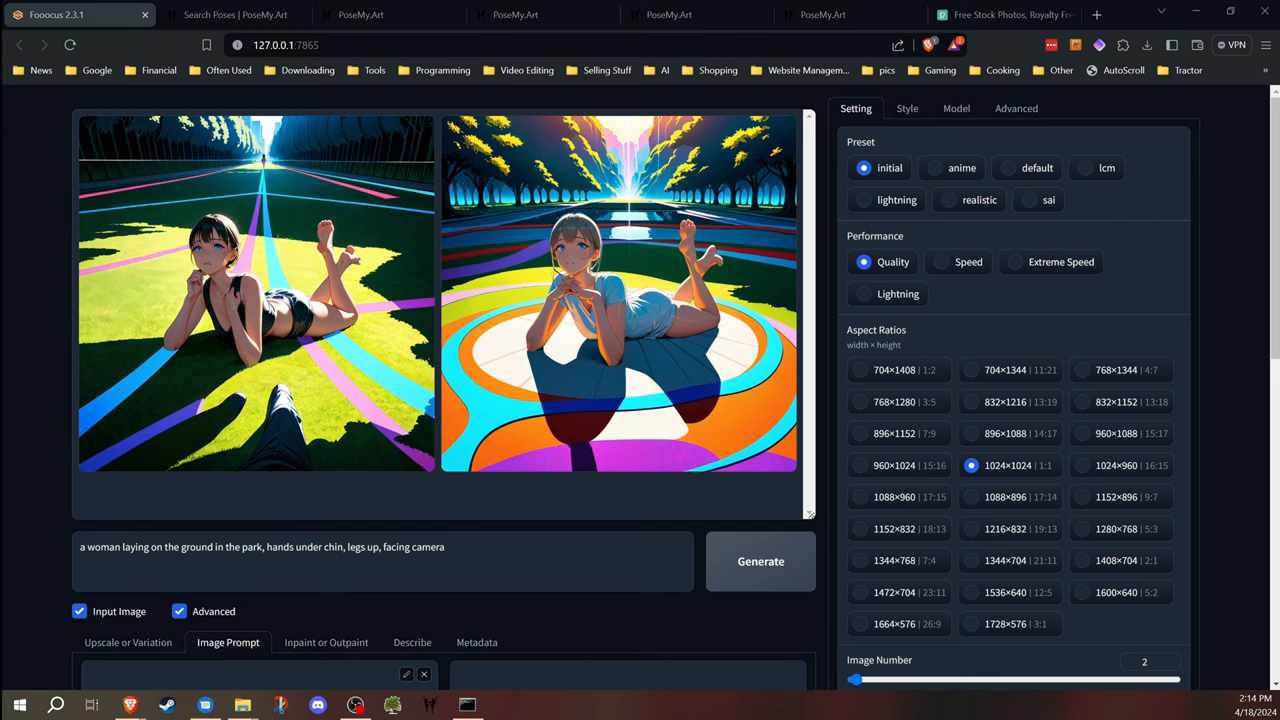
mouse_move(28, 308)
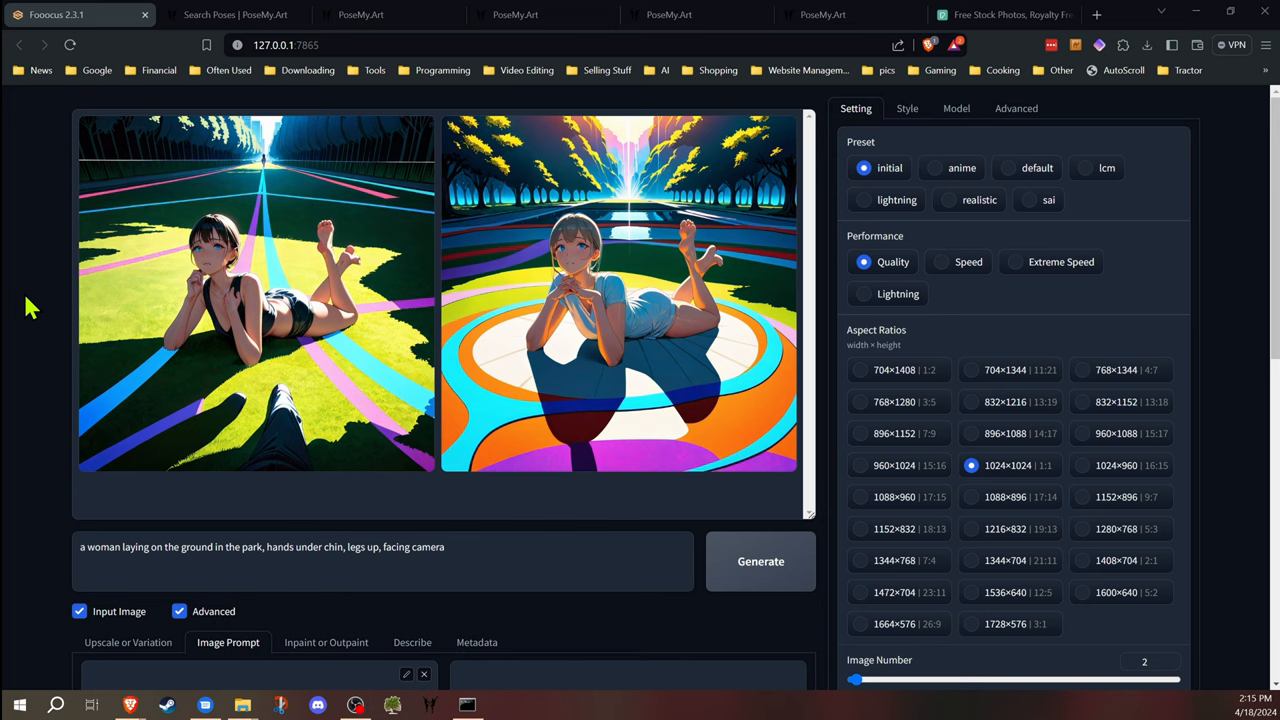
scroll("down", 3)
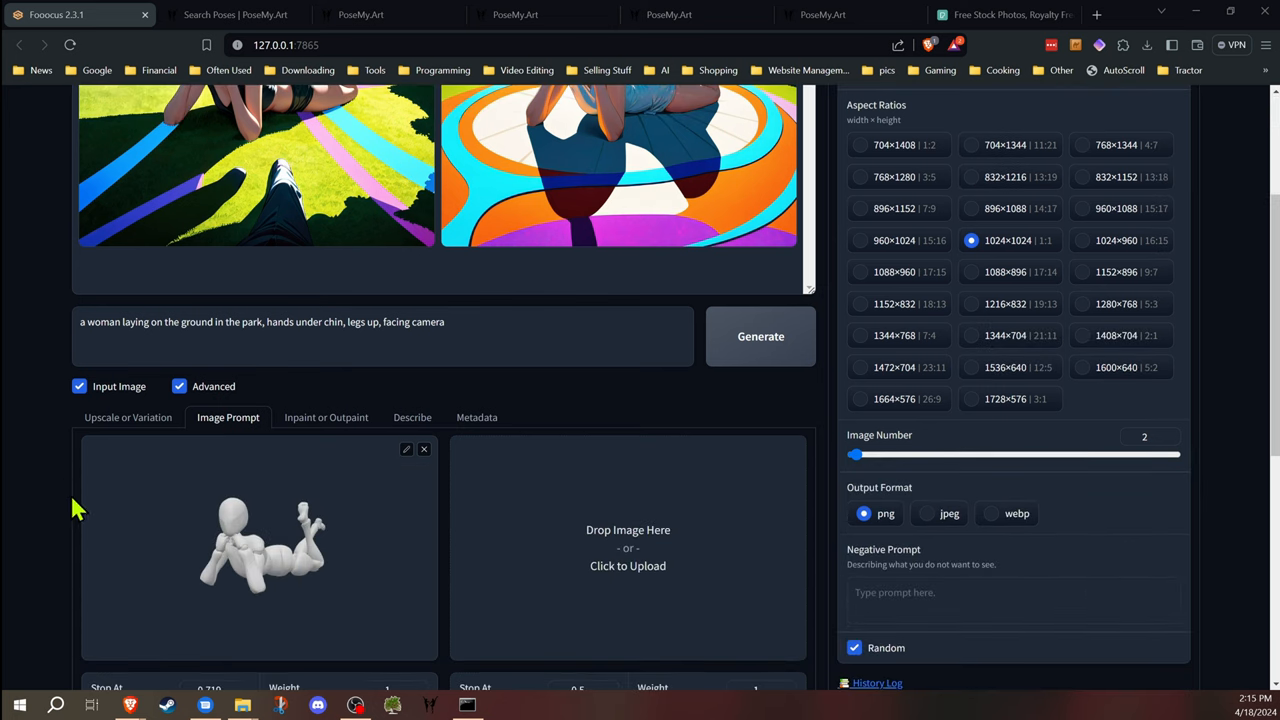
mouse_move(88, 464)
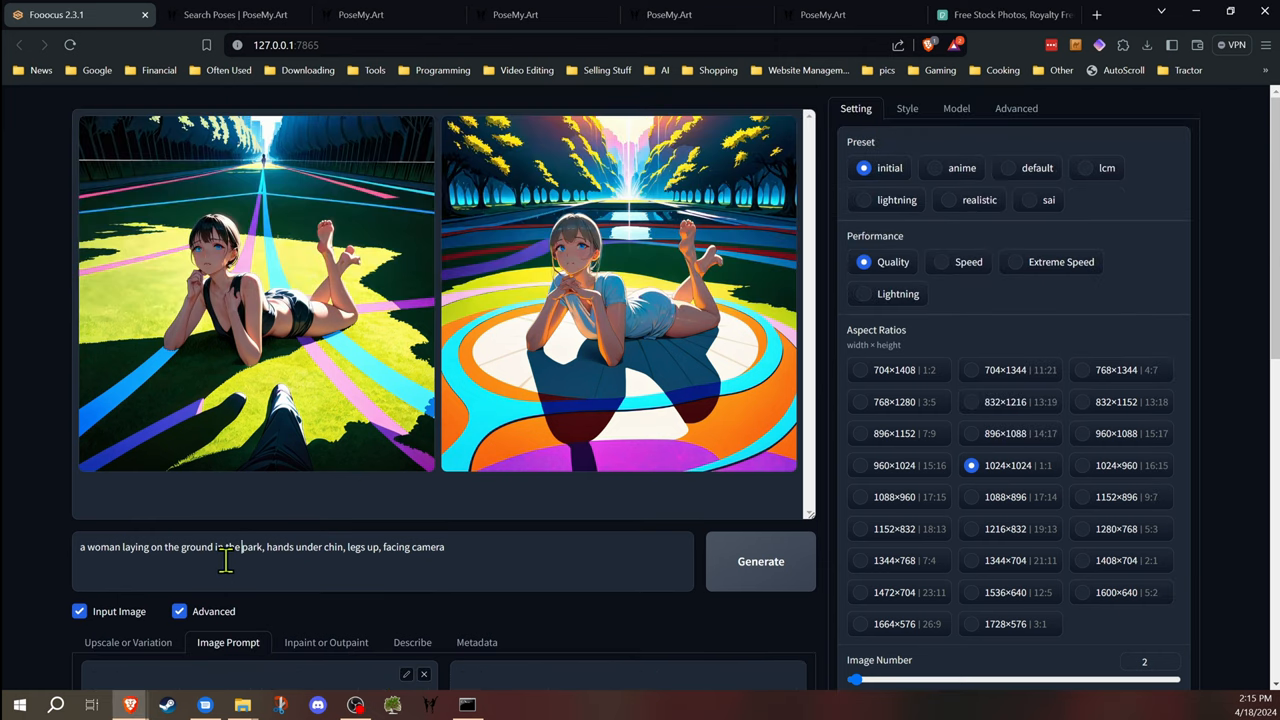
scroll("down", 3)
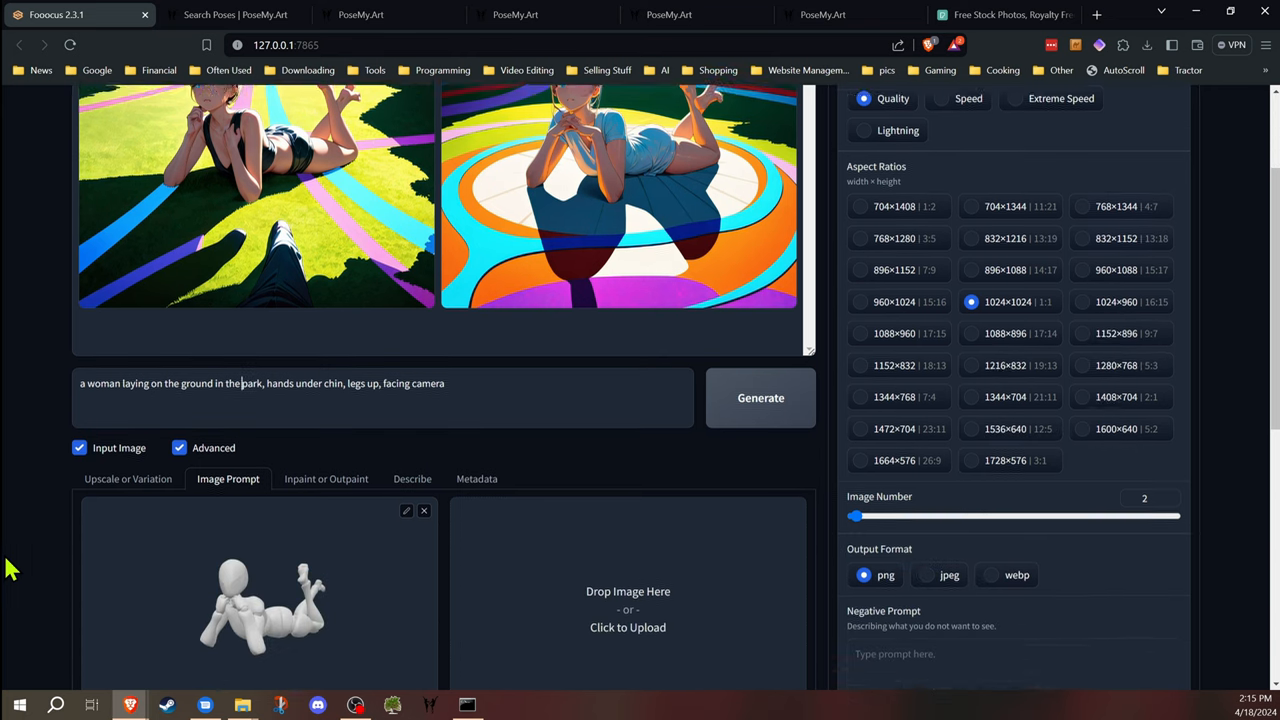
scroll("down", 3)
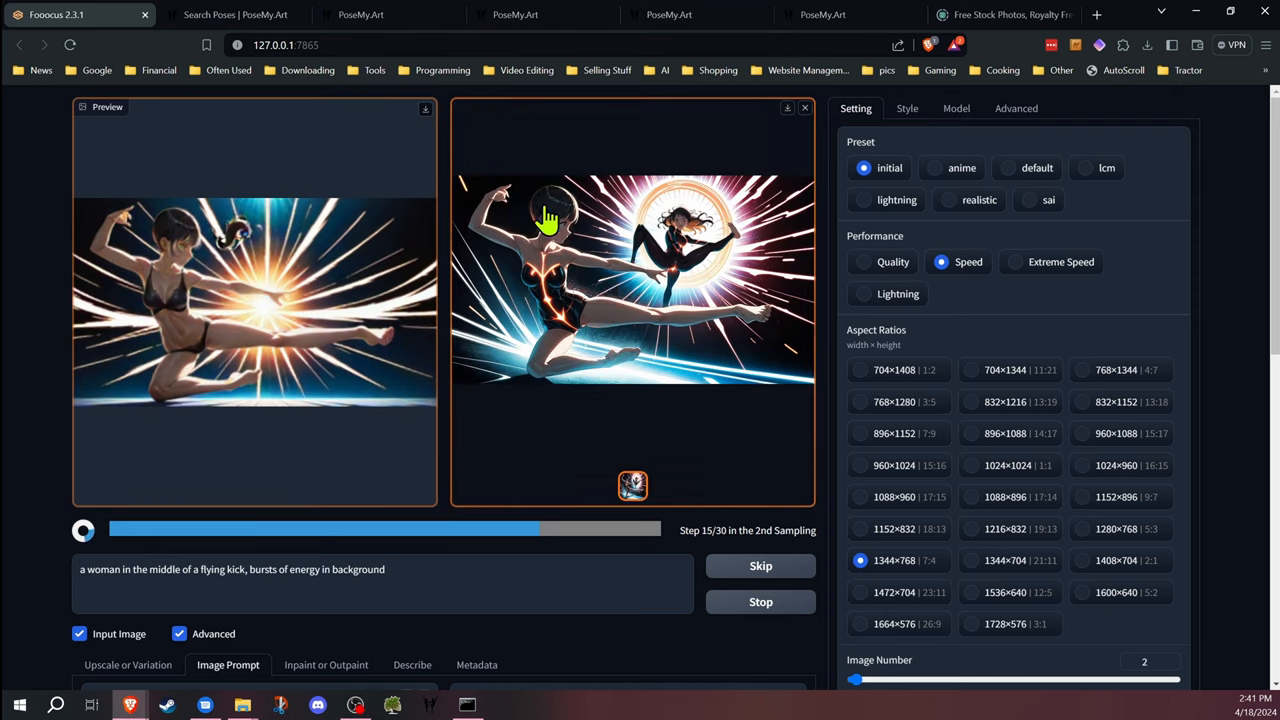
mouse_move(100, 278)
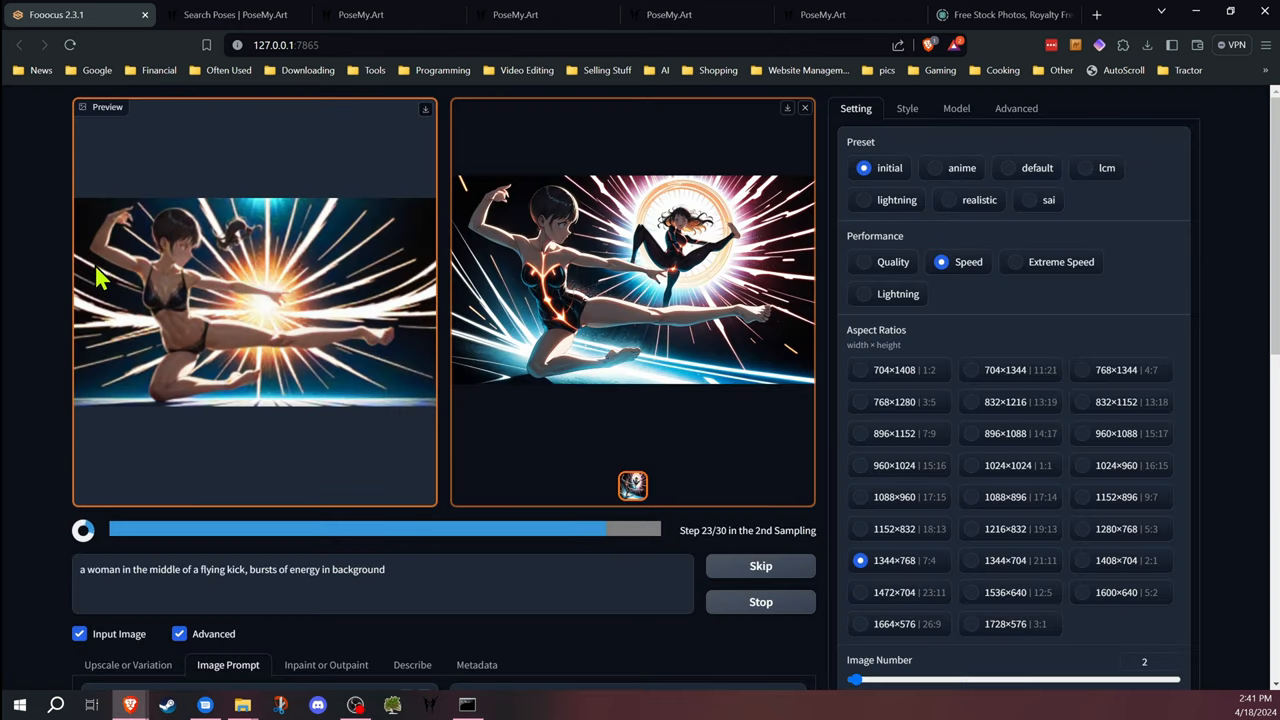